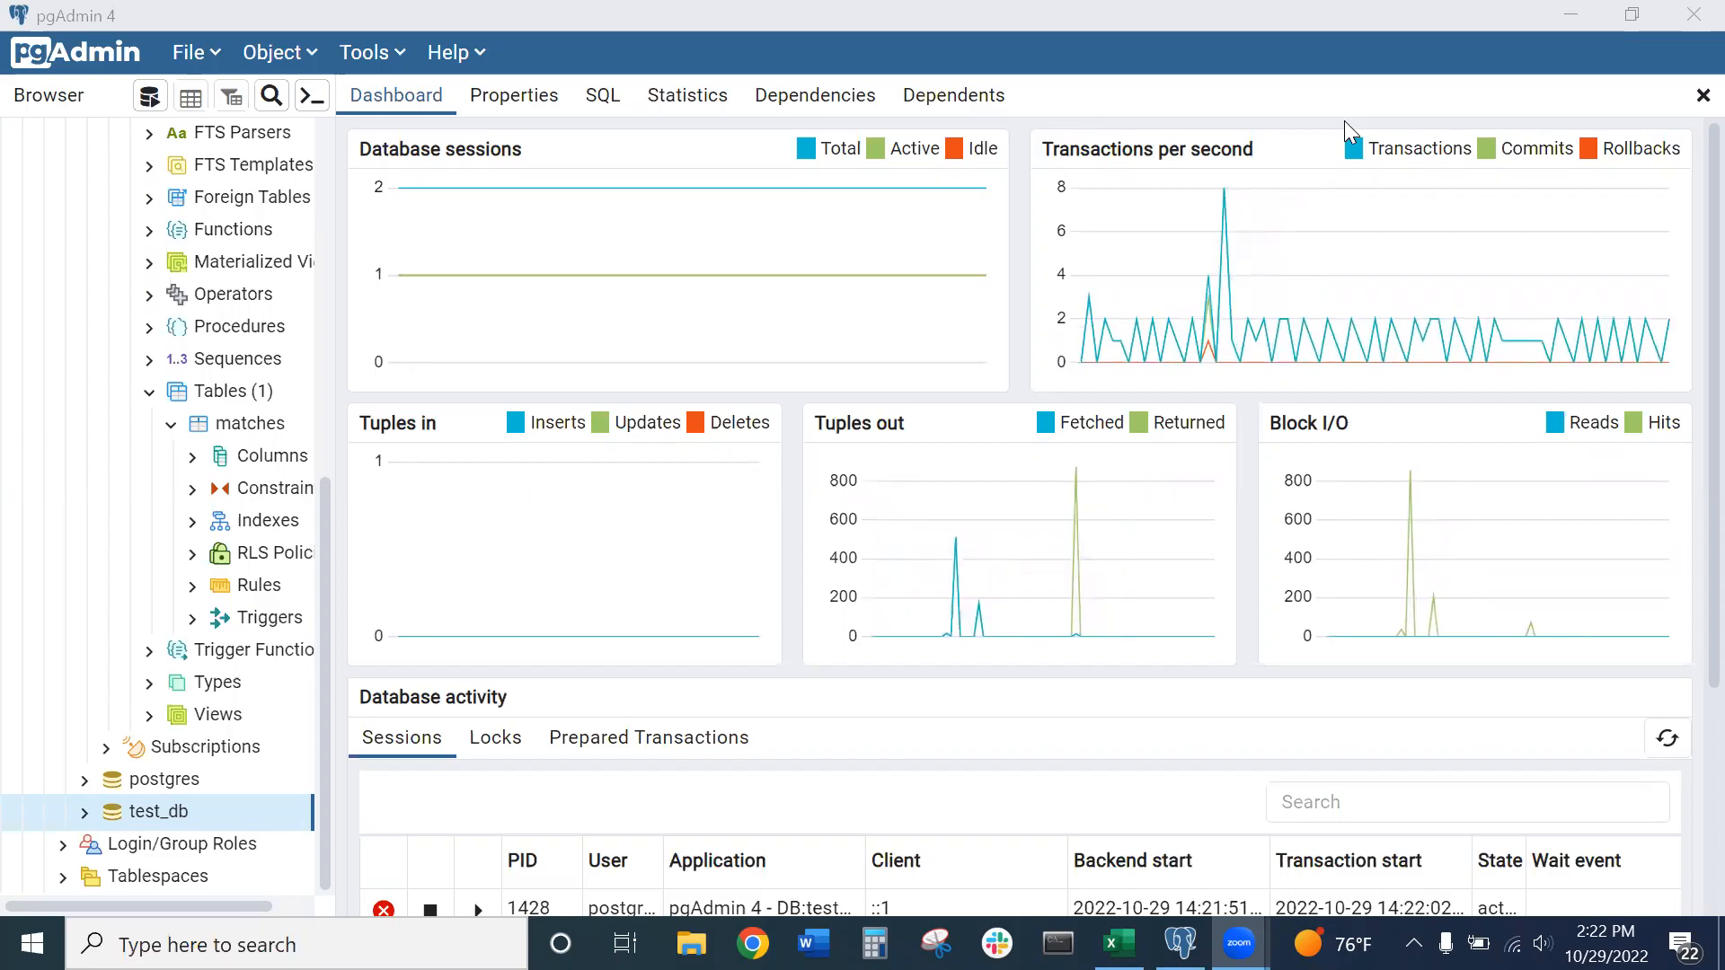
pyautogui.moveTo(1229, 450)
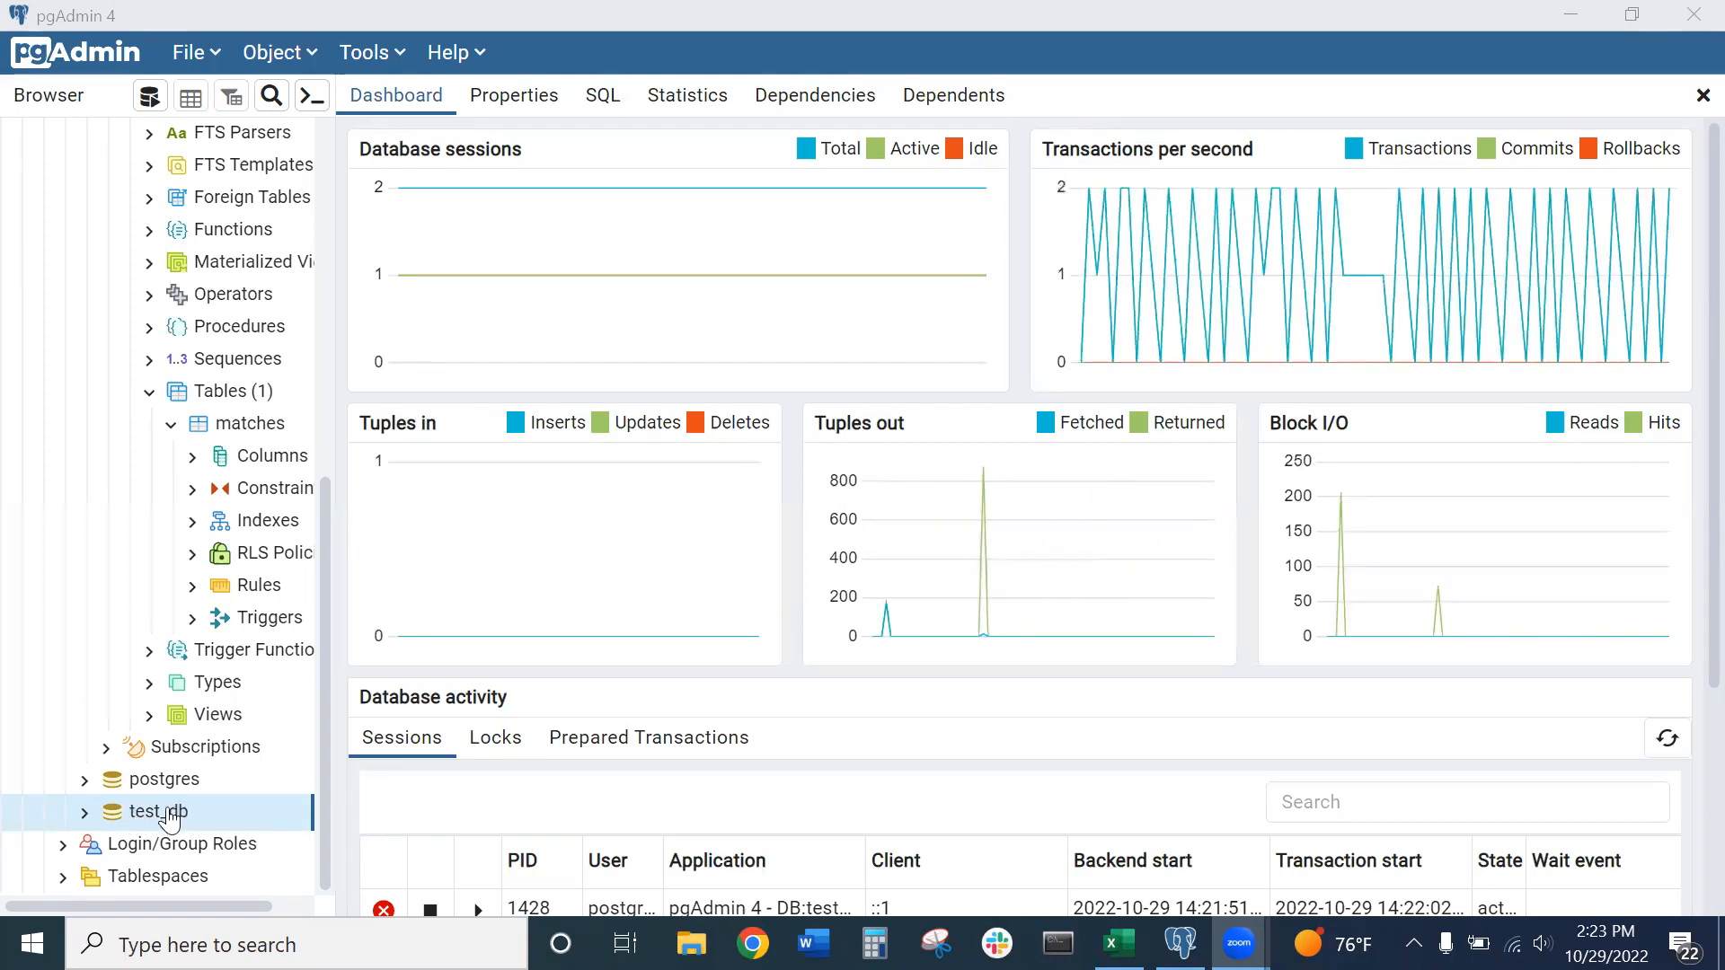
pyautogui.moveTo(149, 96)
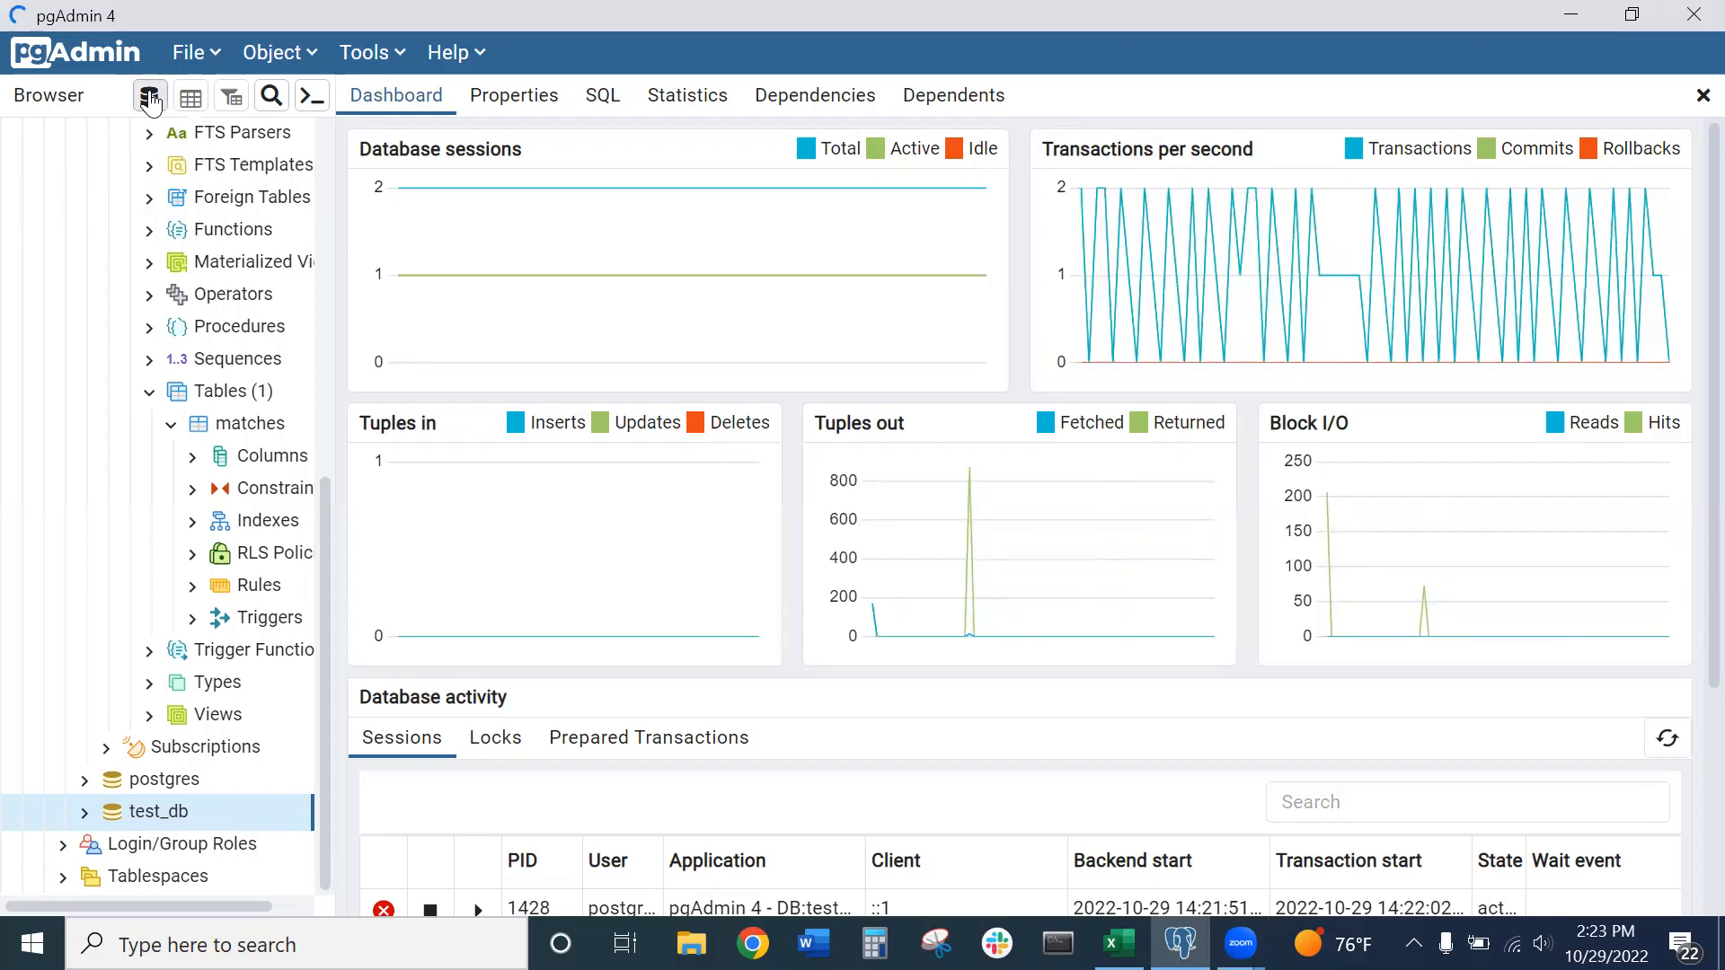
# Open an empty Query Tool for test_db, then bring up the eplmatches spreadsheet
pyautogui.click(148, 97)
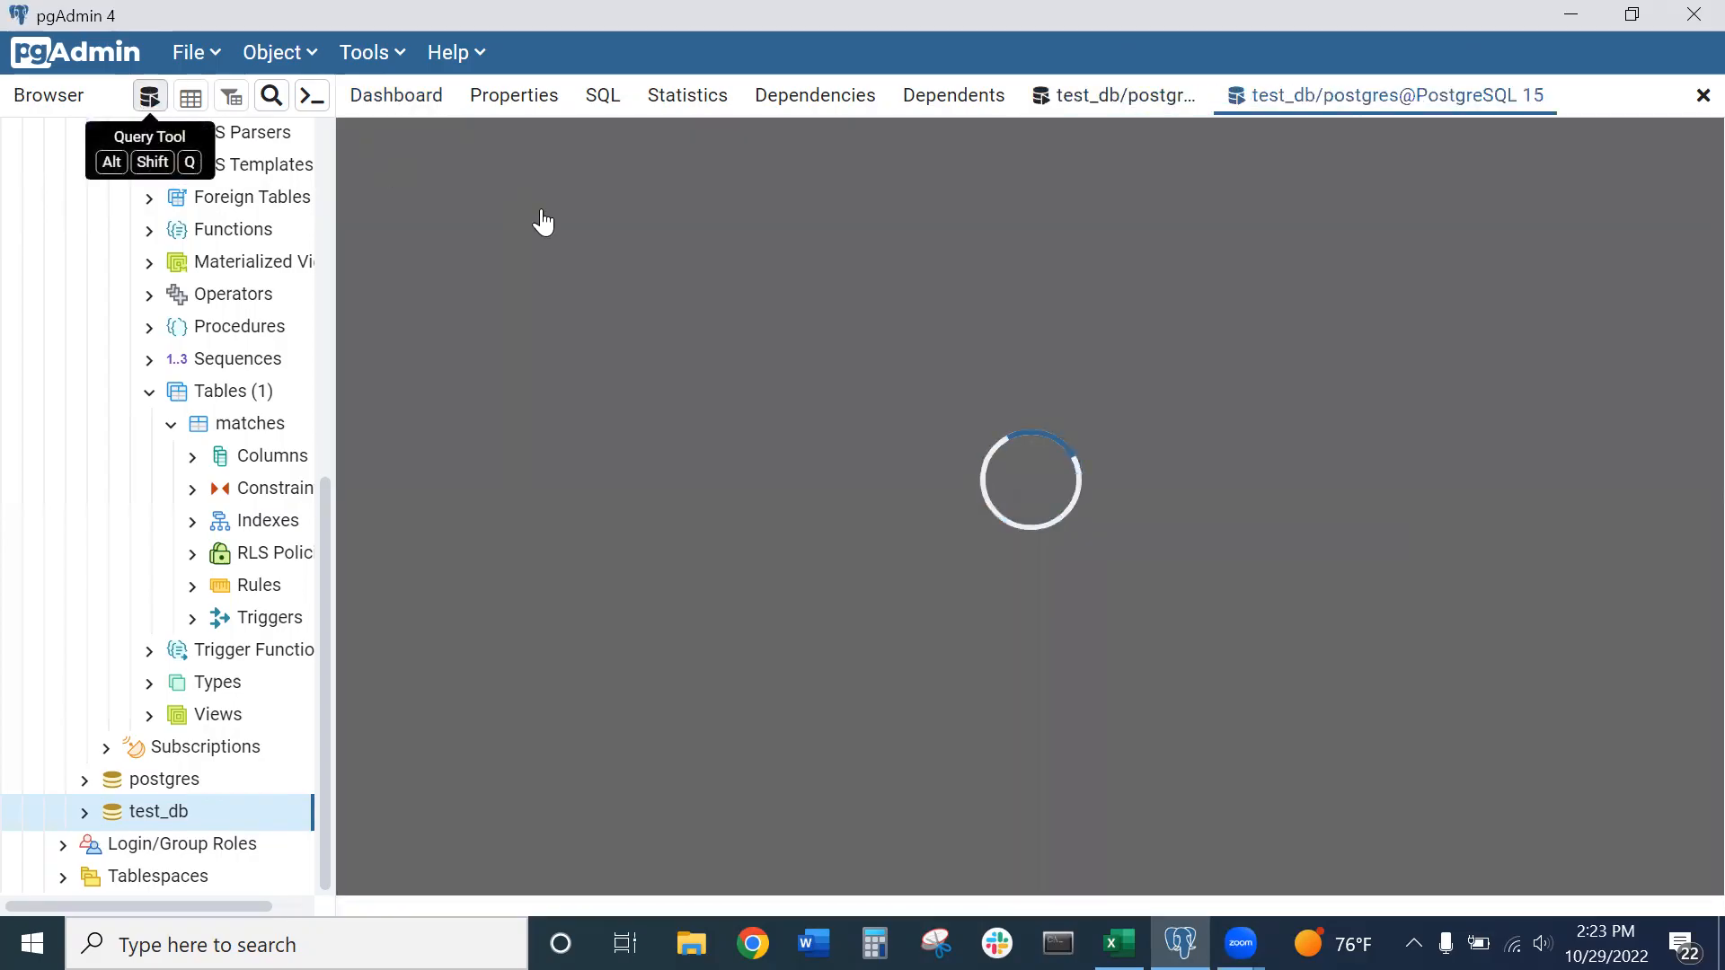
pyautogui.moveTo(685, 327)
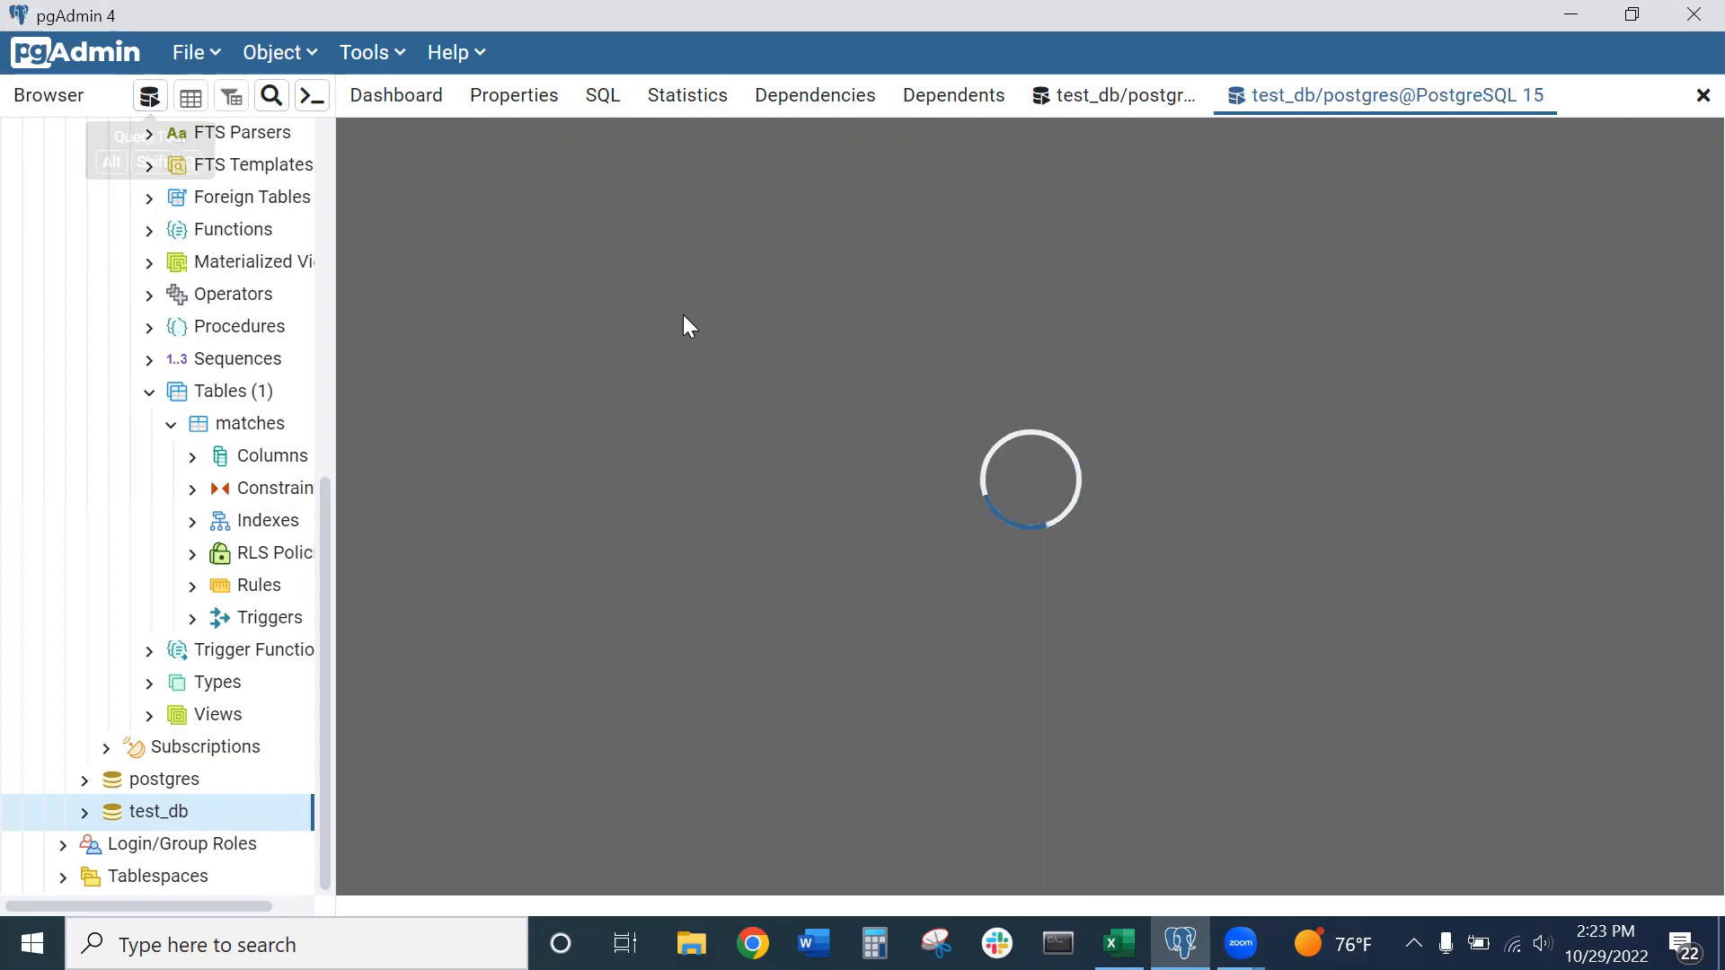
pyautogui.click(148, 97)
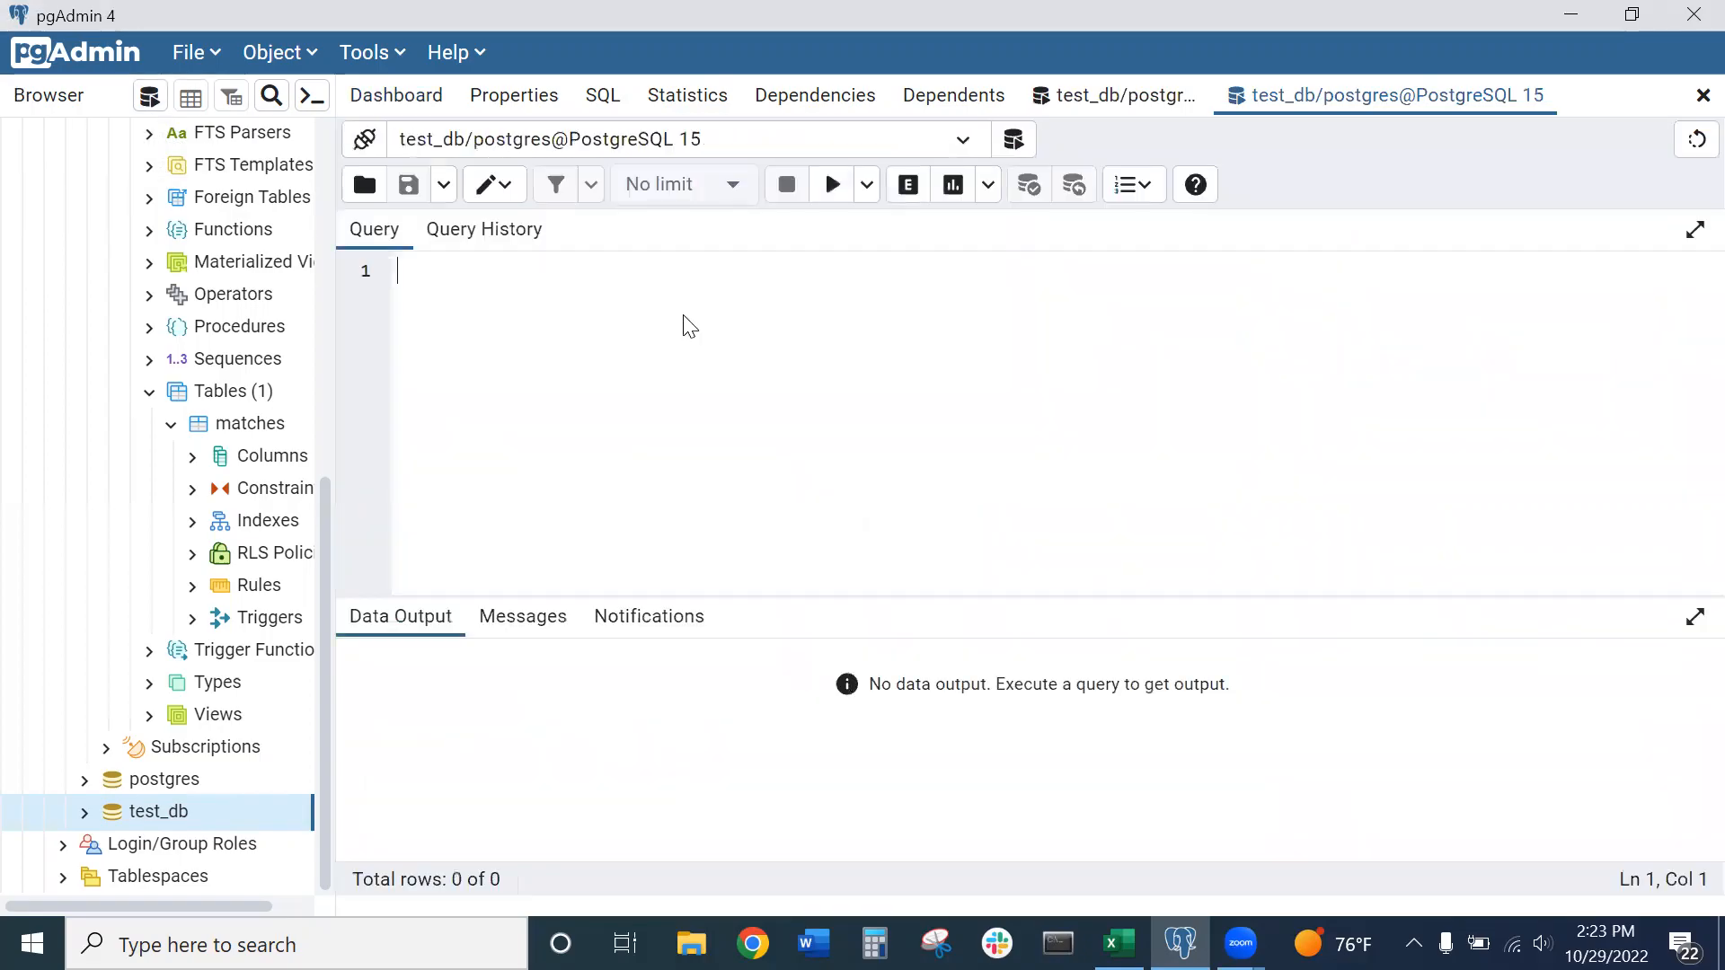
pyautogui.click(1114, 944)
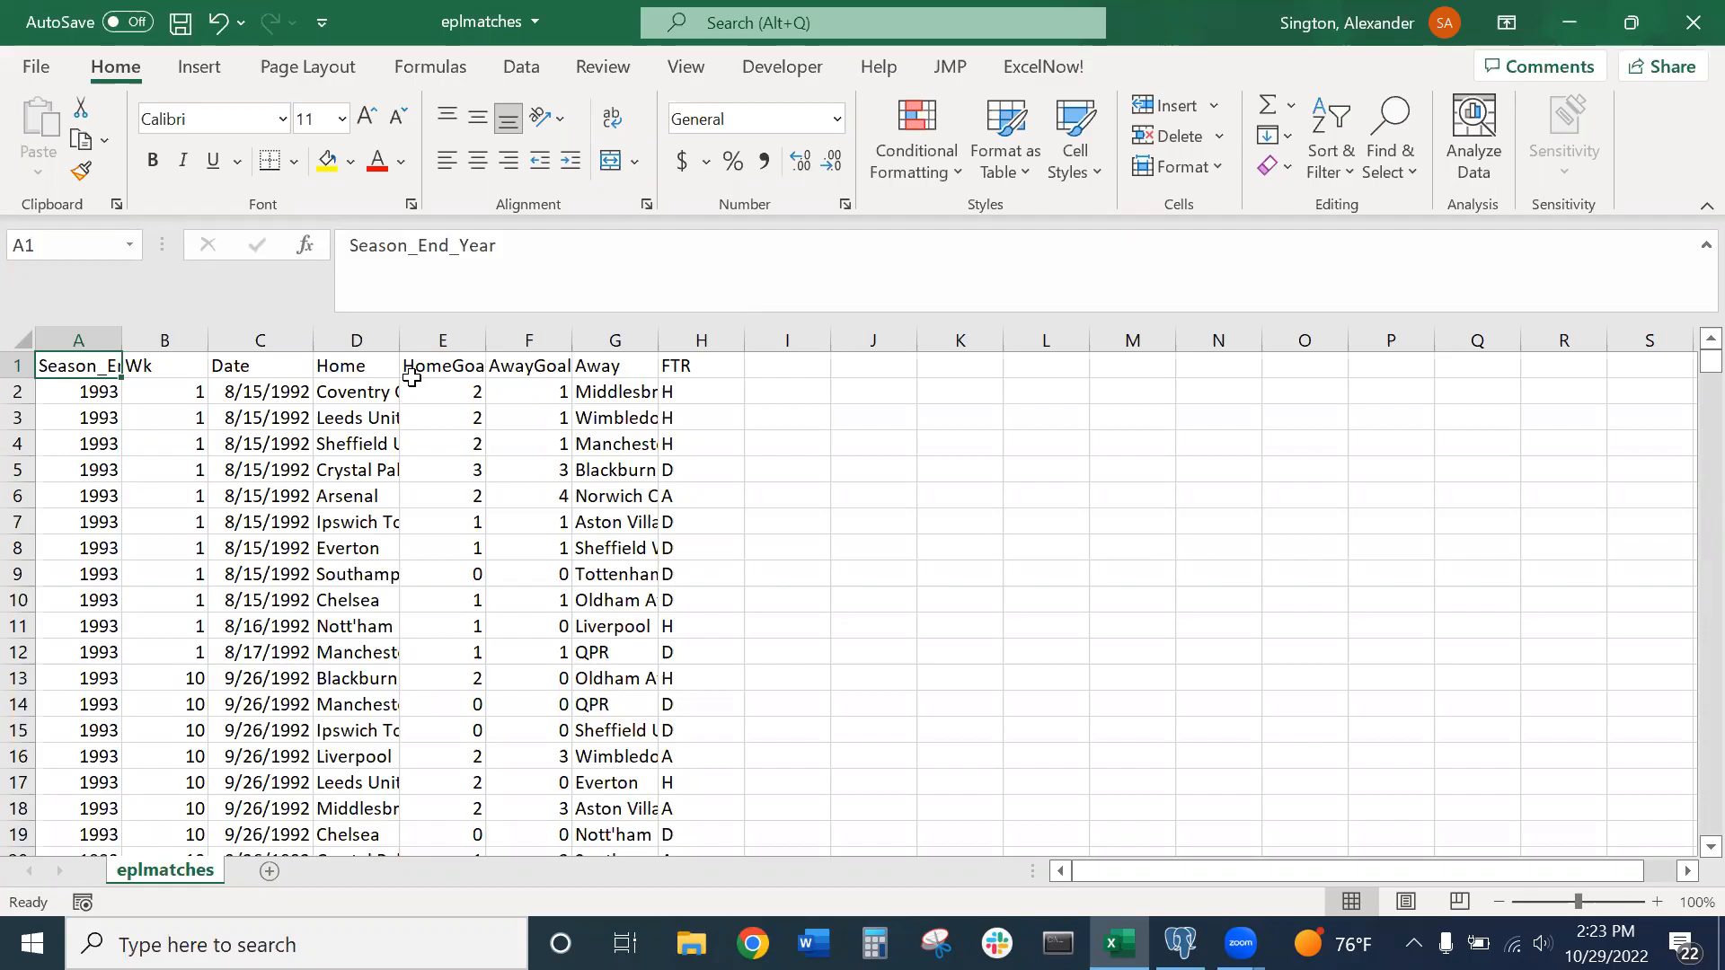
pyautogui.moveTo(379, 432)
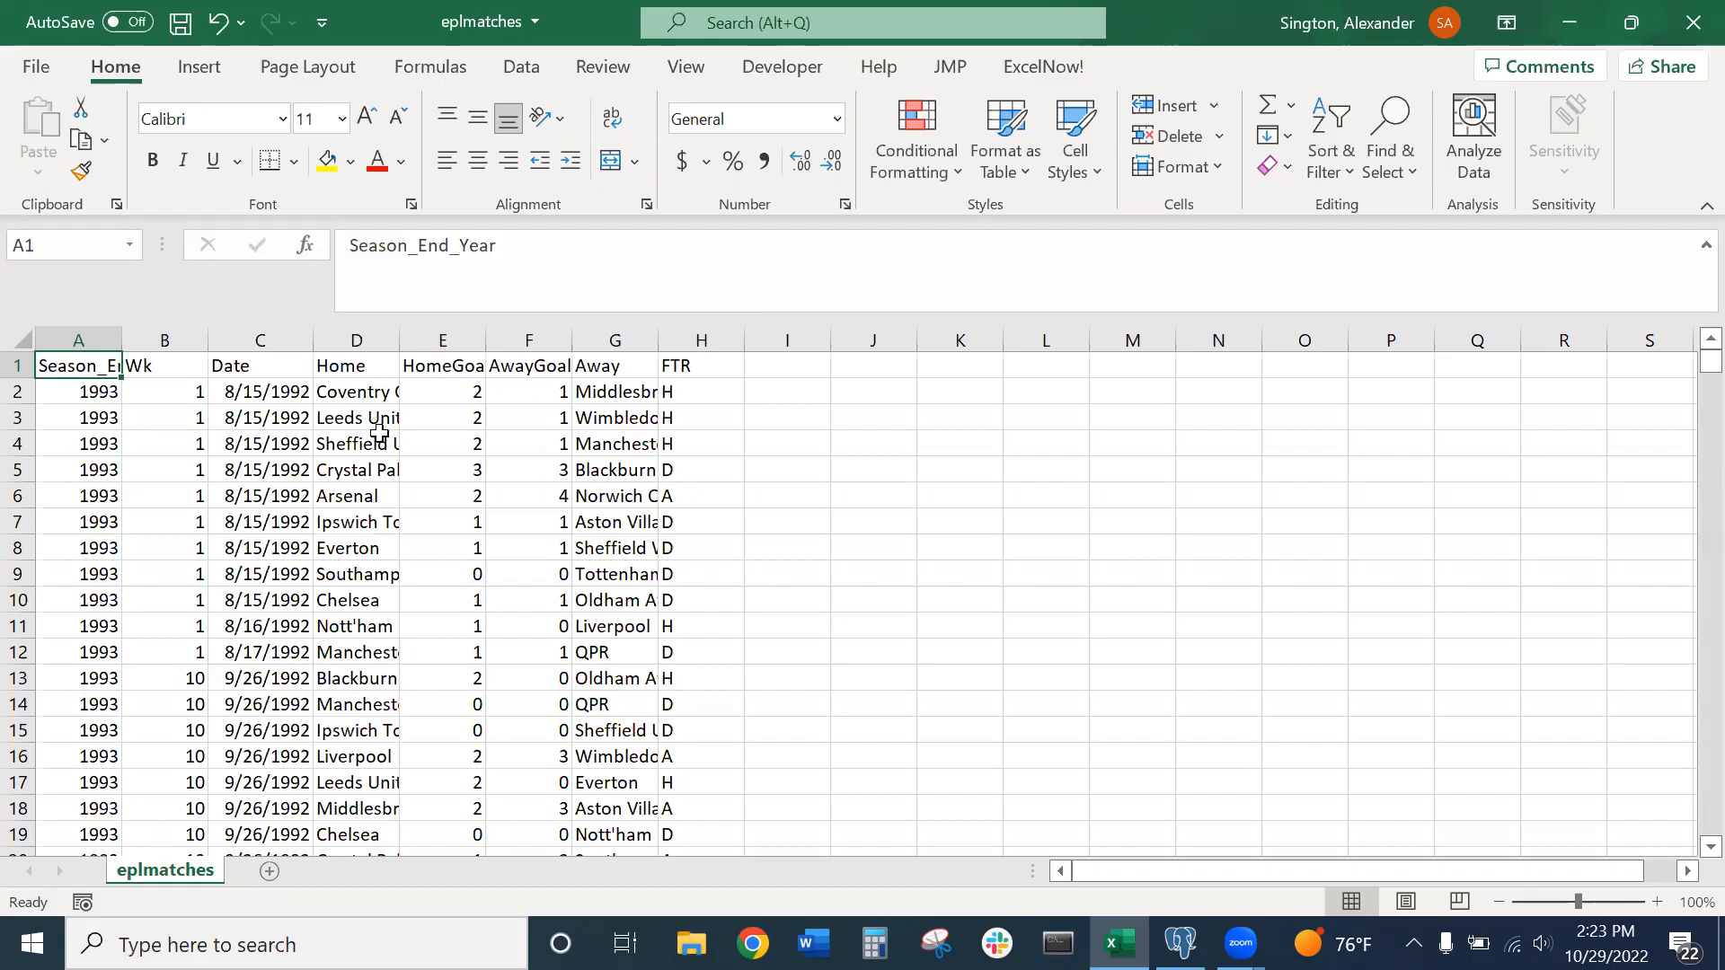
pyautogui.moveTo(572, 426)
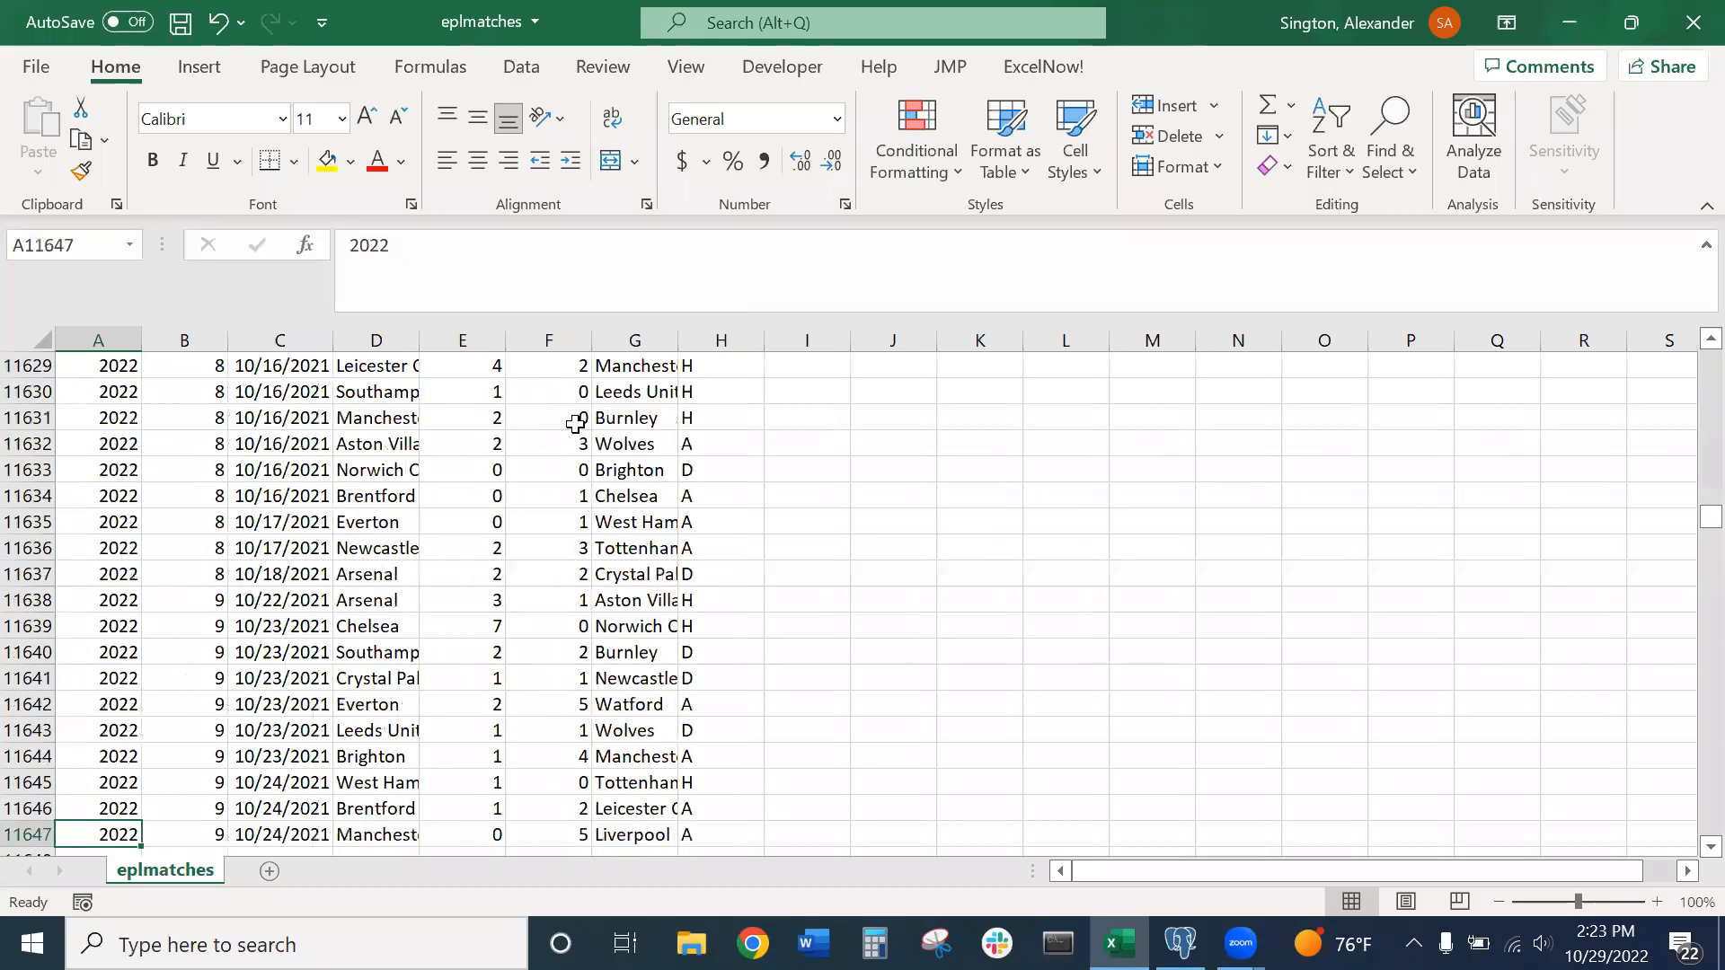
# Jump back to the top of the eplmatches sheet after checking its last row, 11647
pyautogui.press('ctrl+Home')
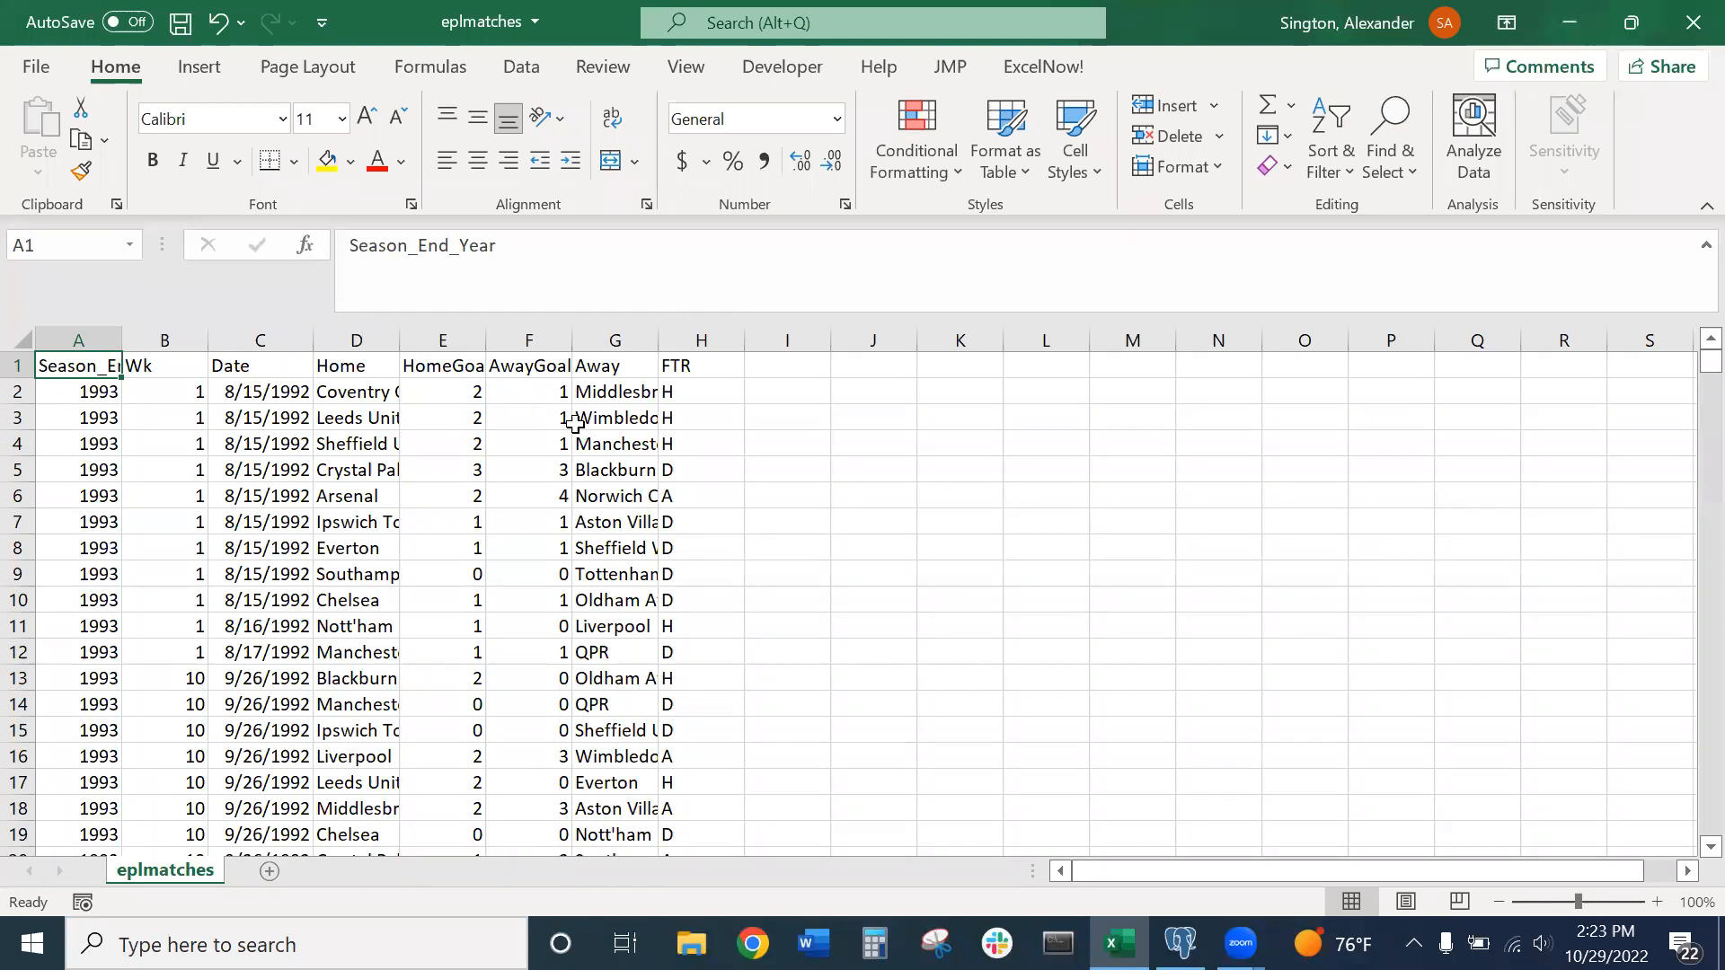
# Type CREATE TABLE matches () in the query editor, then check the Excel column headers
pyautogui.click(1178, 945)
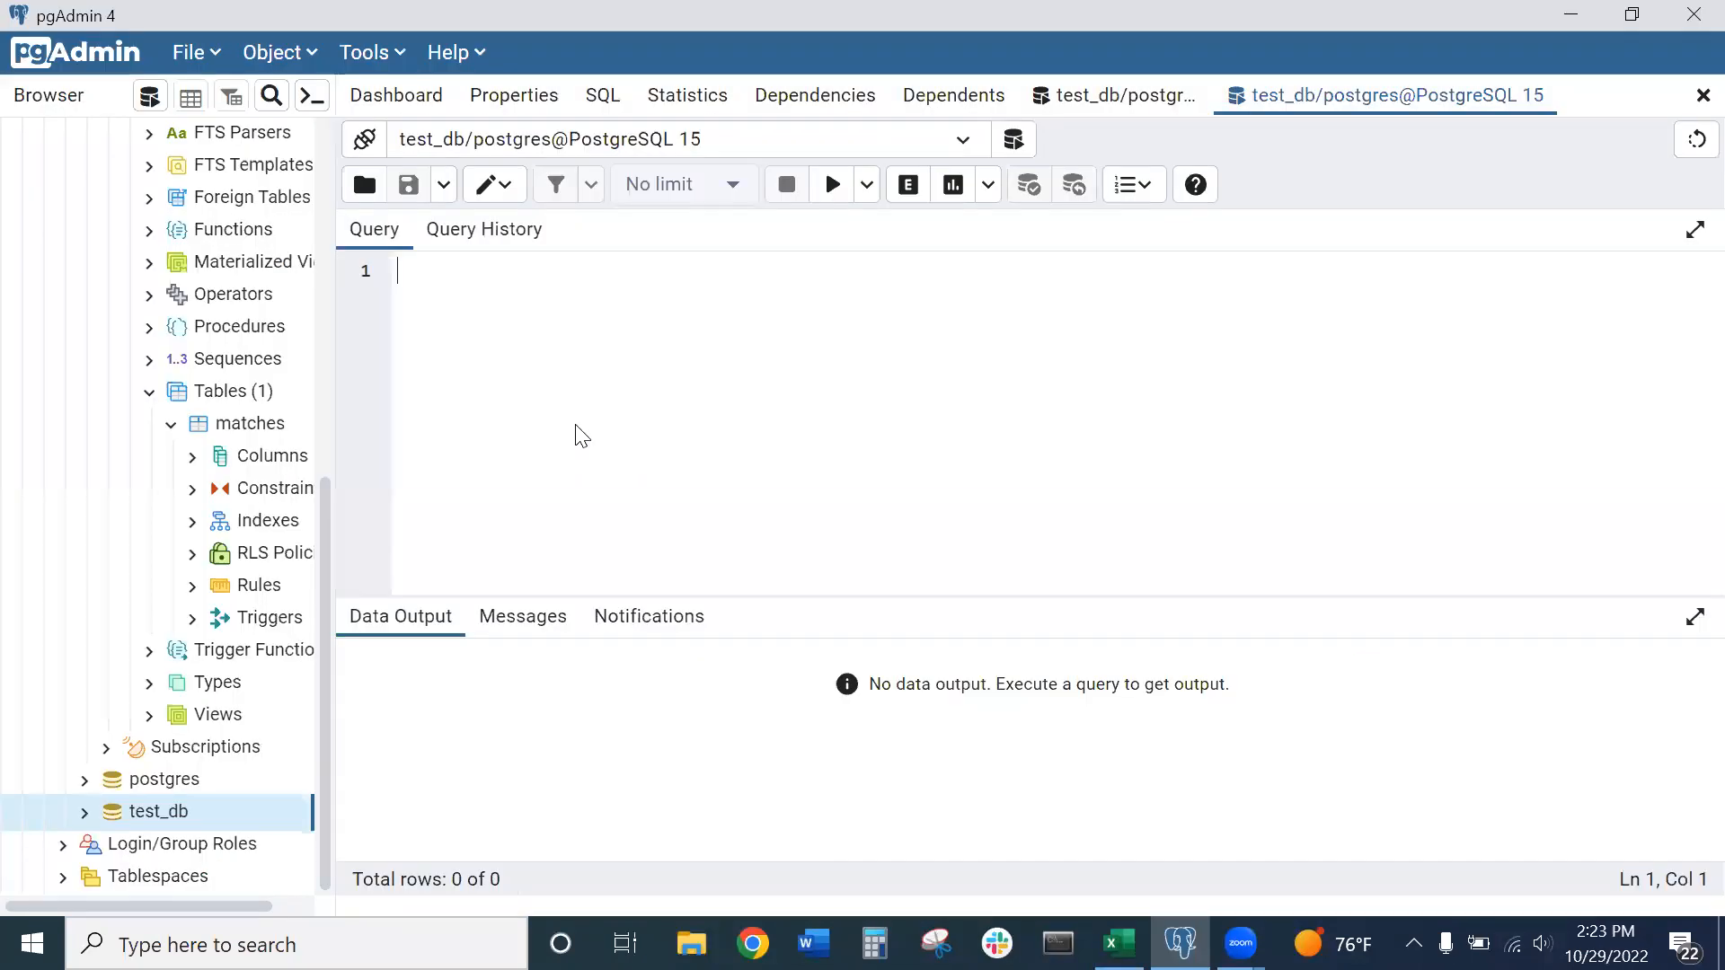
pyautogui.moveTo(572, 428)
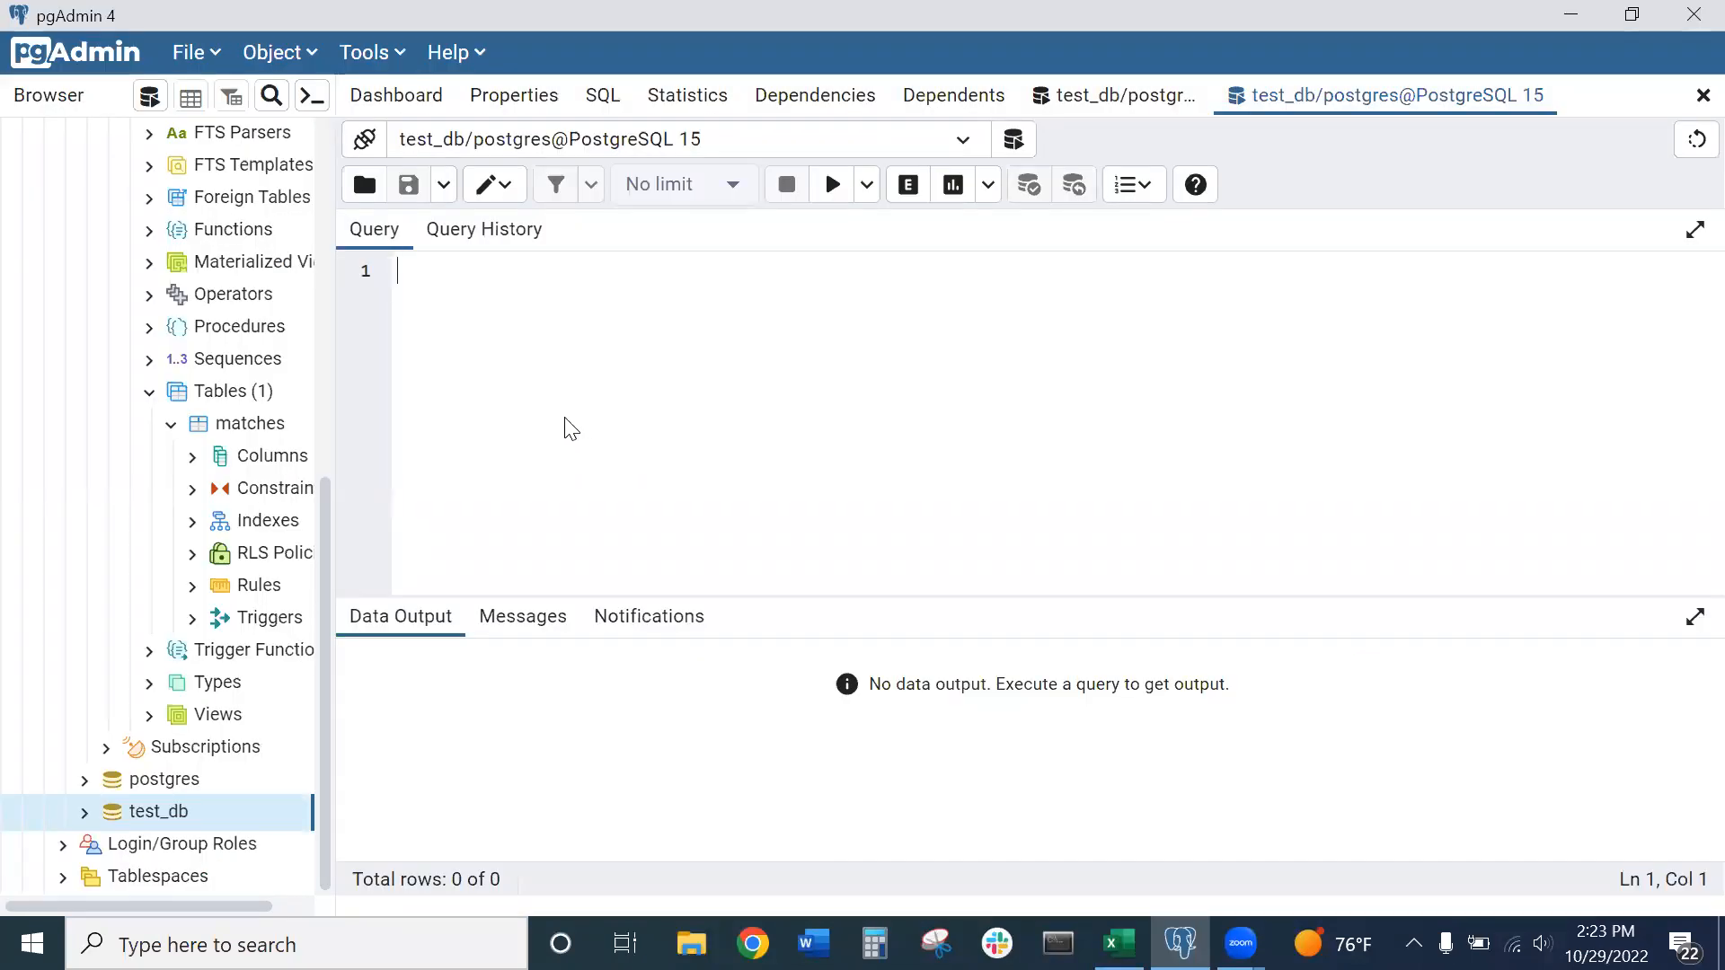
pyautogui.moveTo(452, 280)
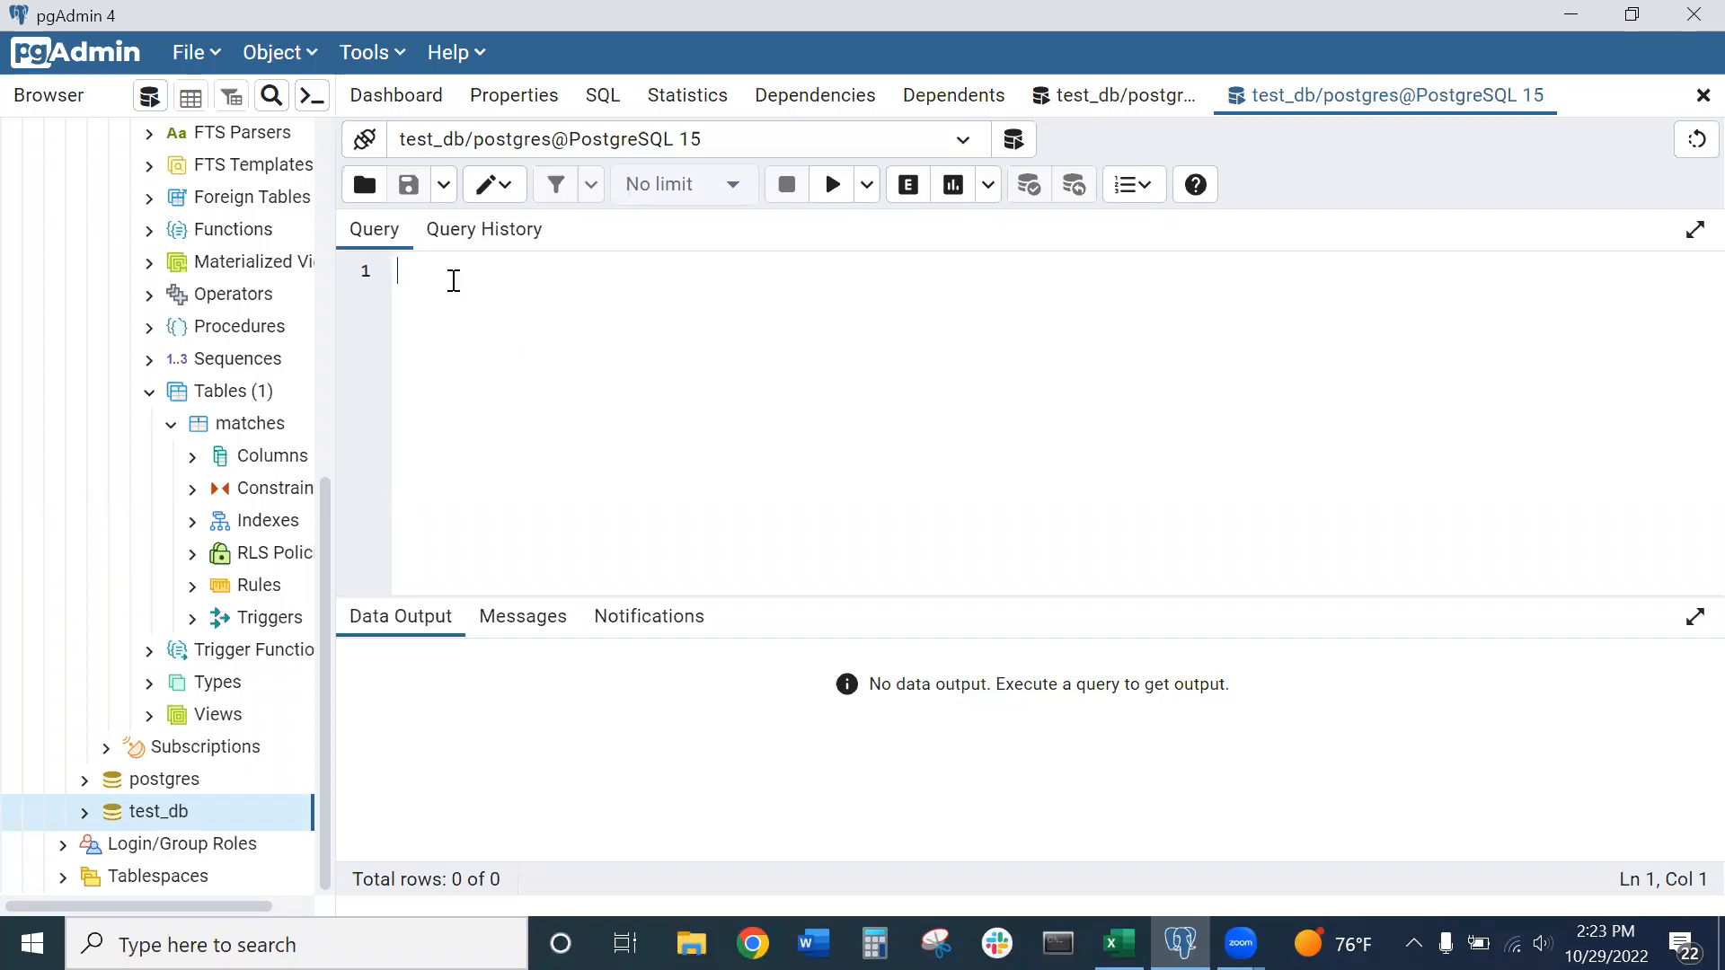
pyautogui.write('CREATE TABLE')
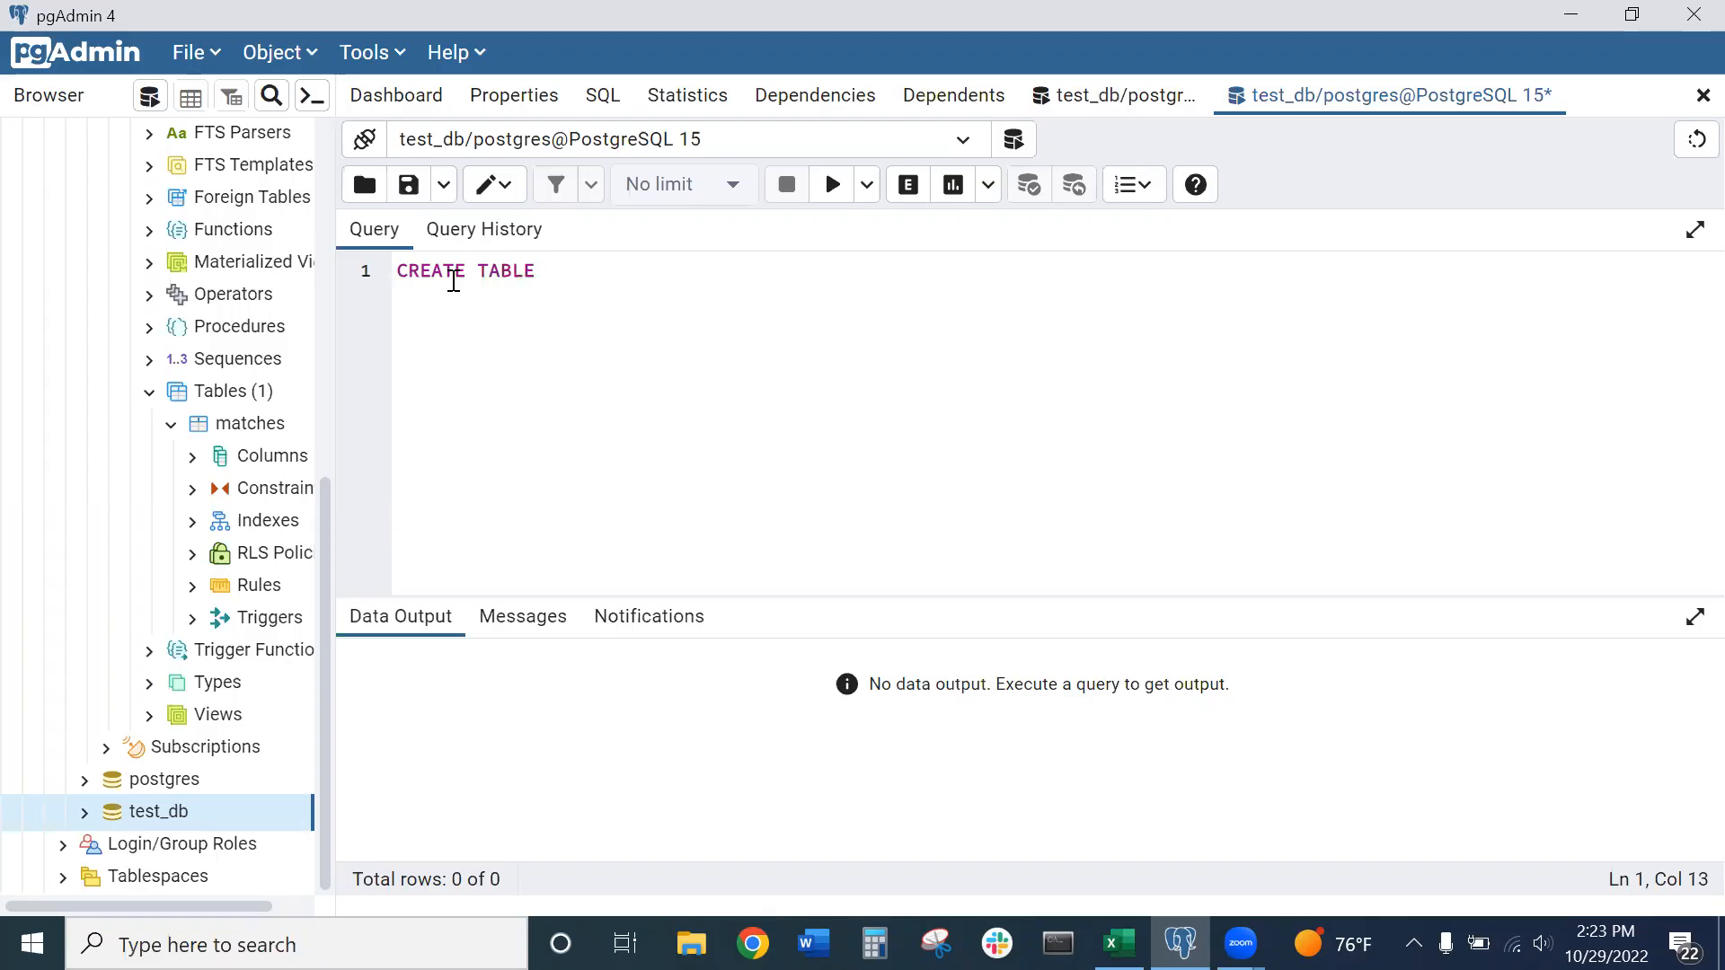
pyautogui.write('" "')
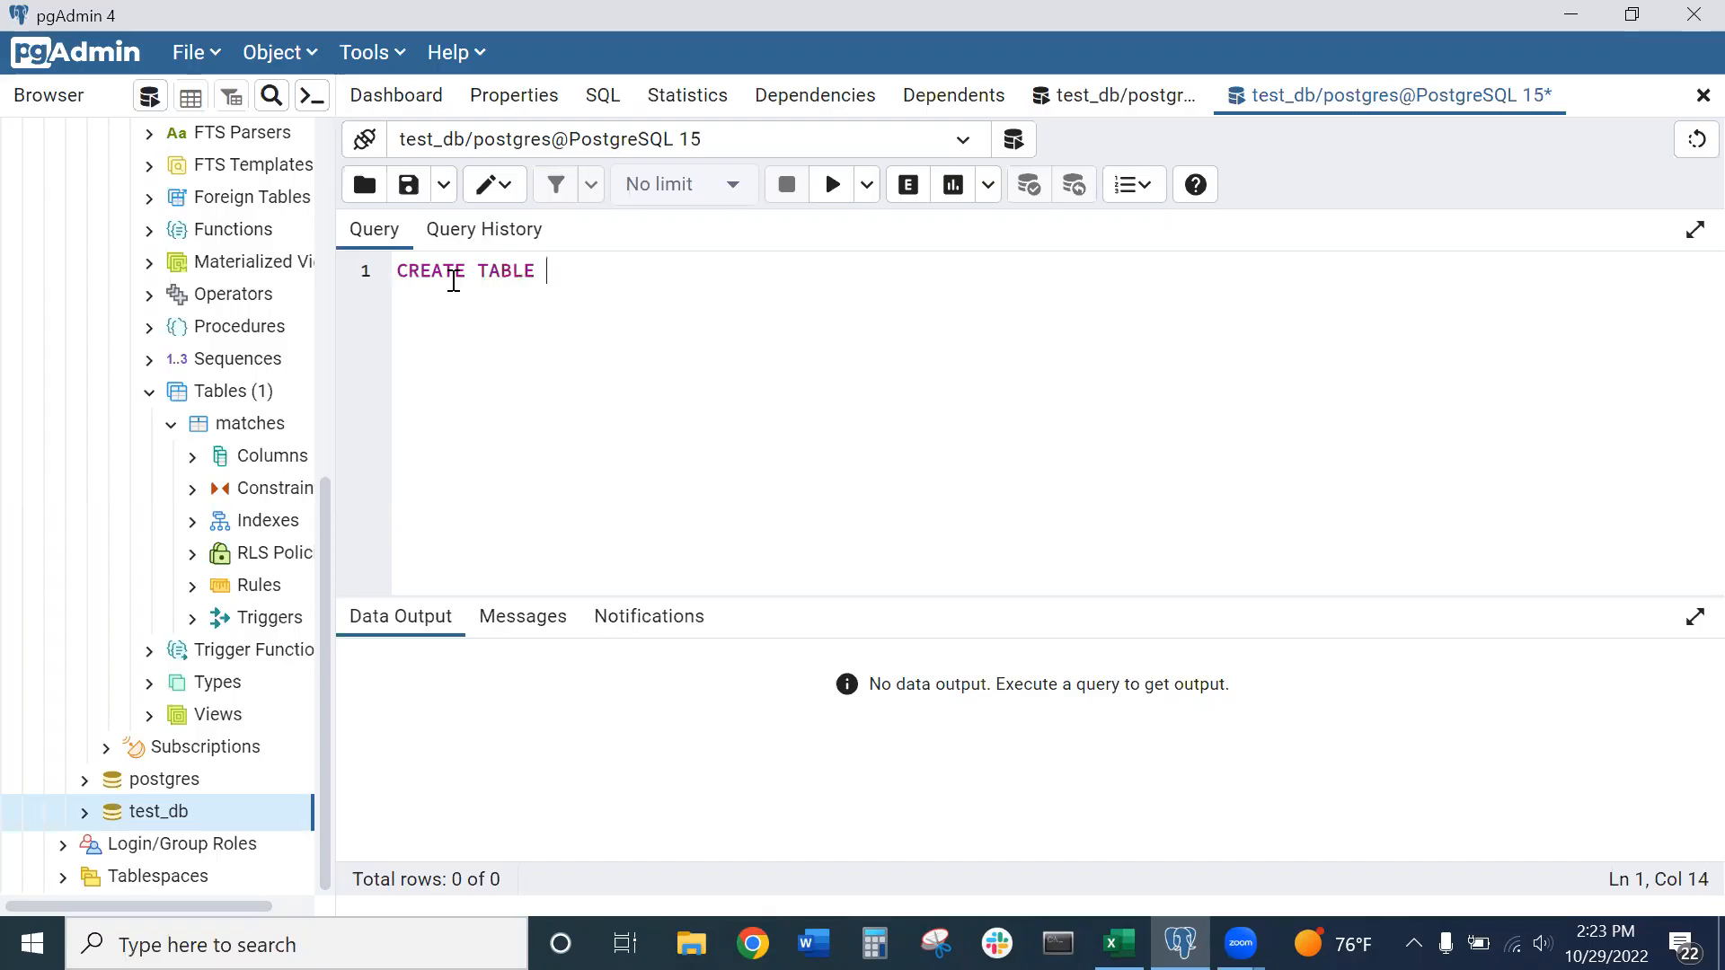
pyautogui.write('mat')
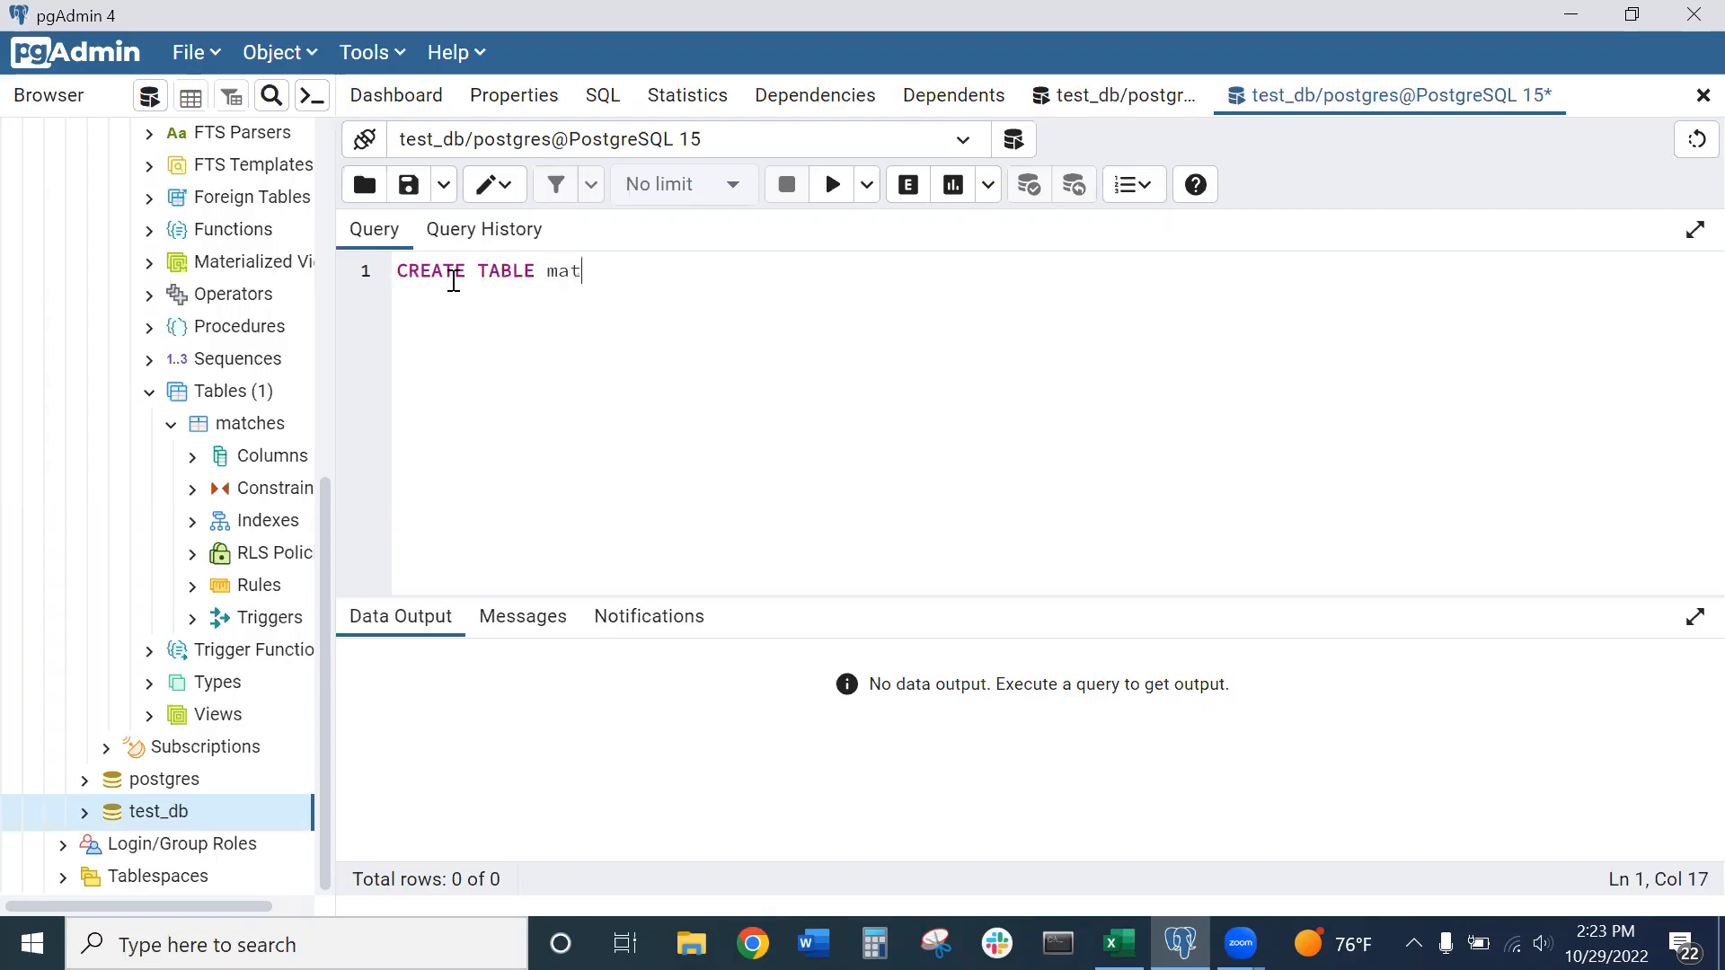
pyautogui.write('ches')
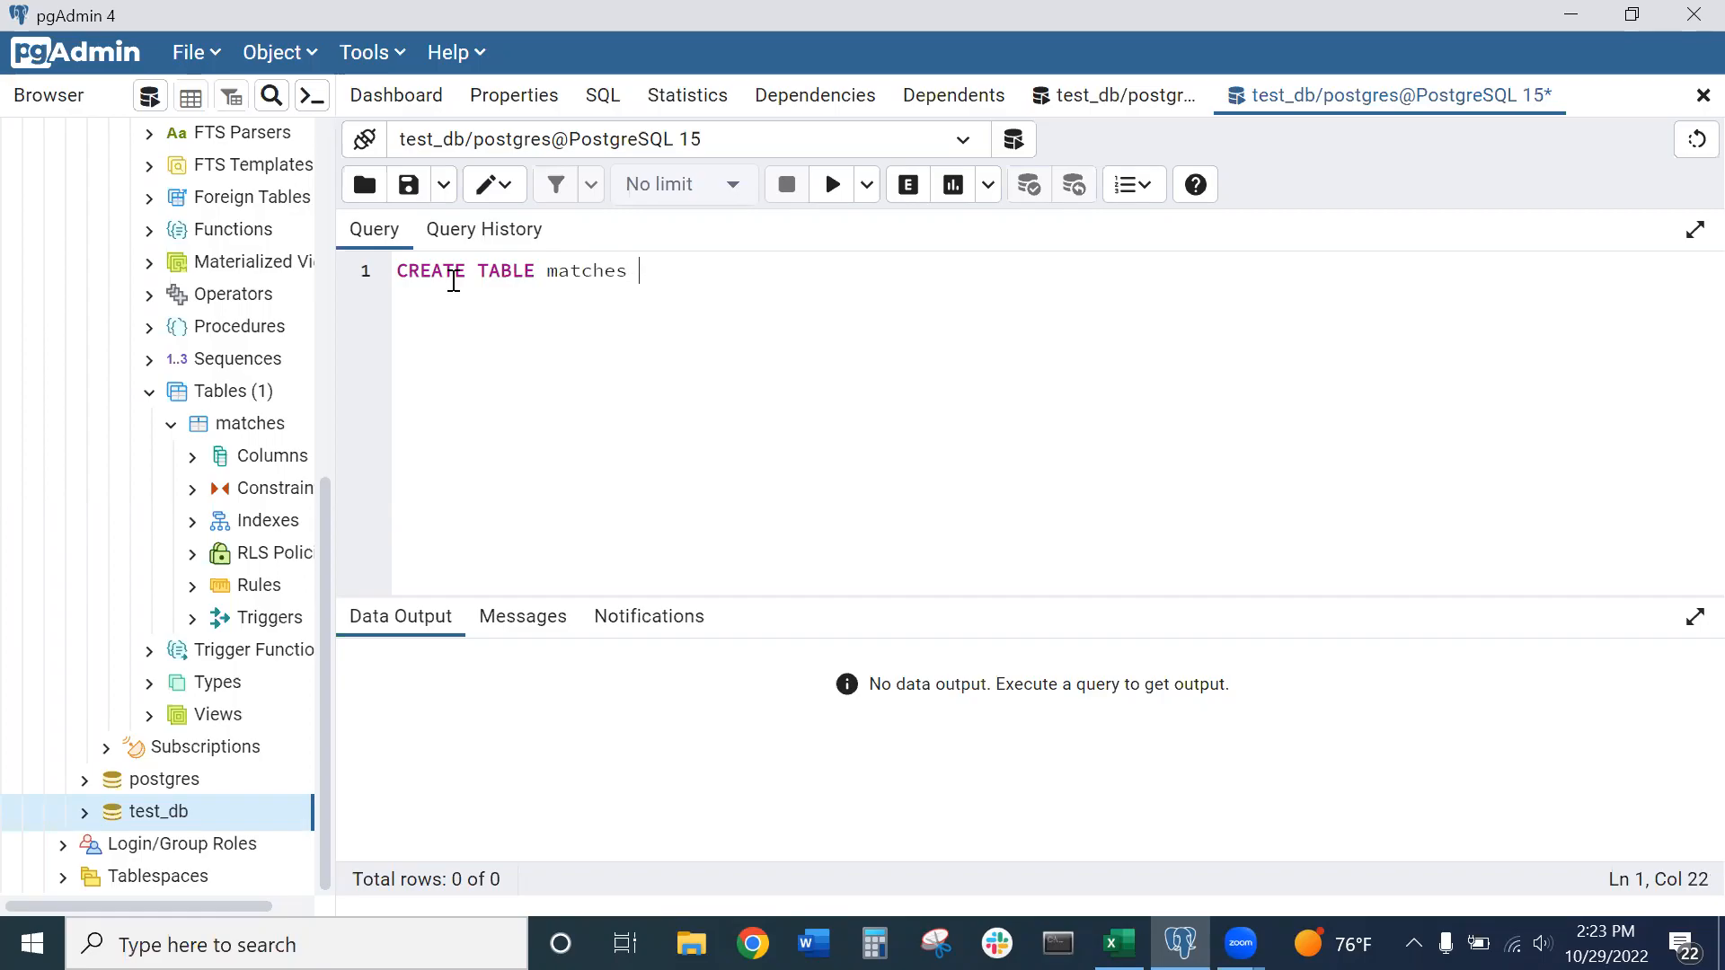
pyautogui.write('()')
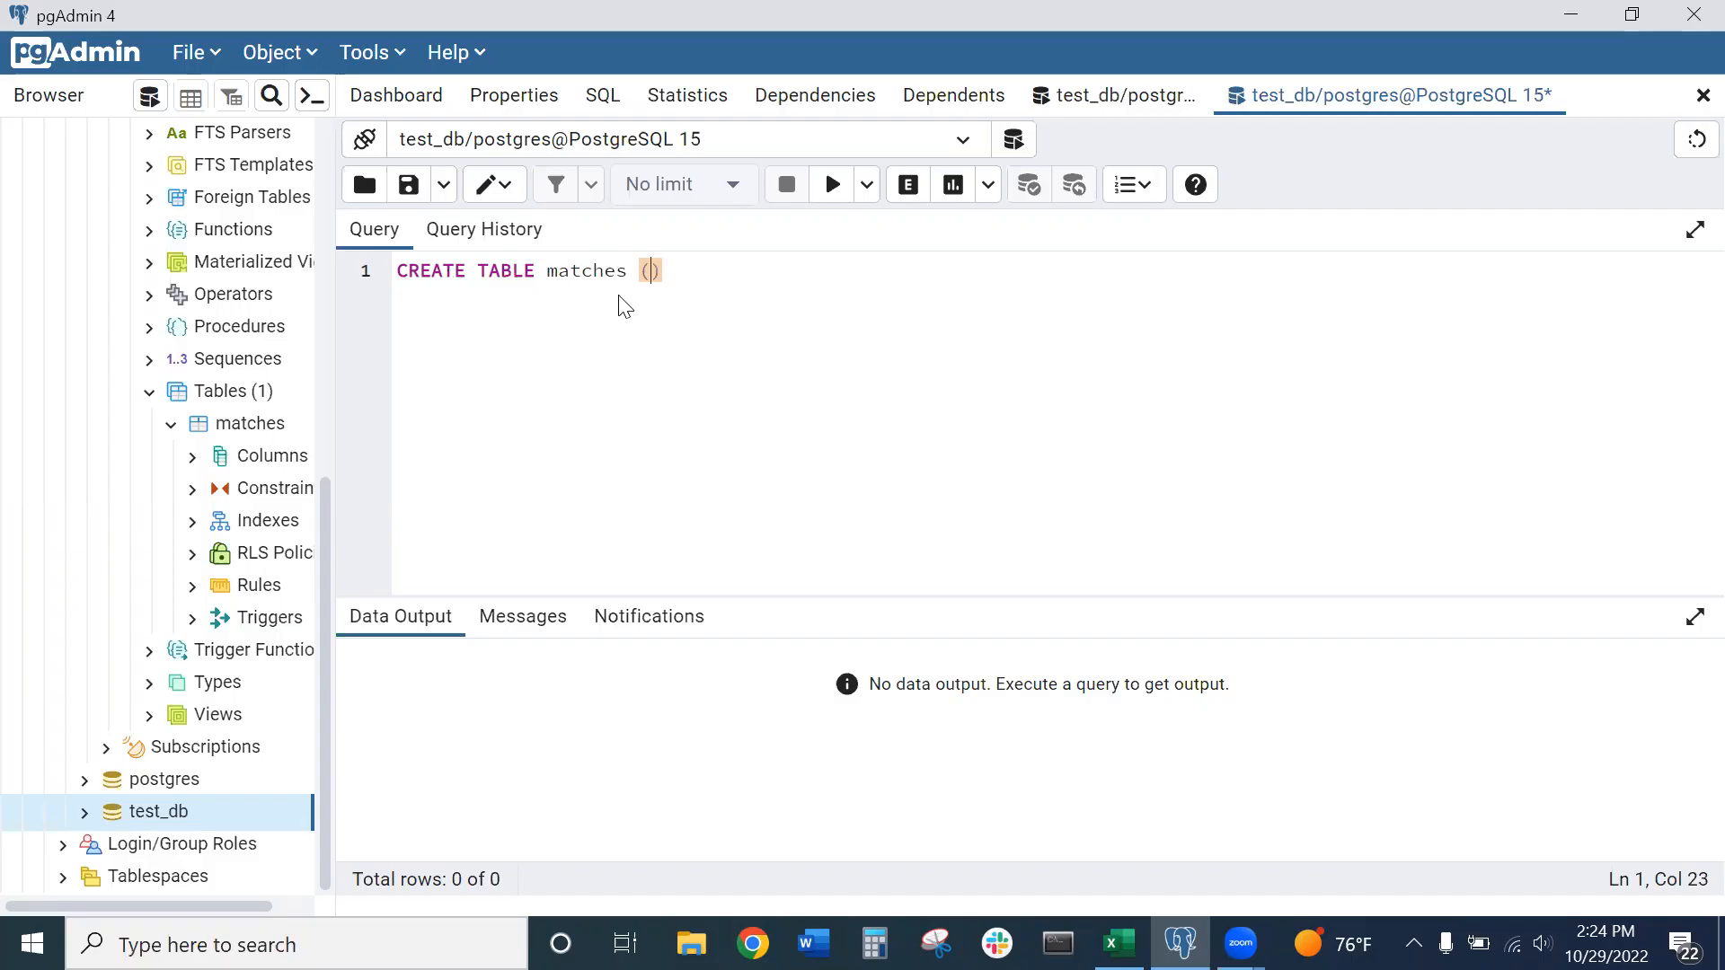
pyautogui.moveTo(636, 299)
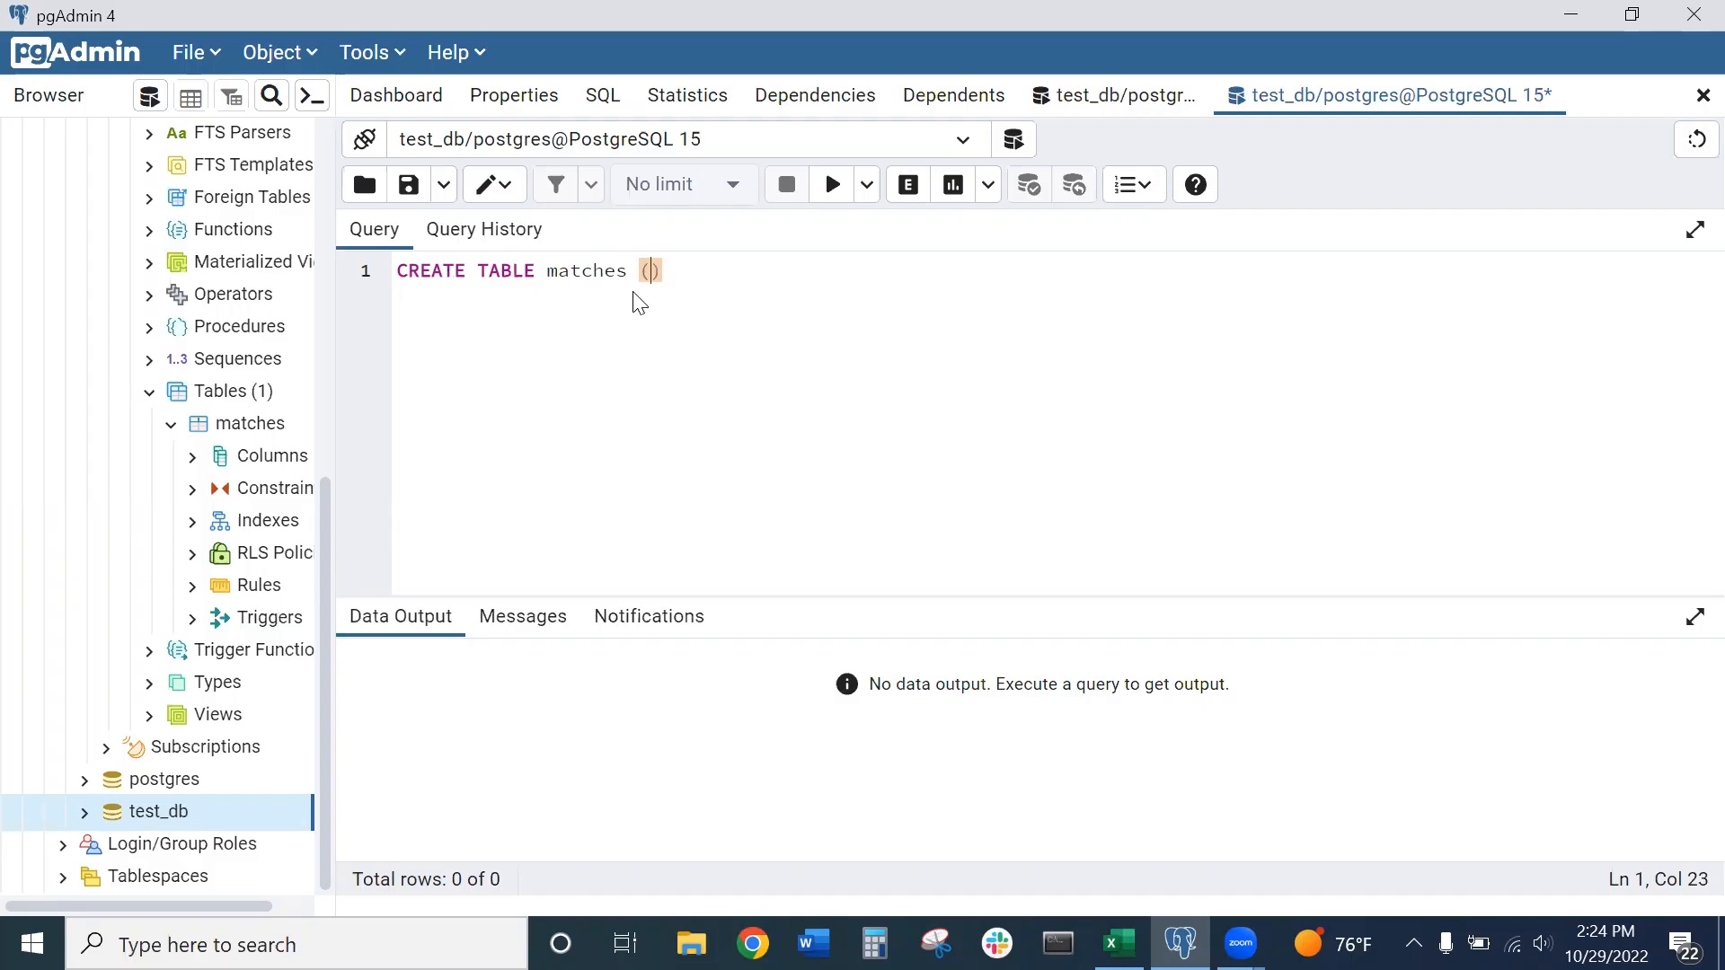
pyautogui.click(1118, 944)
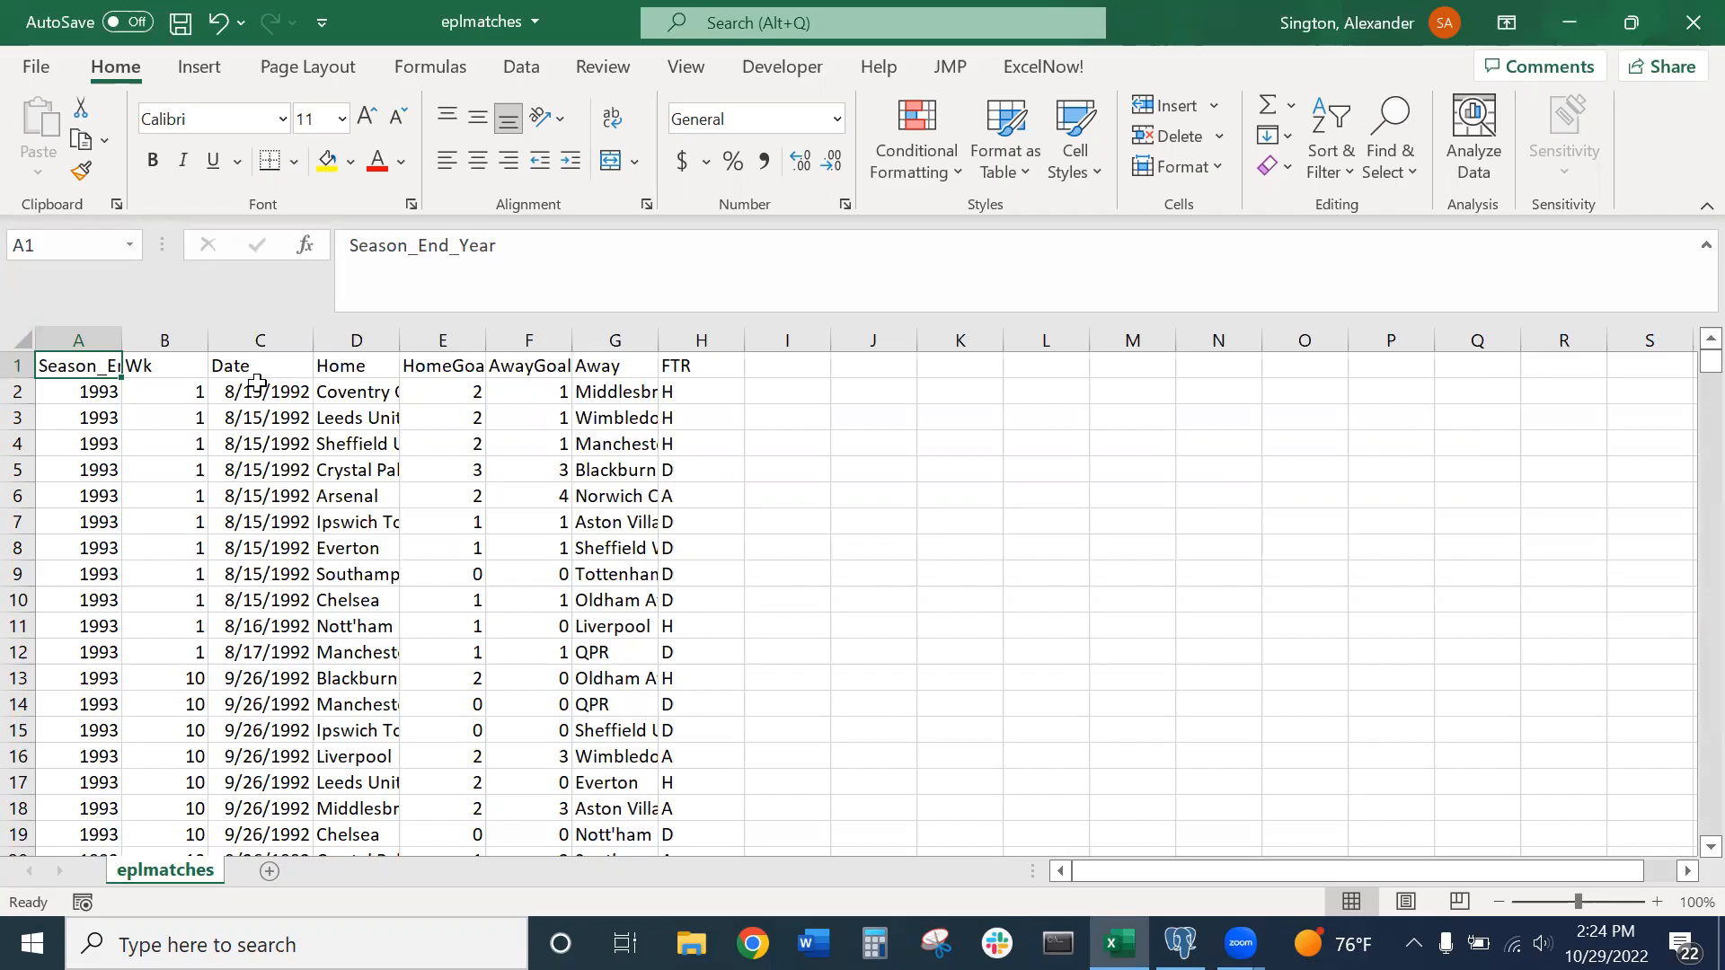
pyautogui.moveTo(658, 367)
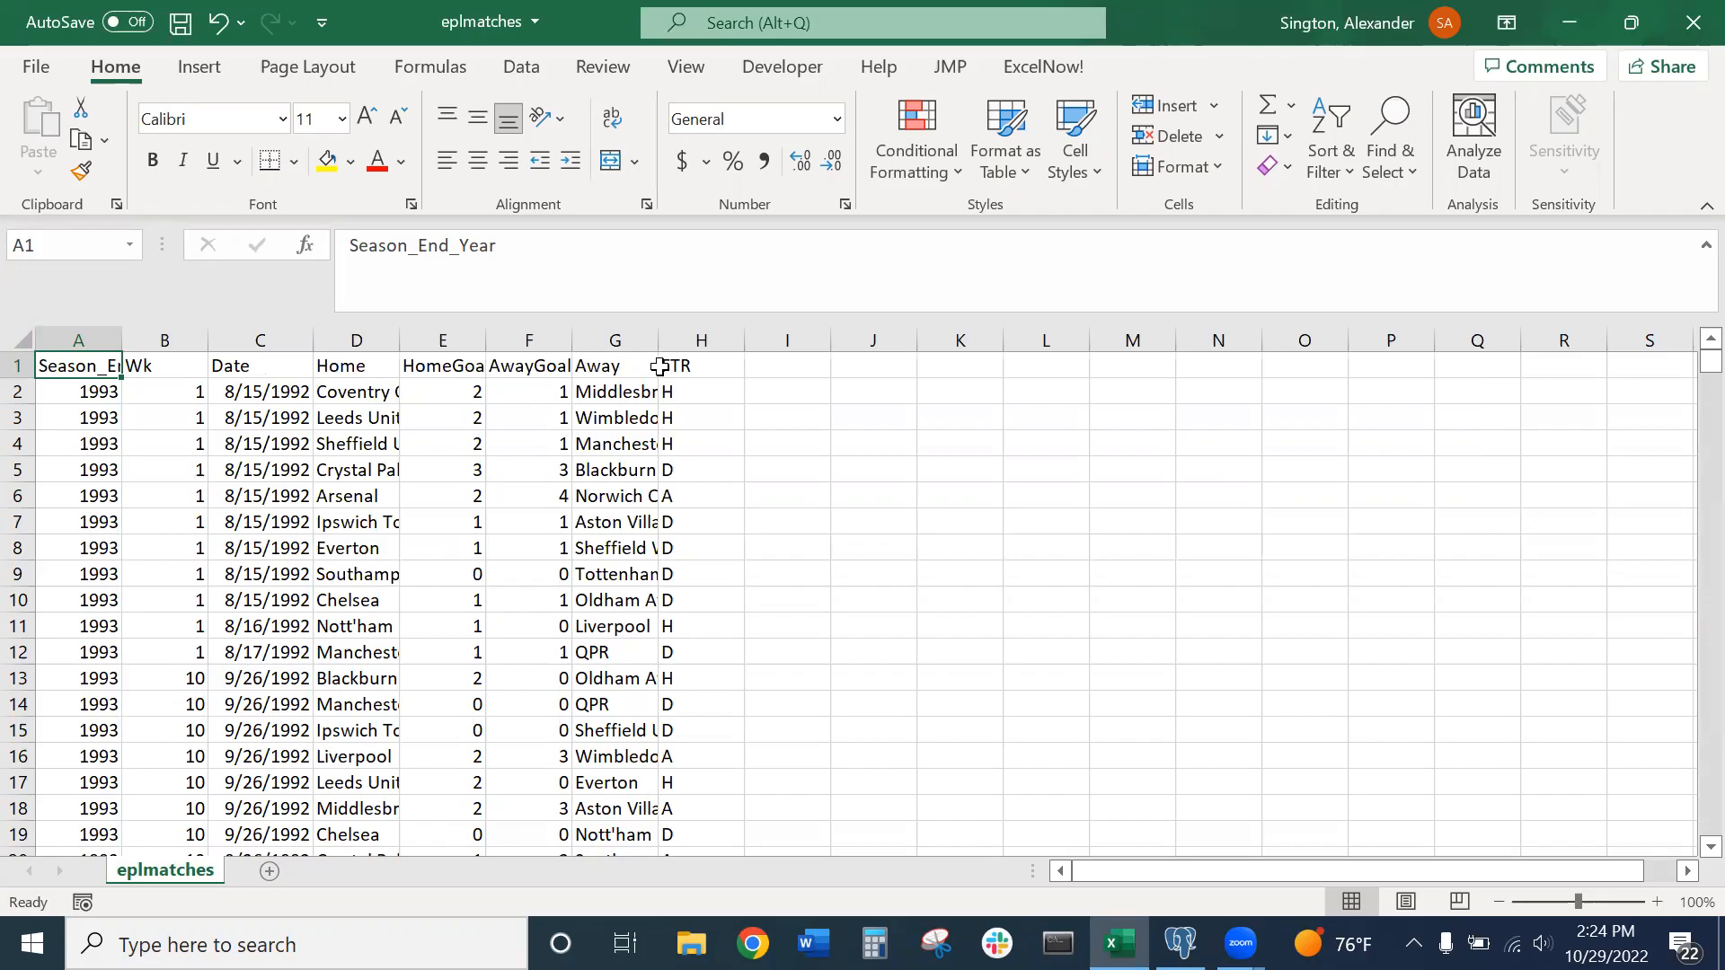
pyautogui.moveTo(460, 398)
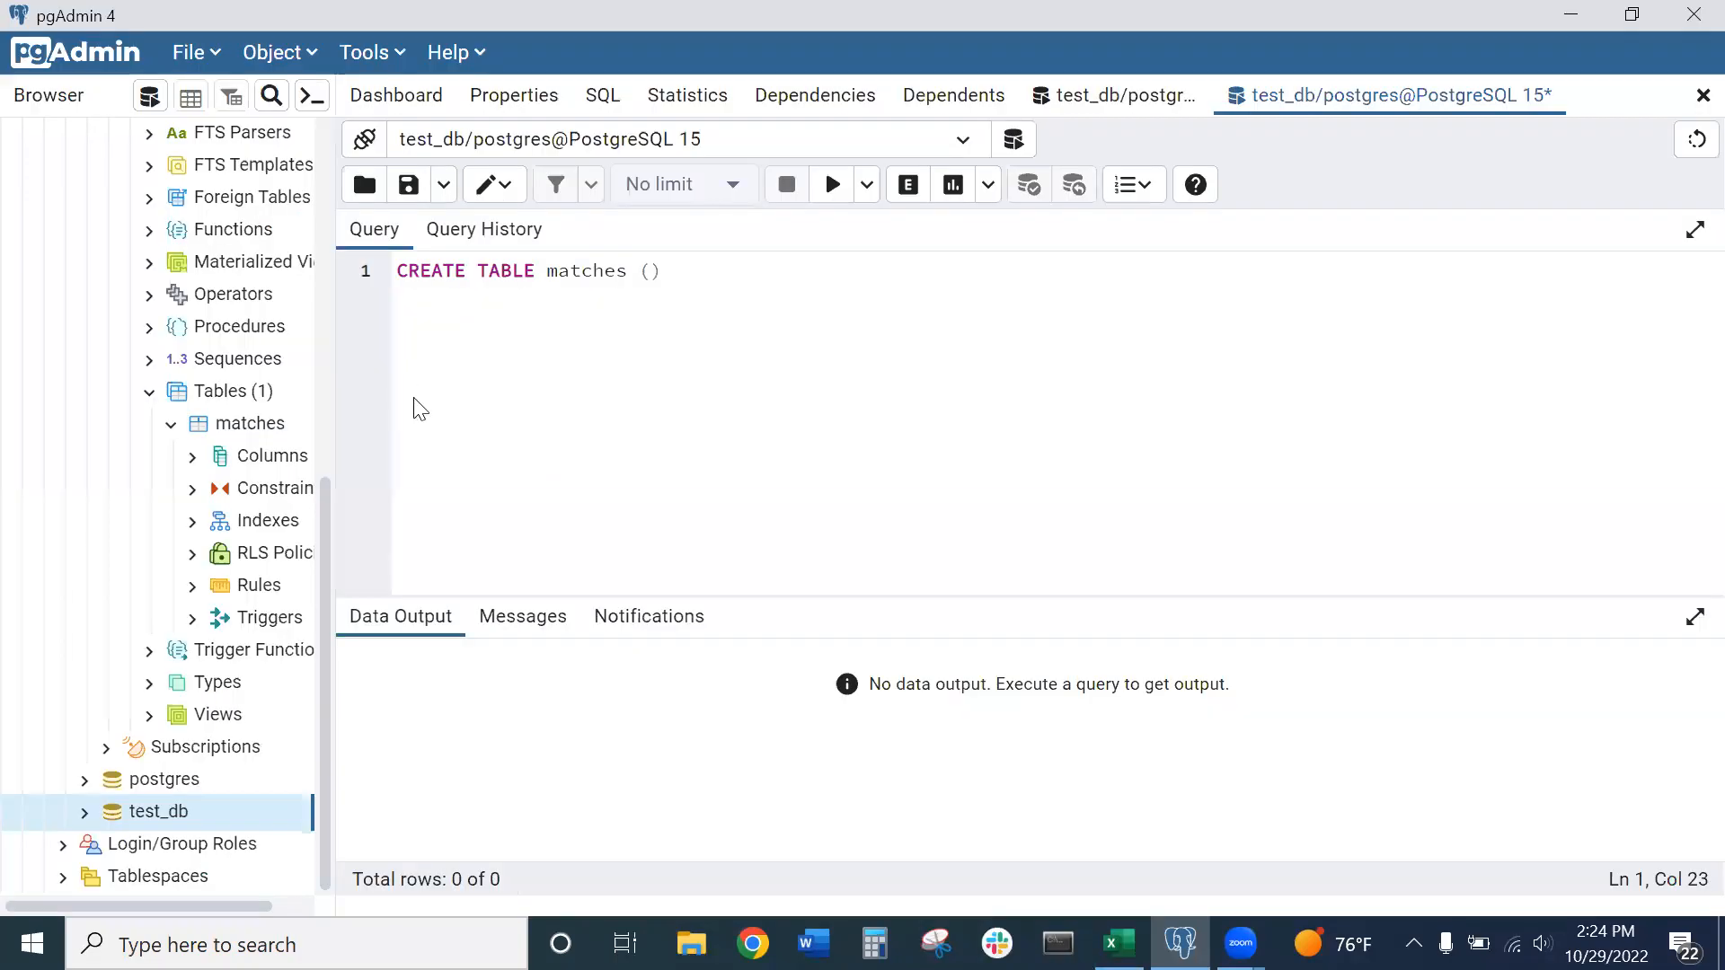
# Define the season_end_year column as integer, checking the Excel headers
pyautogui.click(1116, 945)
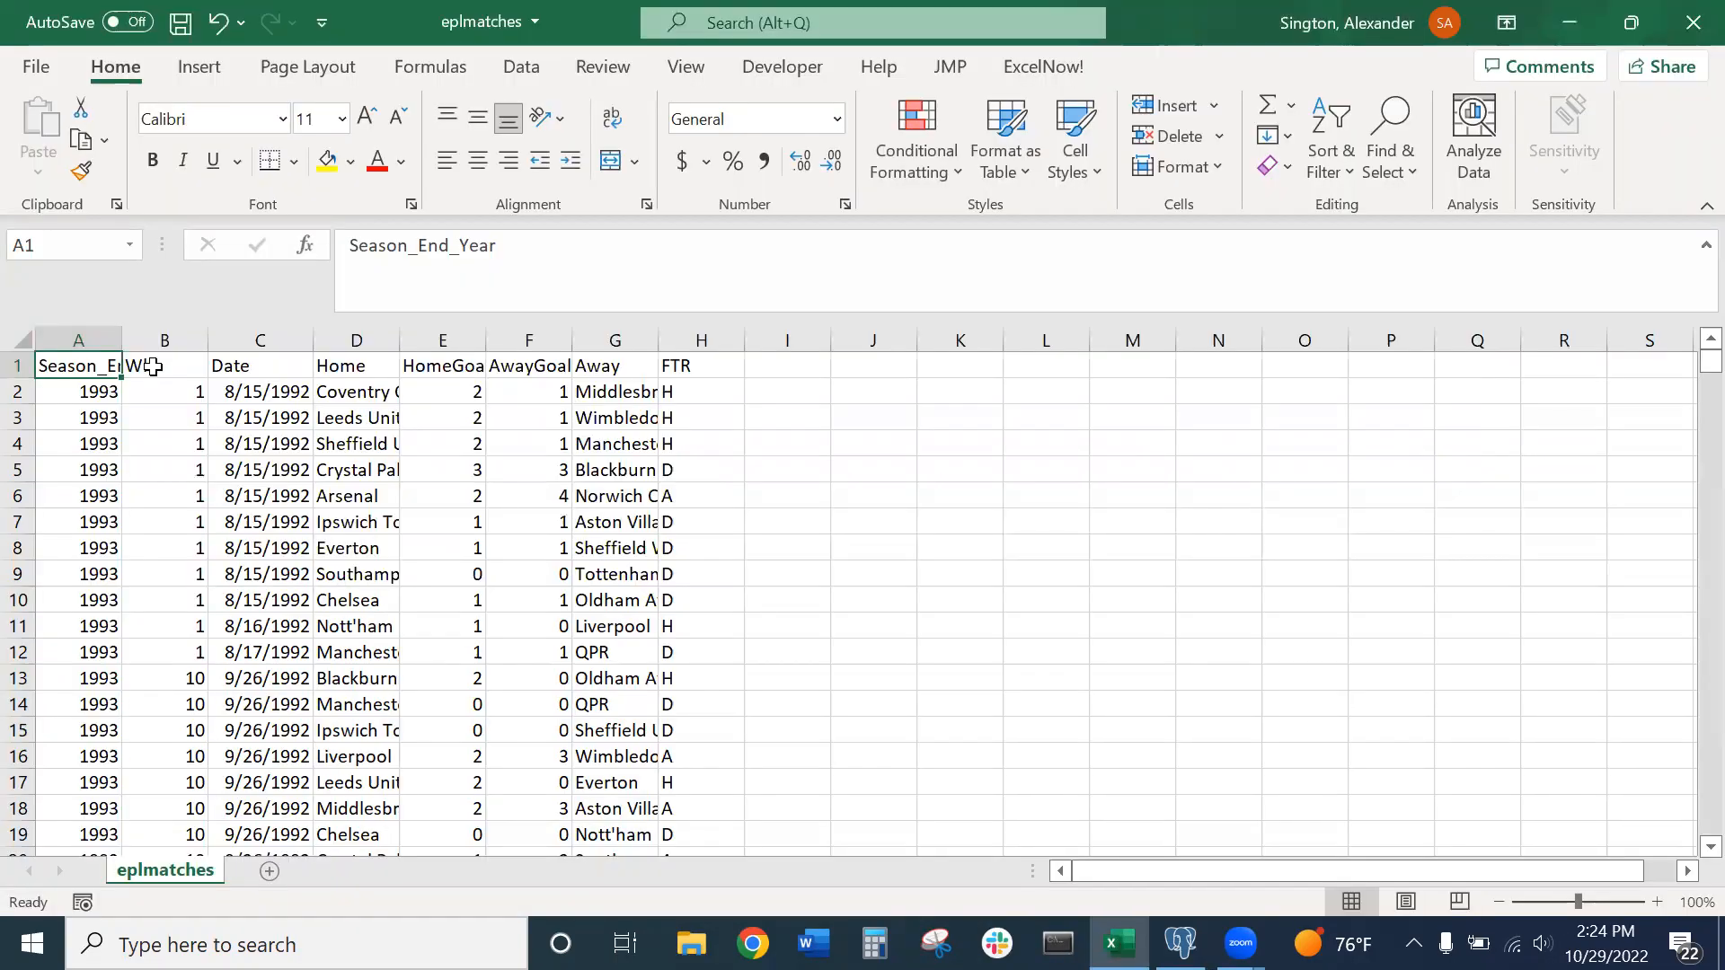
pyautogui.click(1180, 944)
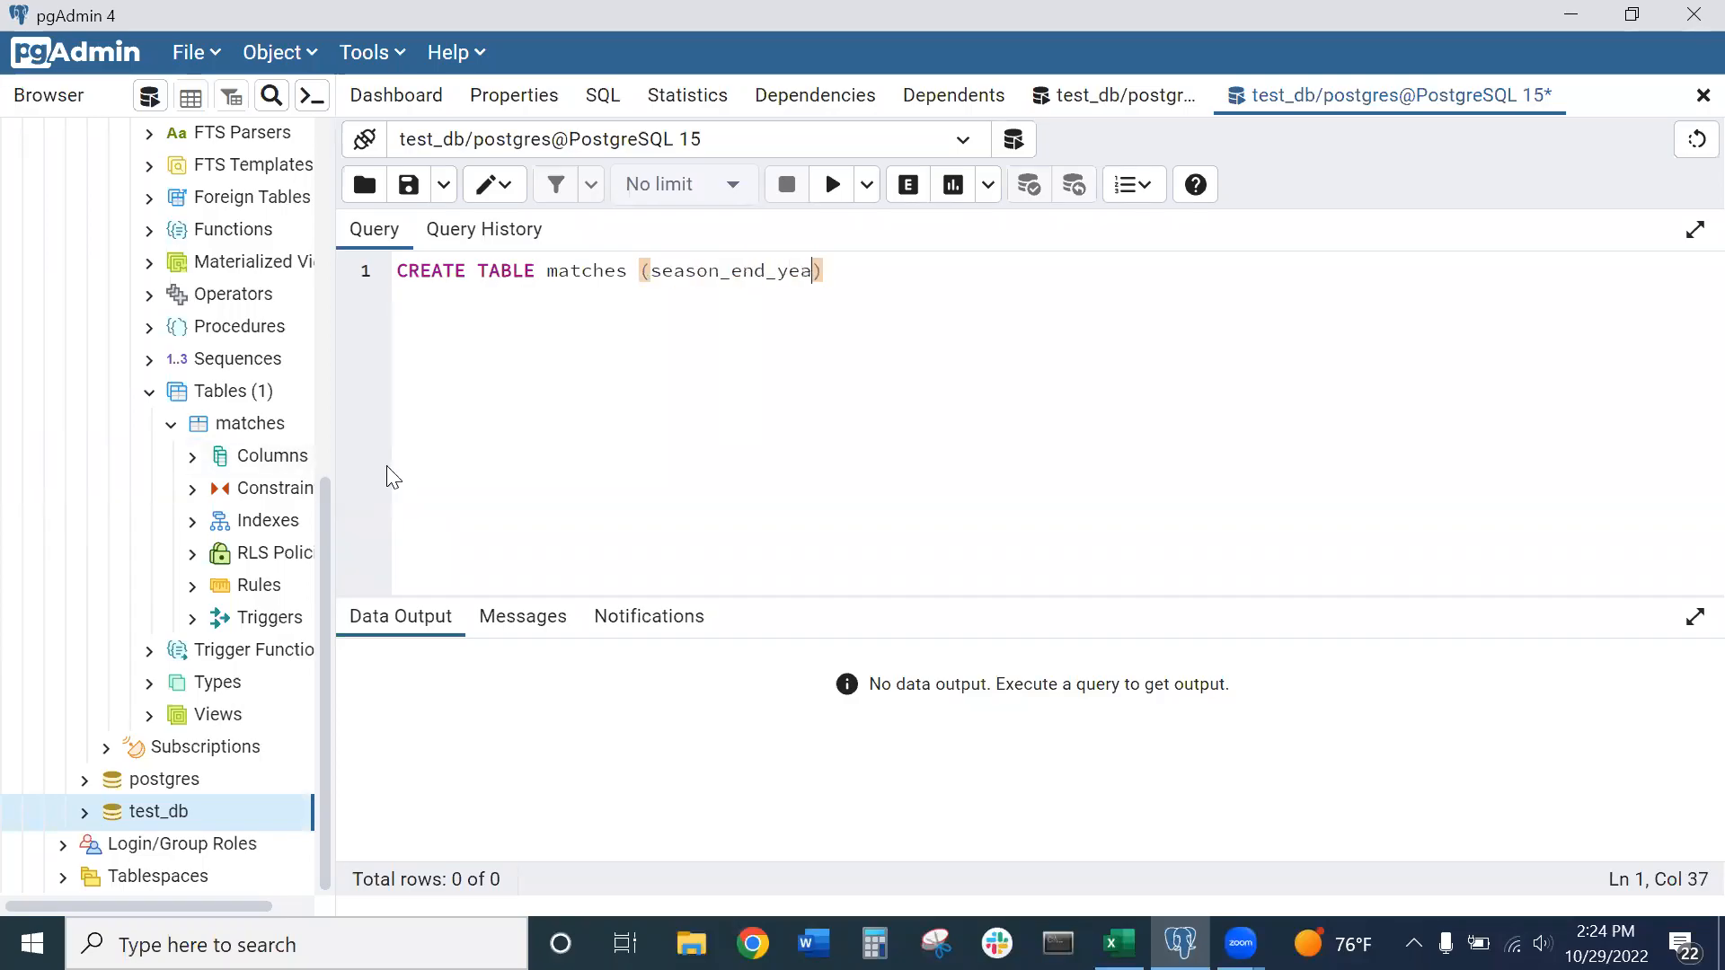
pyautogui.write('r')
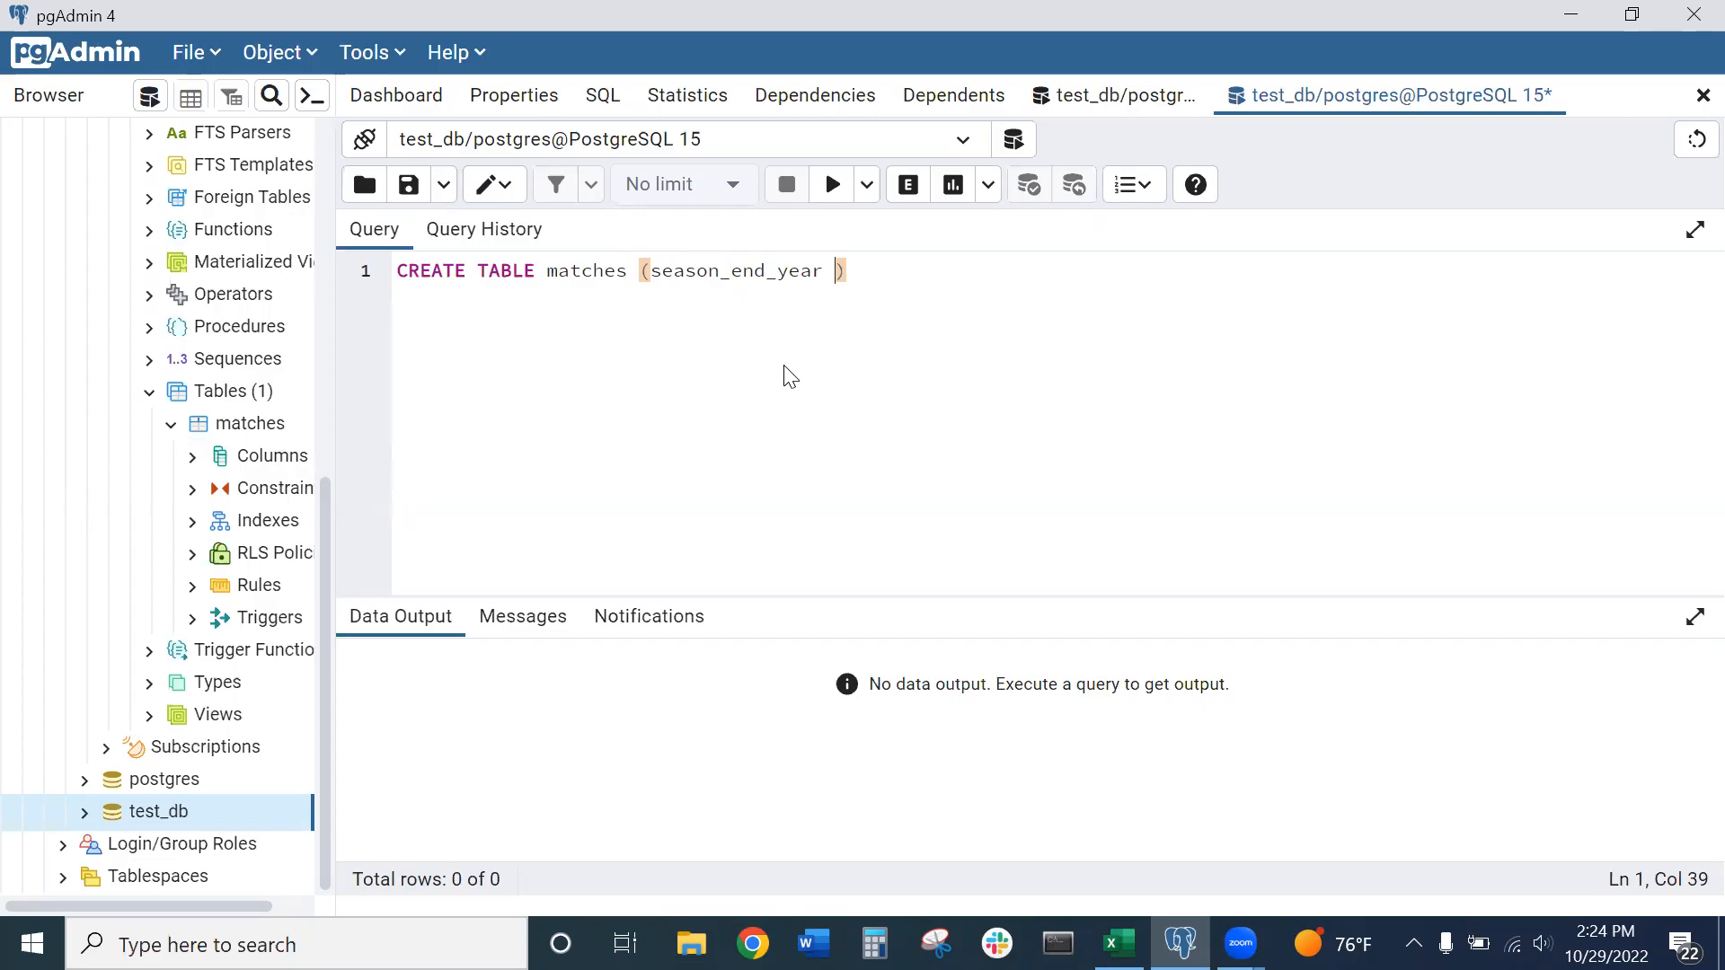
pyautogui.write('integer')
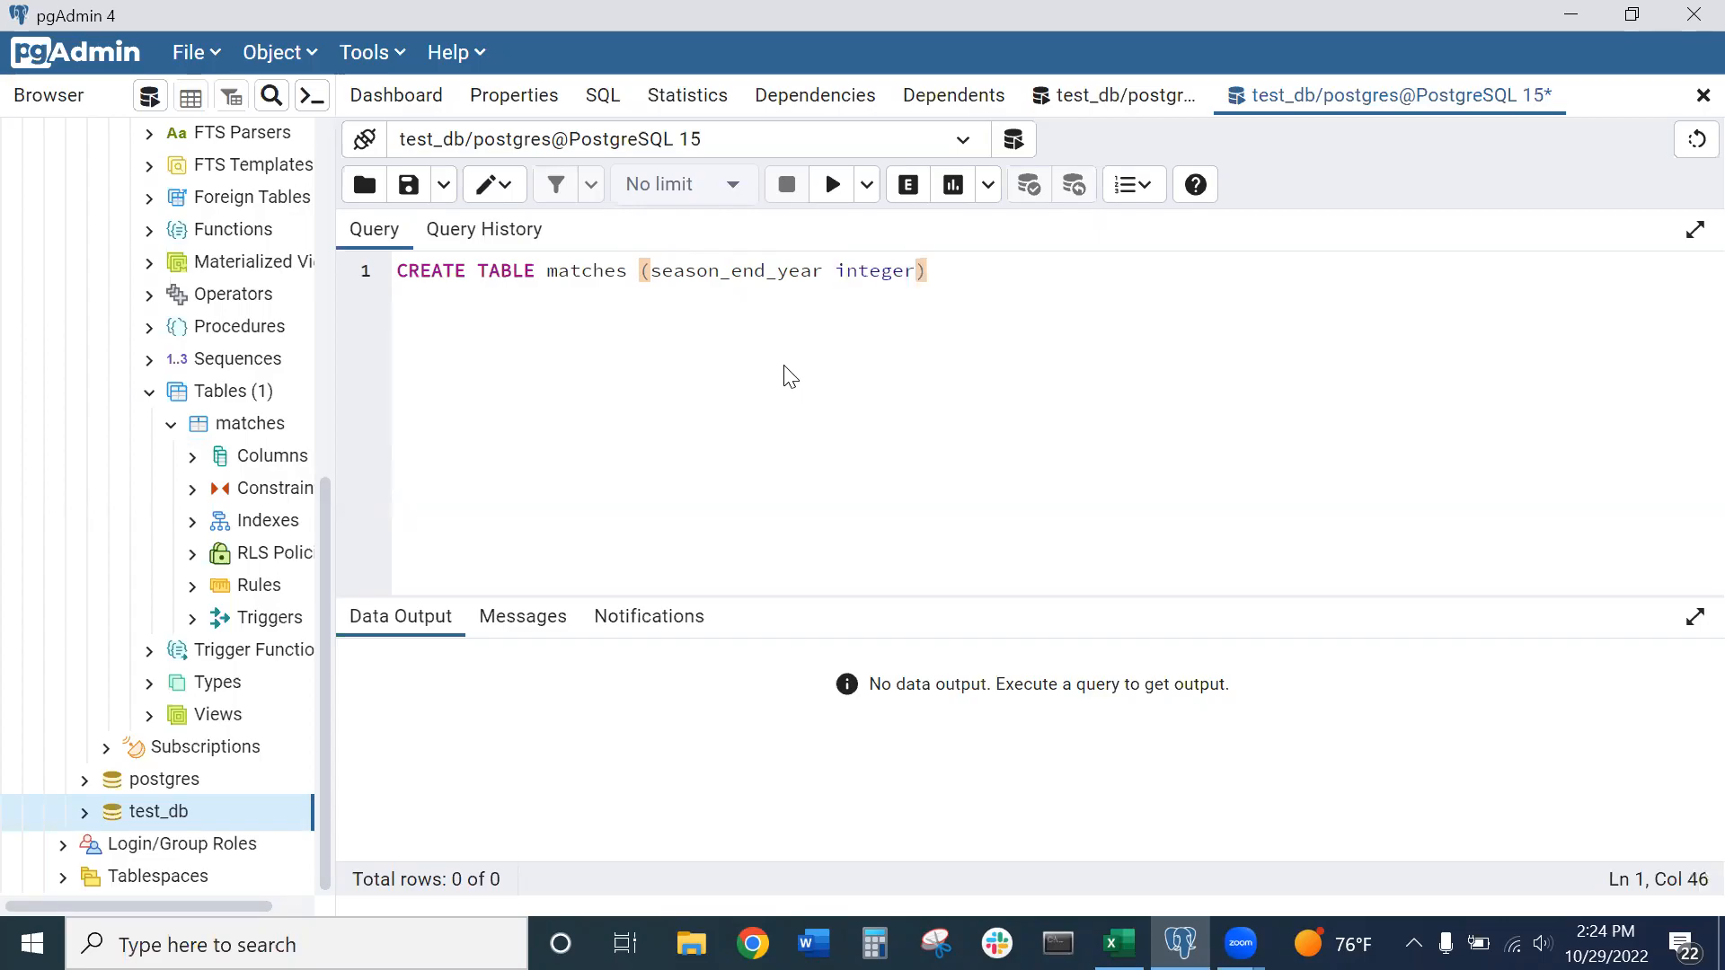
pyautogui.click(1118, 944)
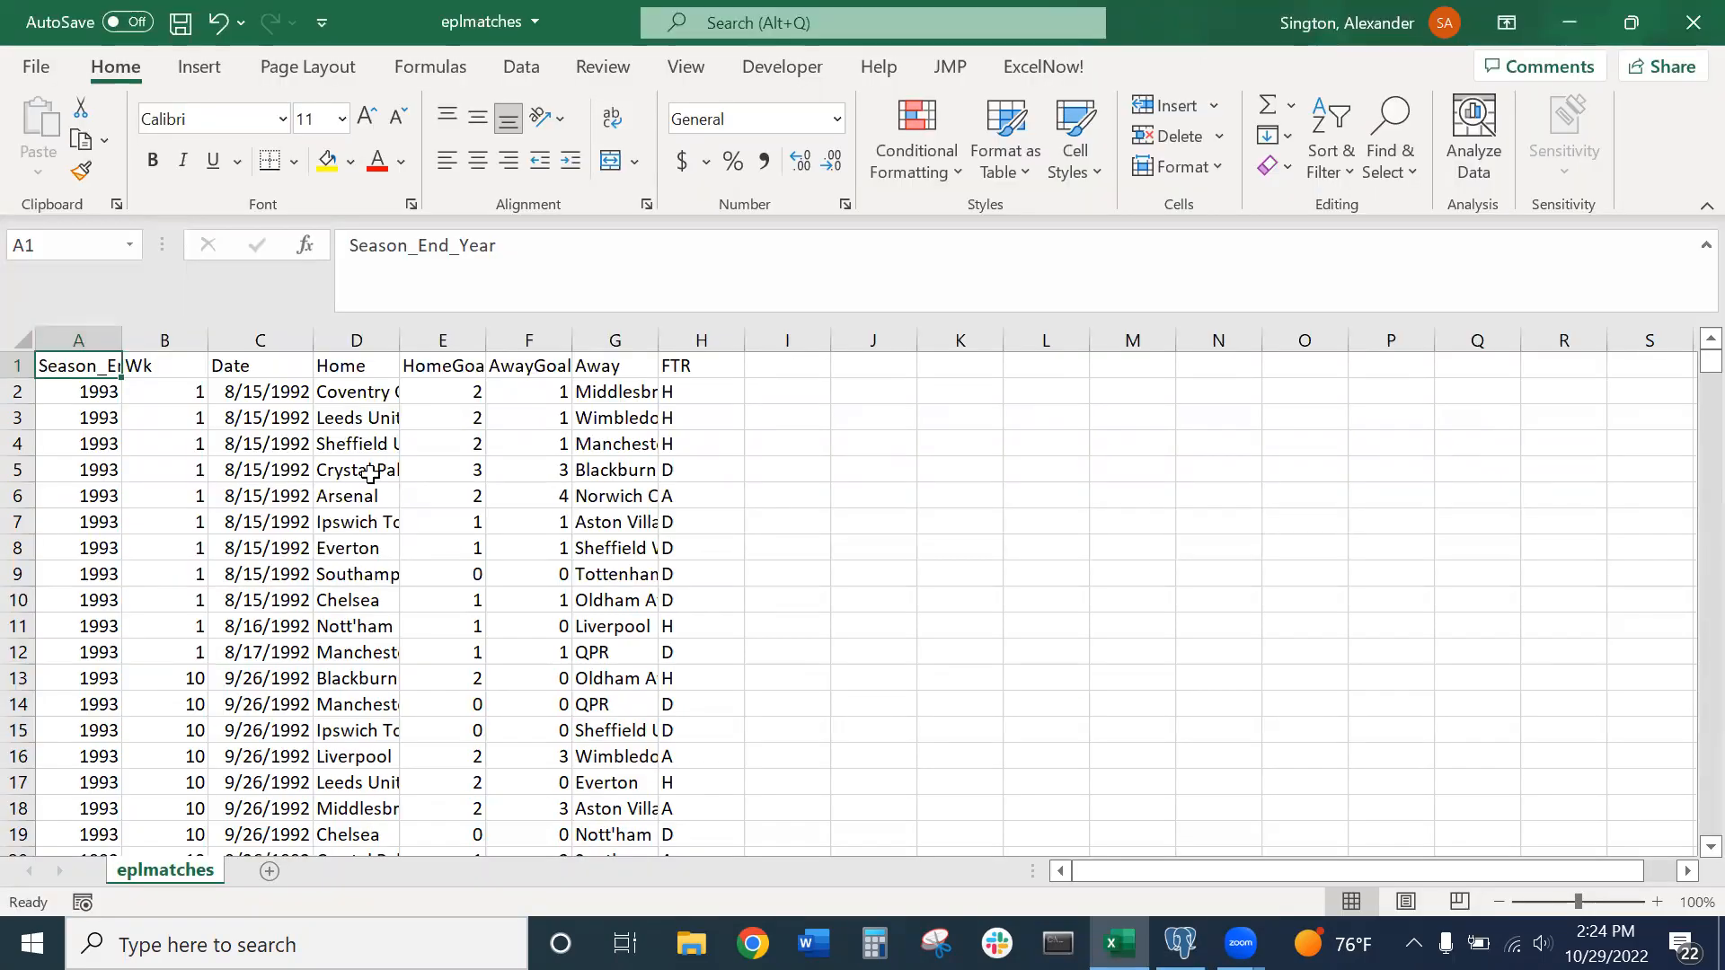
pyautogui.click(1180, 944)
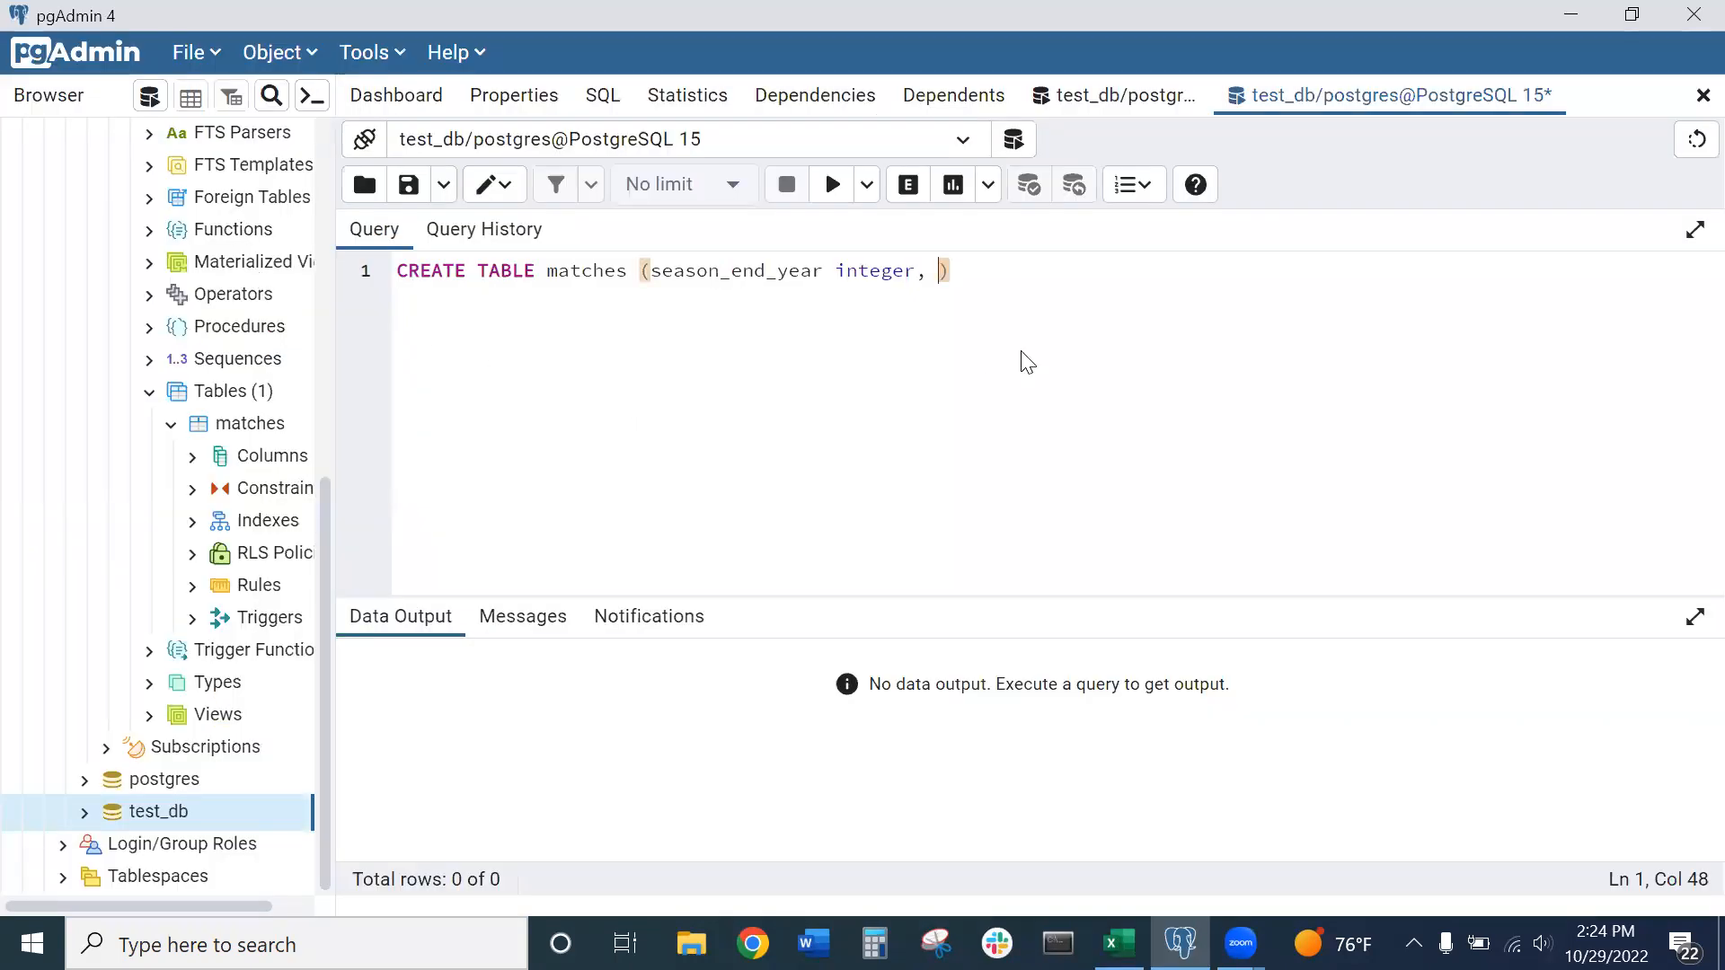
# Add the week integer and date date columns
pyautogui.write('week')
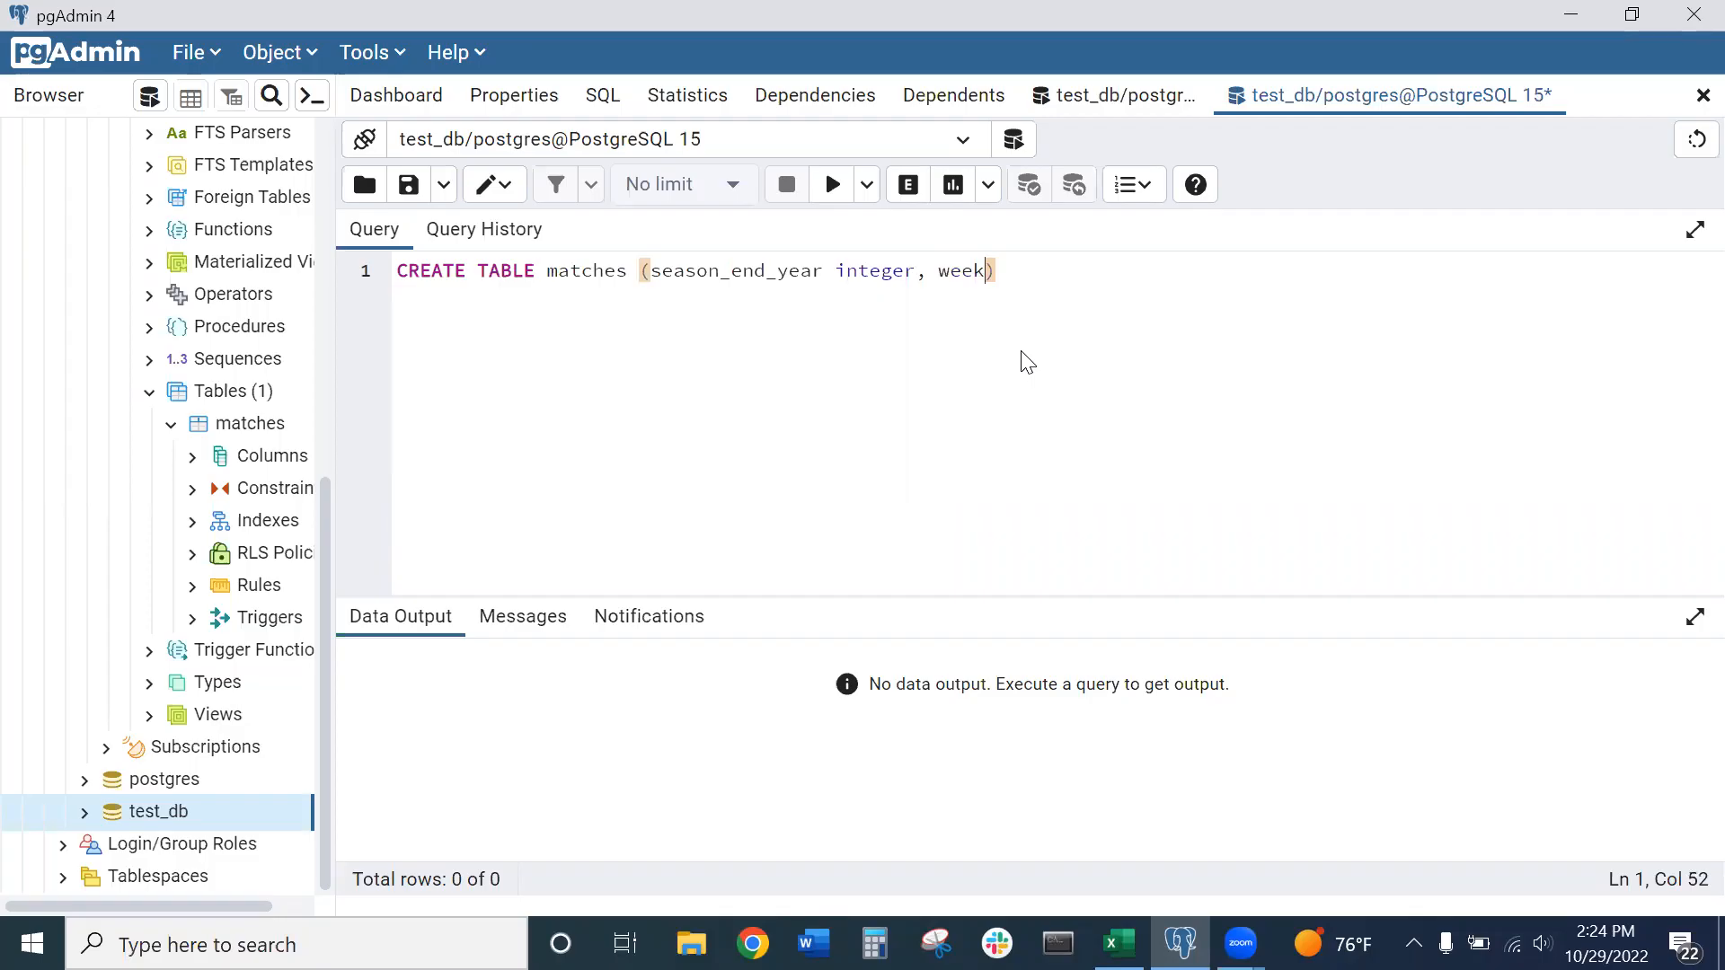
pyautogui.moveTo(955, 377)
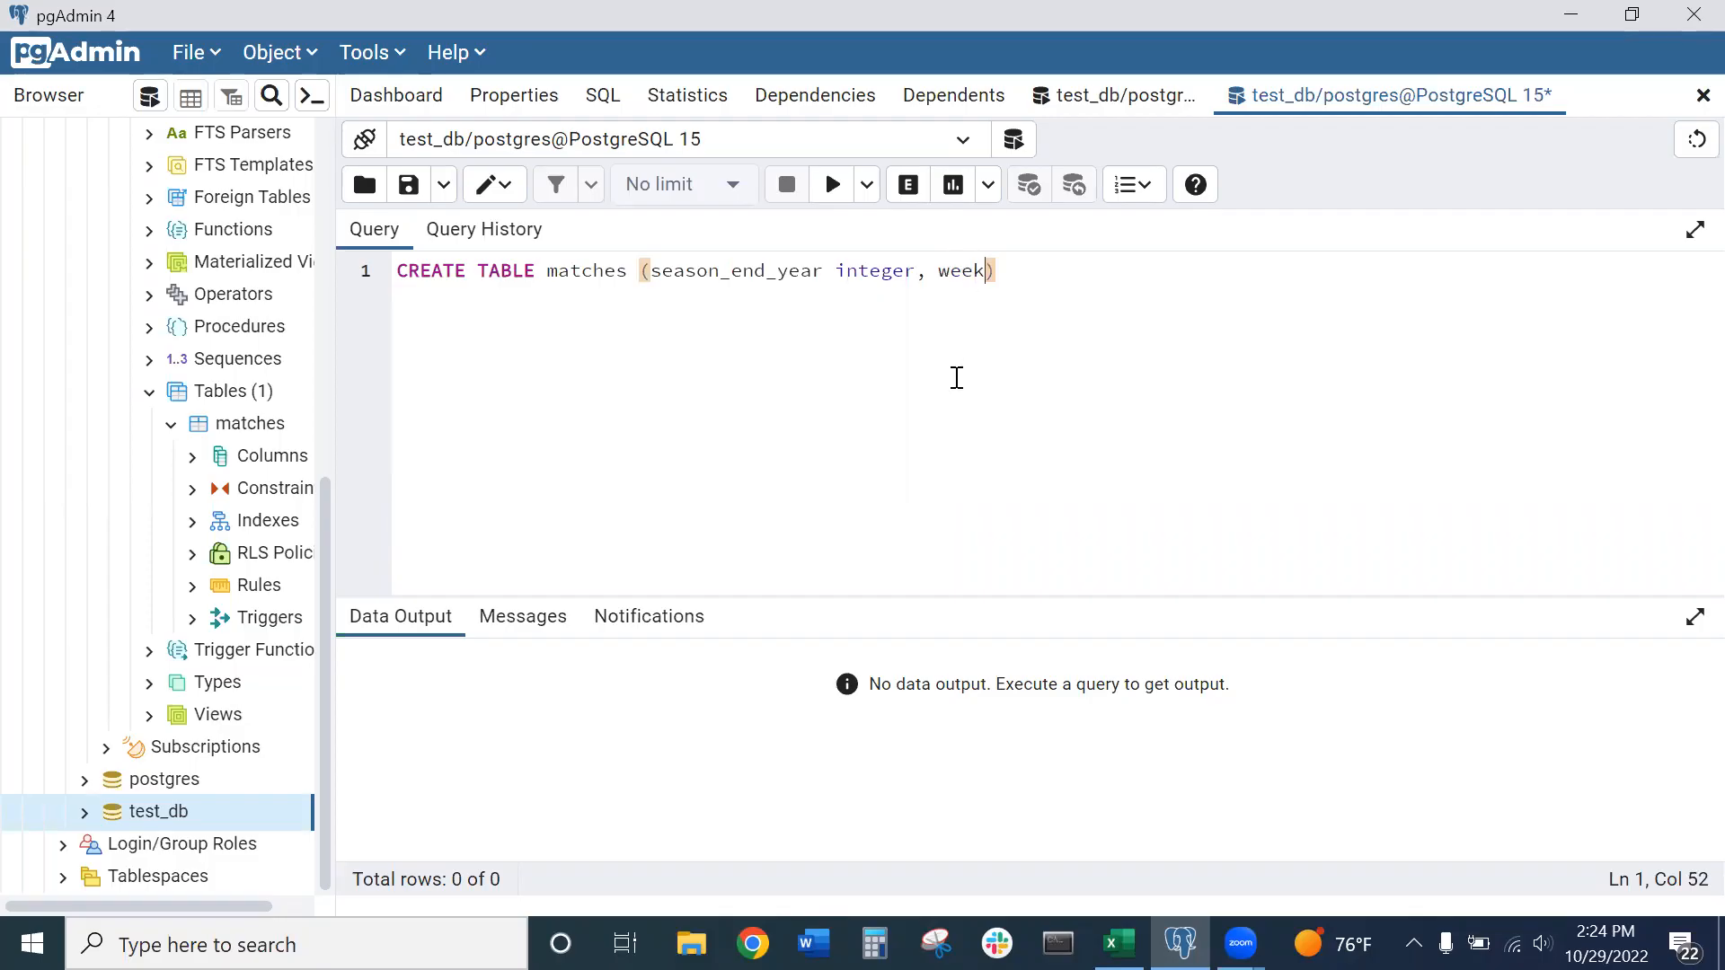
pyautogui.moveTo(956, 317)
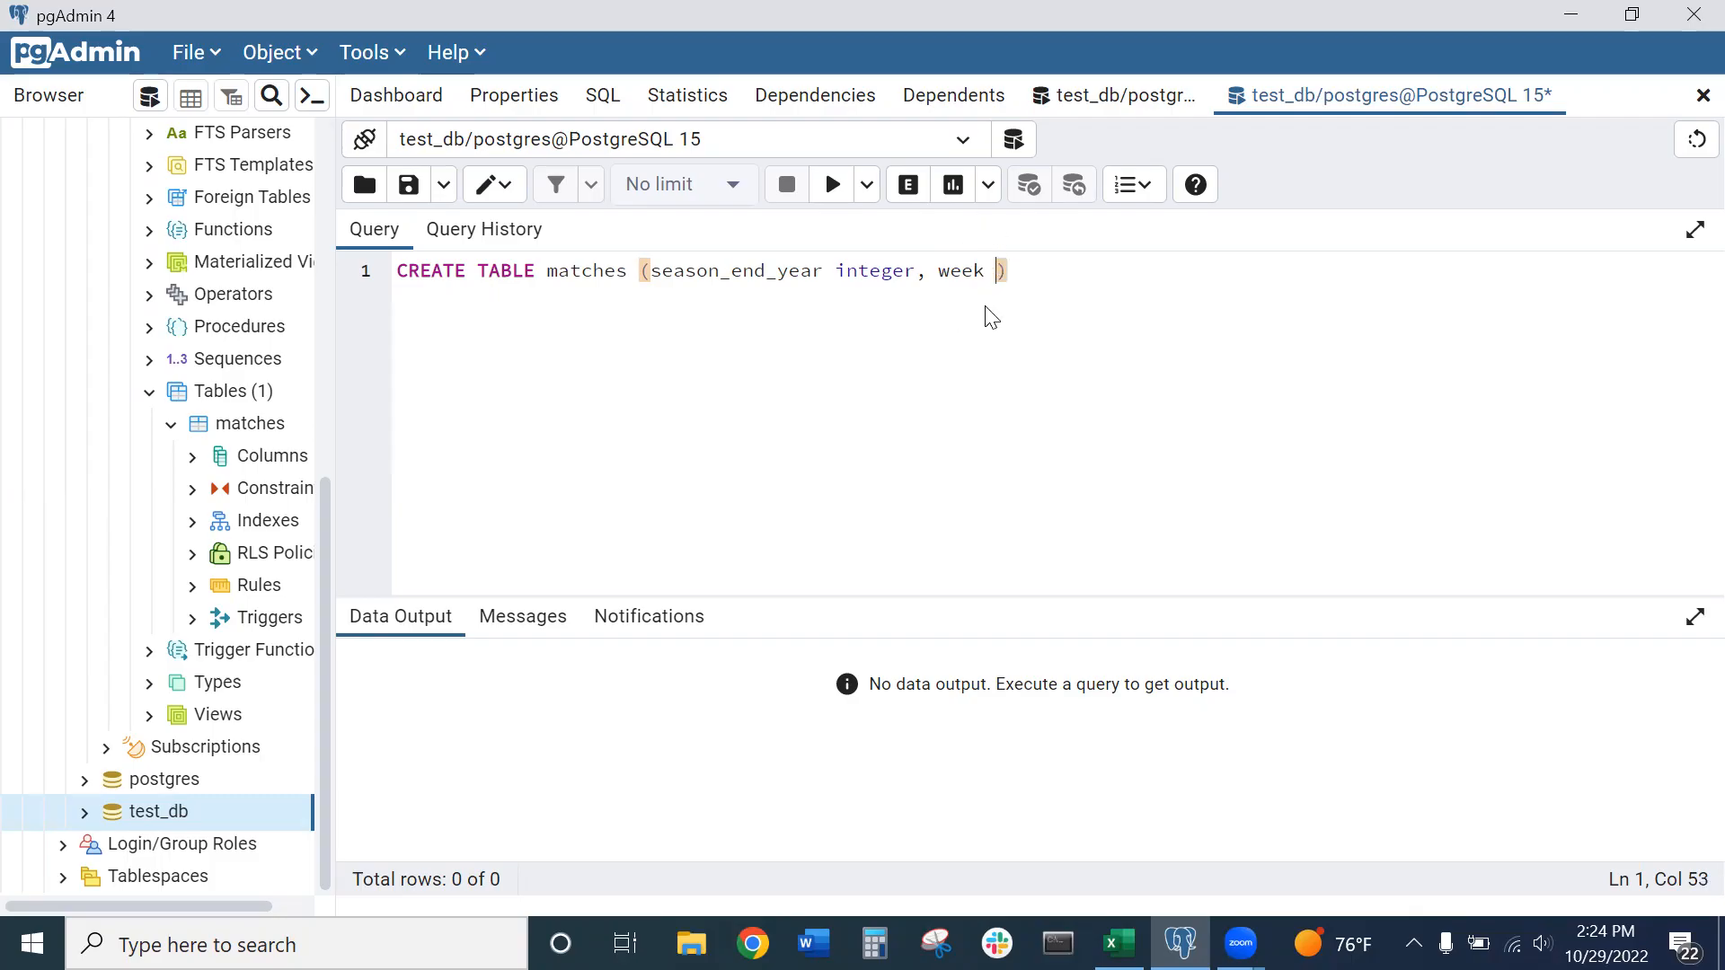
pyautogui.write('integer,')
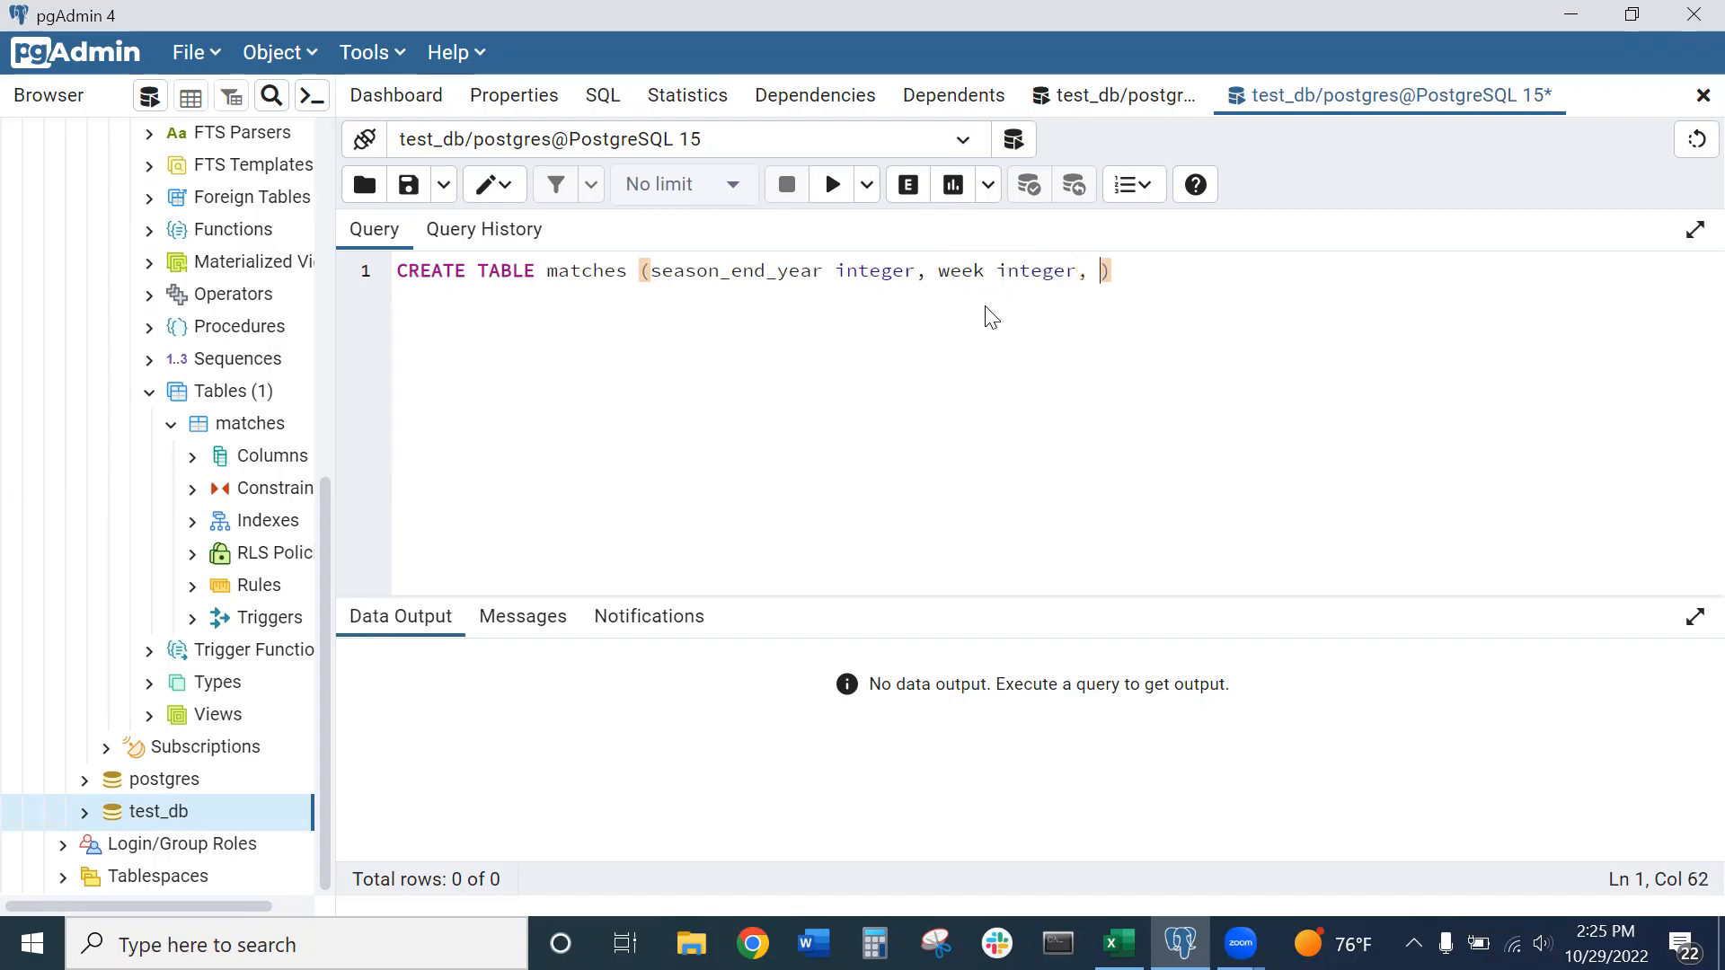
pyautogui.moveTo(353, 303)
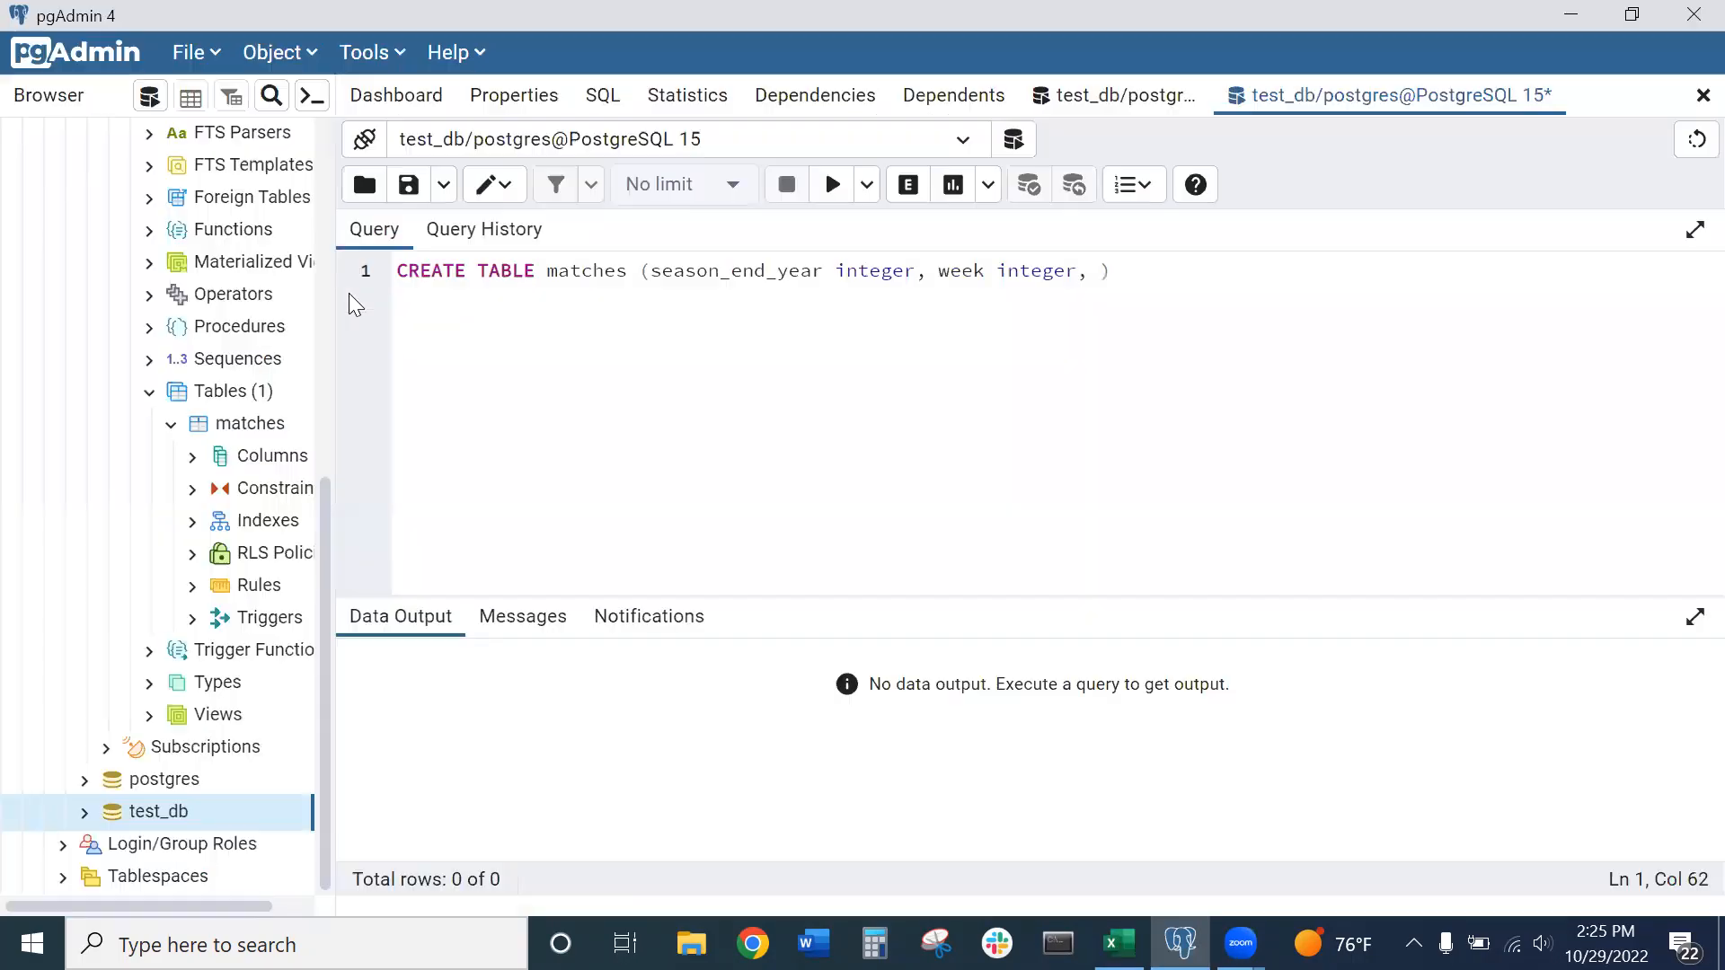
pyautogui.write('date')
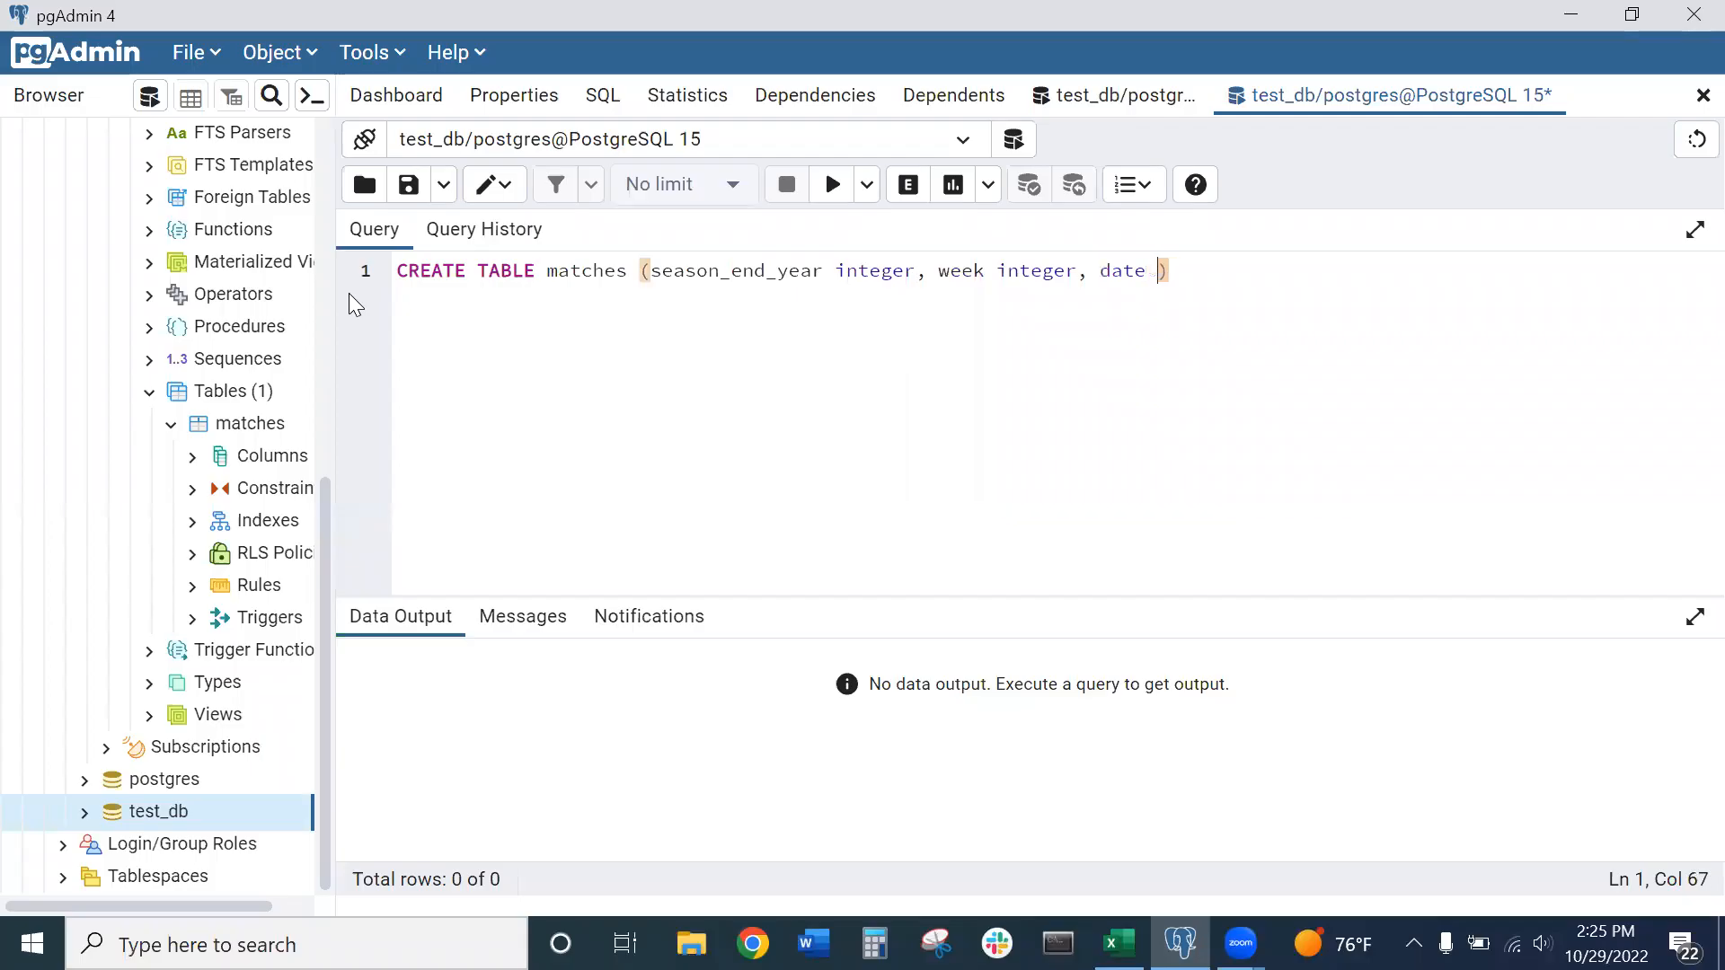
pyautogui.write('date')
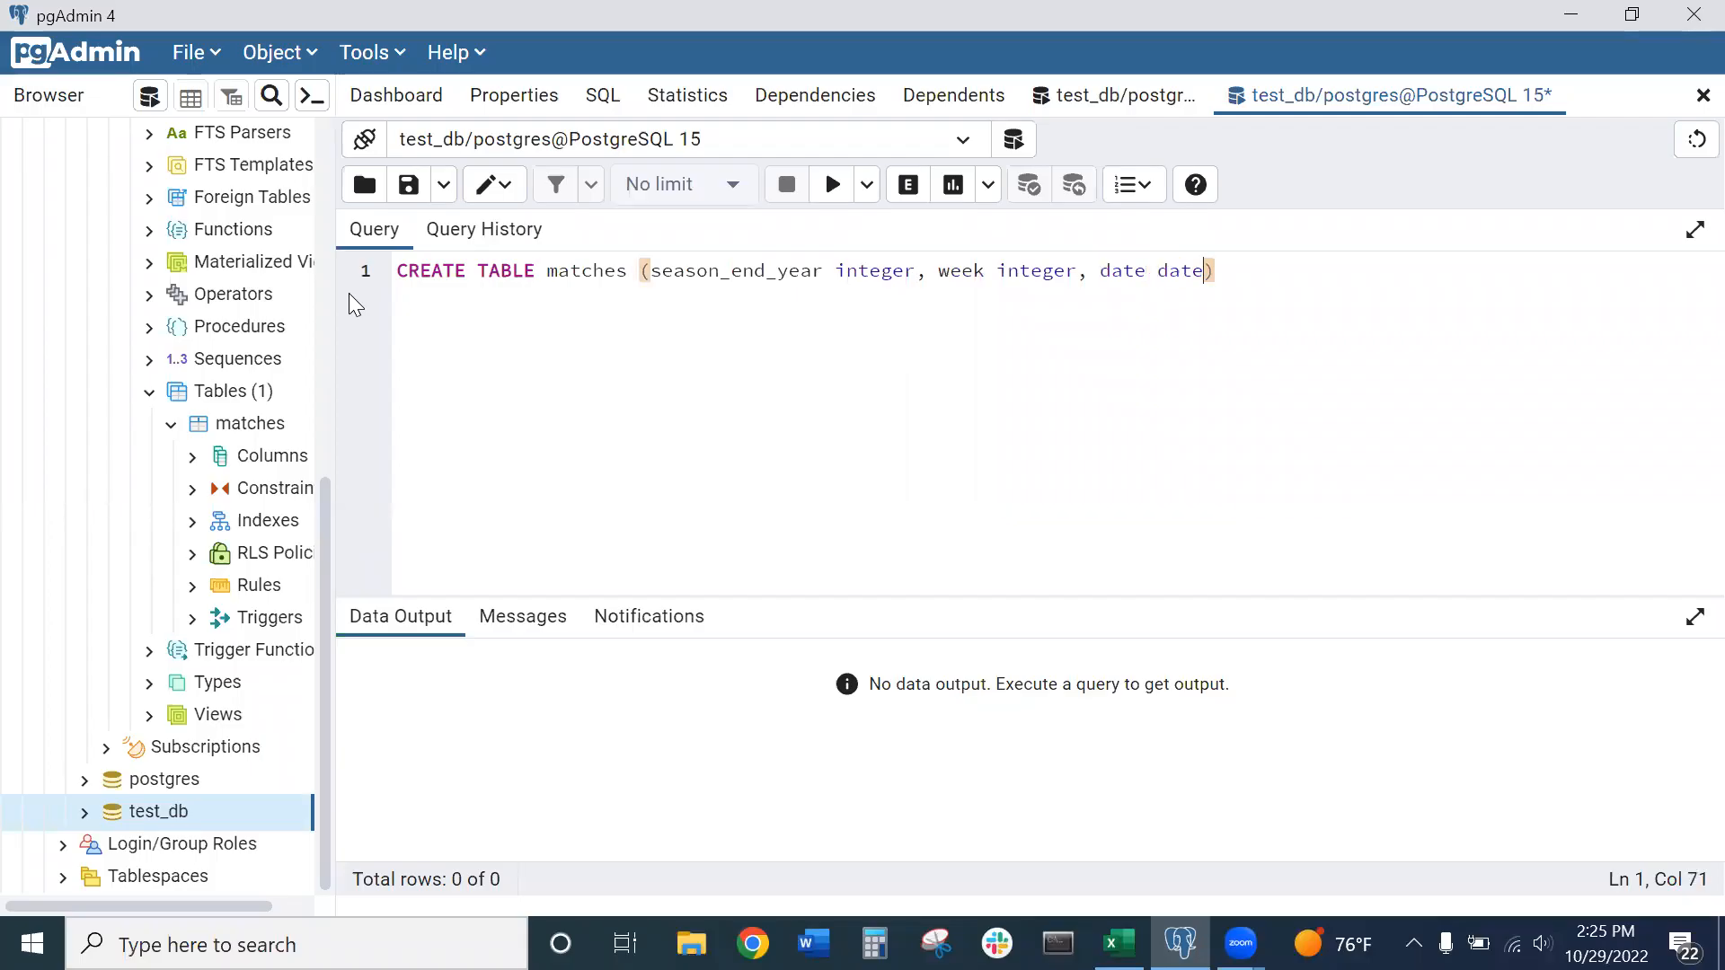
# Begin the home_team column after checking the next Excel header
pyautogui.click(1118, 944)
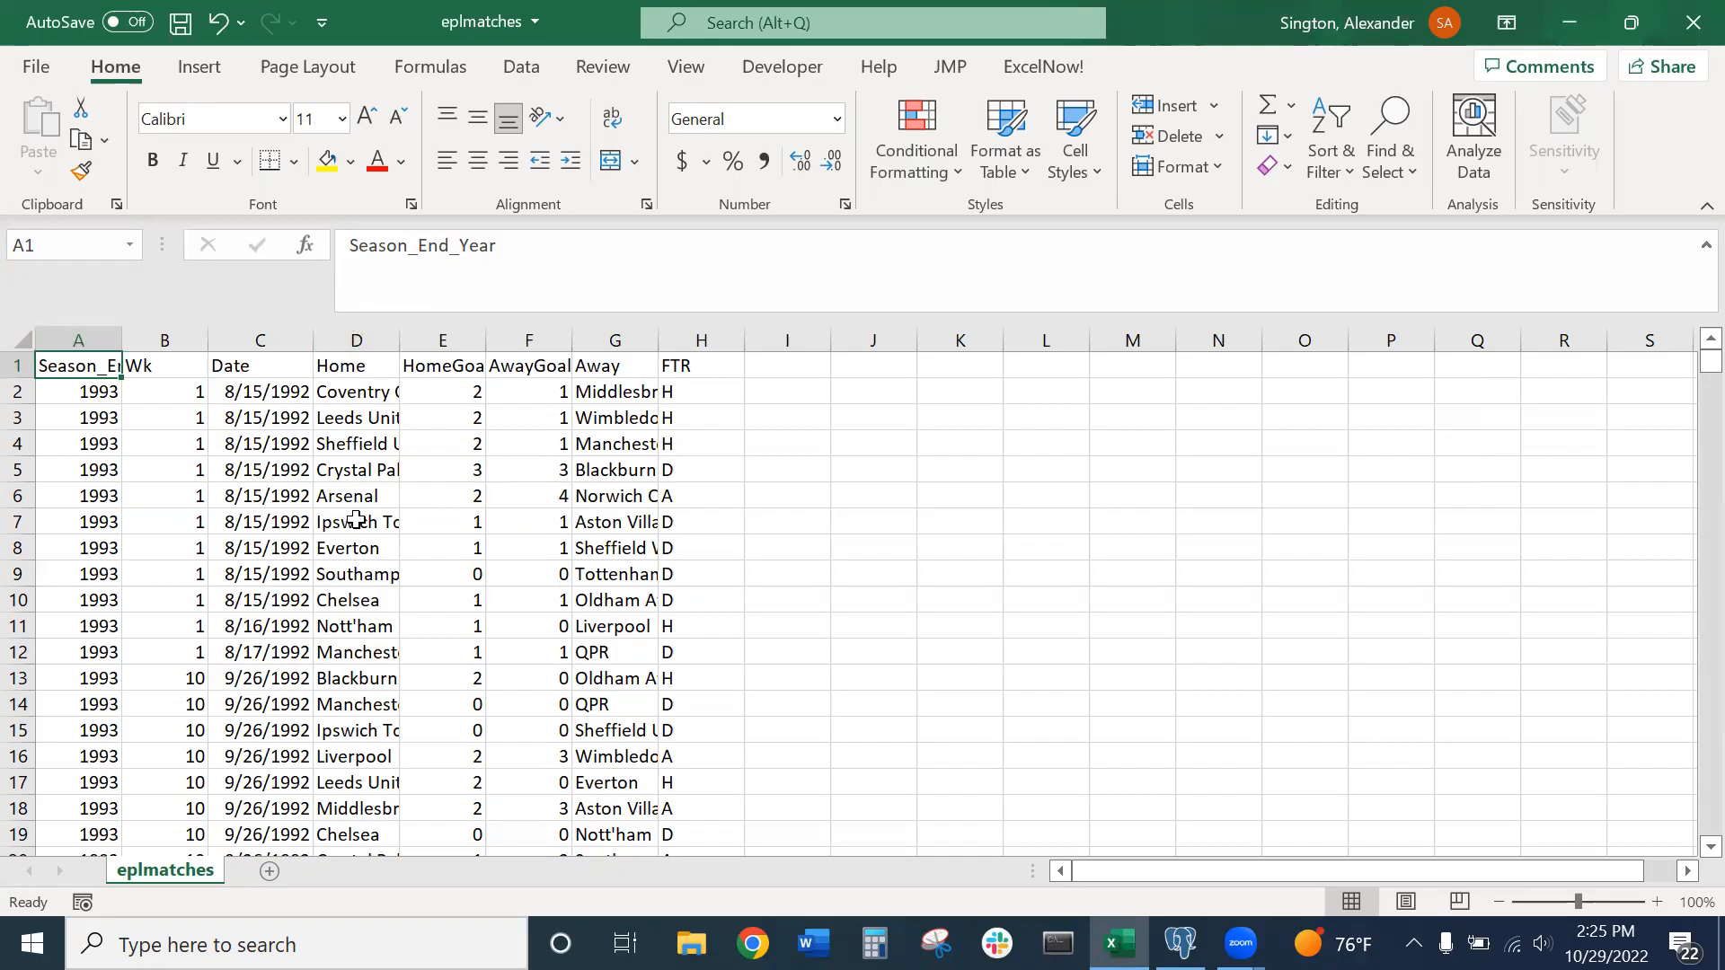
pyautogui.click(1180, 944)
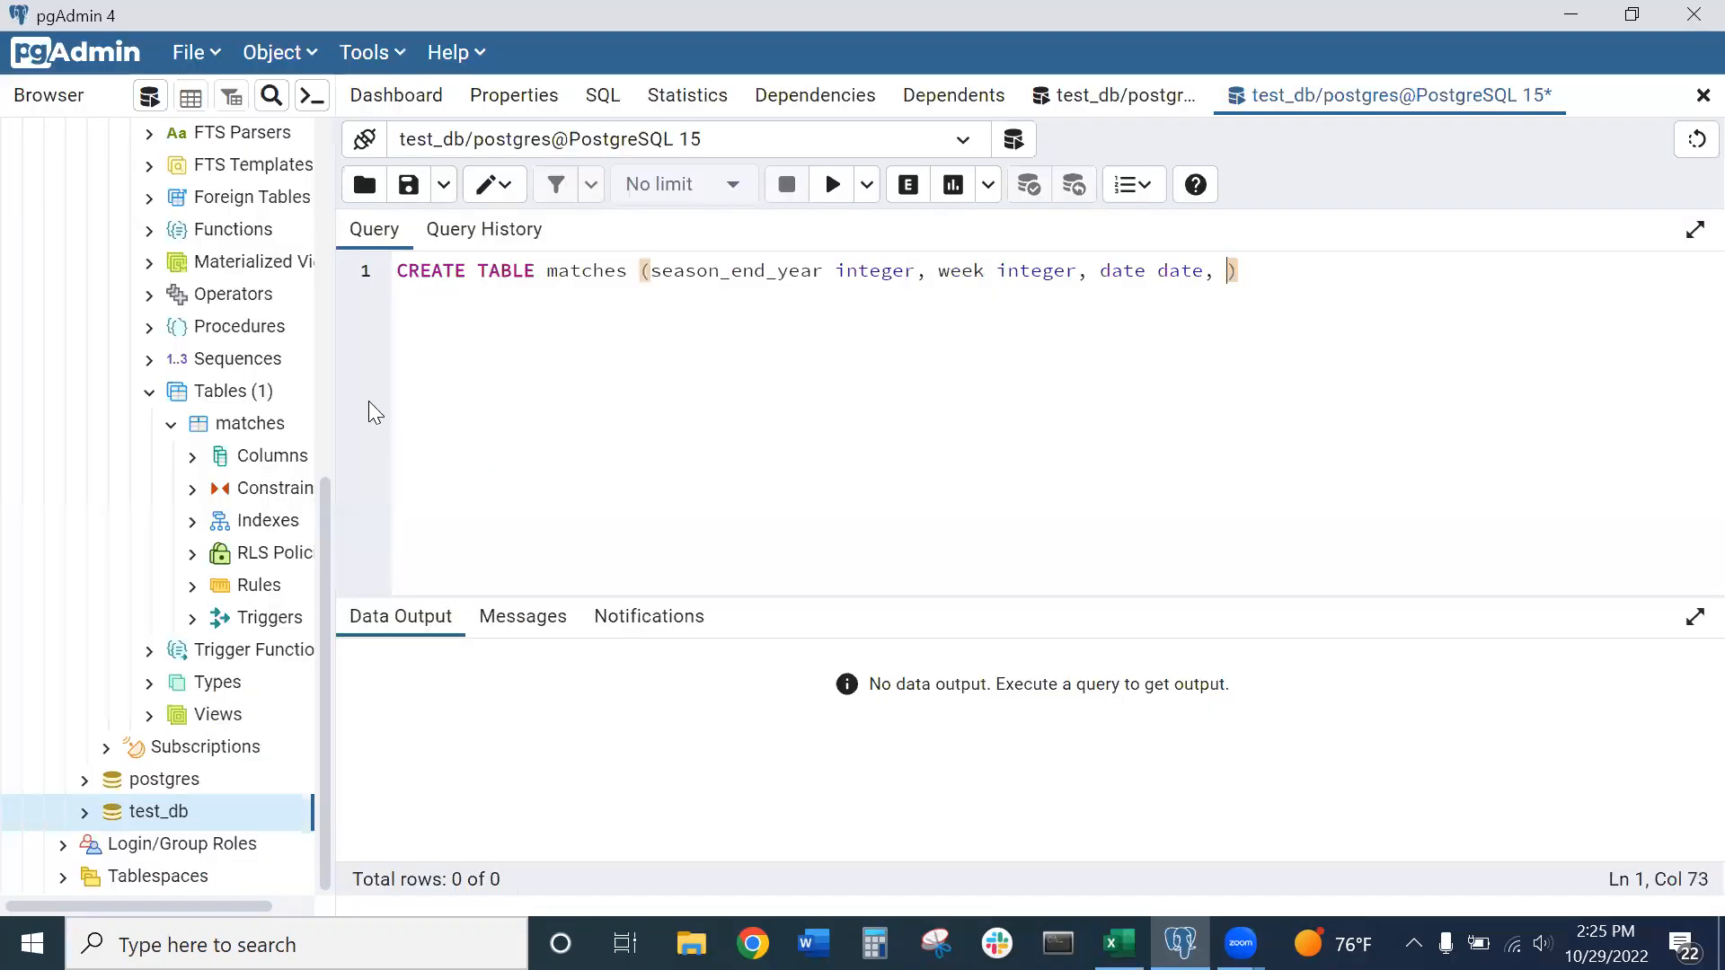
pyautogui.write('home')
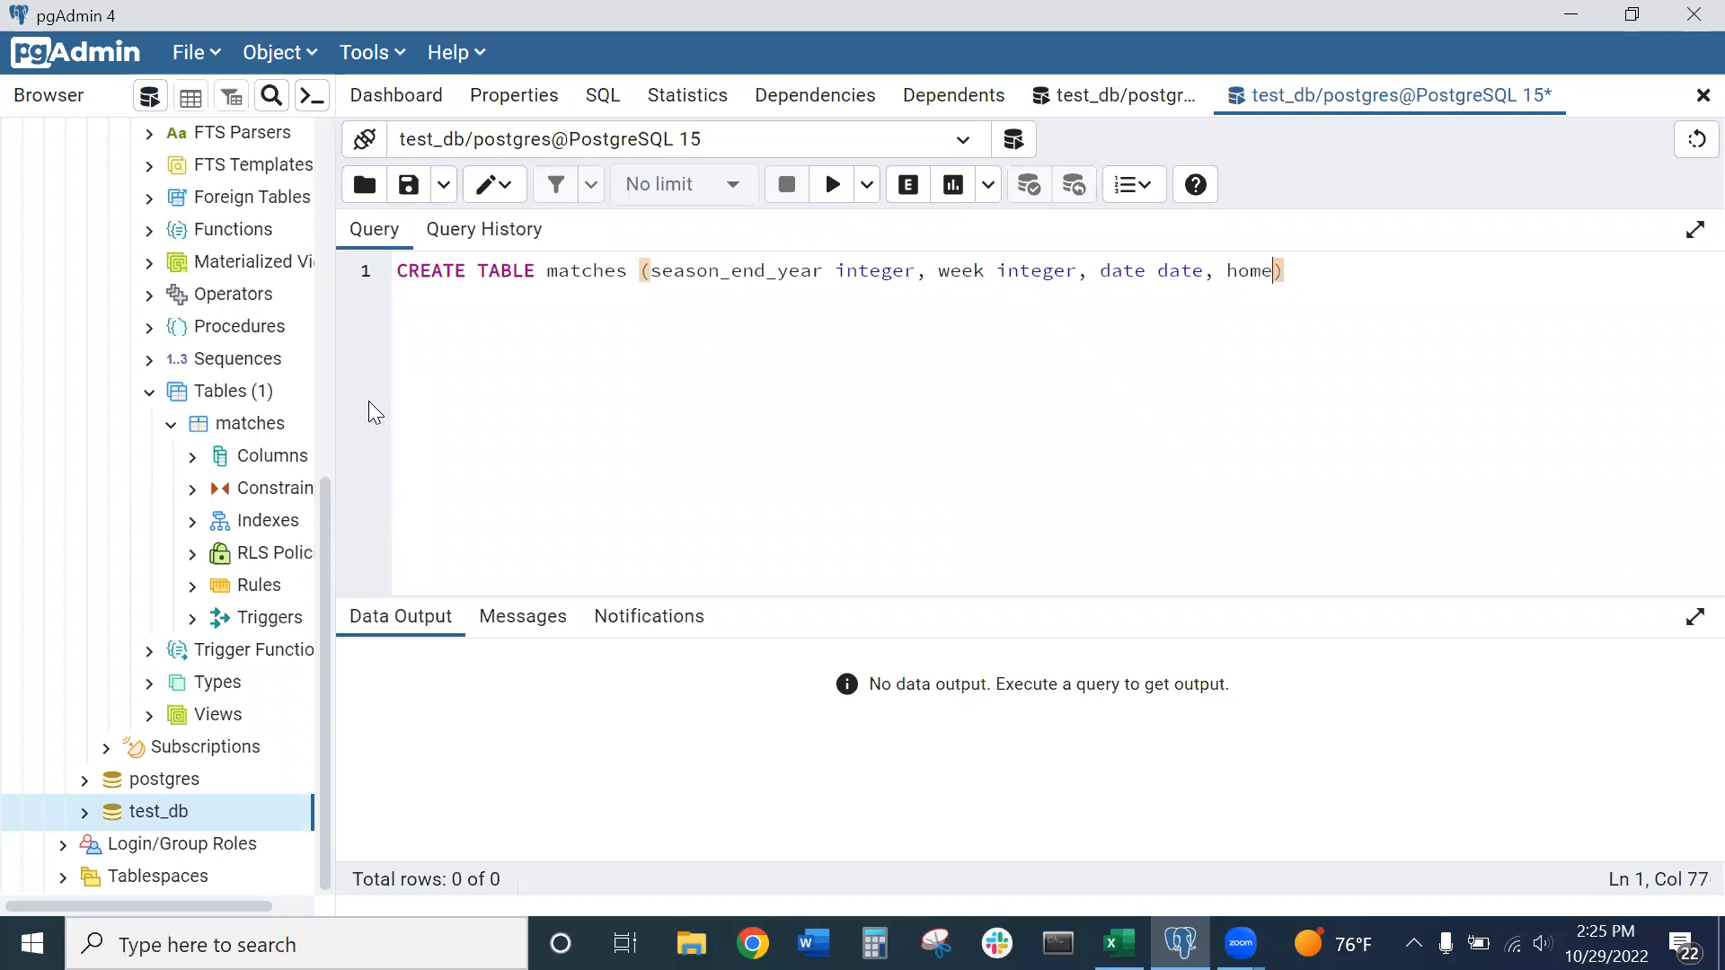
pyautogui.write('_team')
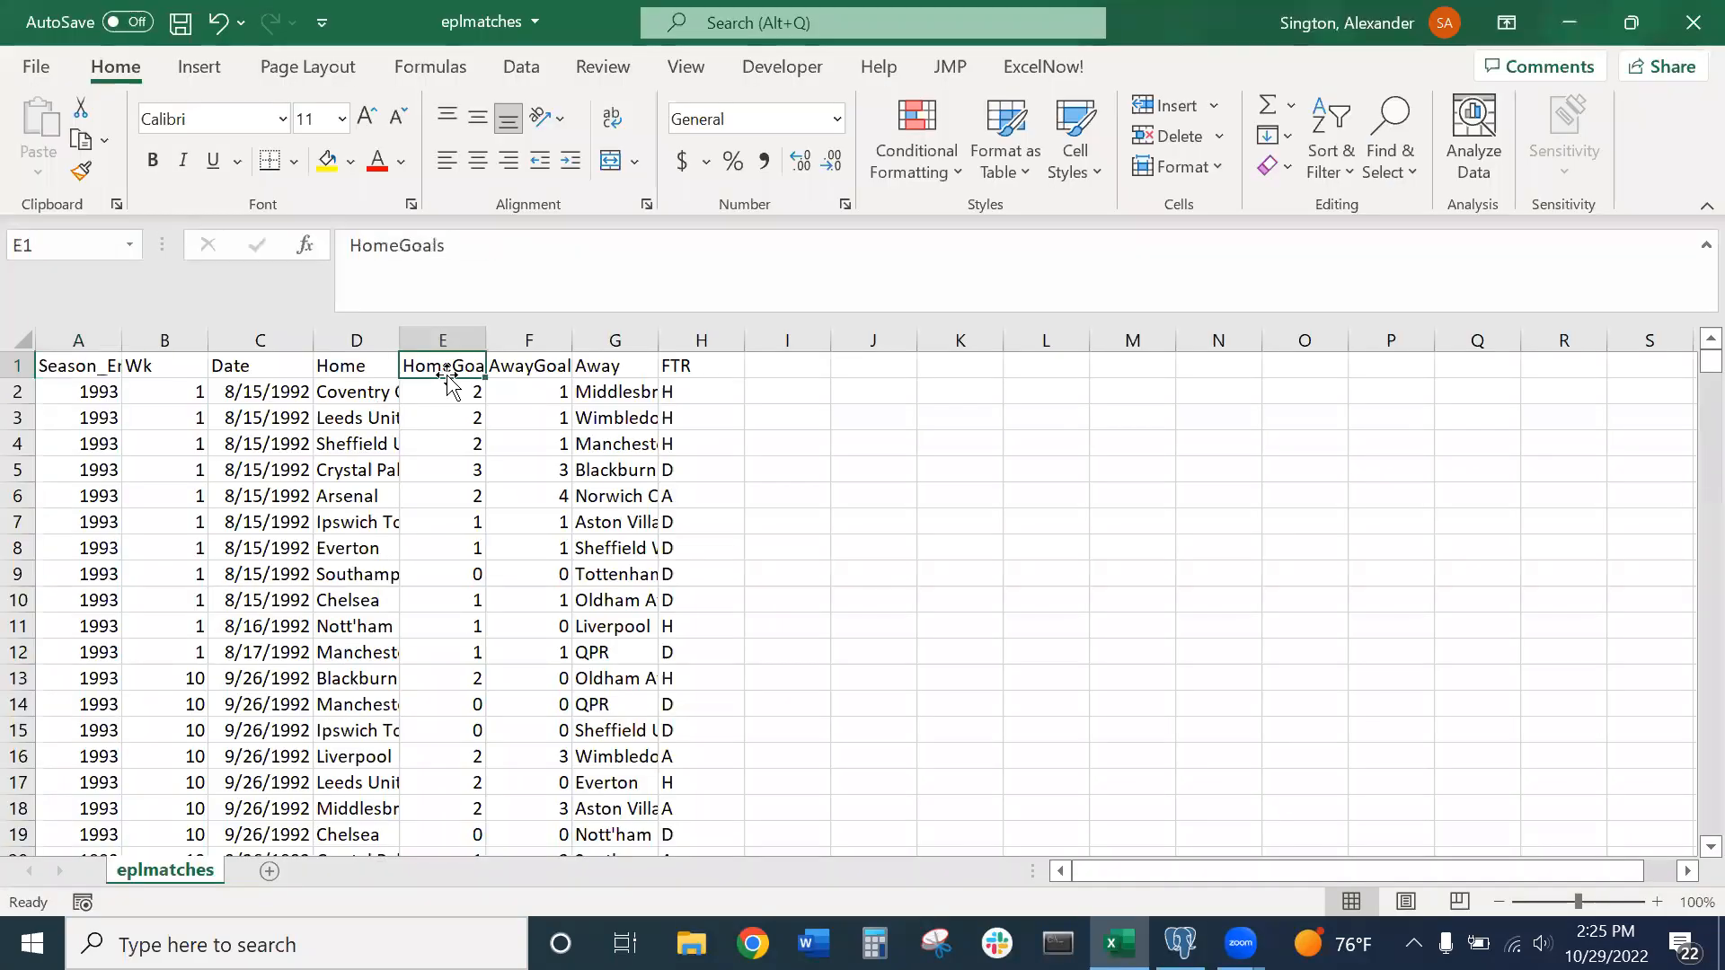
pyautogui.click(528, 366)
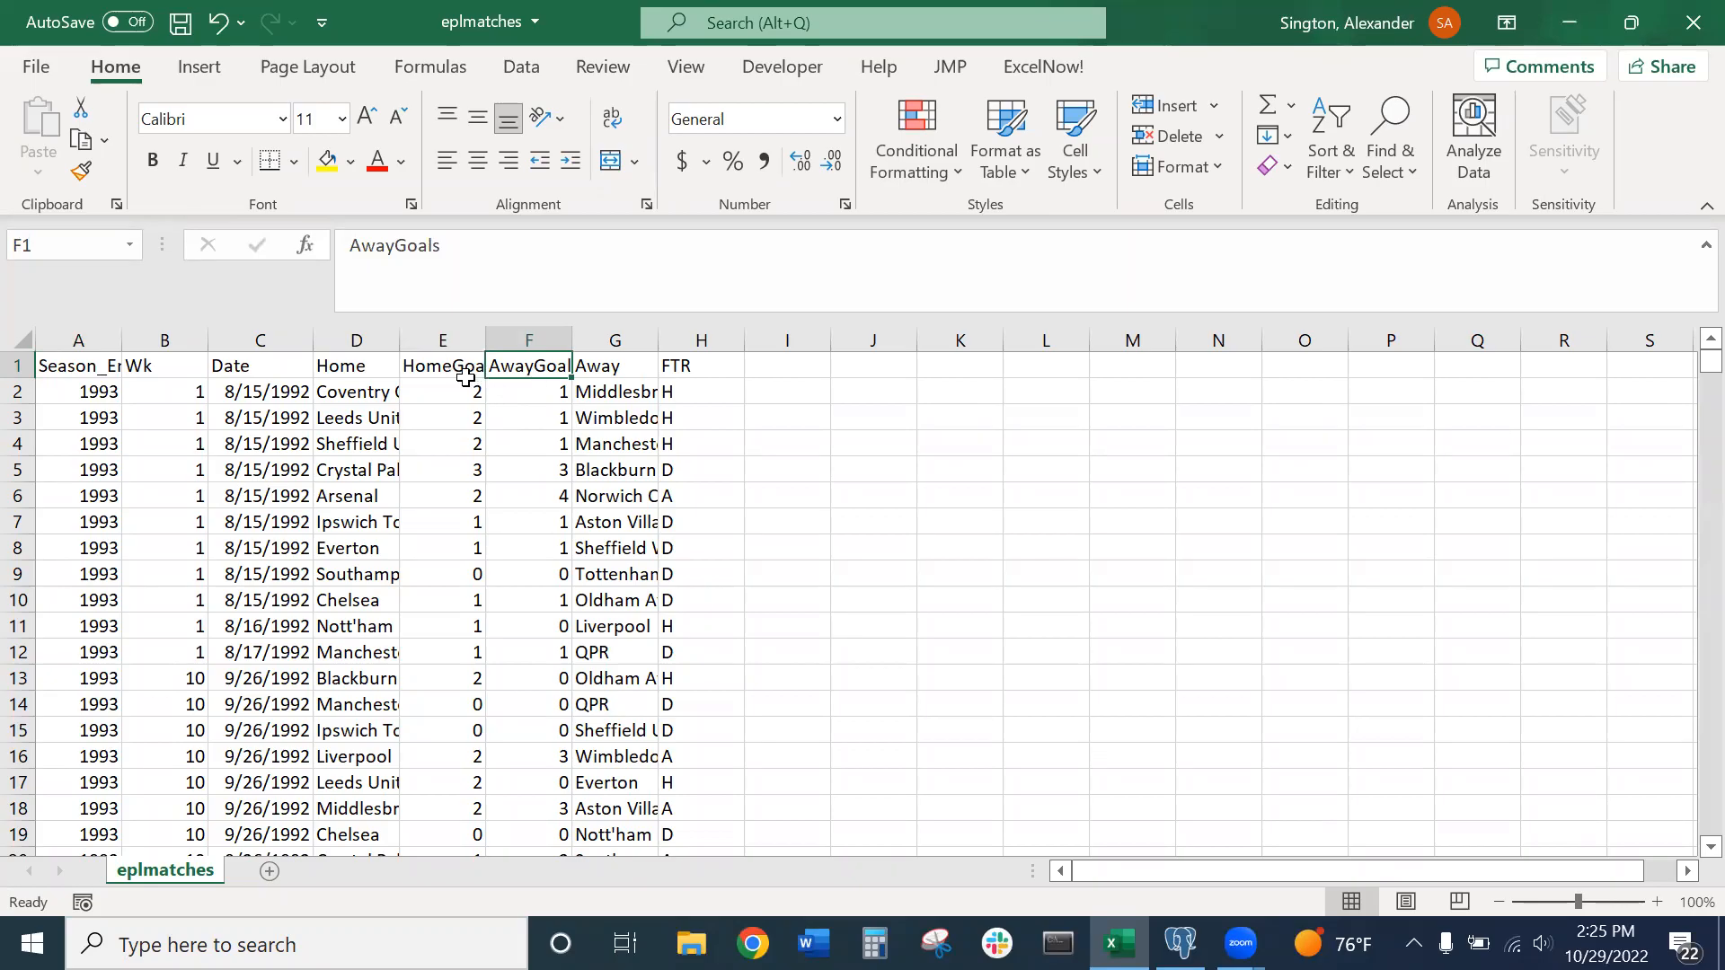
# Add home_goals integer and away_goals integer on a second line
pyautogui.click(1181, 944)
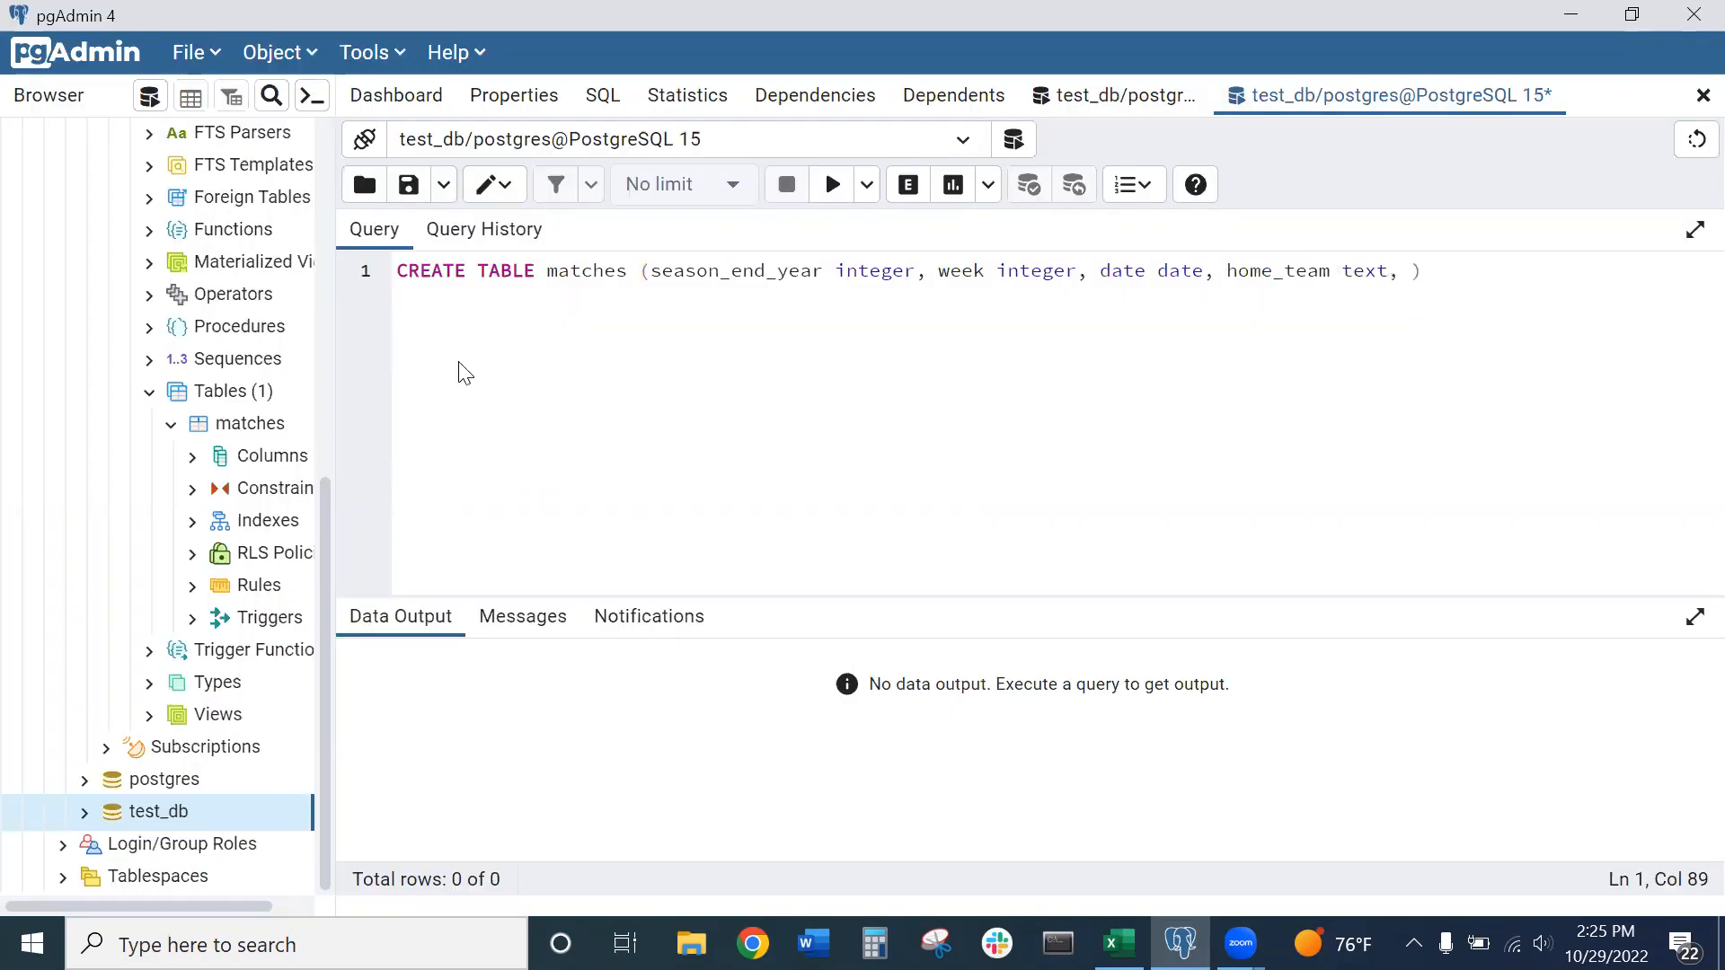
pyautogui.write('h')
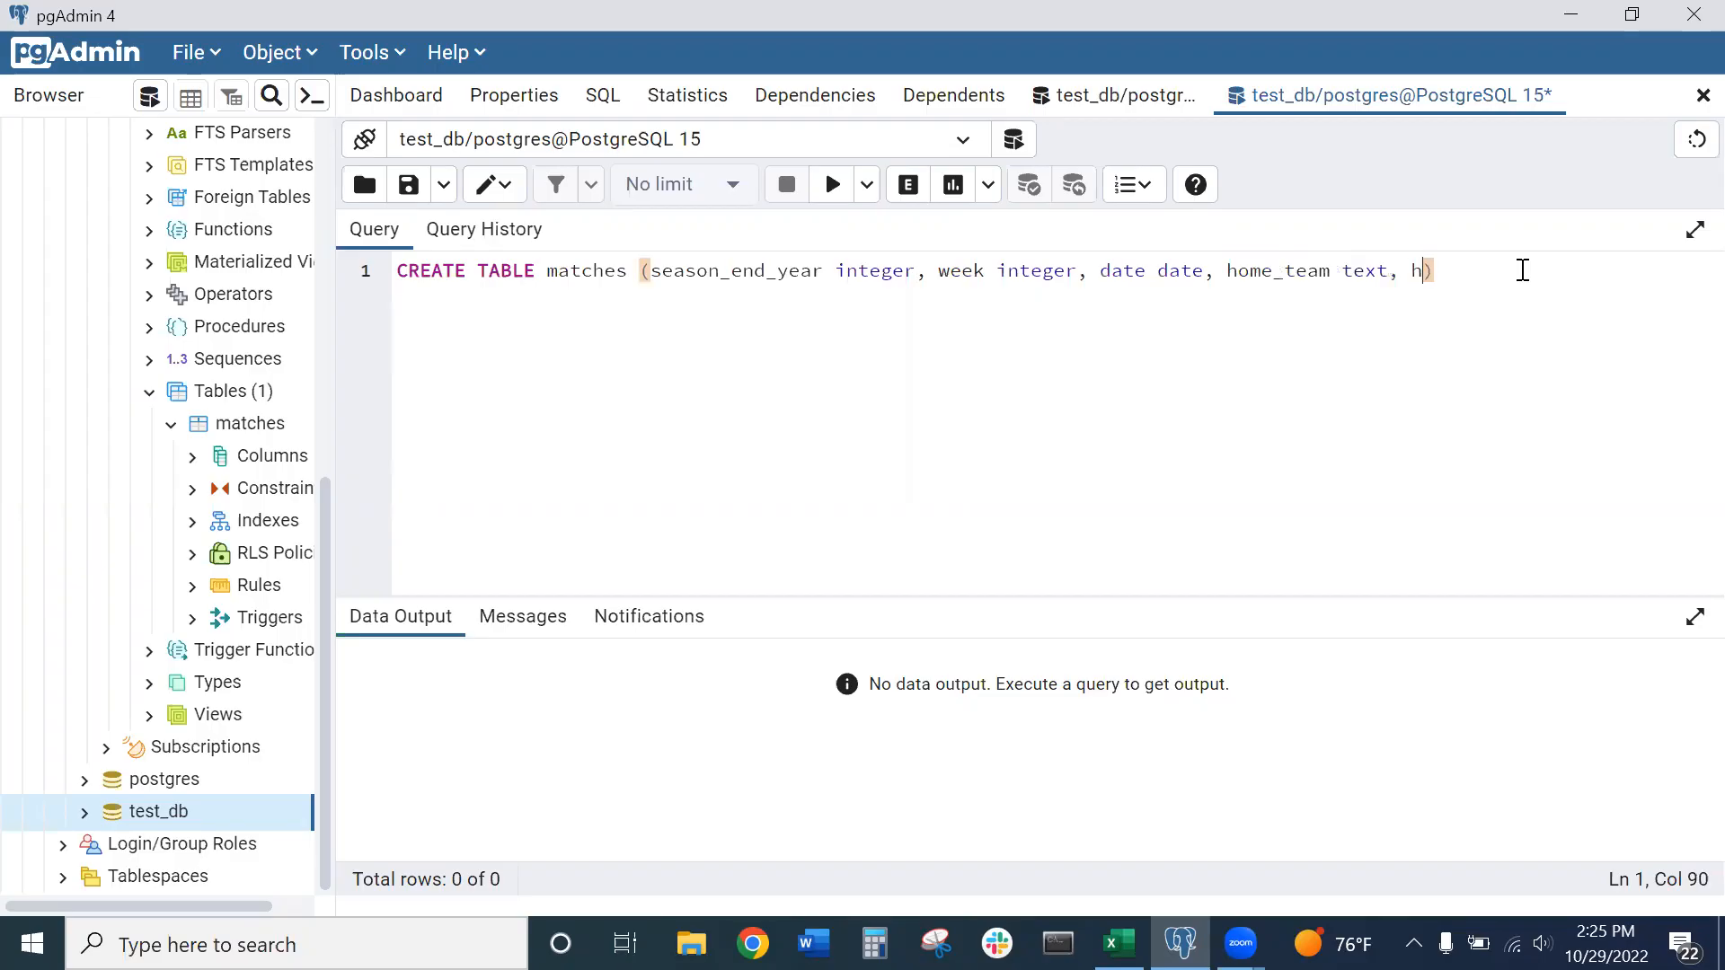
pyautogui.write('ome_goals')
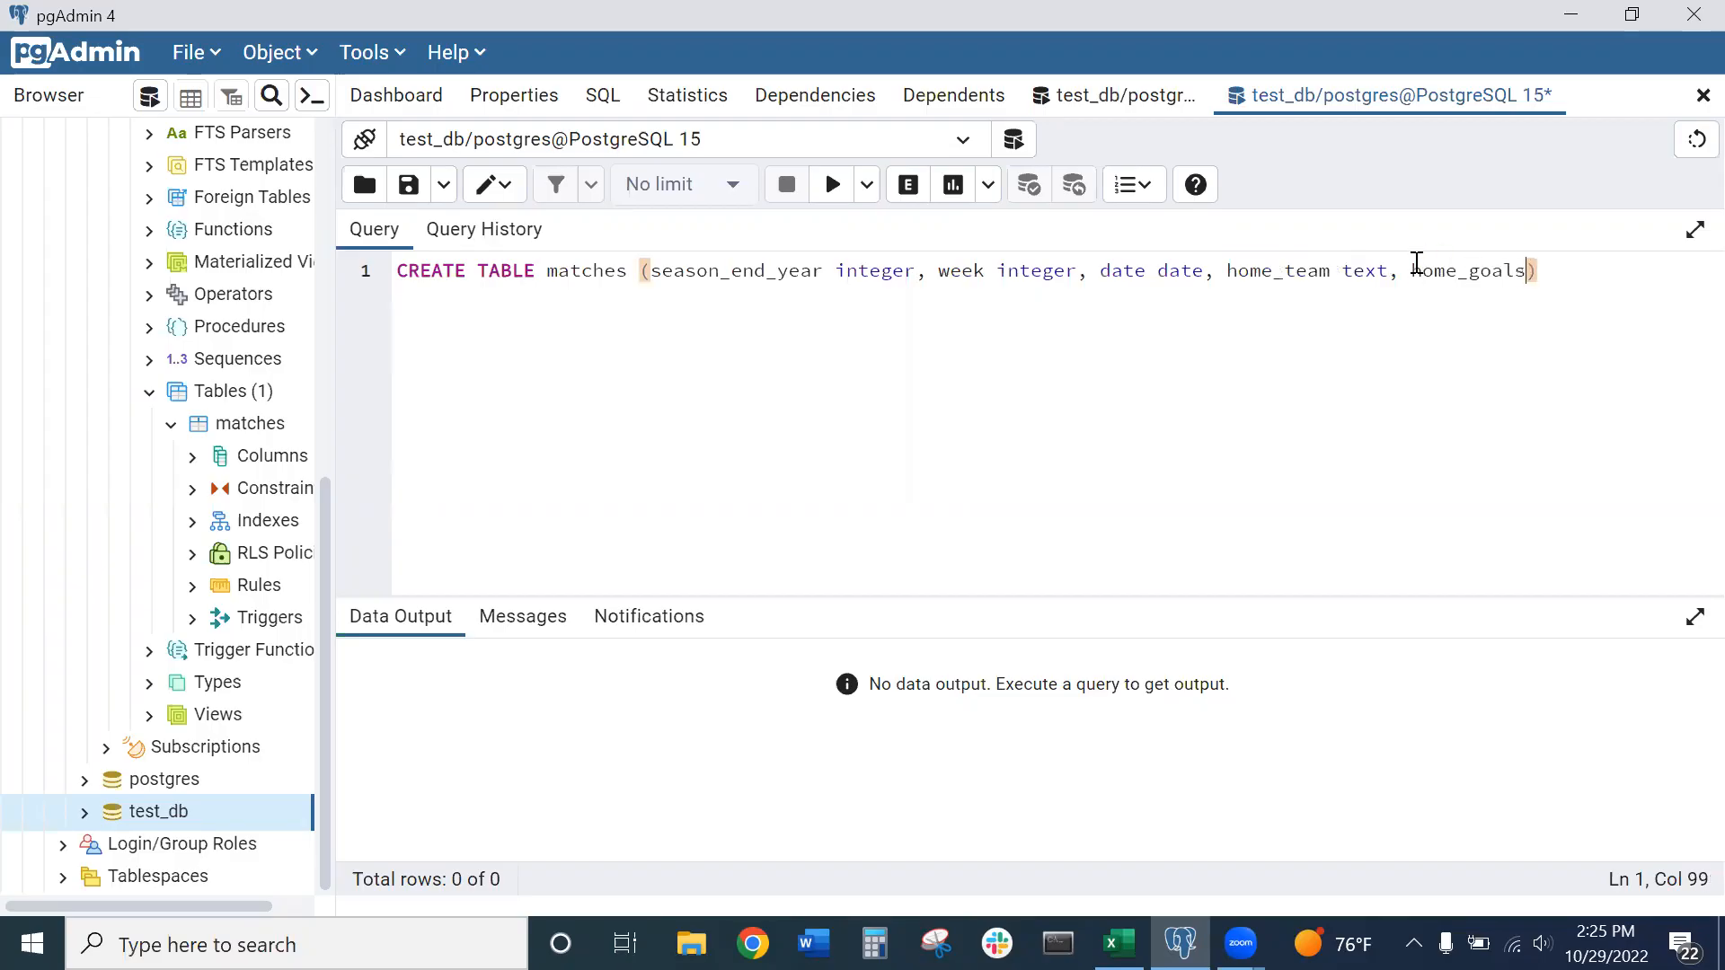
pyautogui.press('Enter')
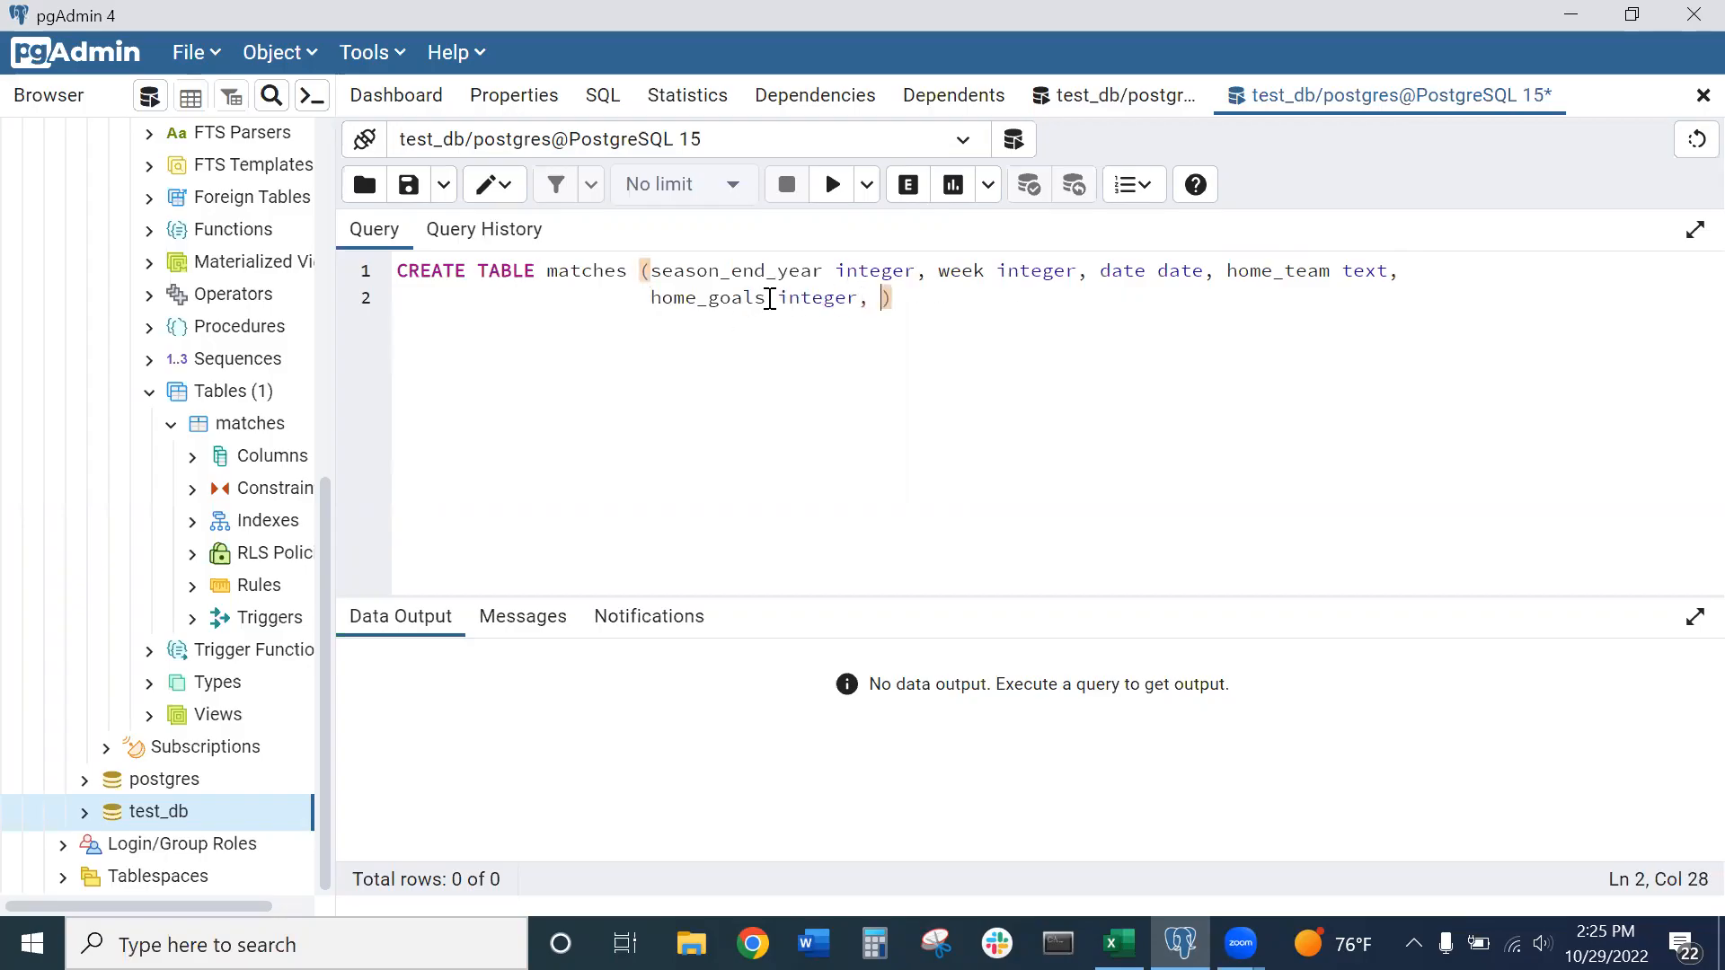
pyautogui.write('way')
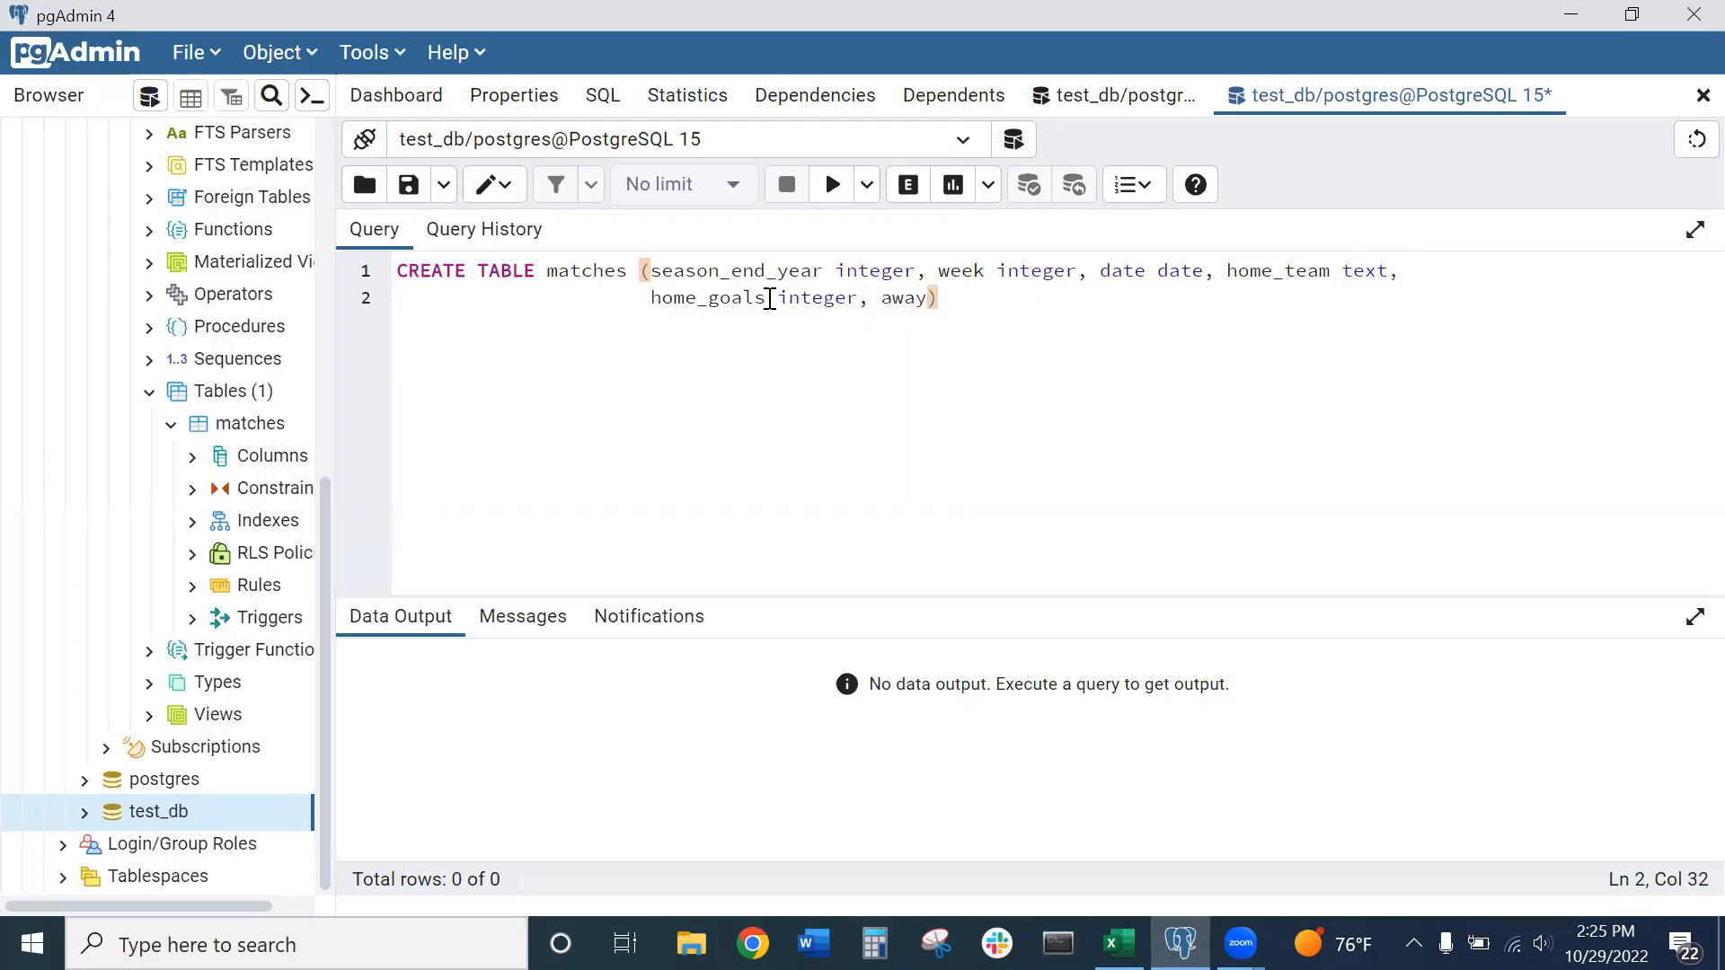
pyautogui.write('_goals')
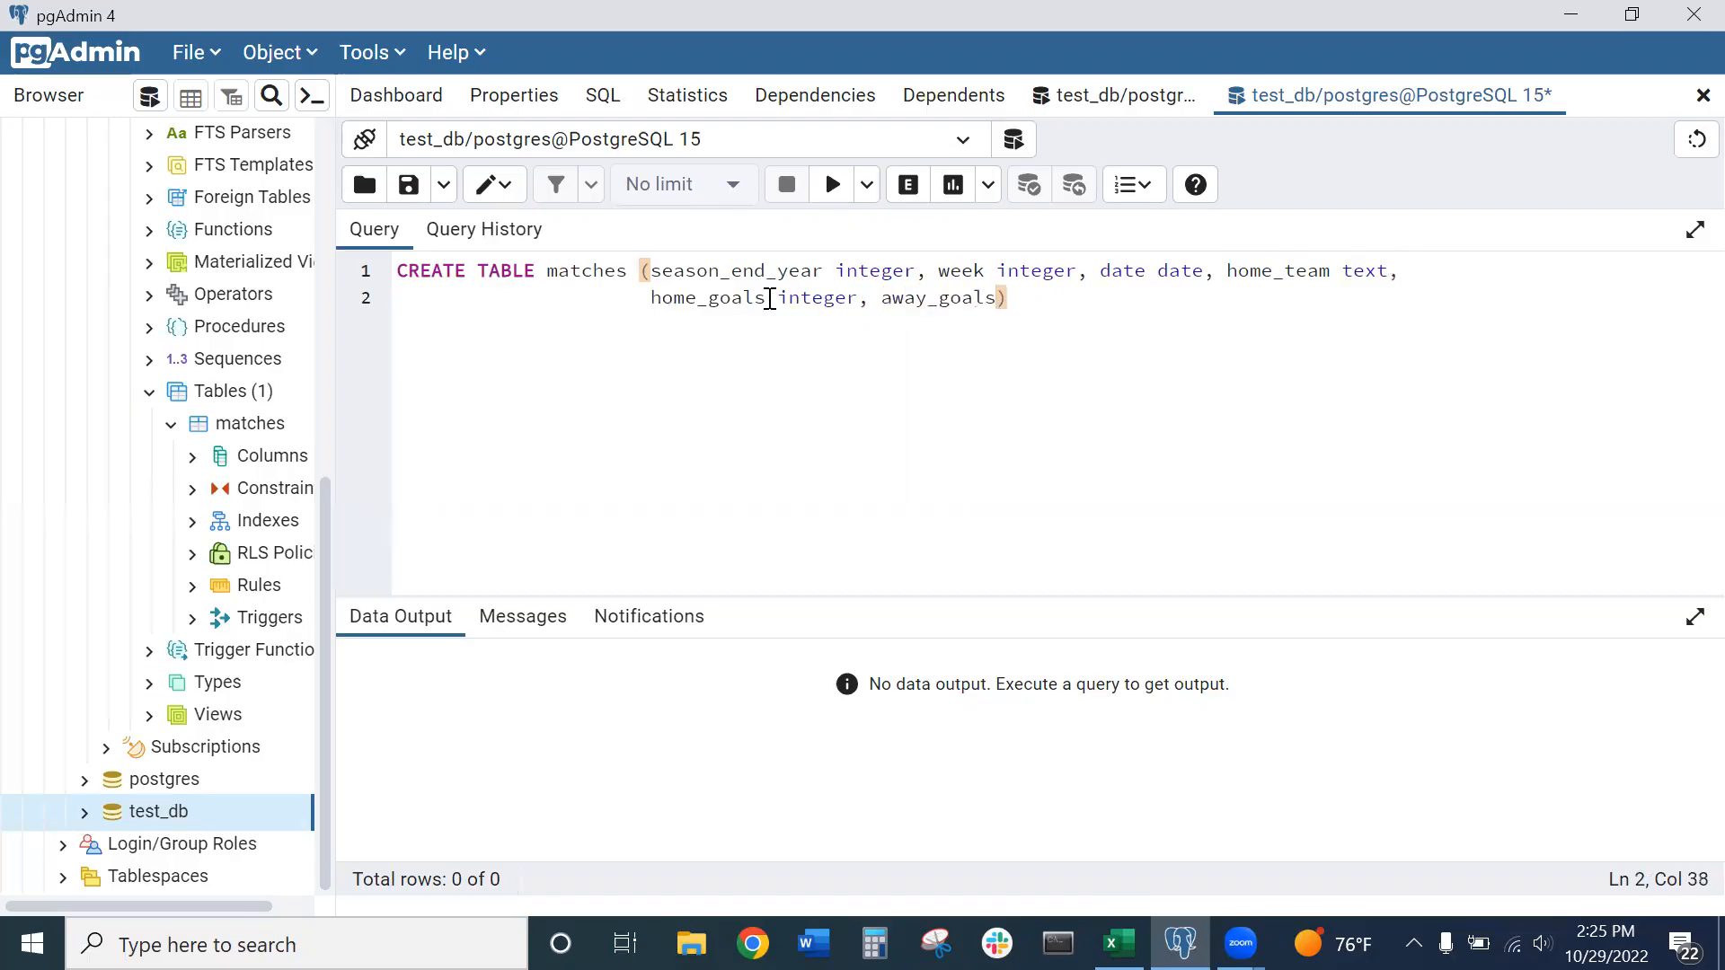
pyautogui.write('integer')
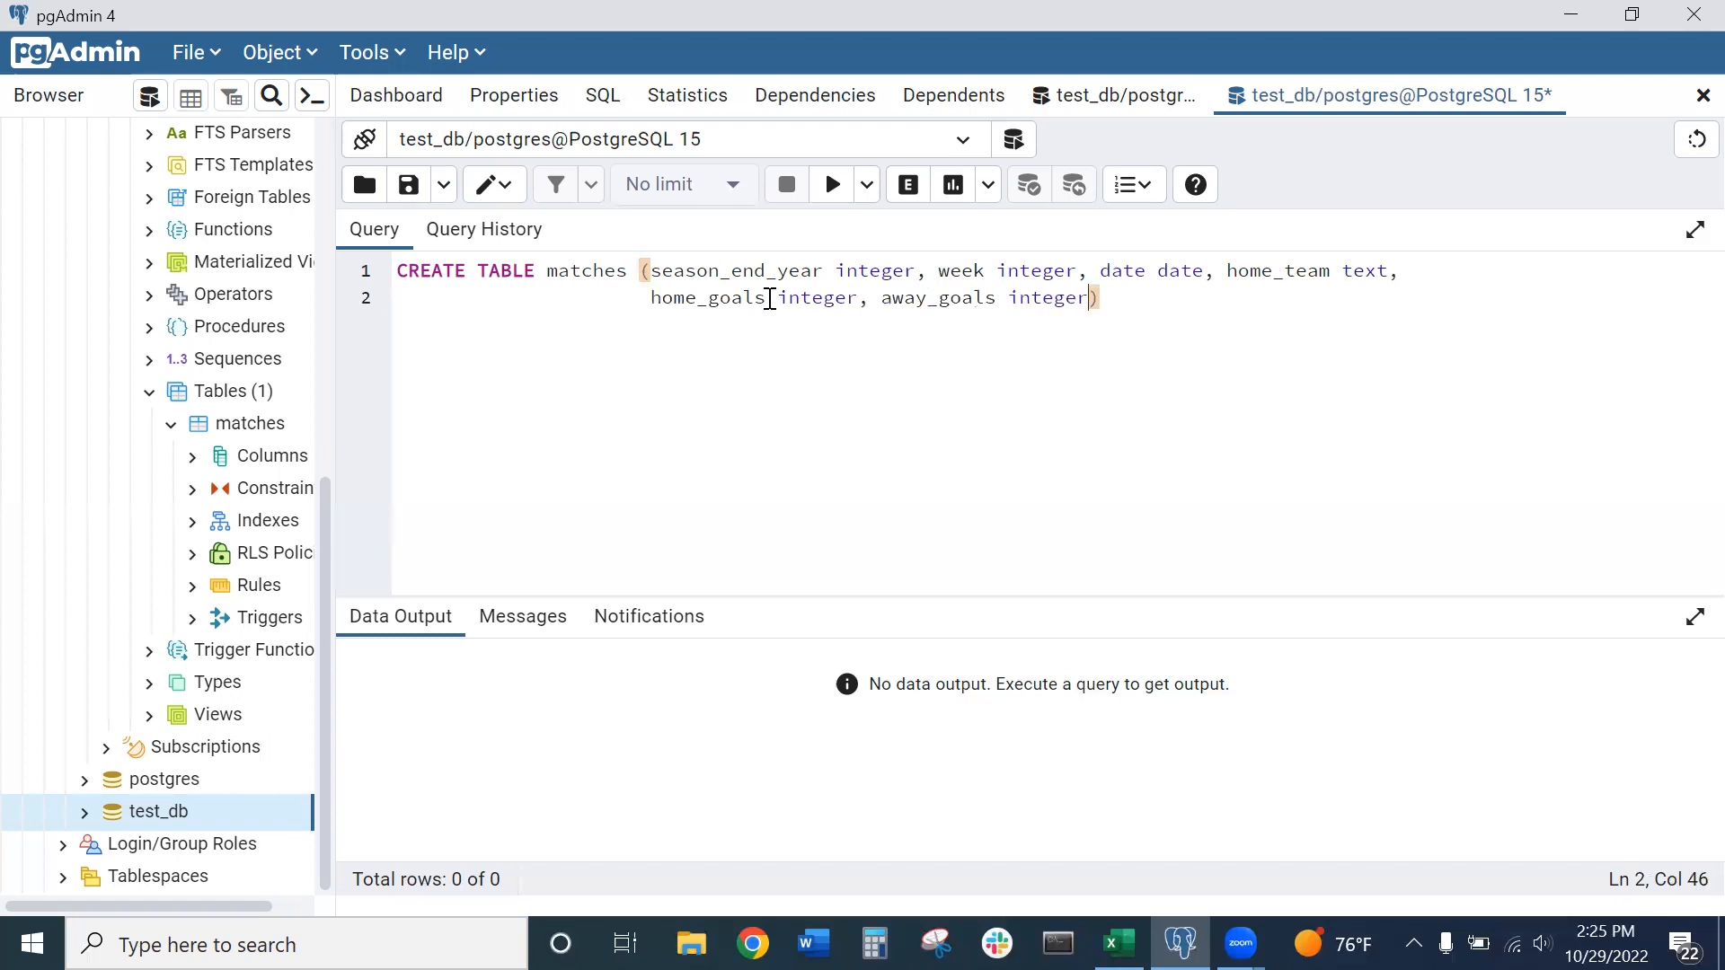
# Check the Away and FTR column headings in Excel
pyautogui.click(1117, 944)
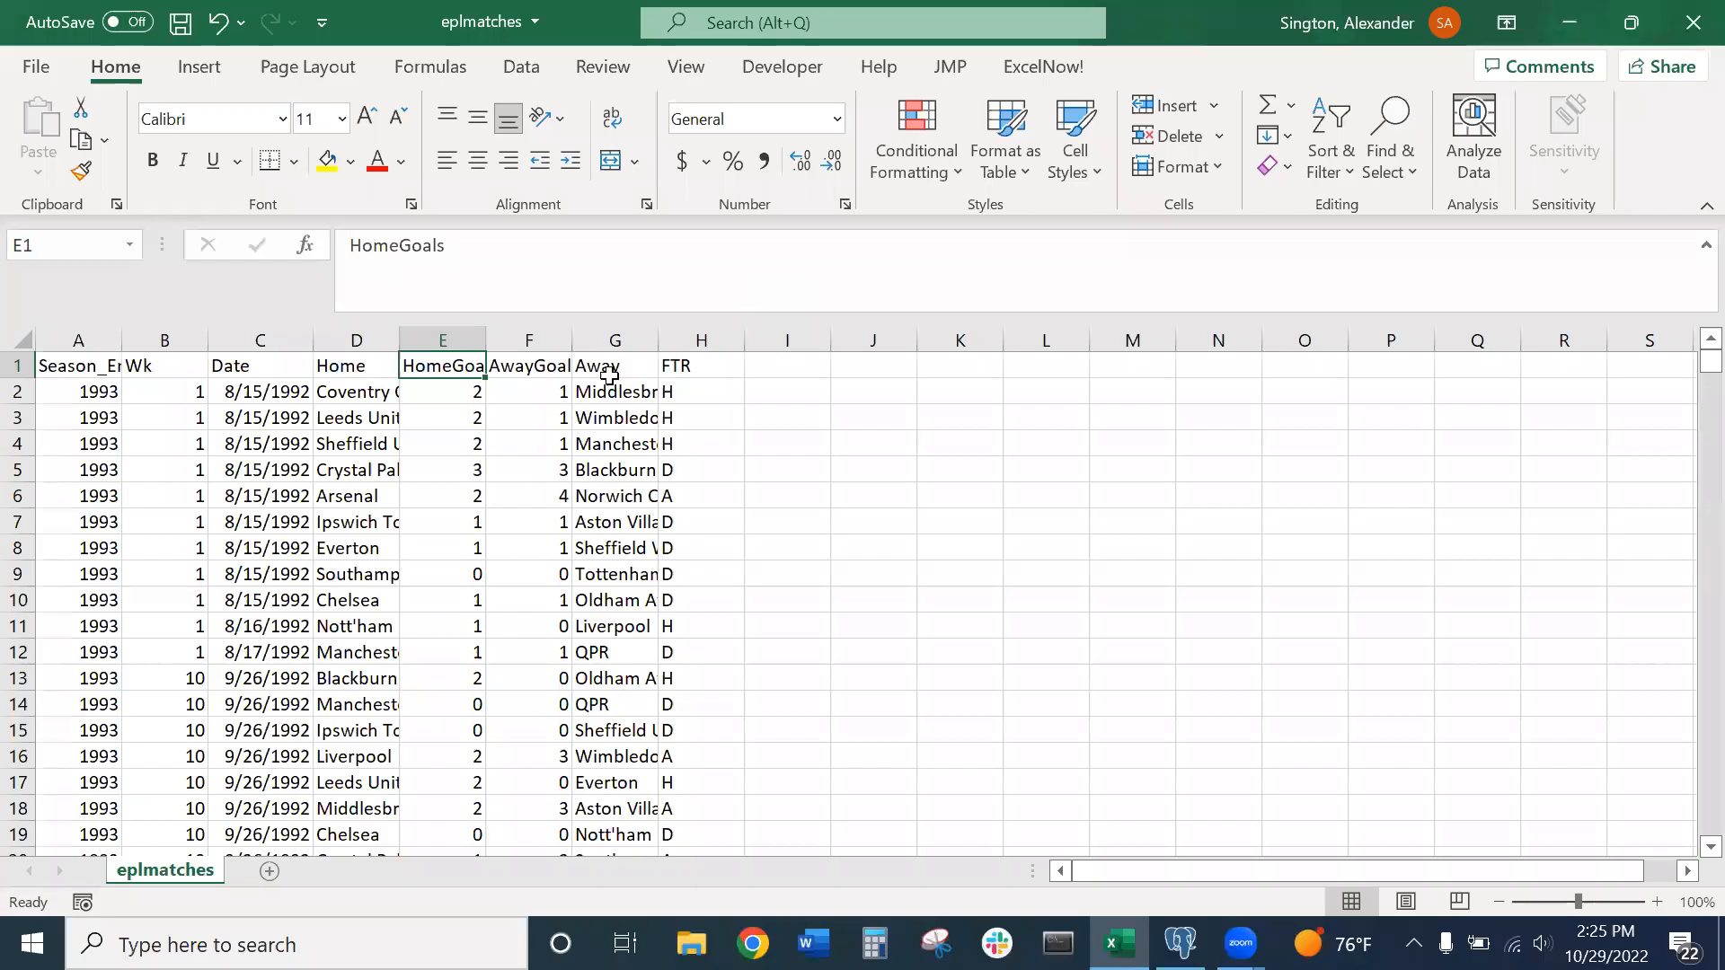
pyautogui.click(613, 365)
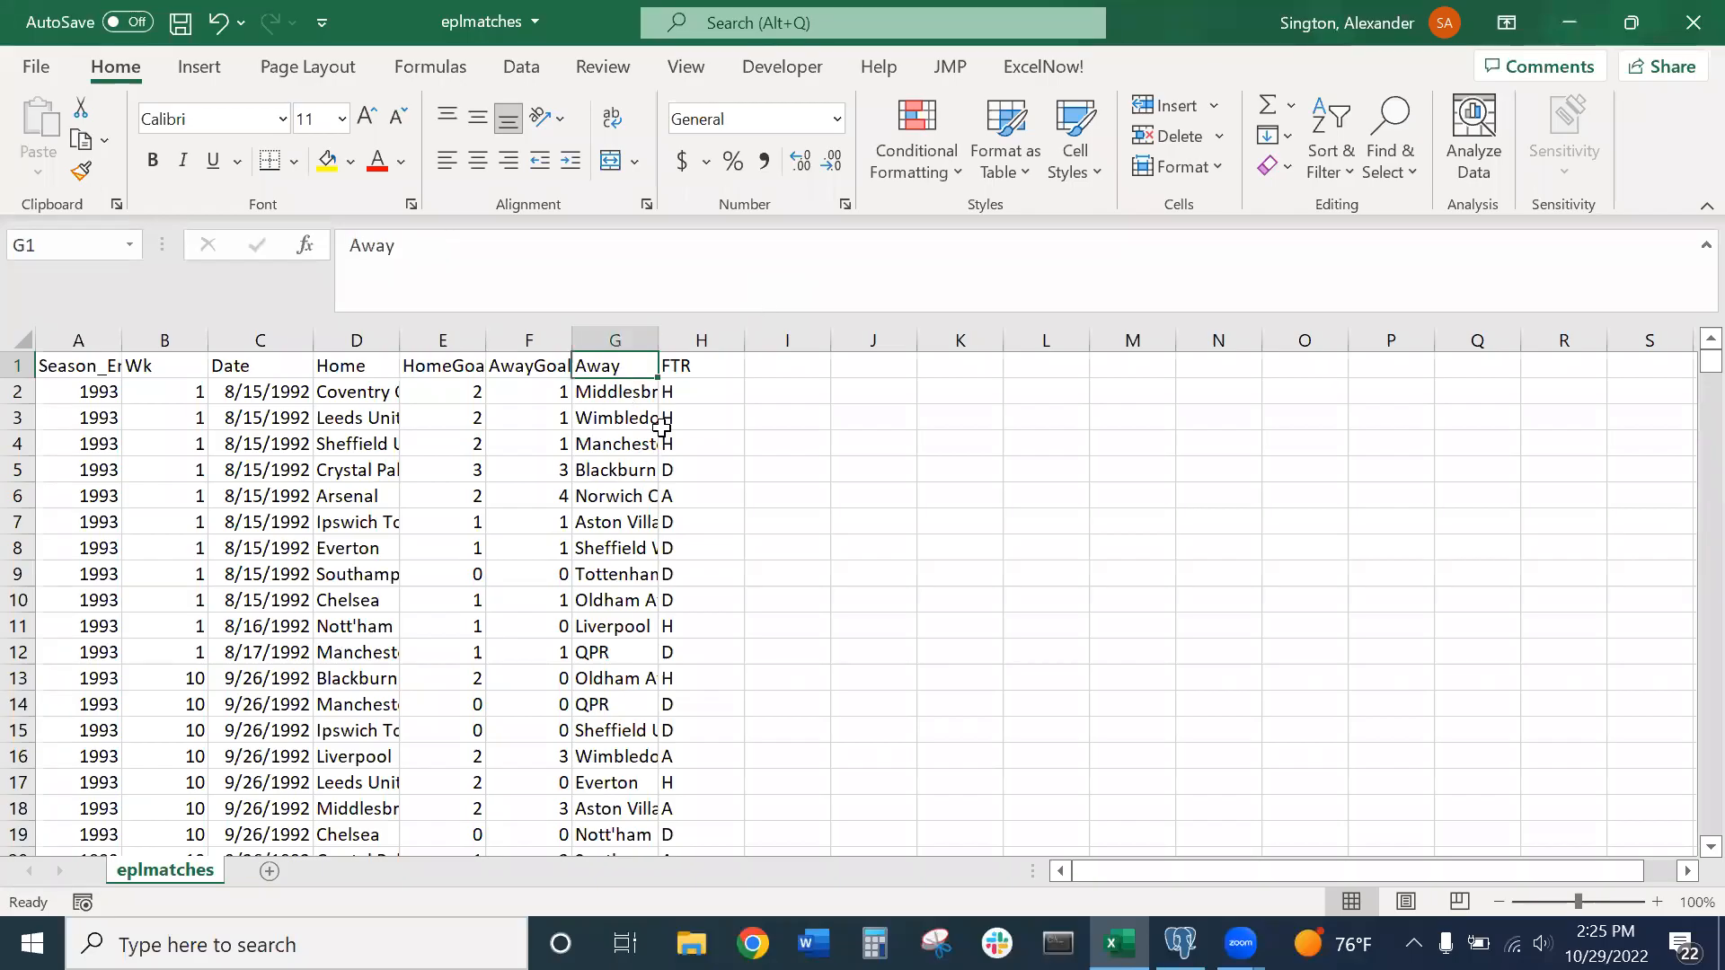
pyautogui.click(700, 365)
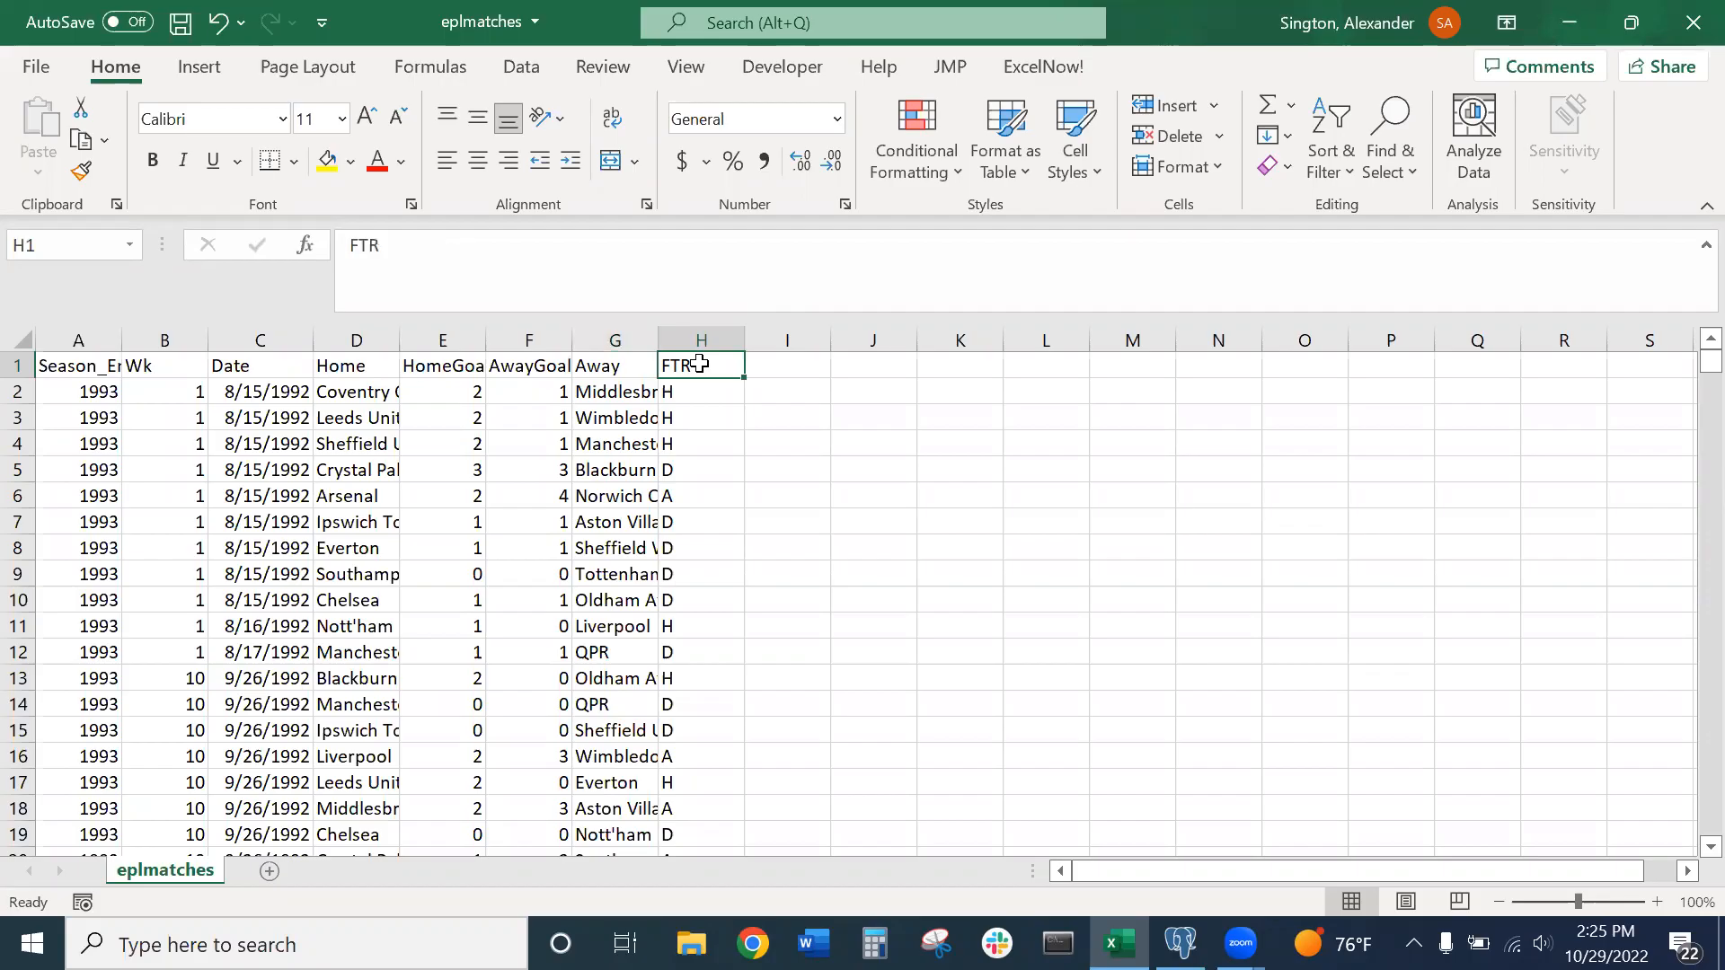
# Finish the column list with away_team text and result text, then view eplmatches
pyautogui.click(1178, 944)
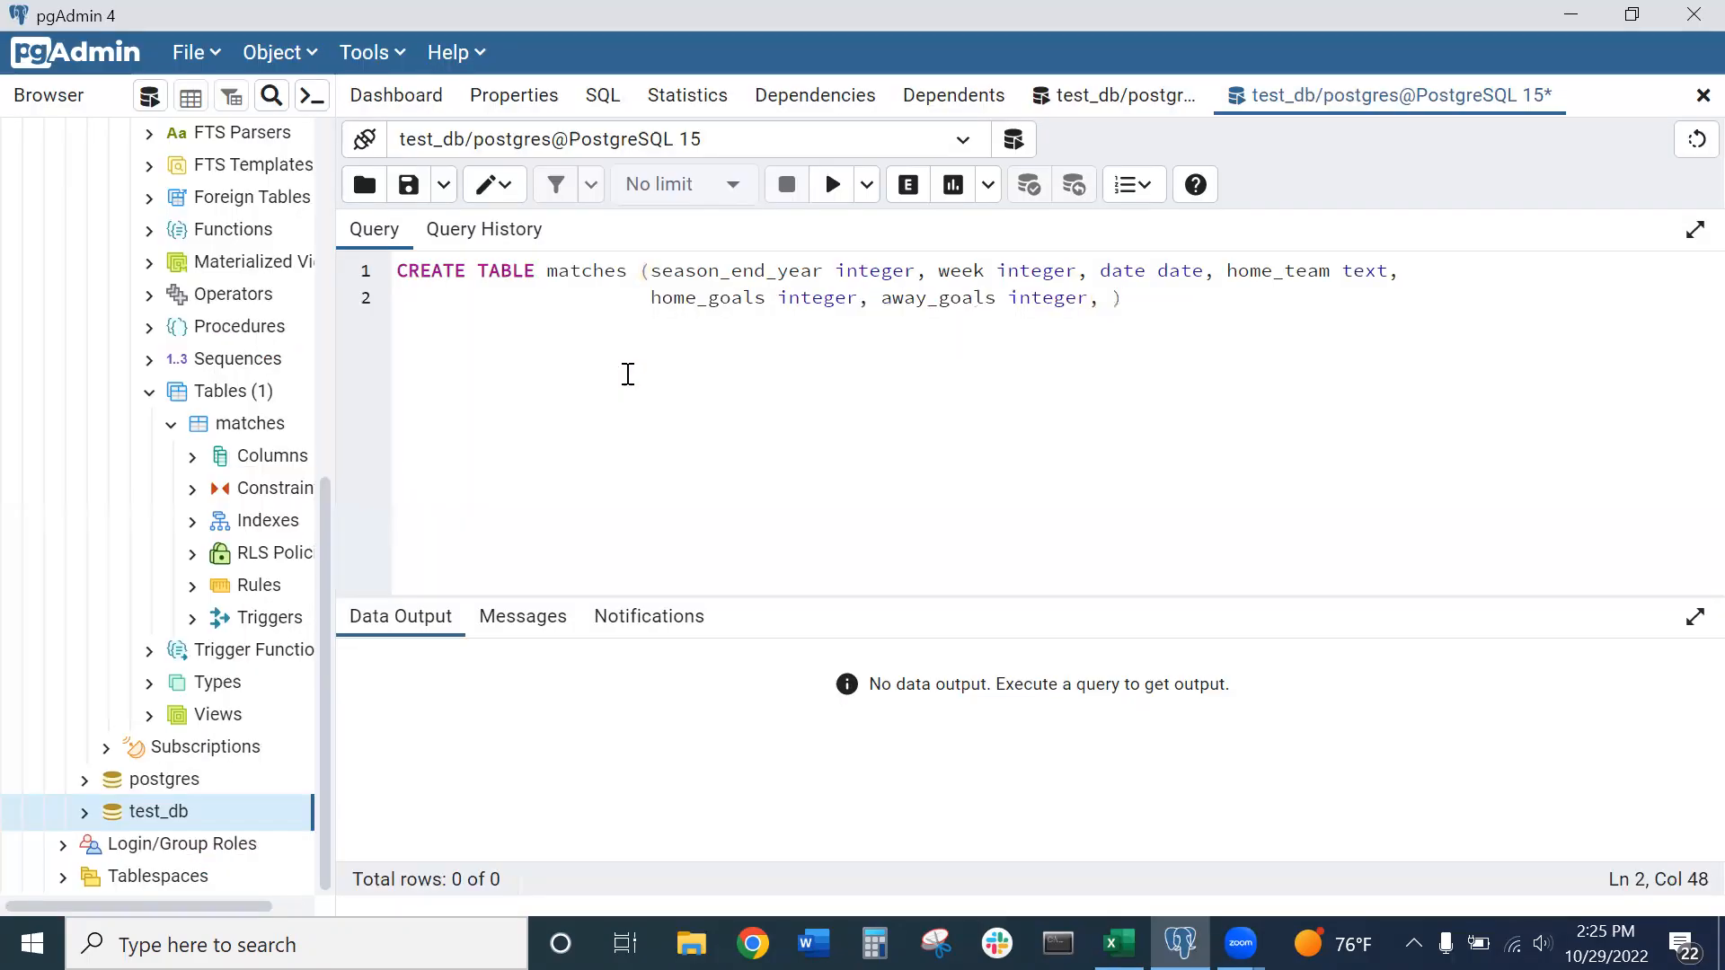
pyautogui.write('away')
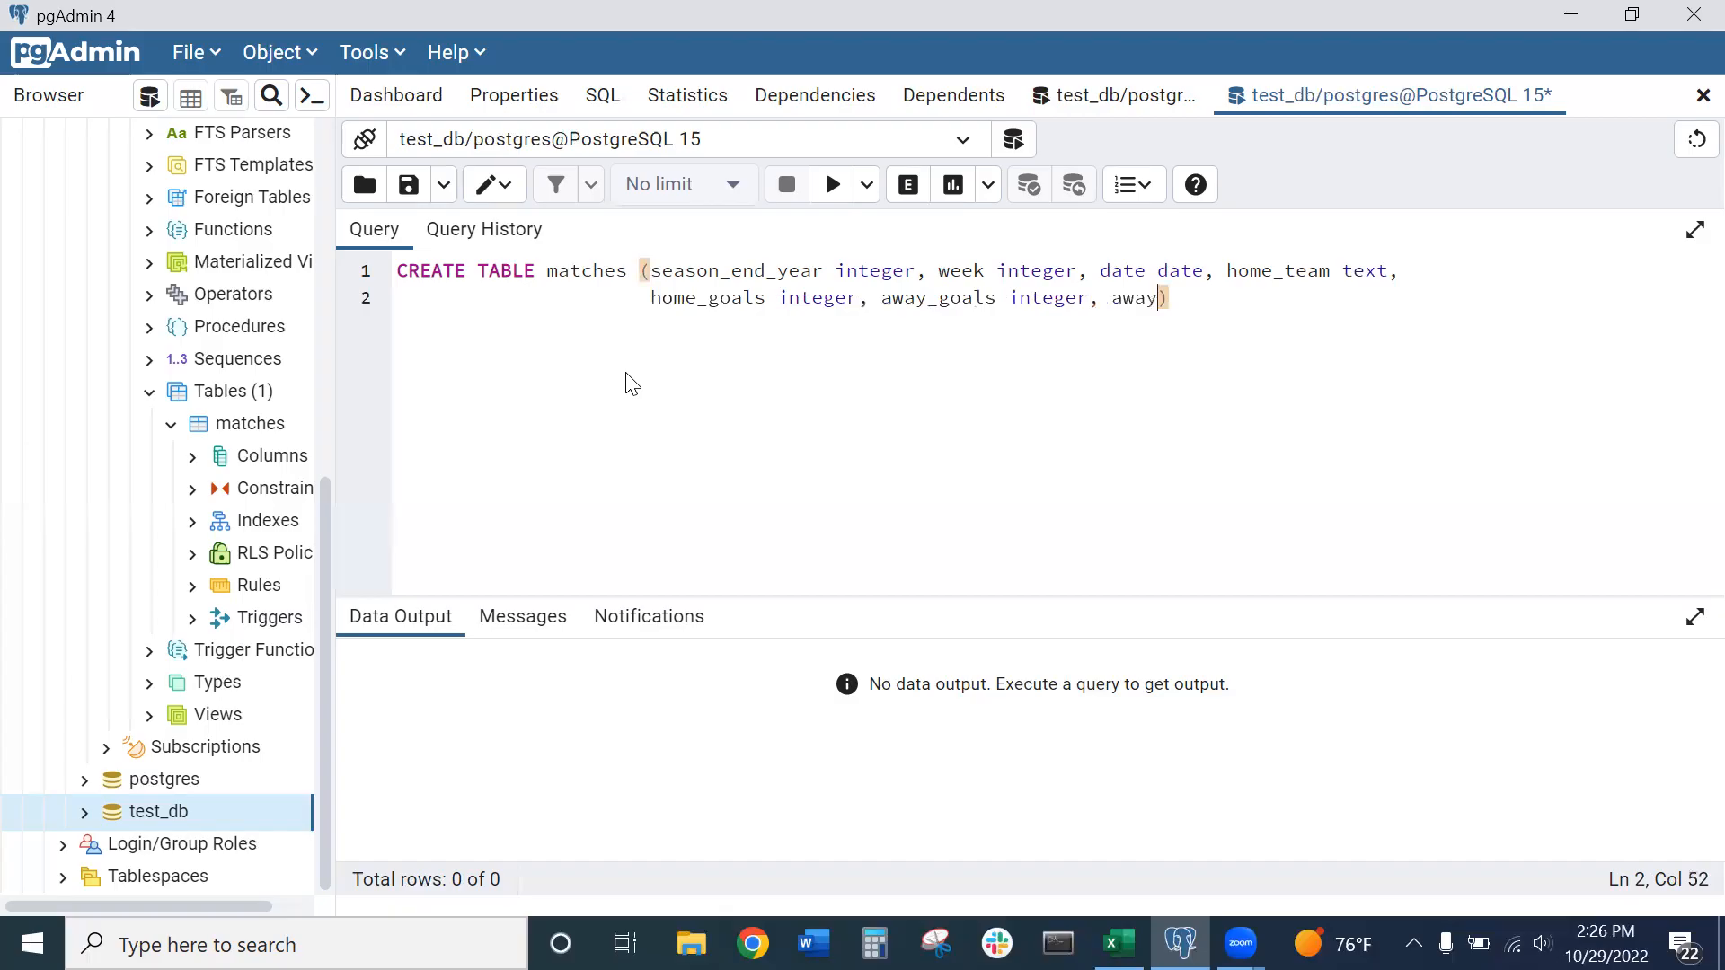
pyautogui.write('_team')
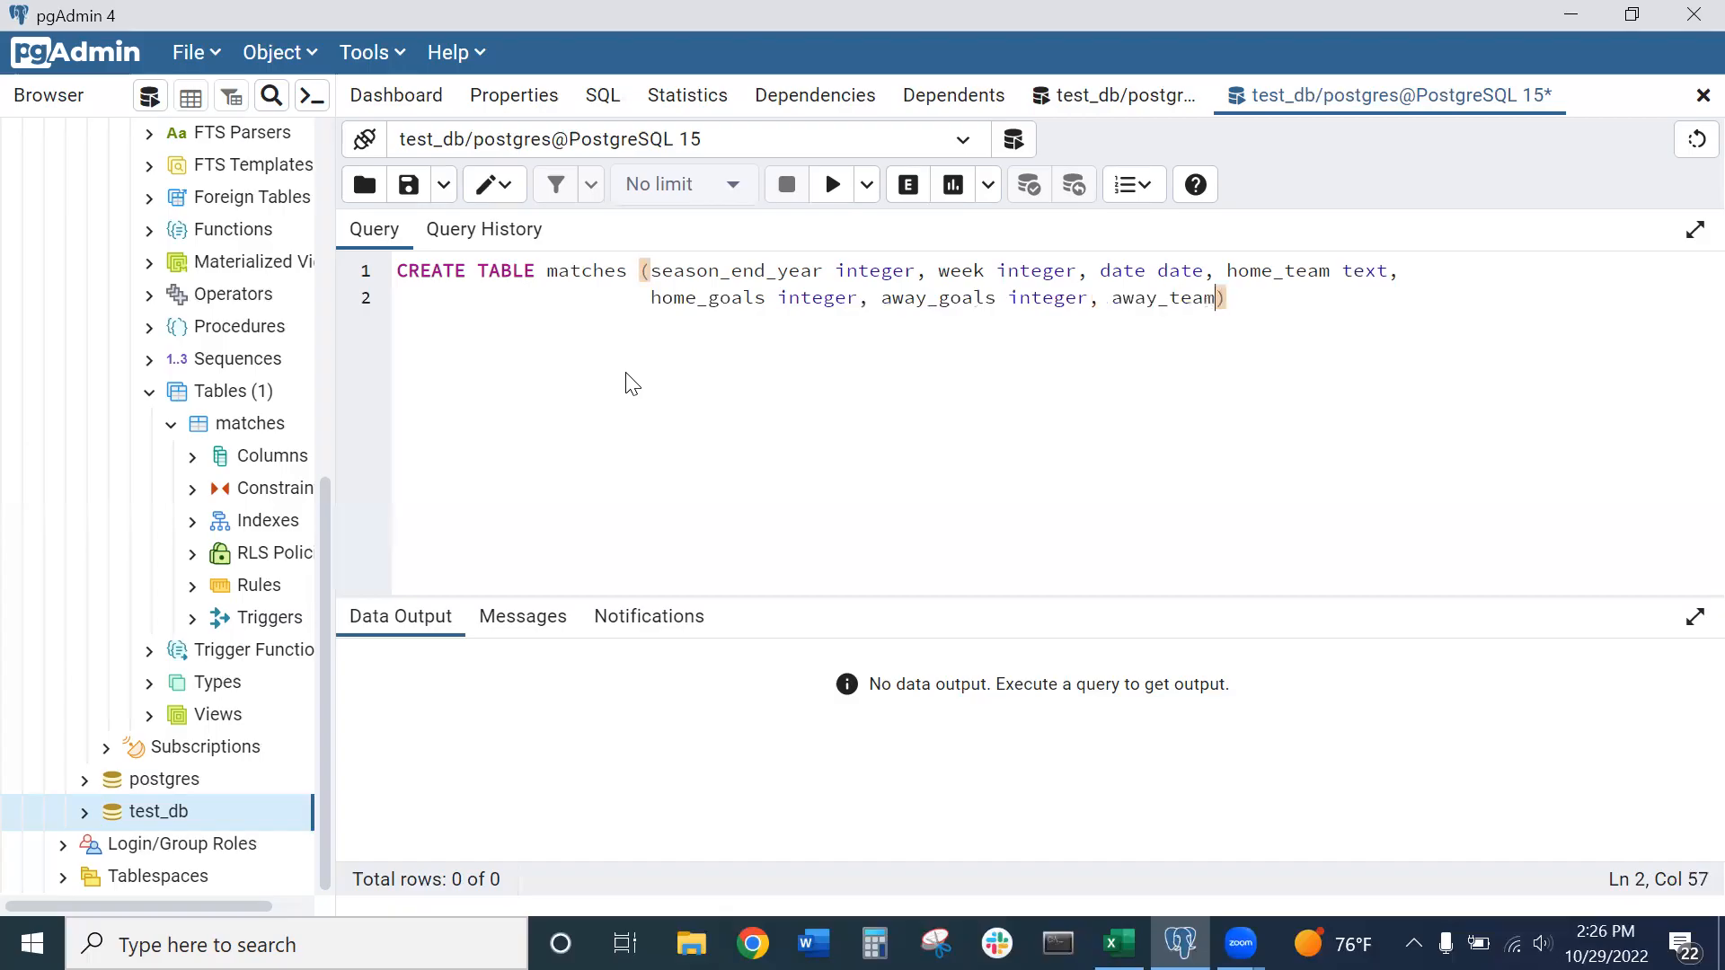
pyautogui.write('text,')
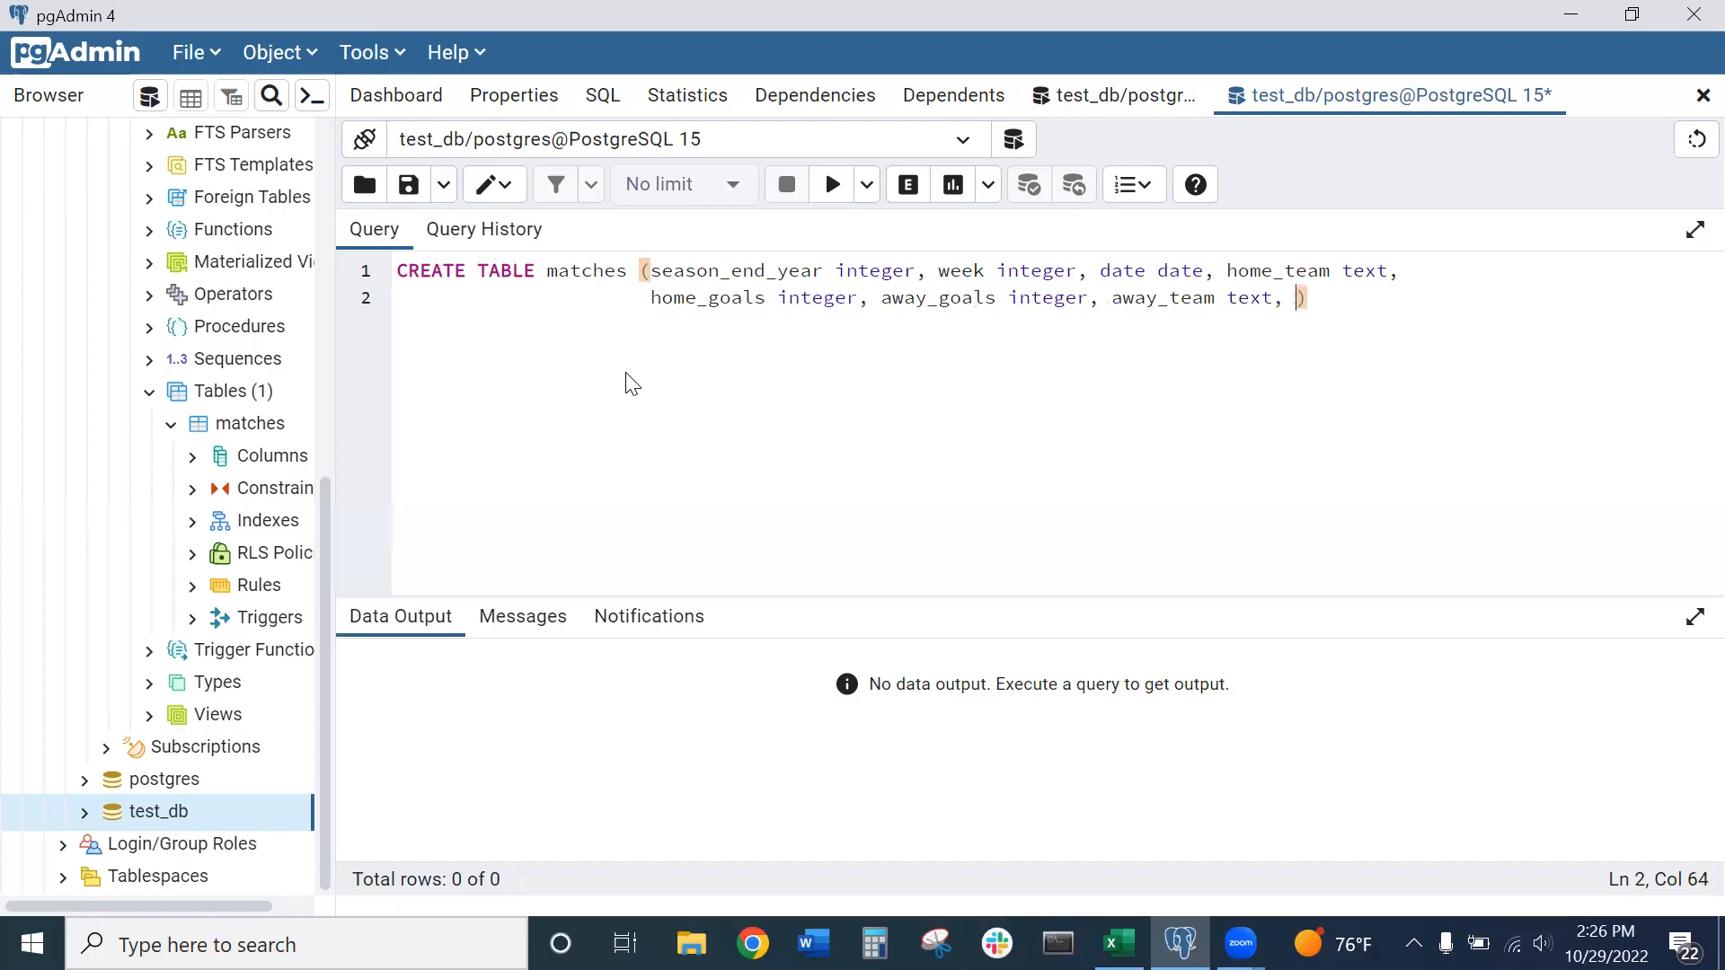
pyautogui.write('resul')
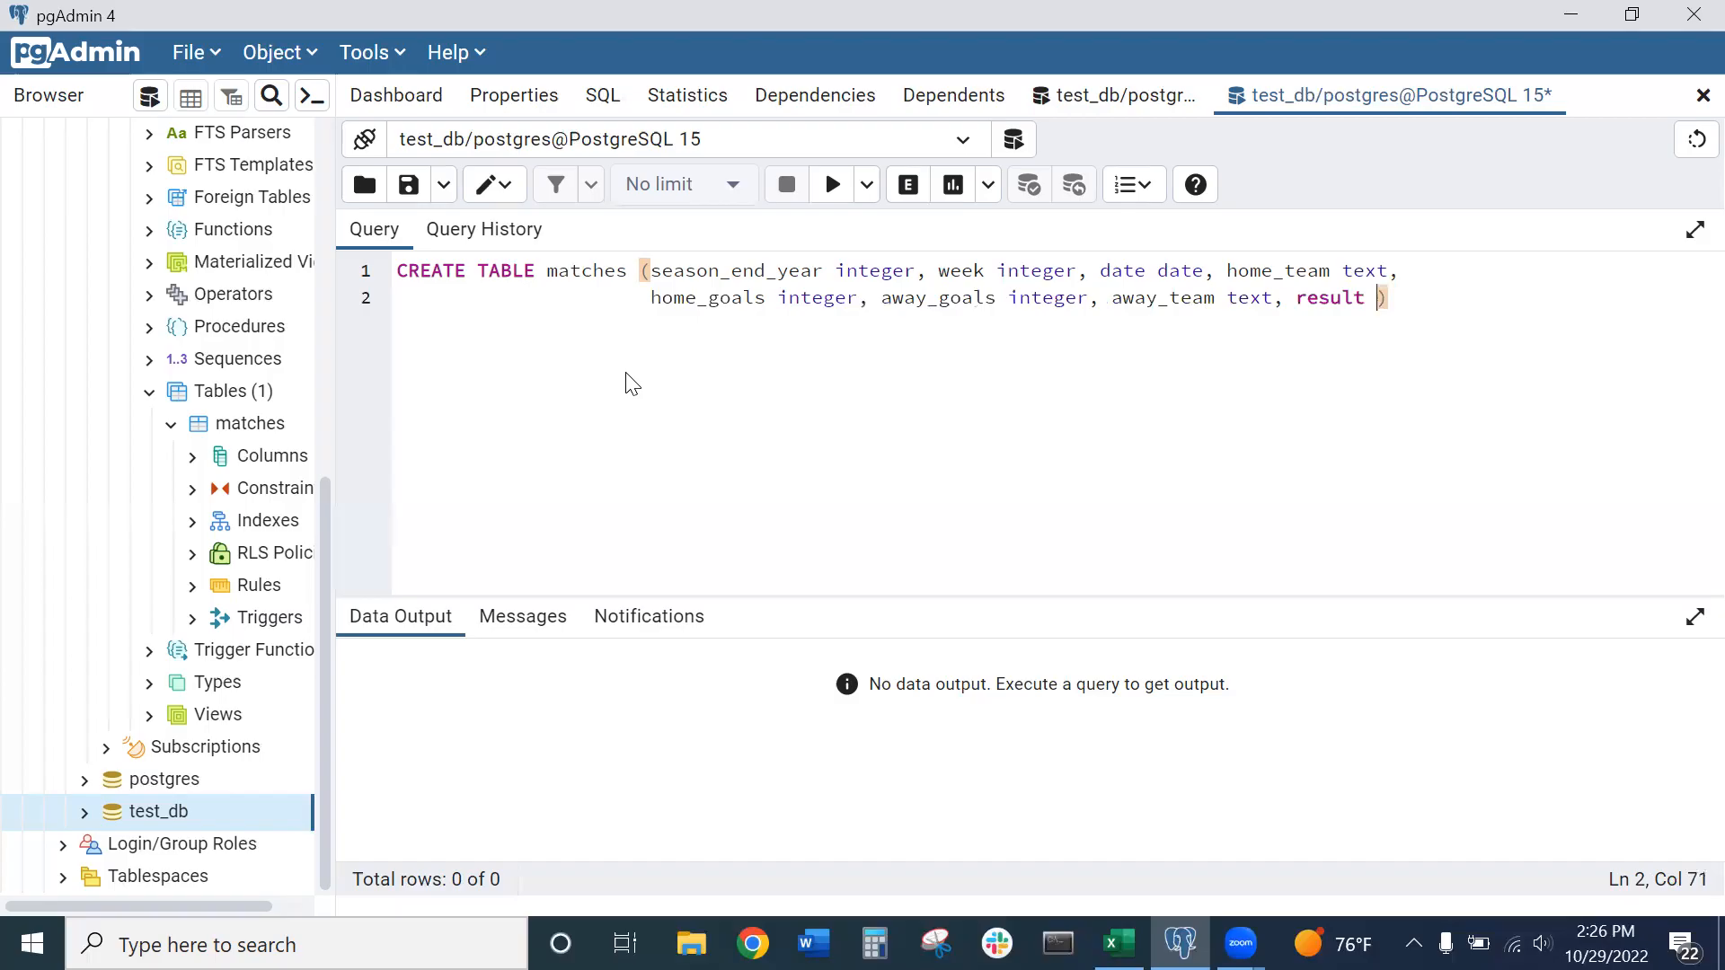
pyautogui.write('text')
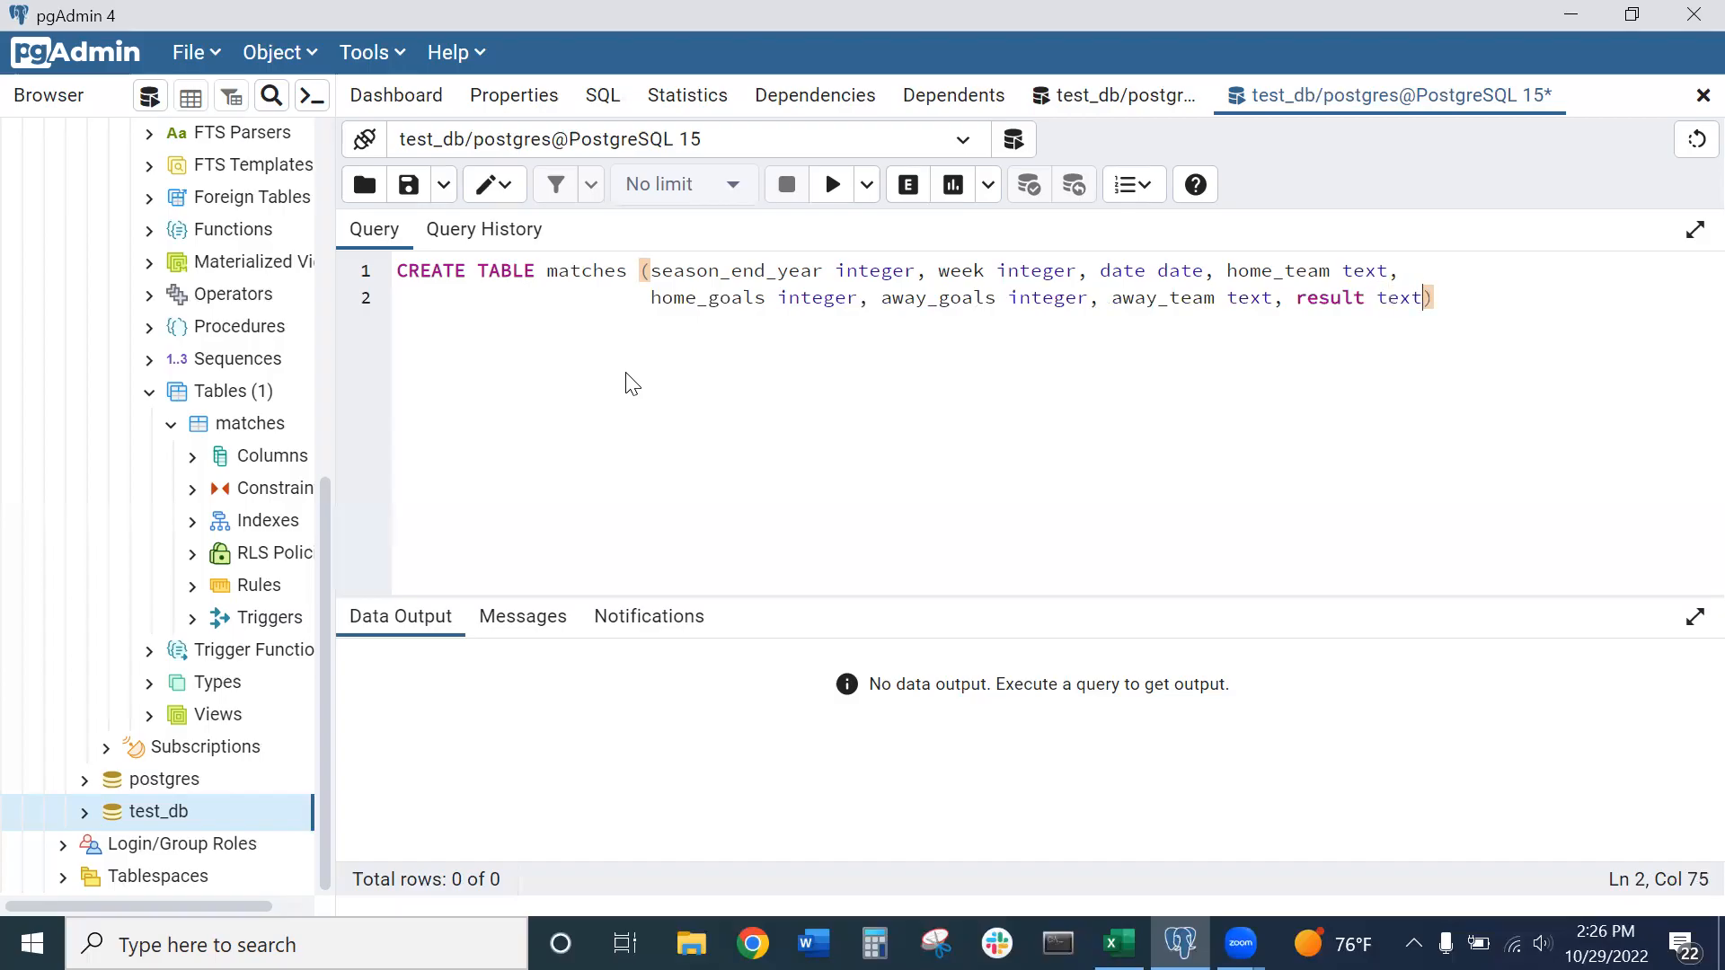
pyautogui.moveTo(853, 288)
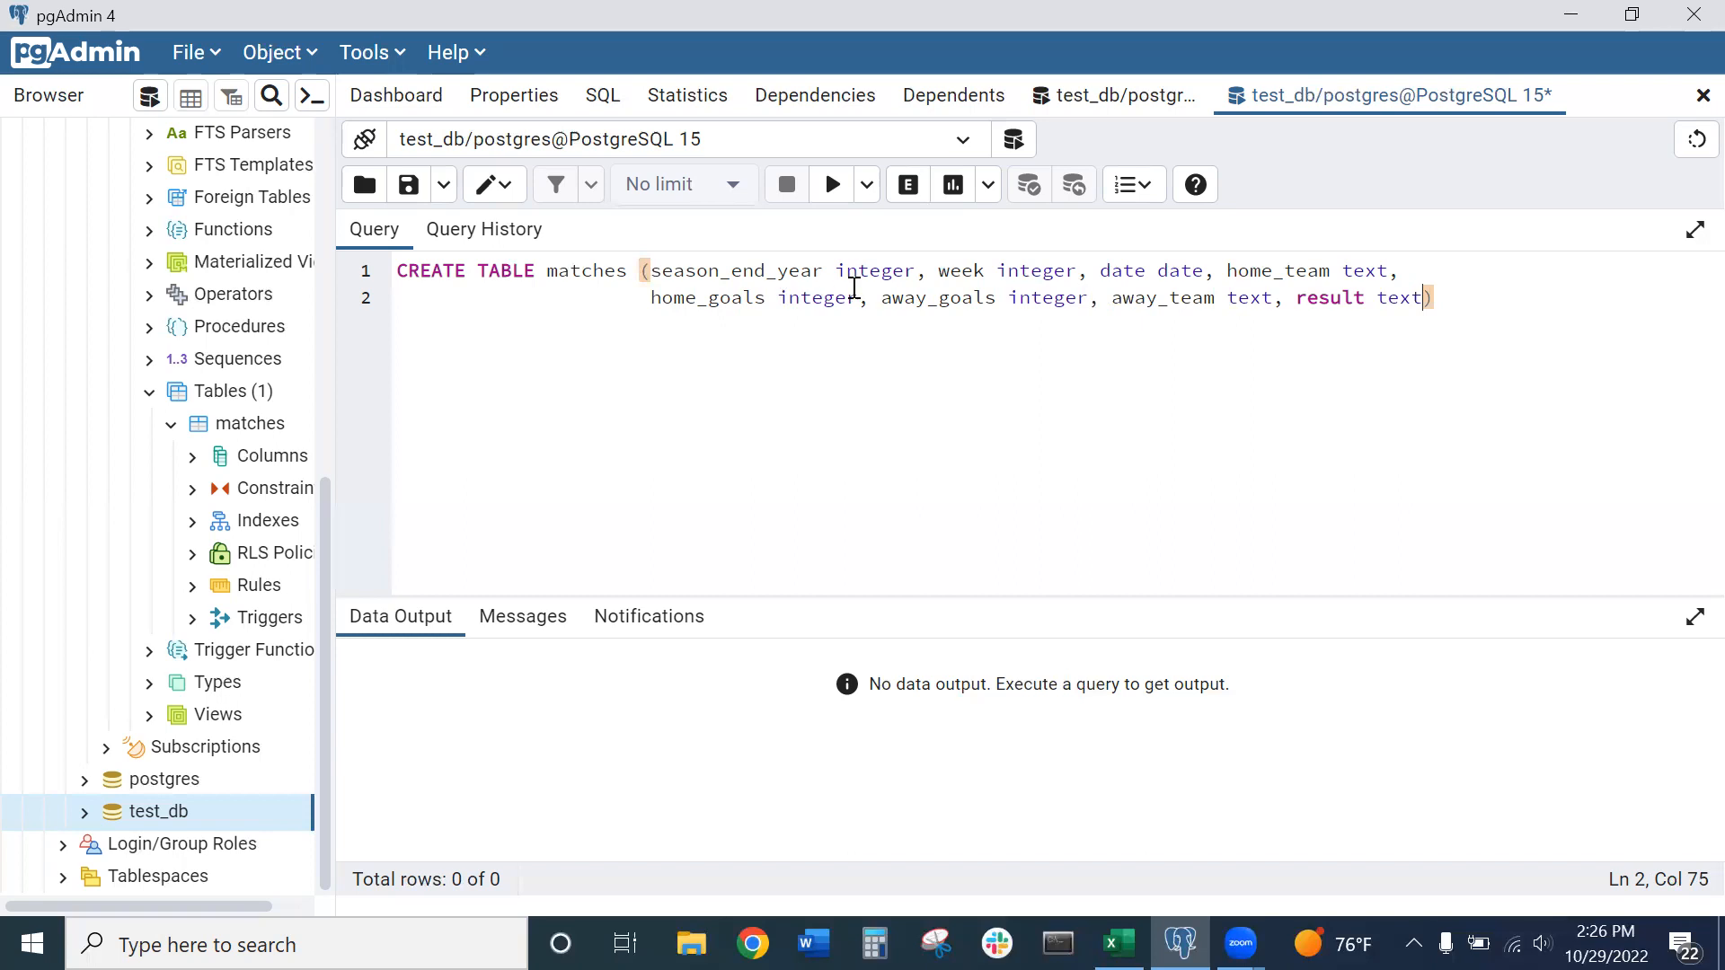
pyautogui.click(1116, 944)
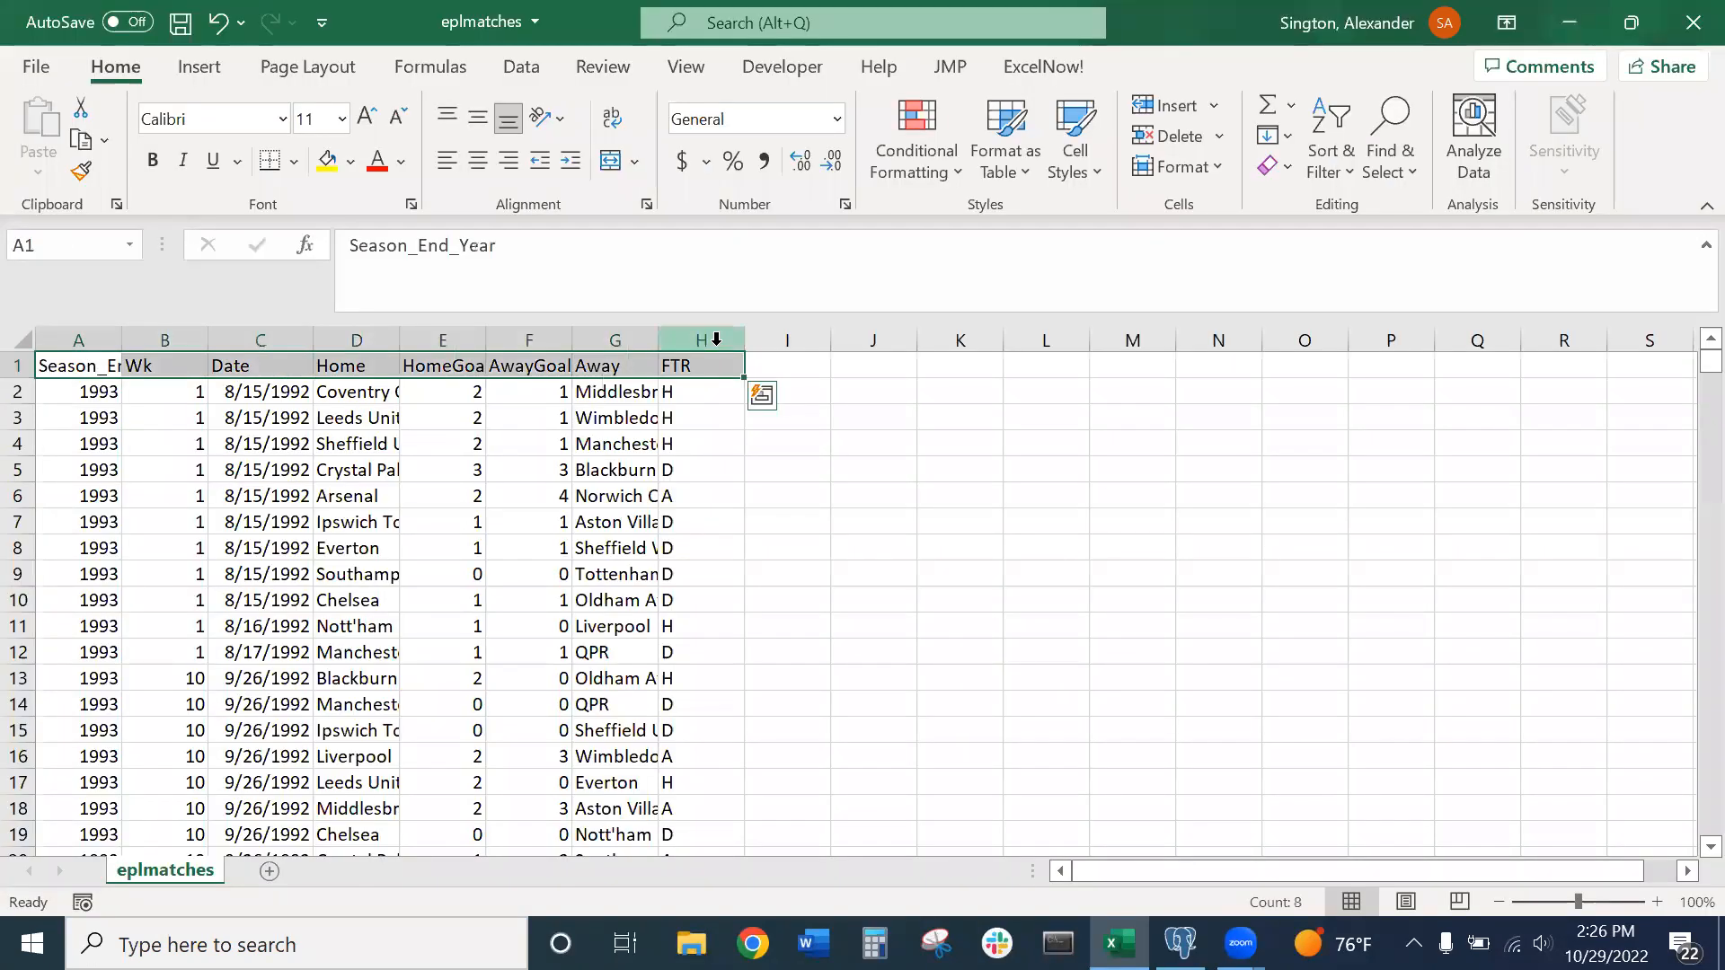
# Return to pgAdmin's eight-column CREATE TABLE matches statement
pyautogui.click(1180, 944)
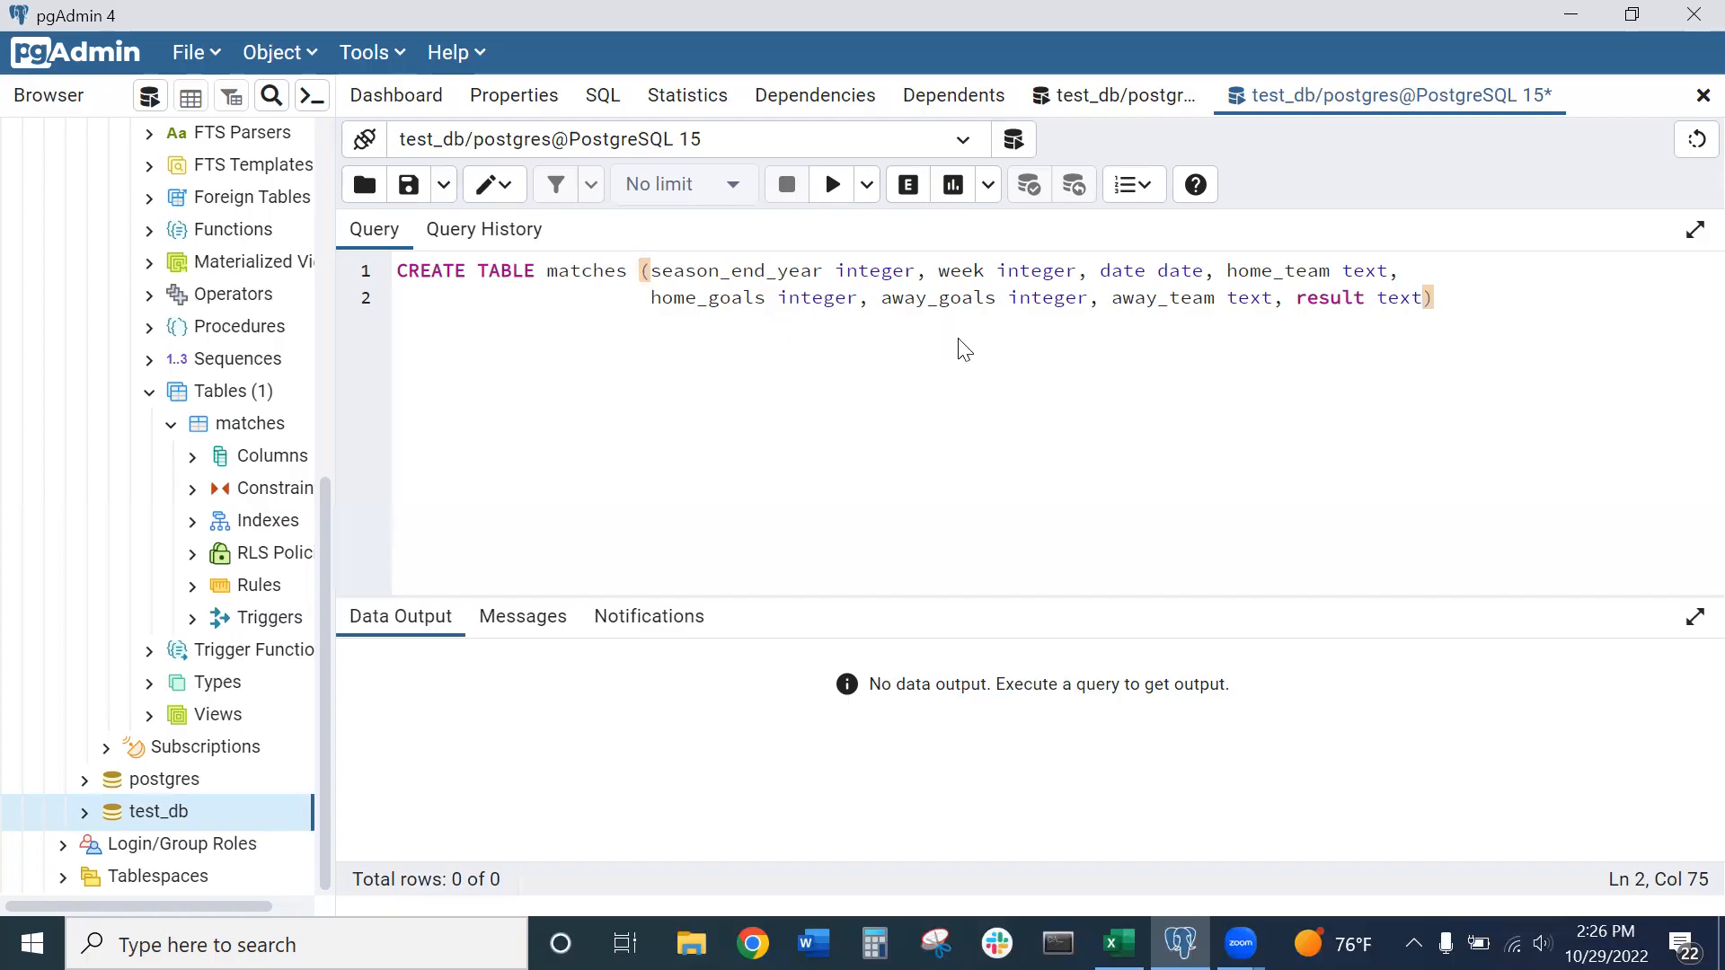
pyautogui.moveTo(1124, 297)
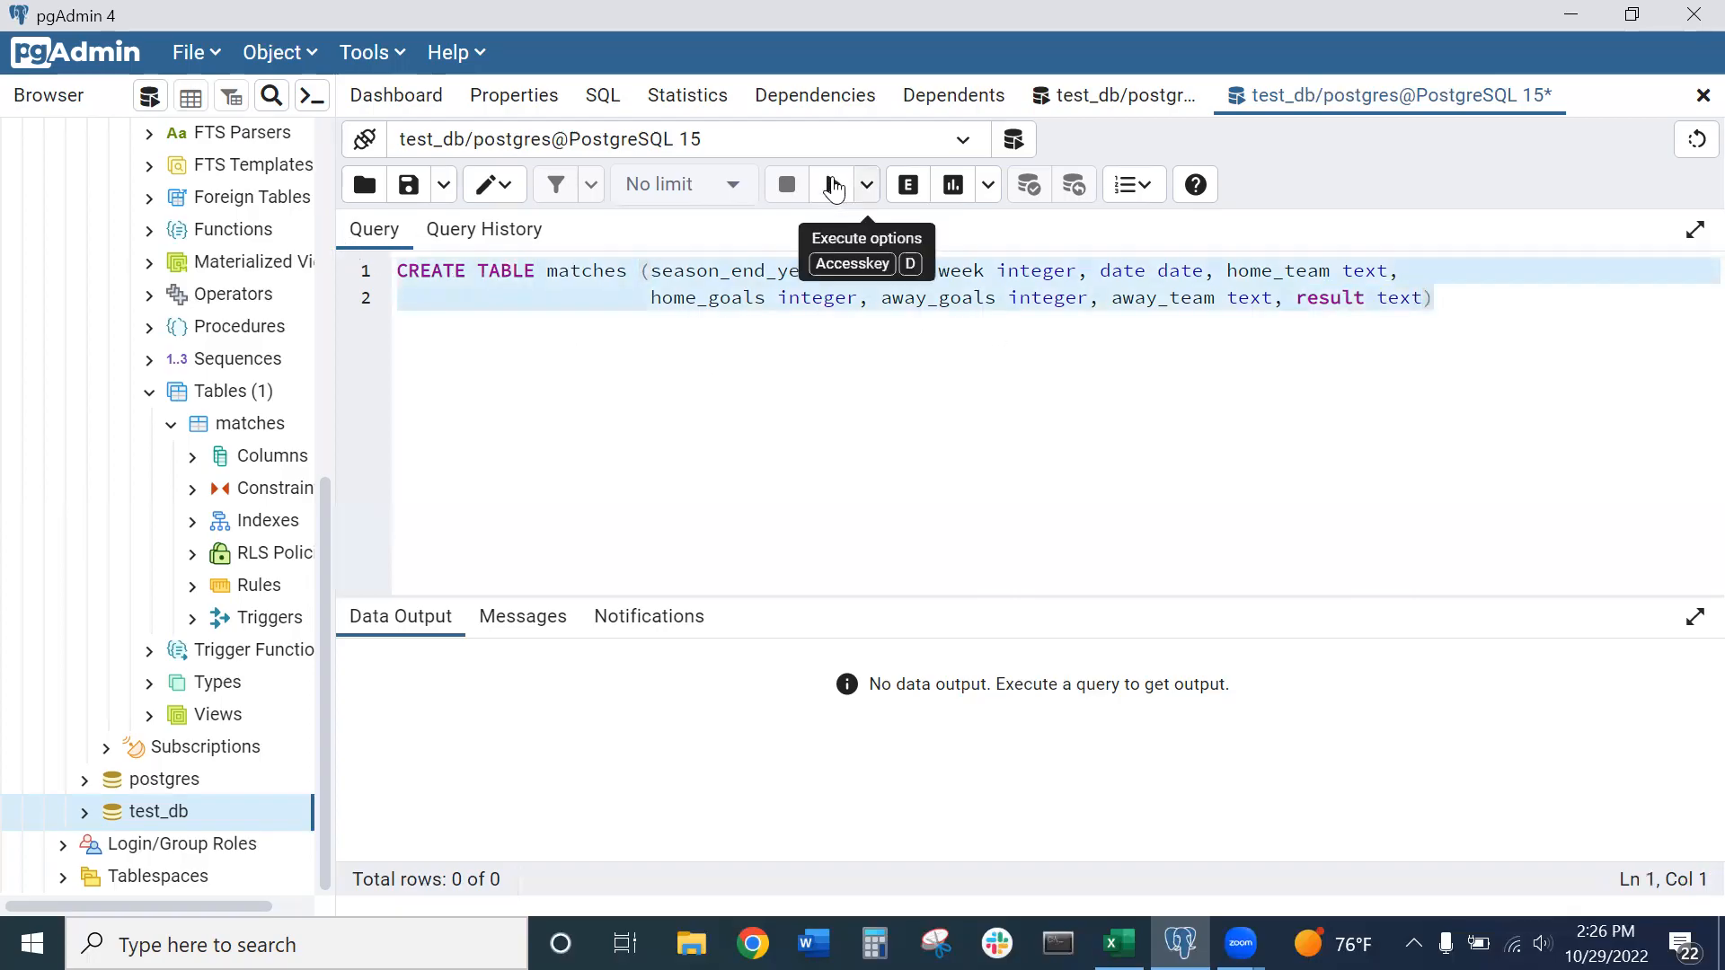
# Run the CREATE TABLE matches statement and place the cursor below it
pyautogui.click(787, 183)
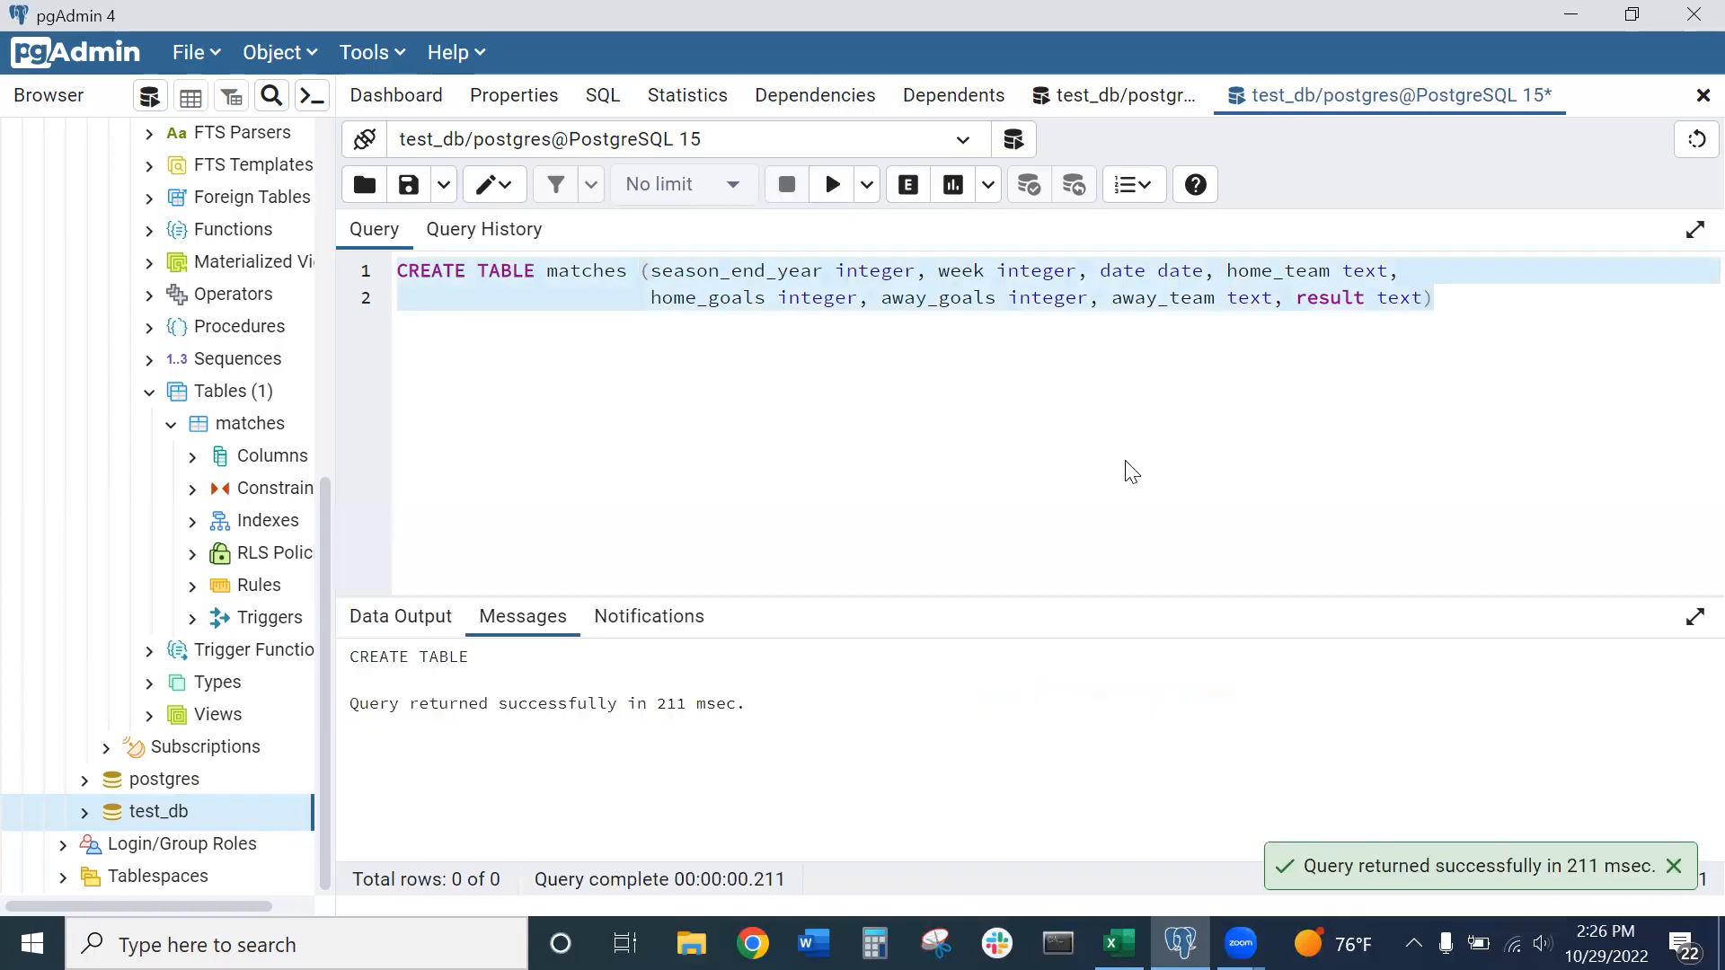
pyautogui.click(1435, 297)
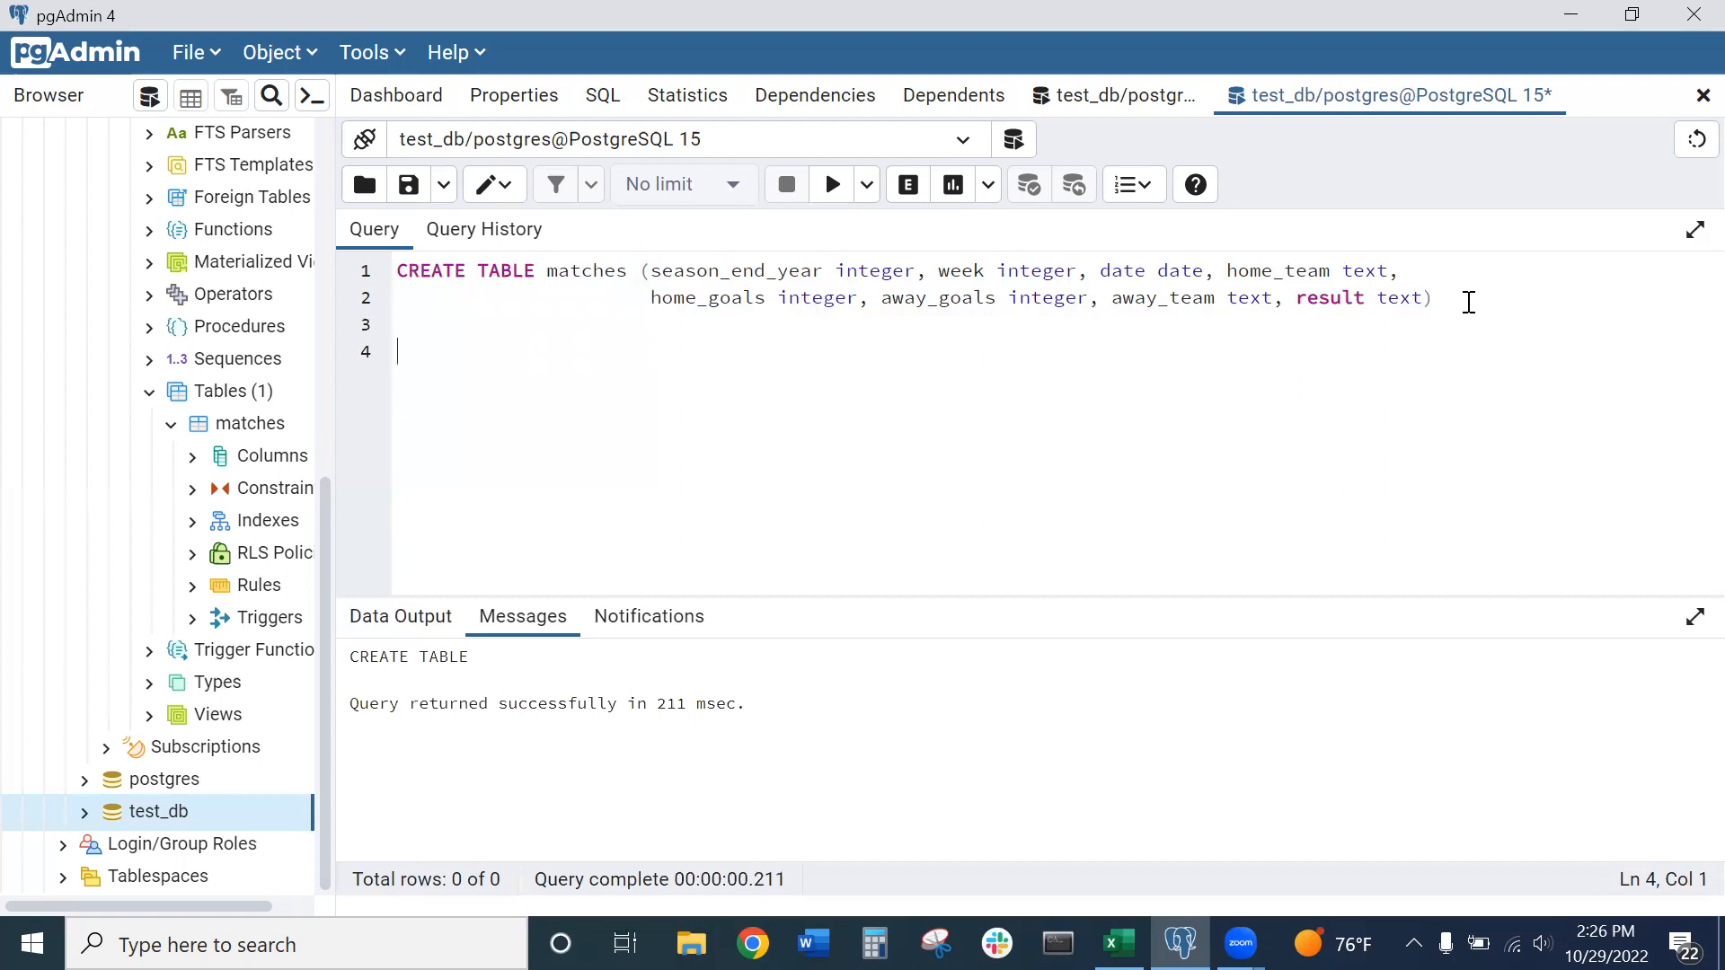
# Write and run select * from matches, showing eight columns with zero rows
pyautogui.write('select')
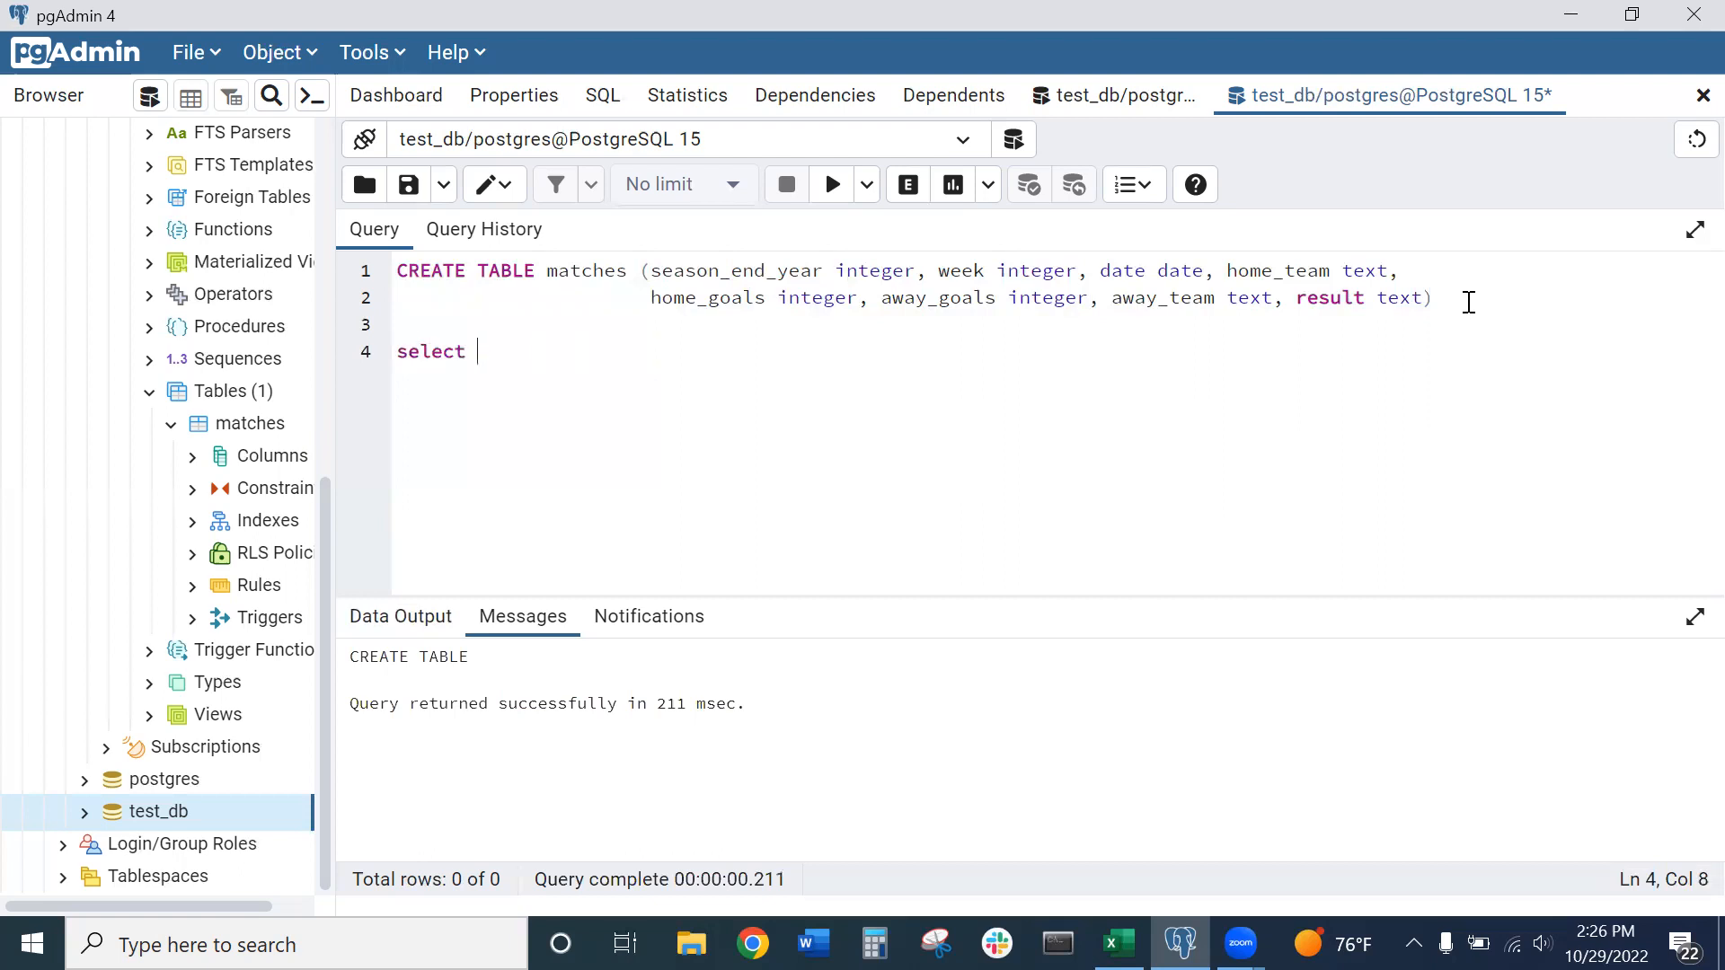
pyautogui.write('* fr')
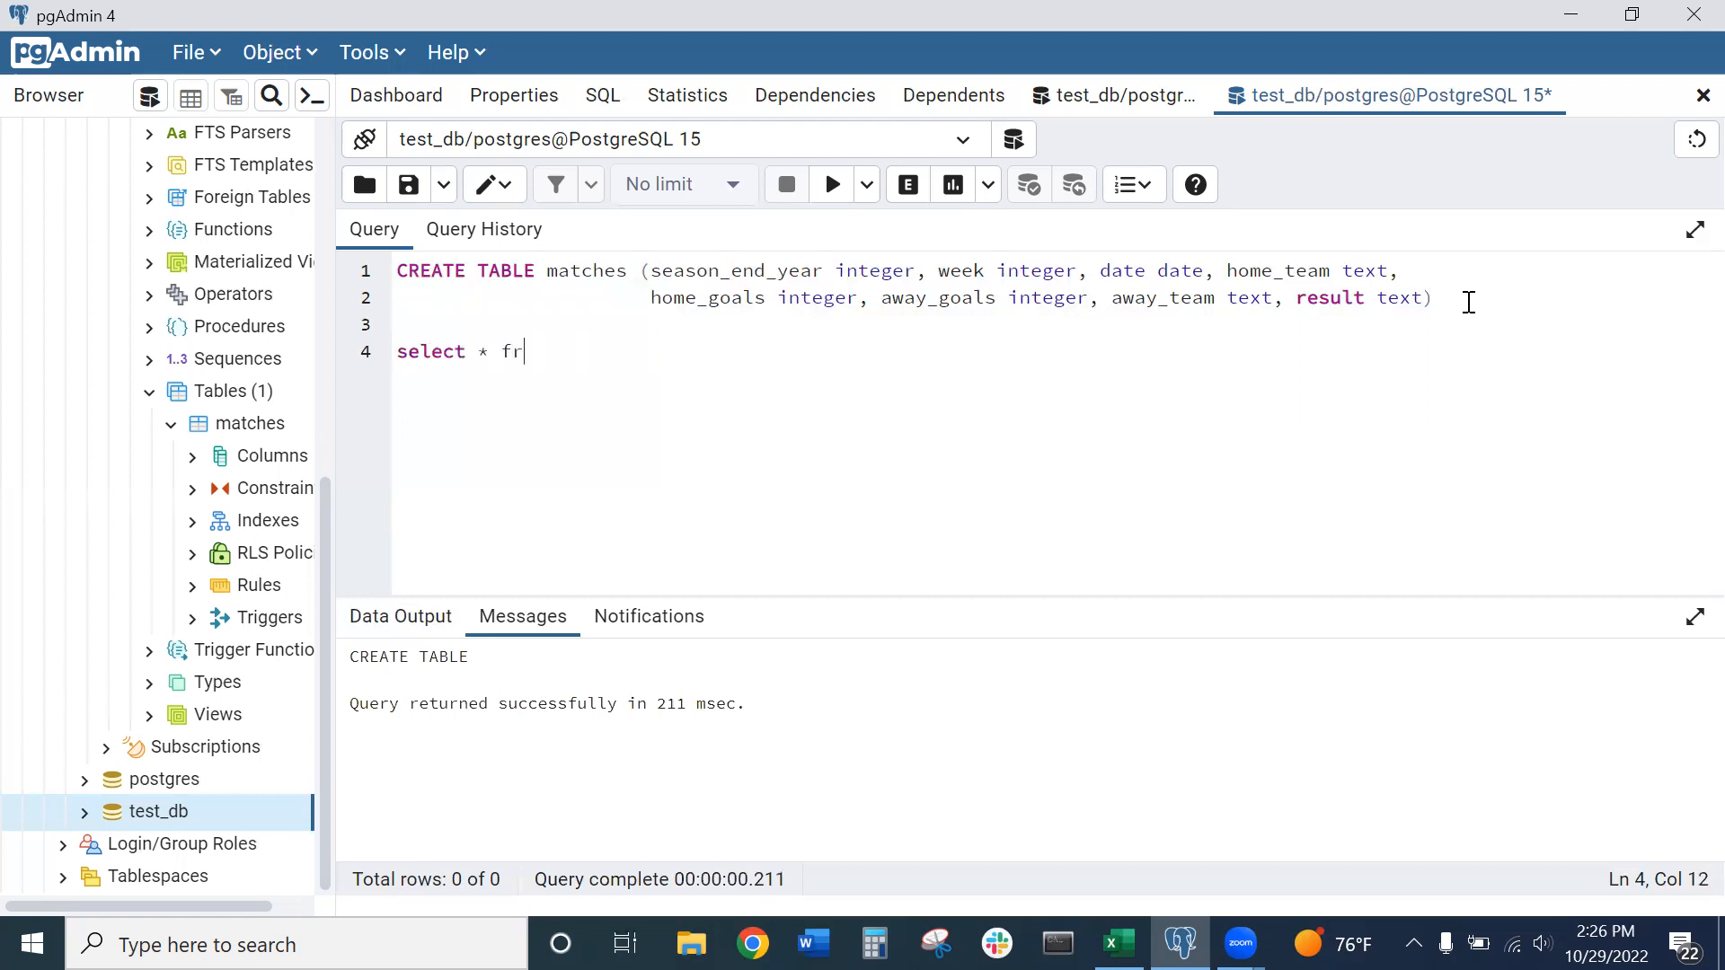
pyautogui.write('om match')
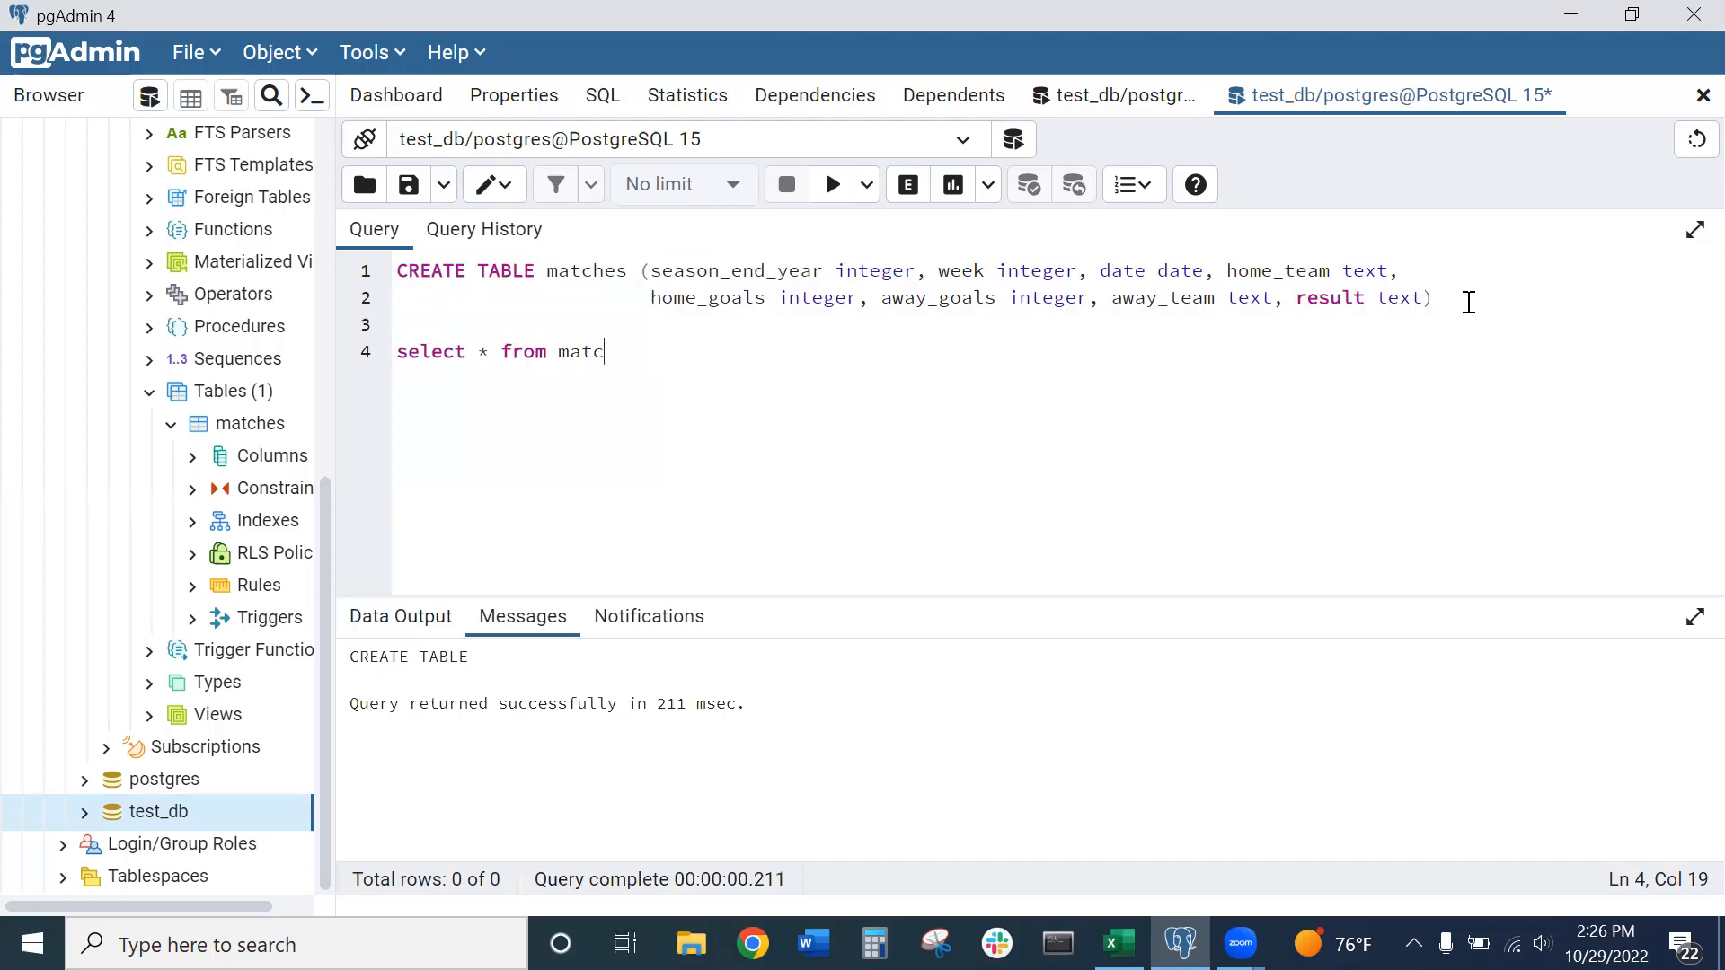
pyautogui.write('hes')
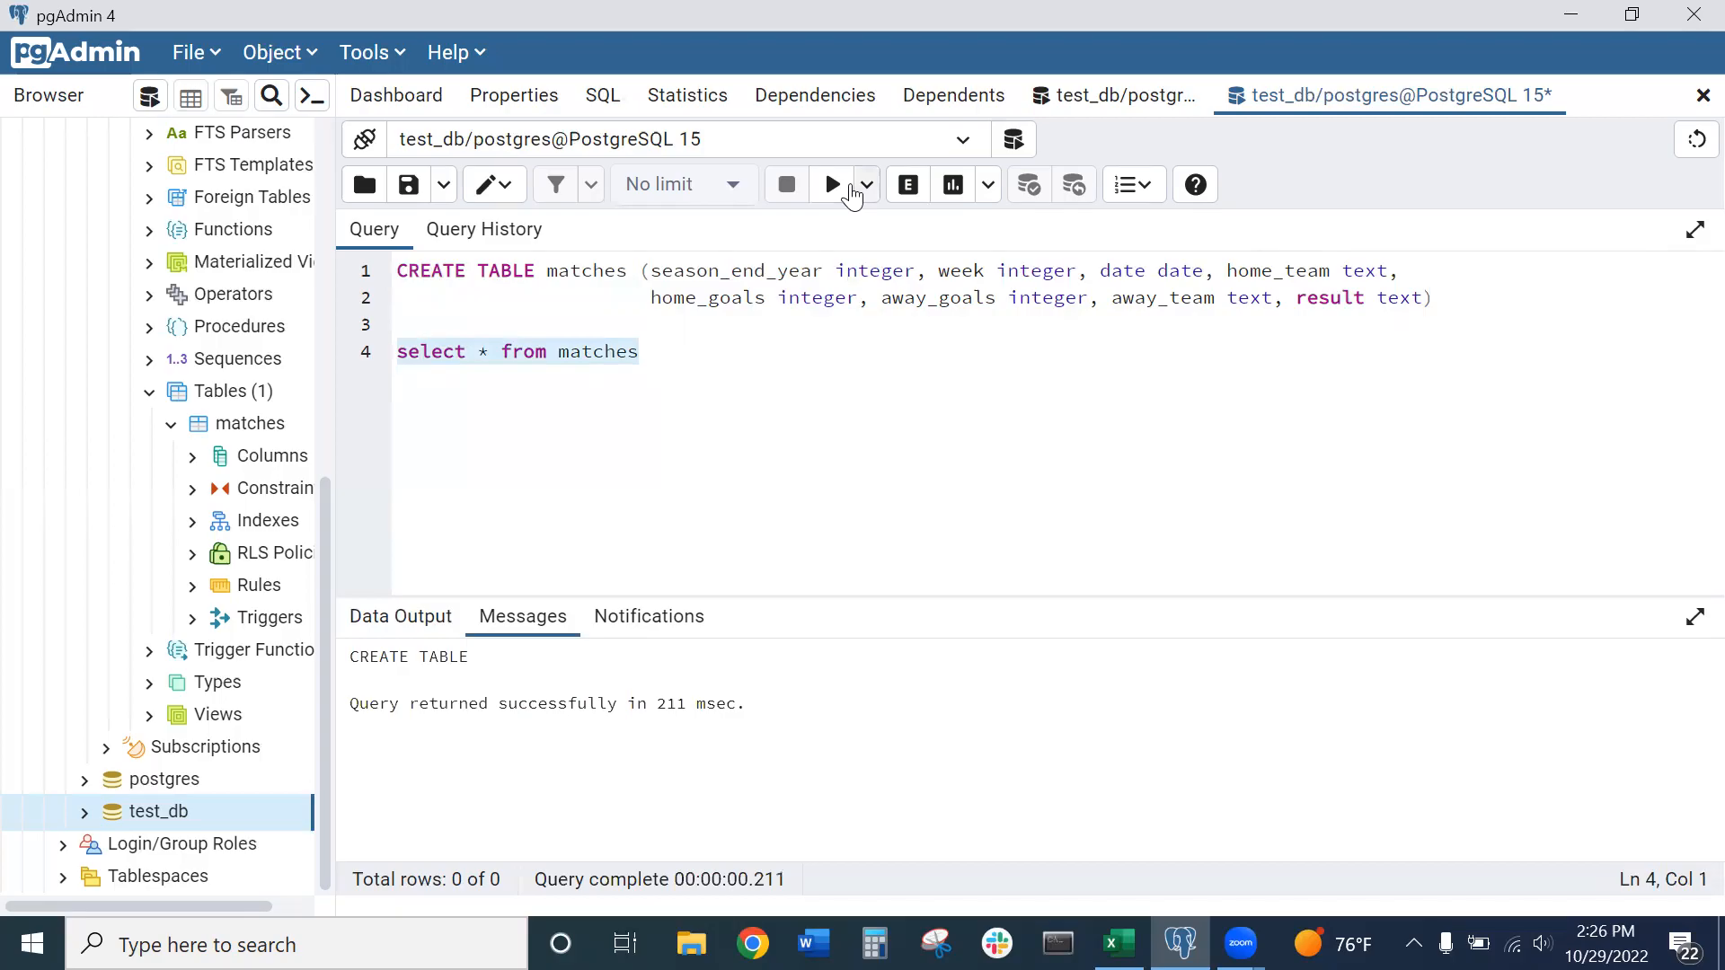
pyautogui.click(831, 183)
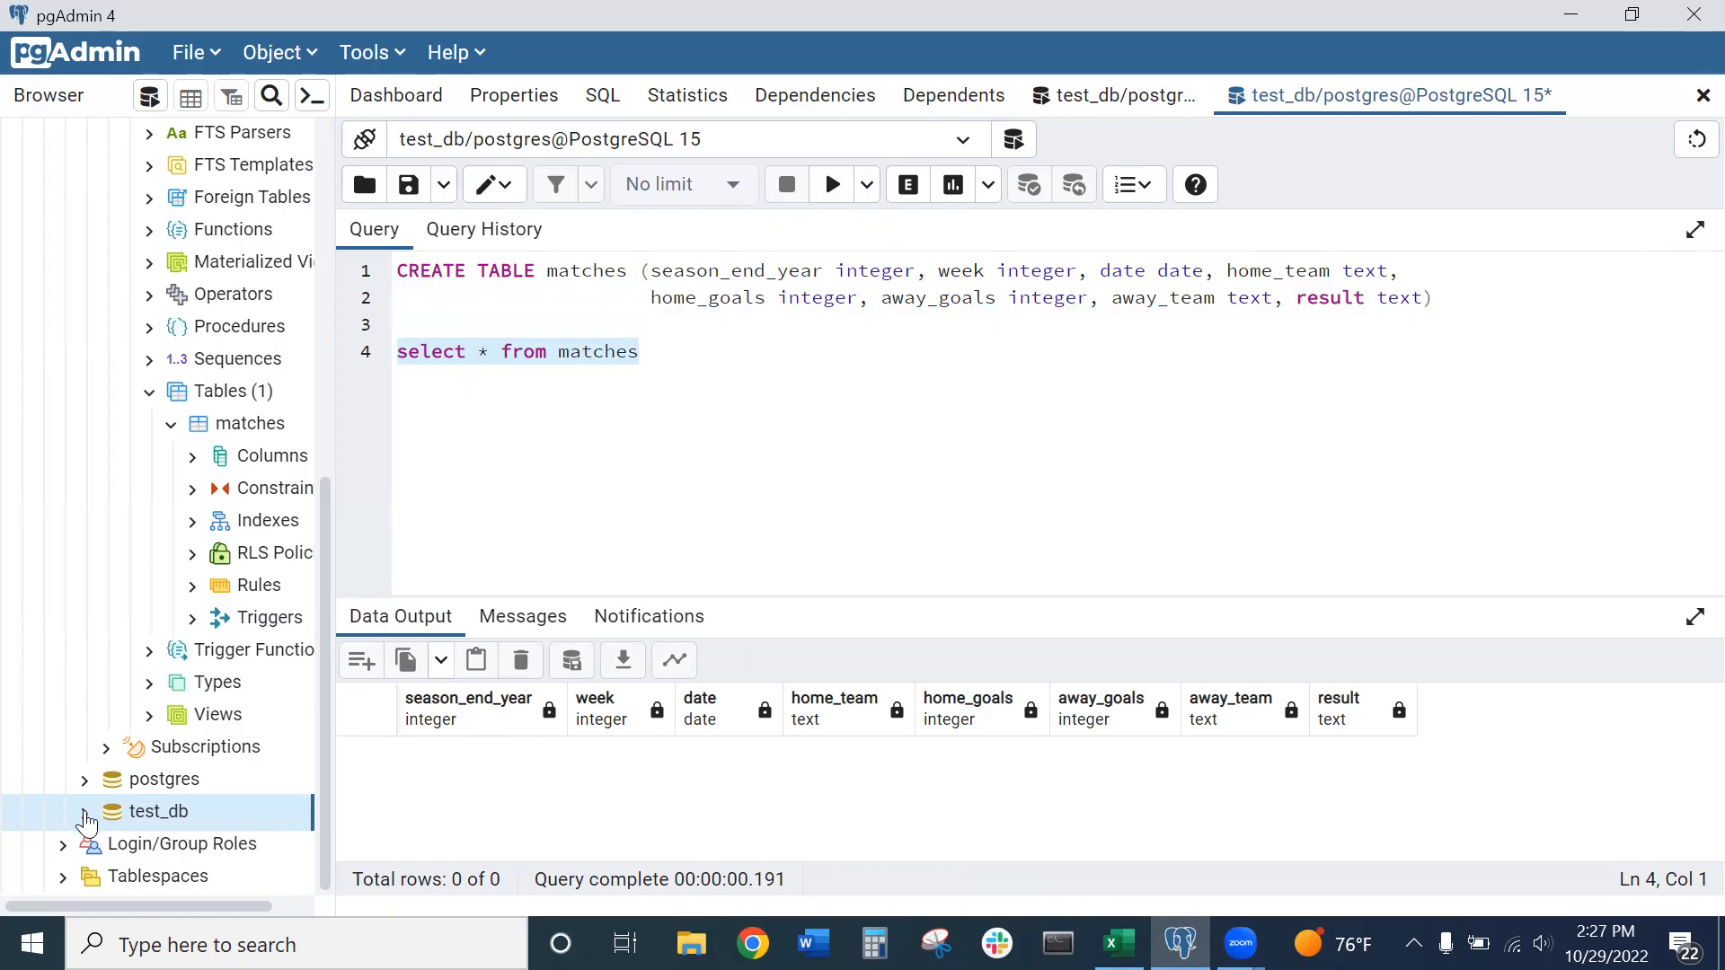
# Expand test_db and its Schemas in the Browser tree
pyautogui.click(64, 811)
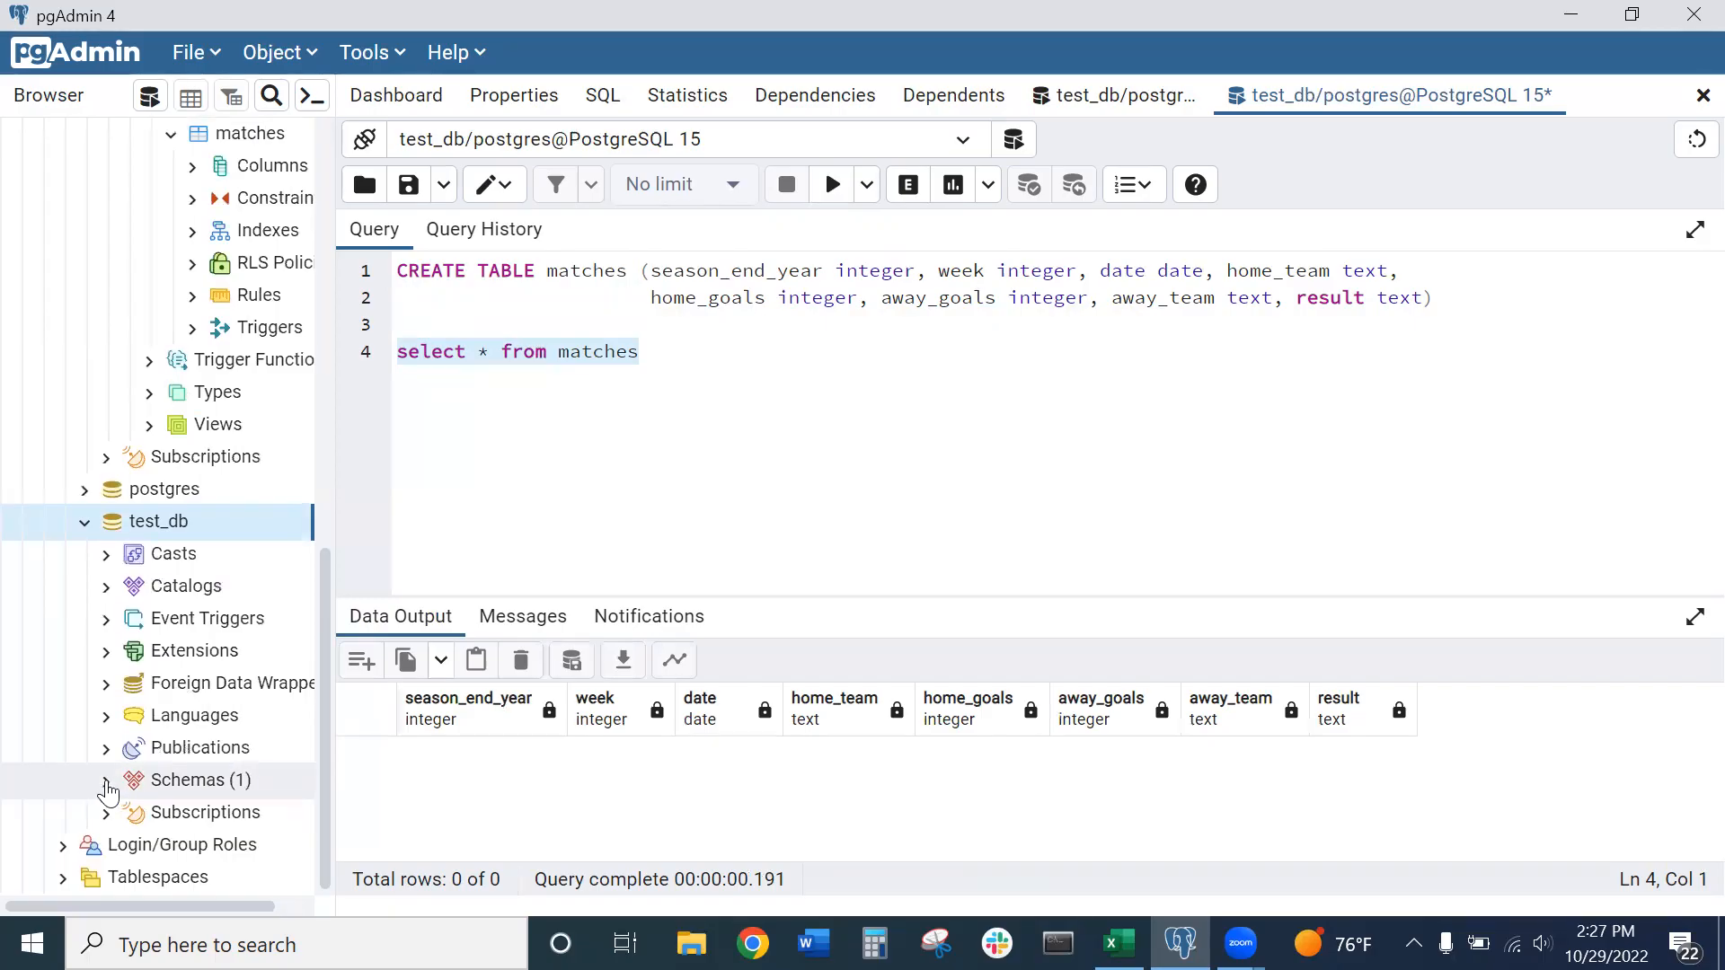
pyautogui.click(106, 780)
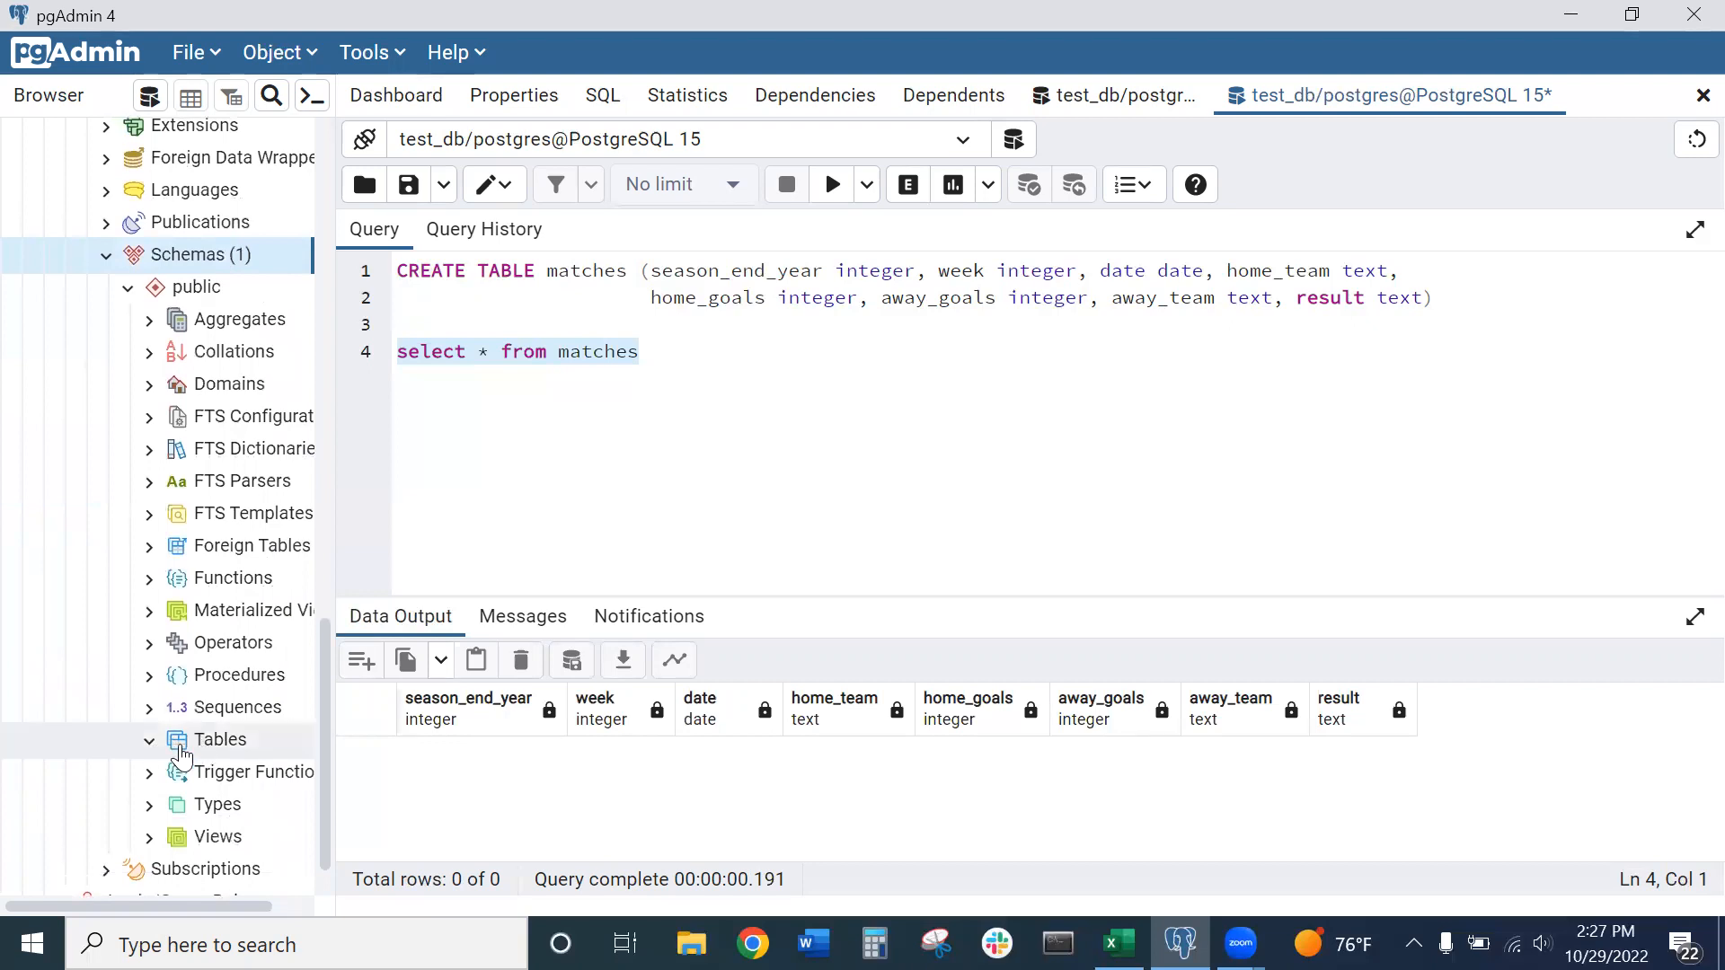
# Start a new table with one blank column row, then close it to get the discard warning
pyautogui.rightClick(217, 738)
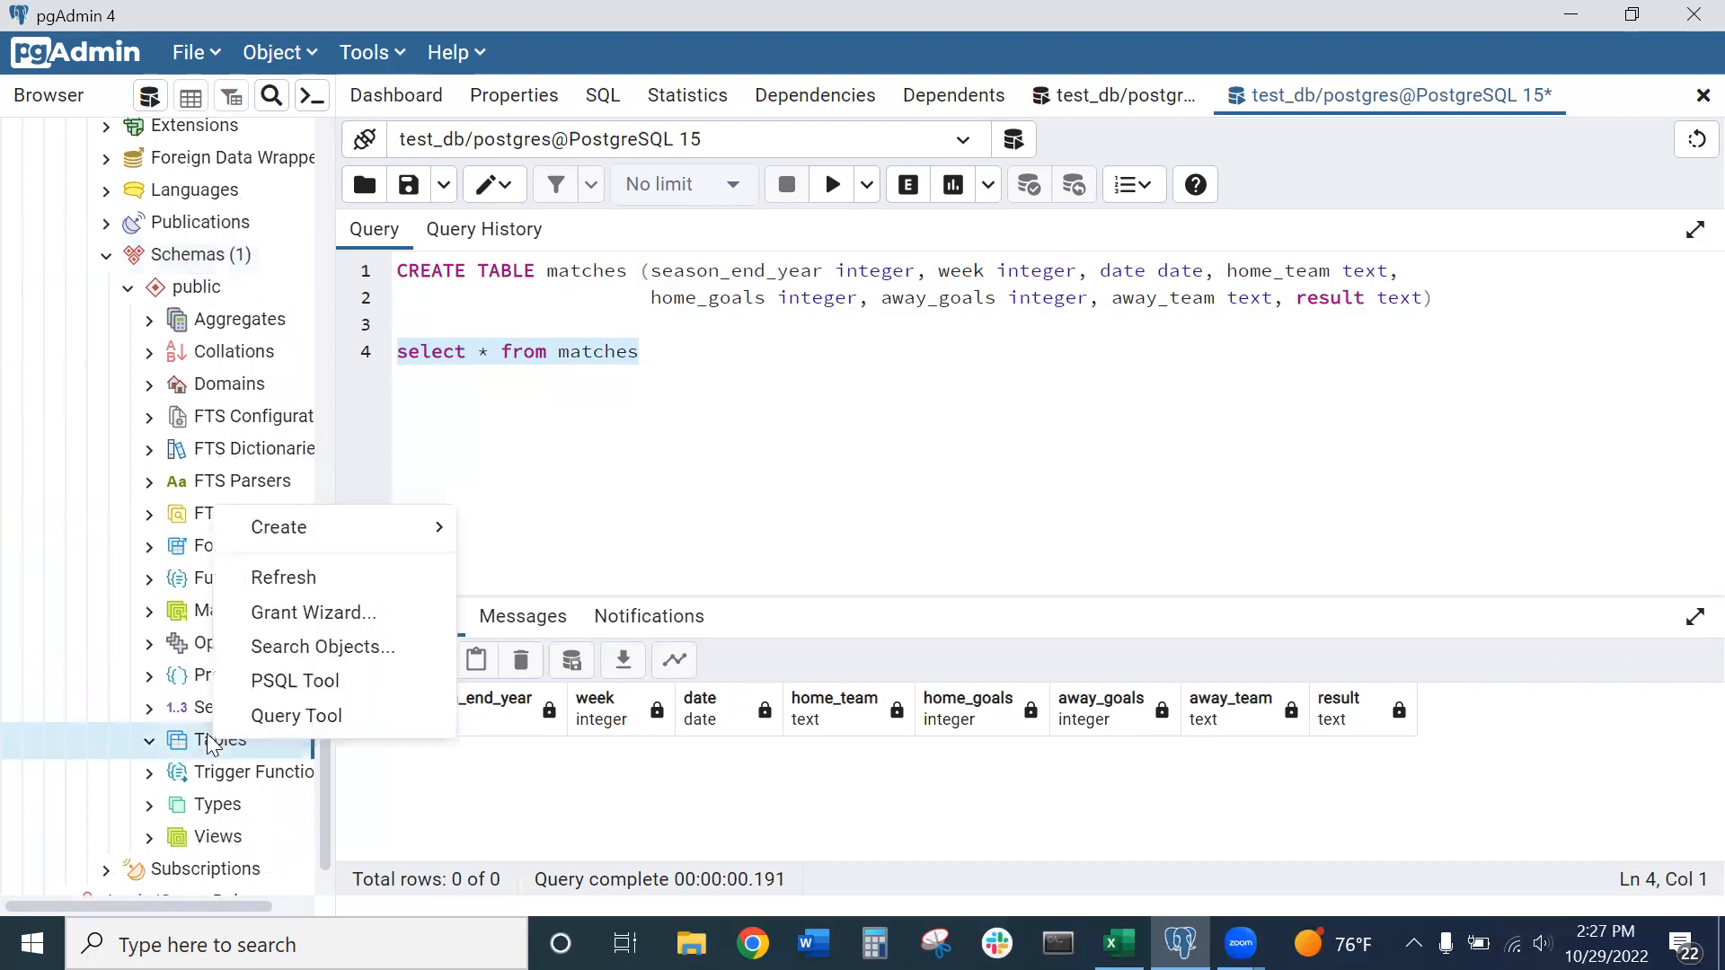
pyautogui.moveTo(278, 528)
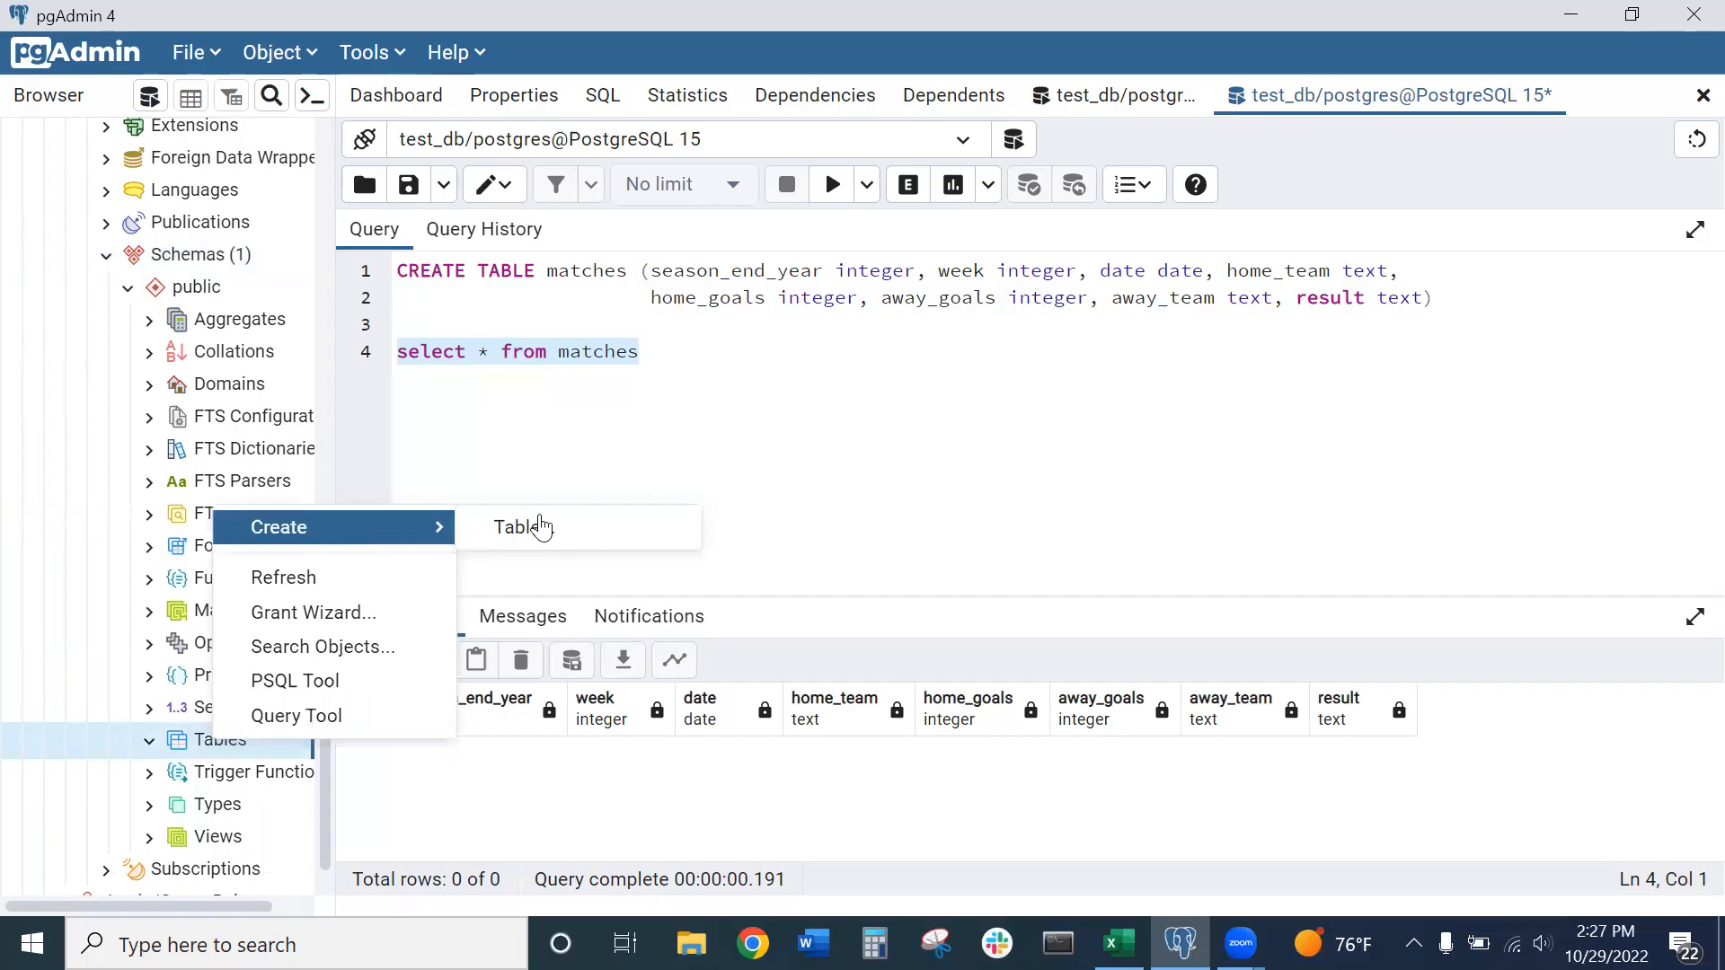
pyautogui.click(520, 528)
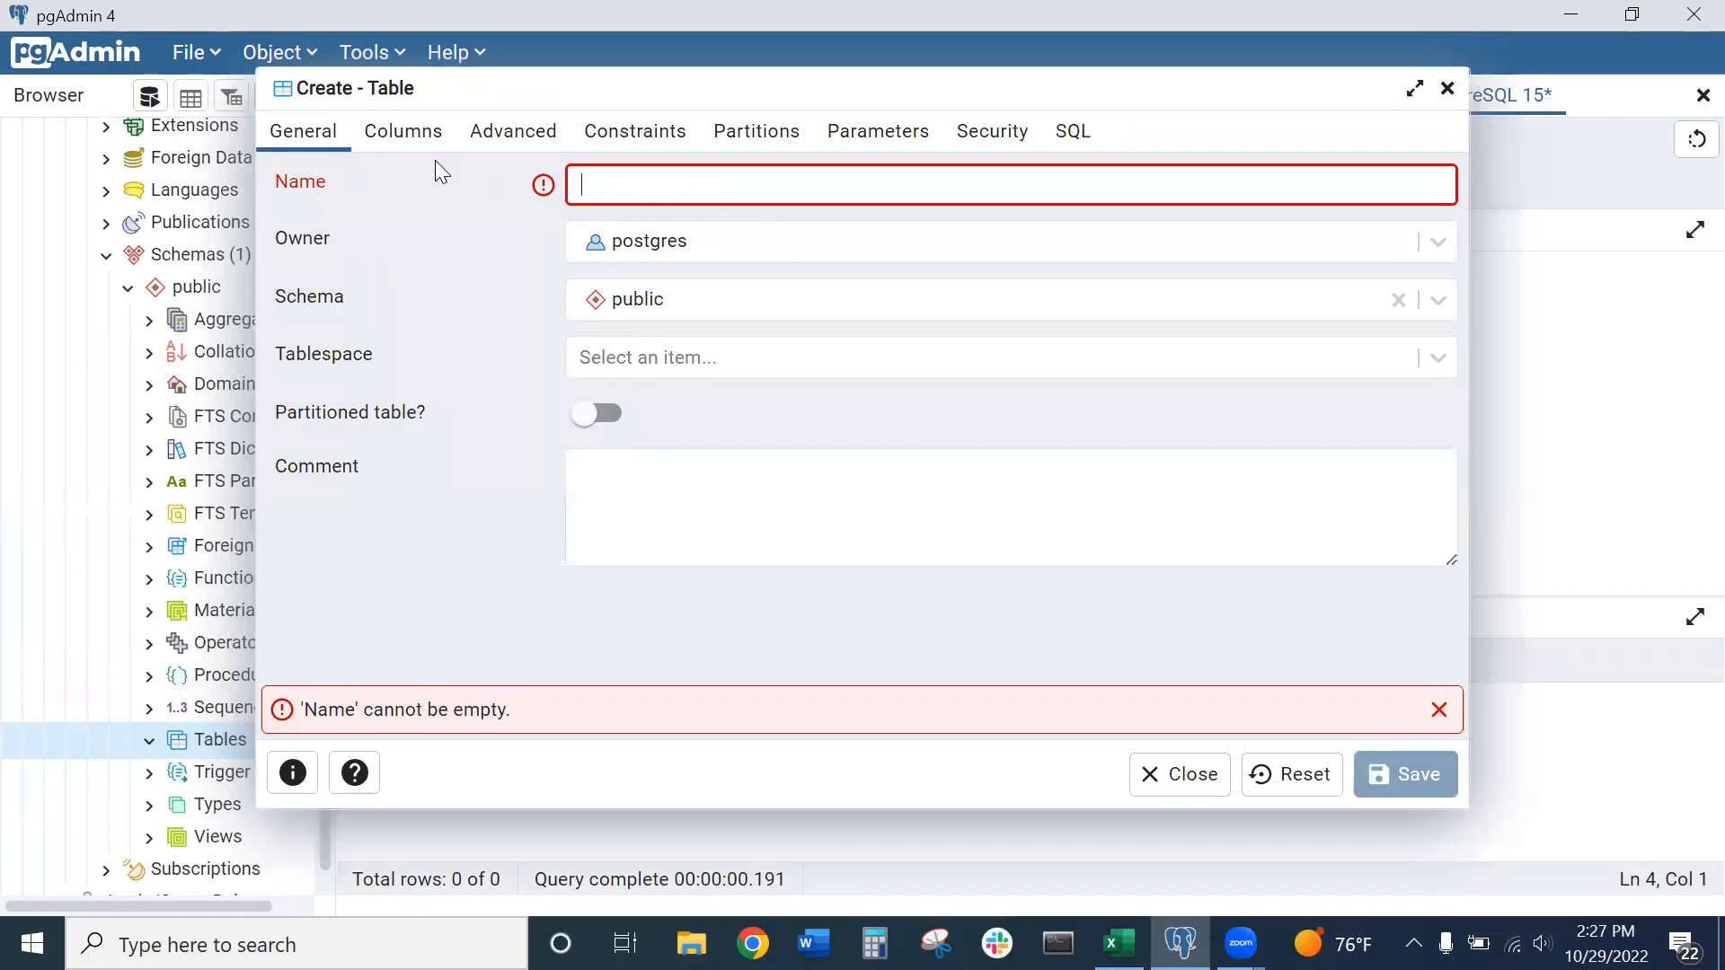
pyautogui.click(403, 131)
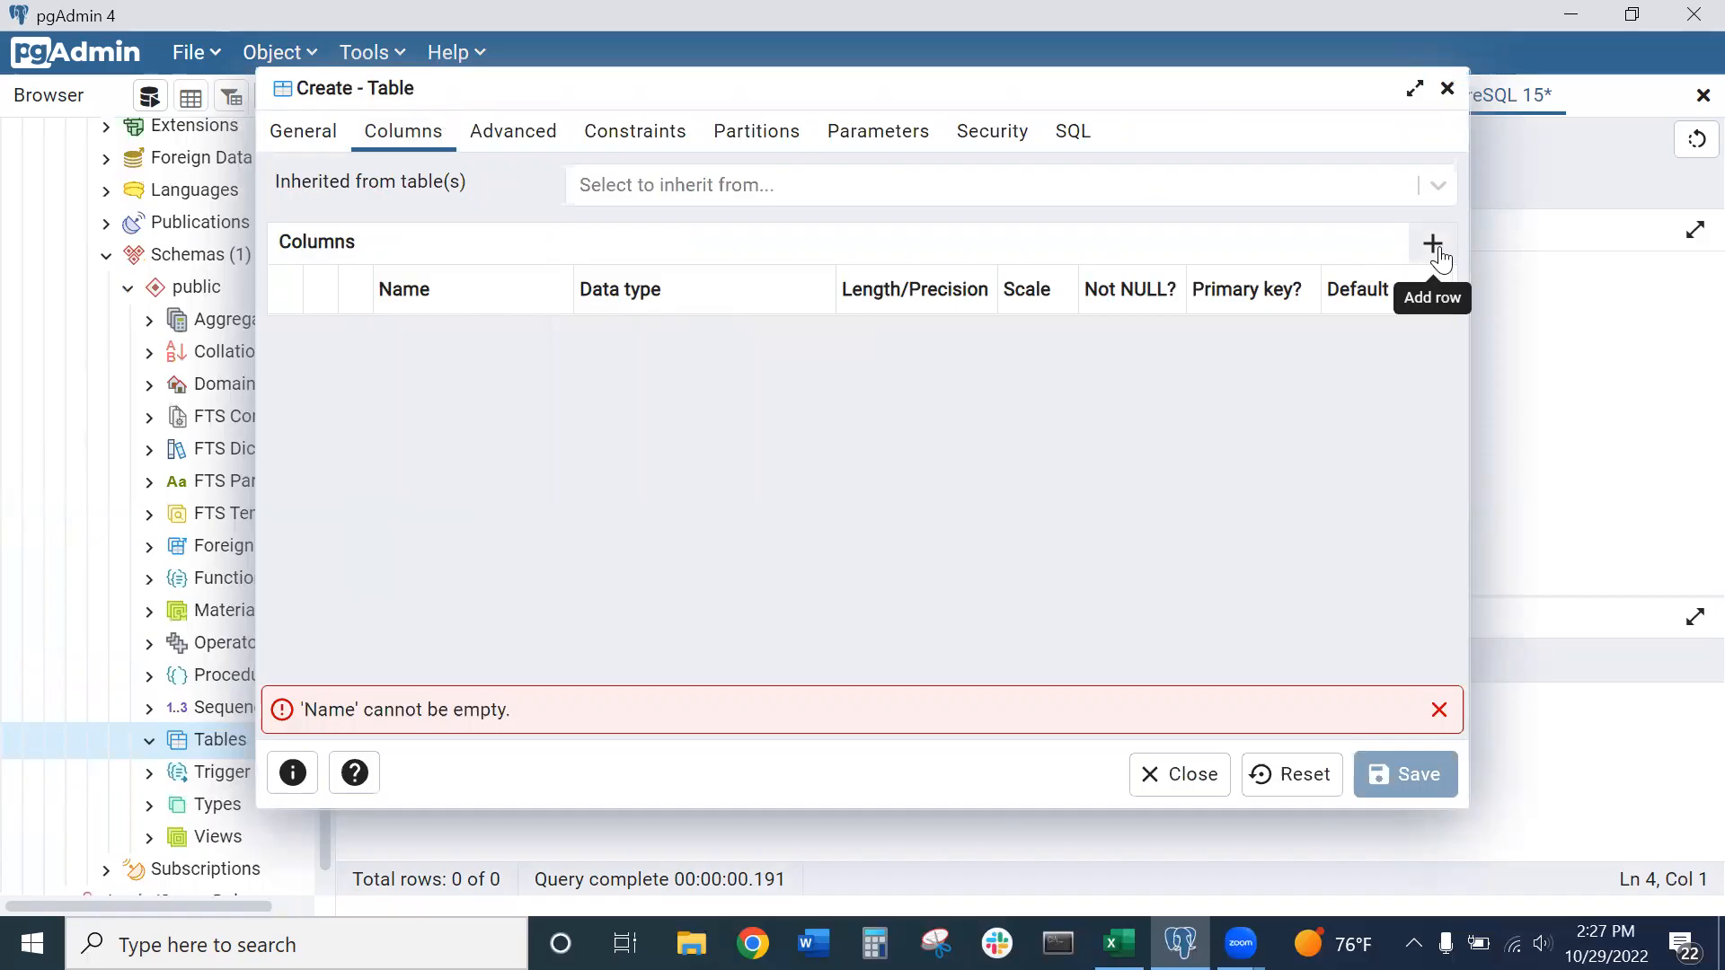
pyautogui.click(1431, 243)
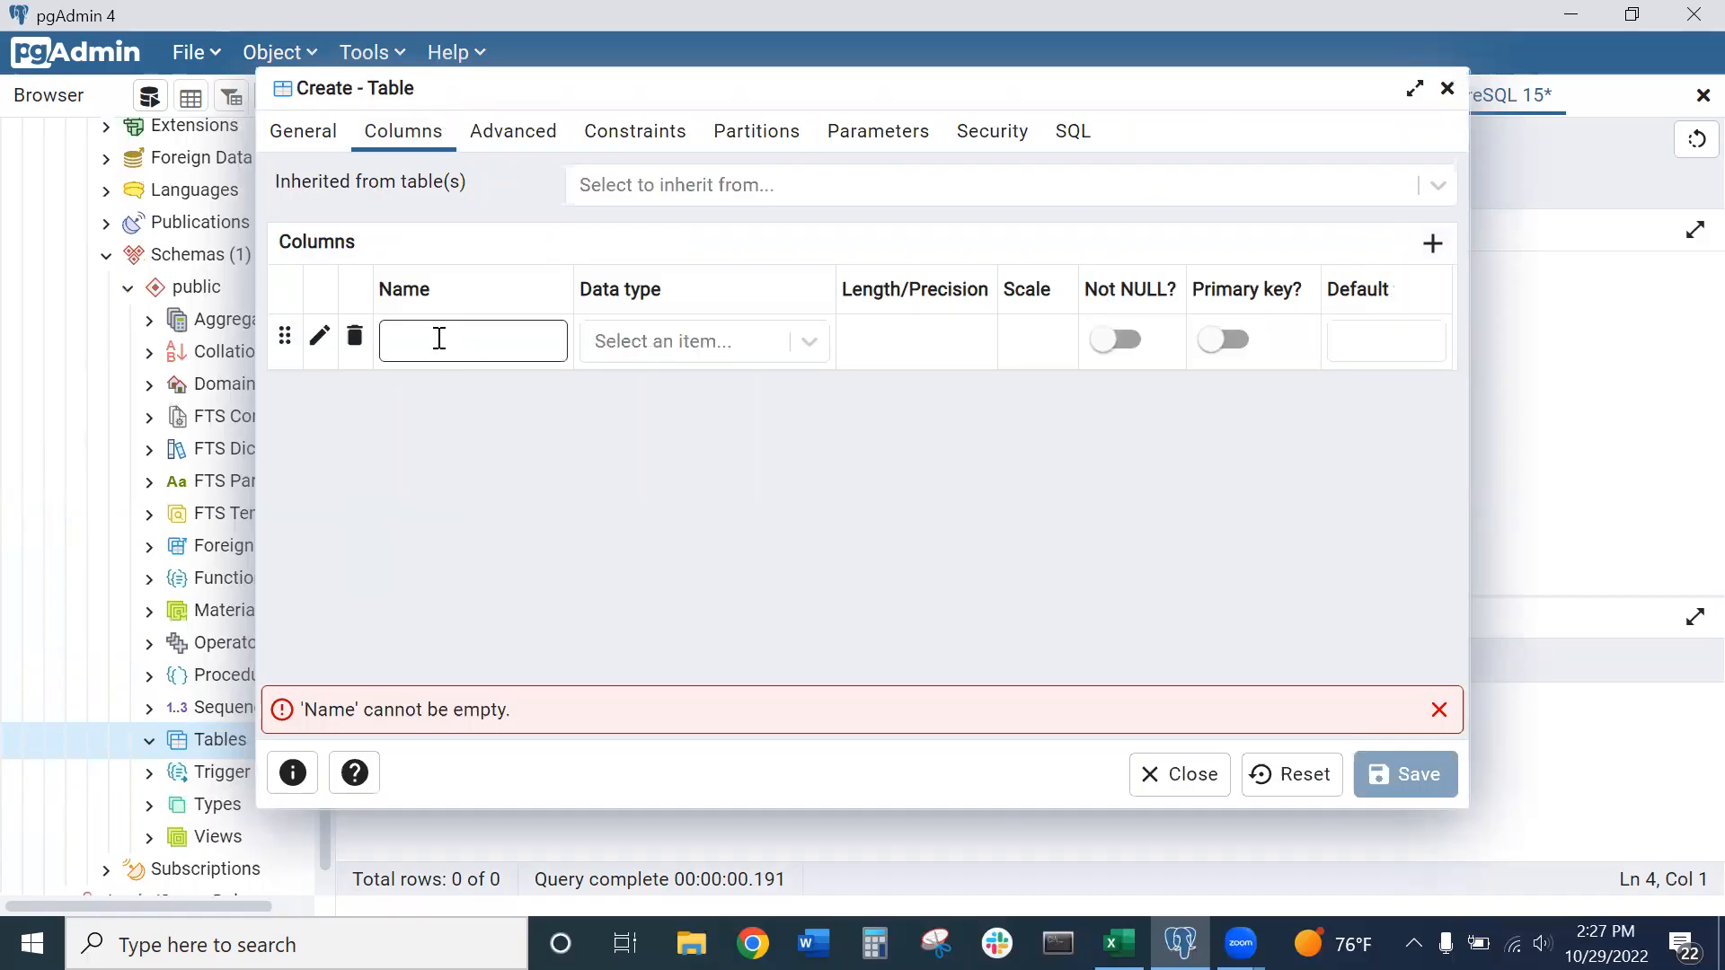
pyautogui.click(472, 340)
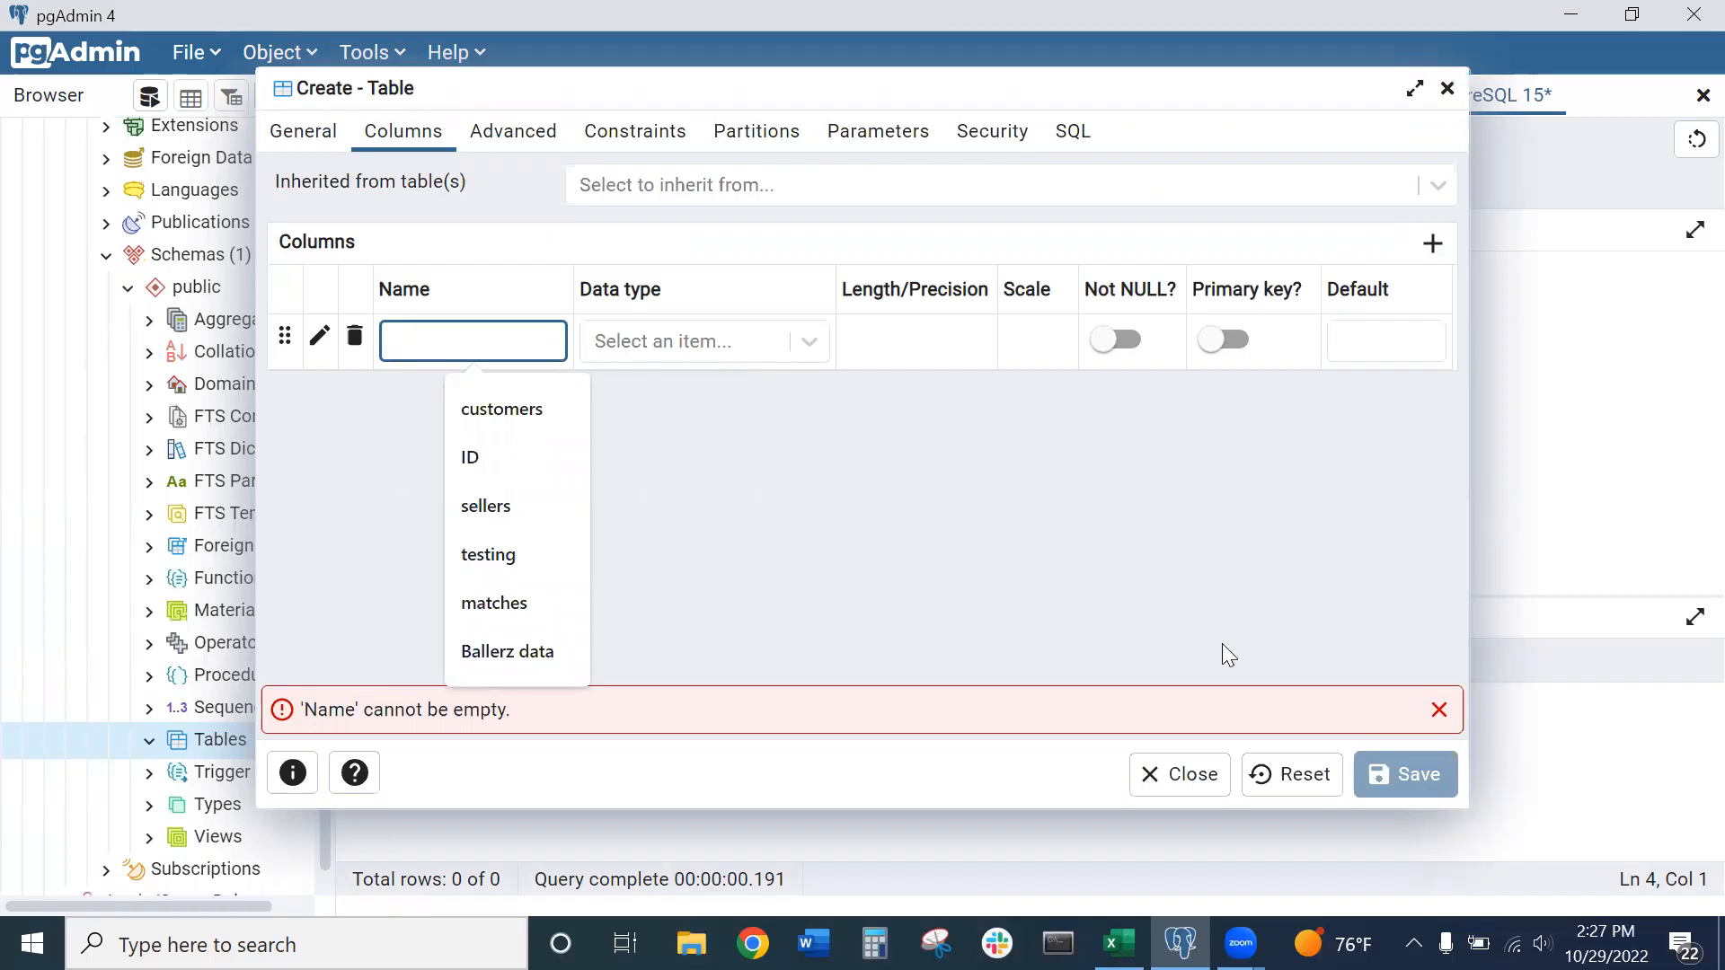
pyautogui.moveTo(1446, 88)
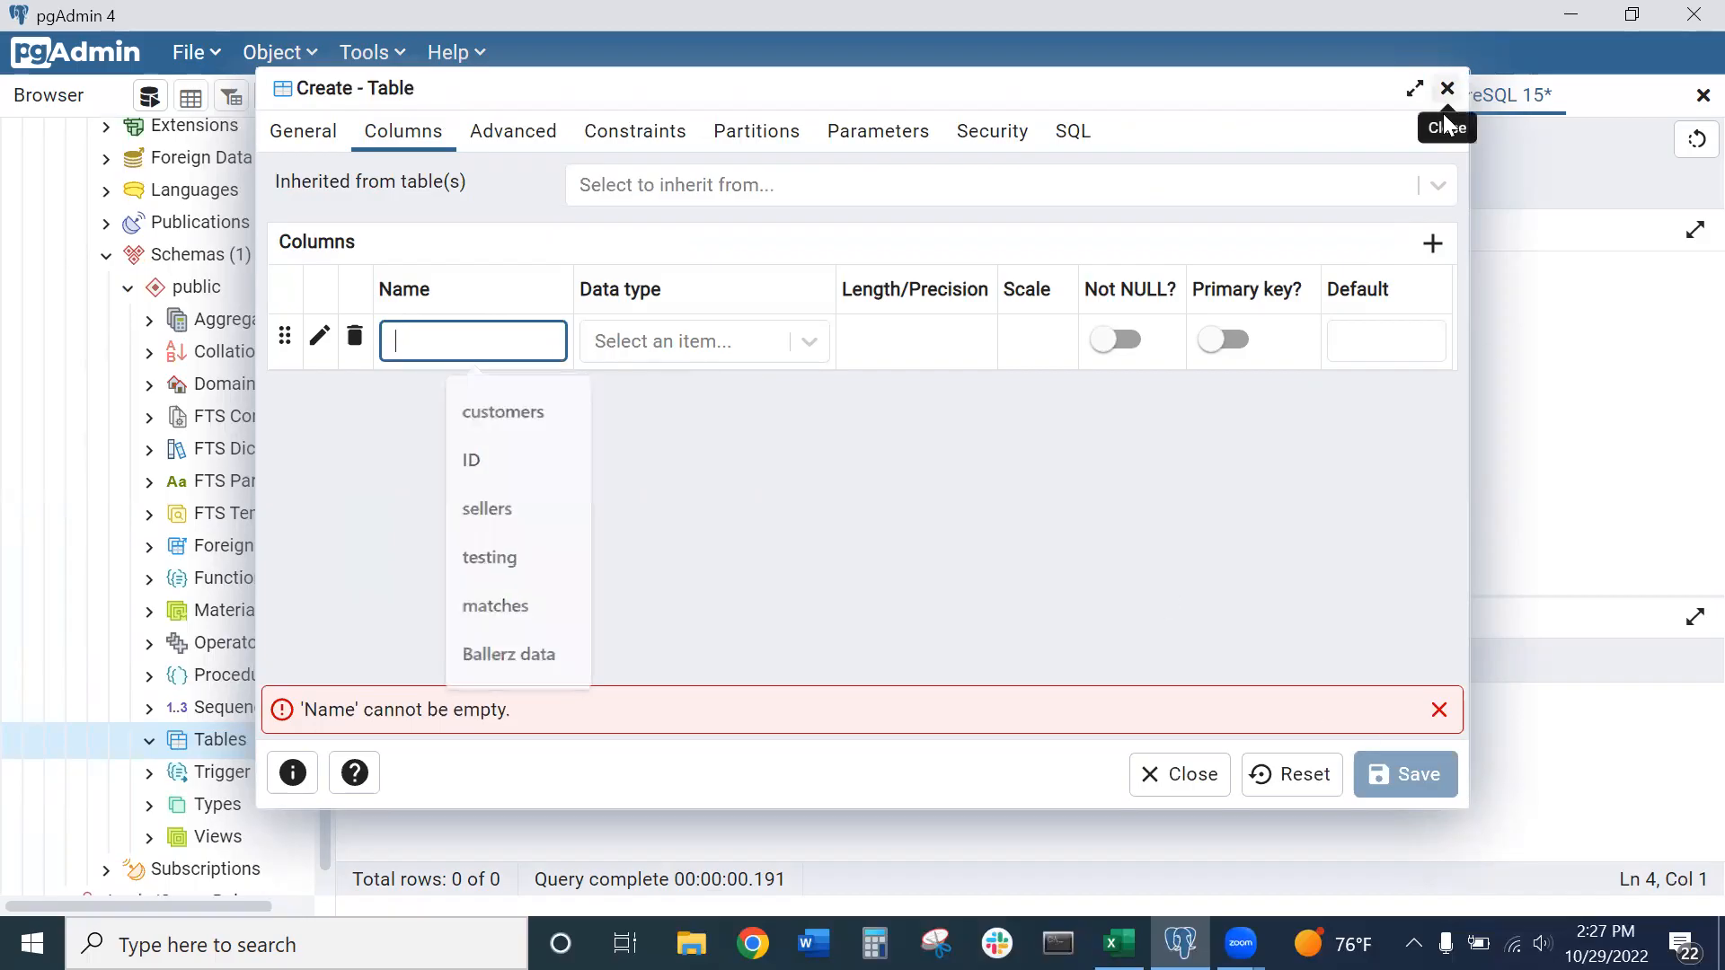
pyautogui.click(1446, 88)
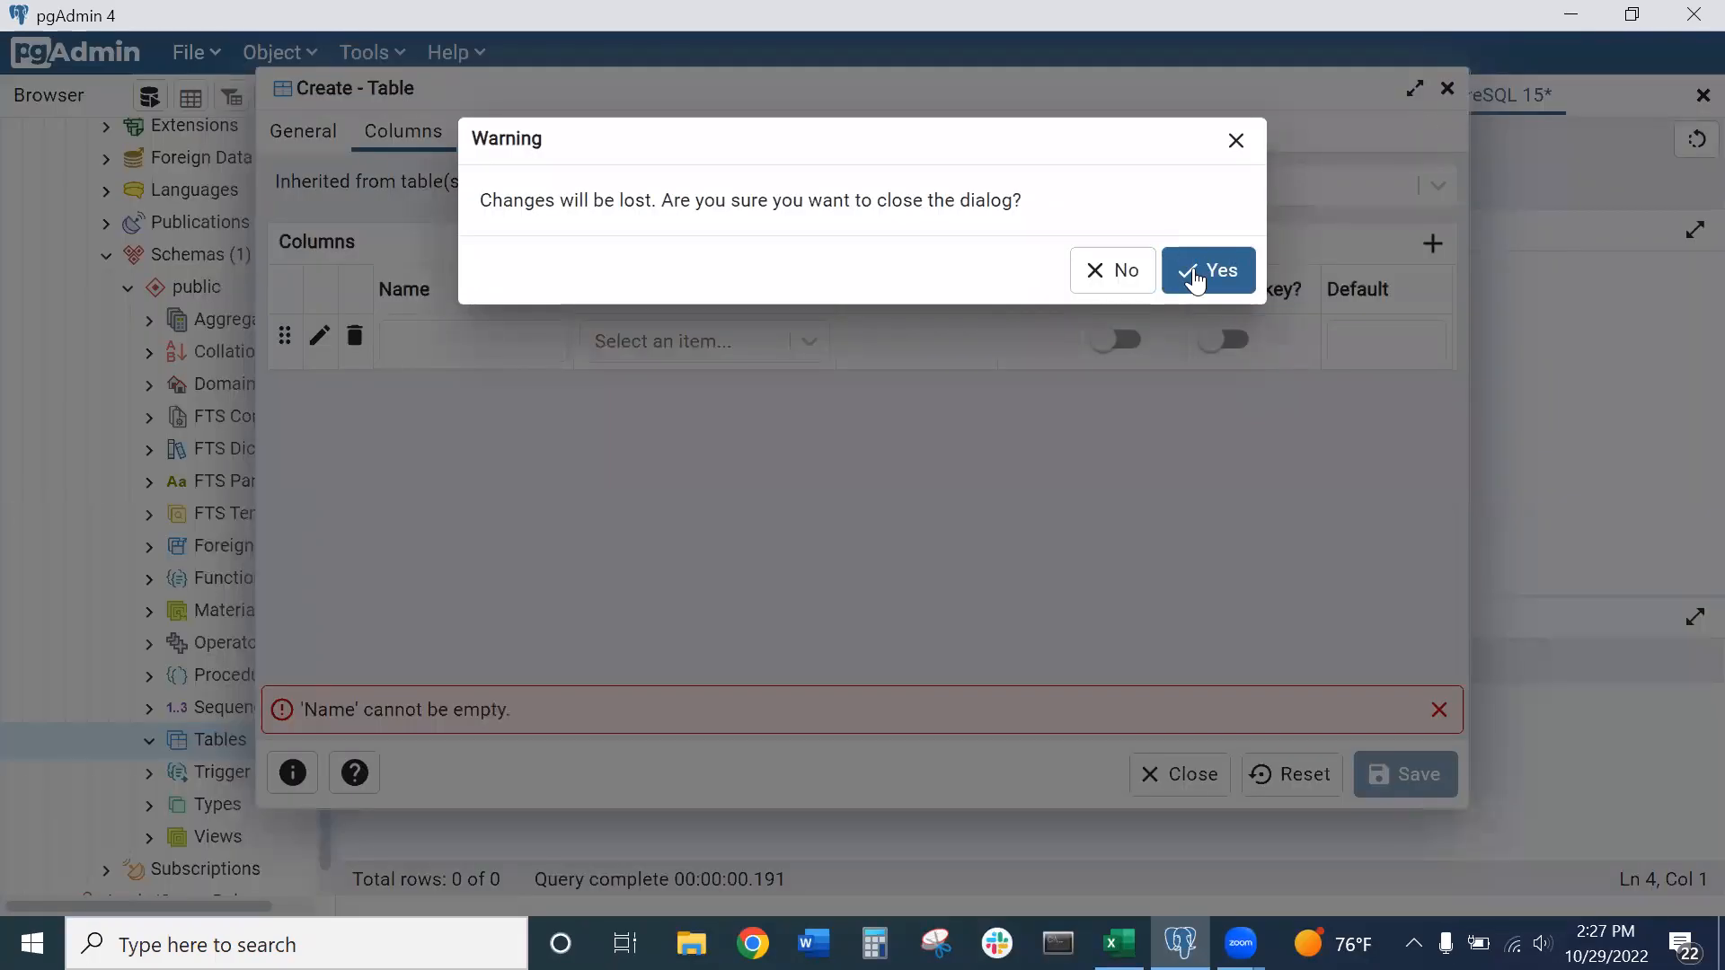
# Discard the unfinished table and expand Tables to reveal the matches table
pyautogui.click(1207, 270)
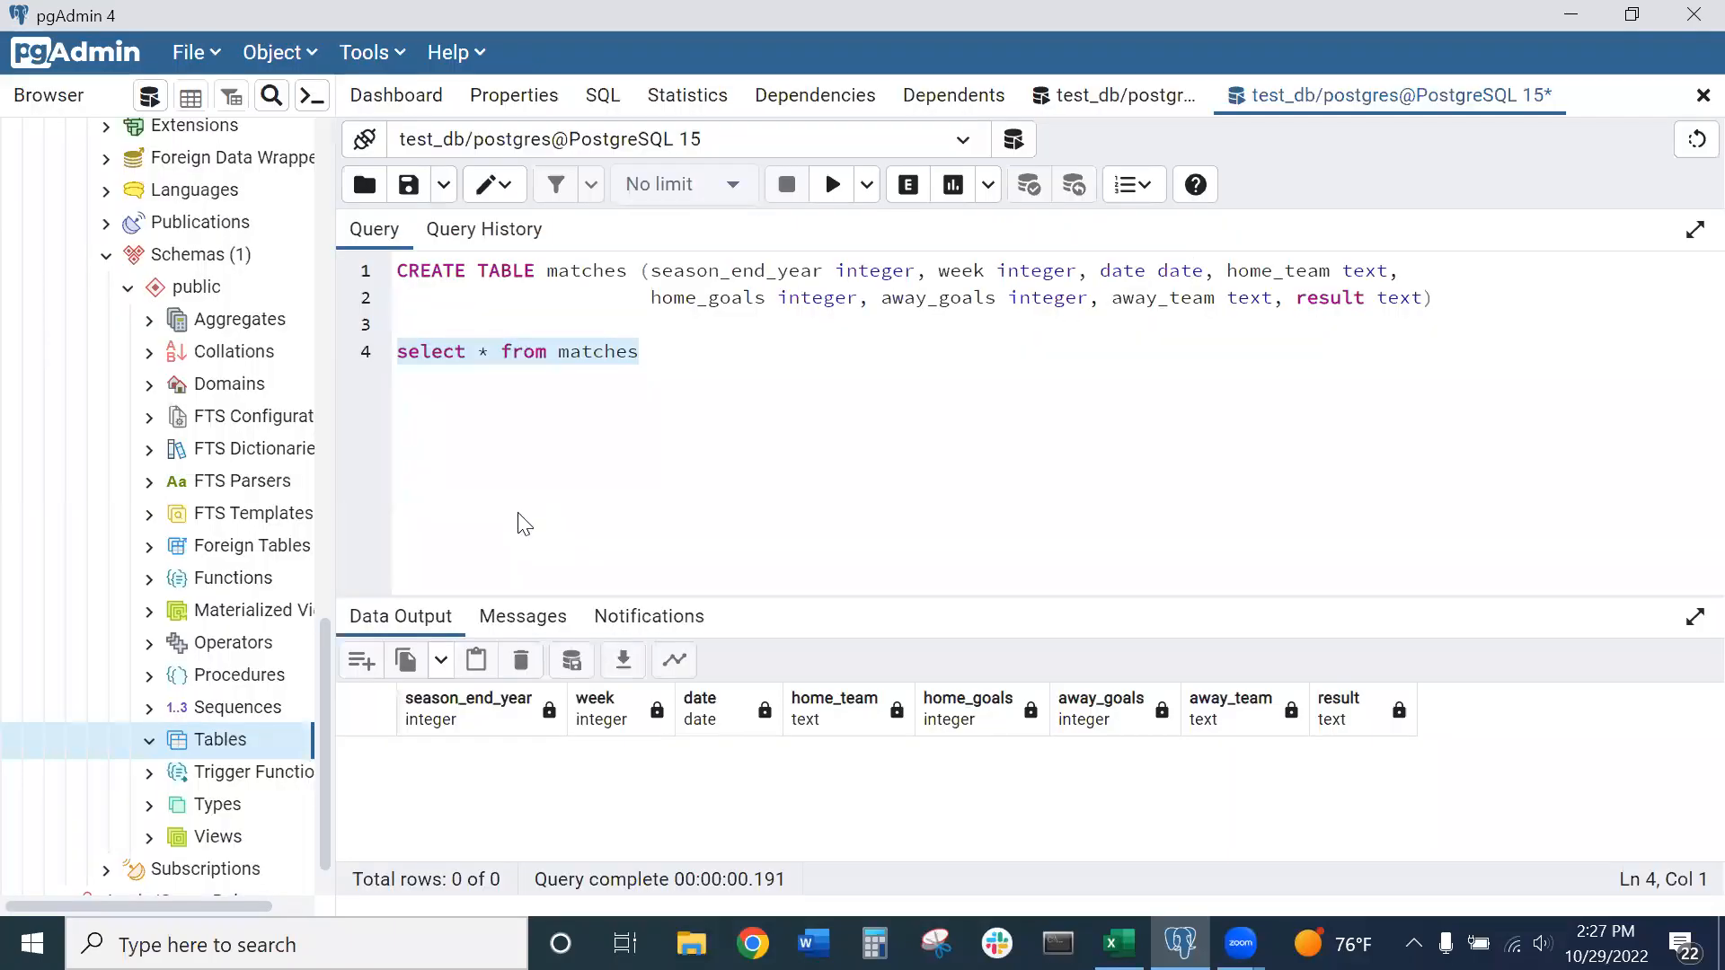
pyautogui.moveTo(481, 558)
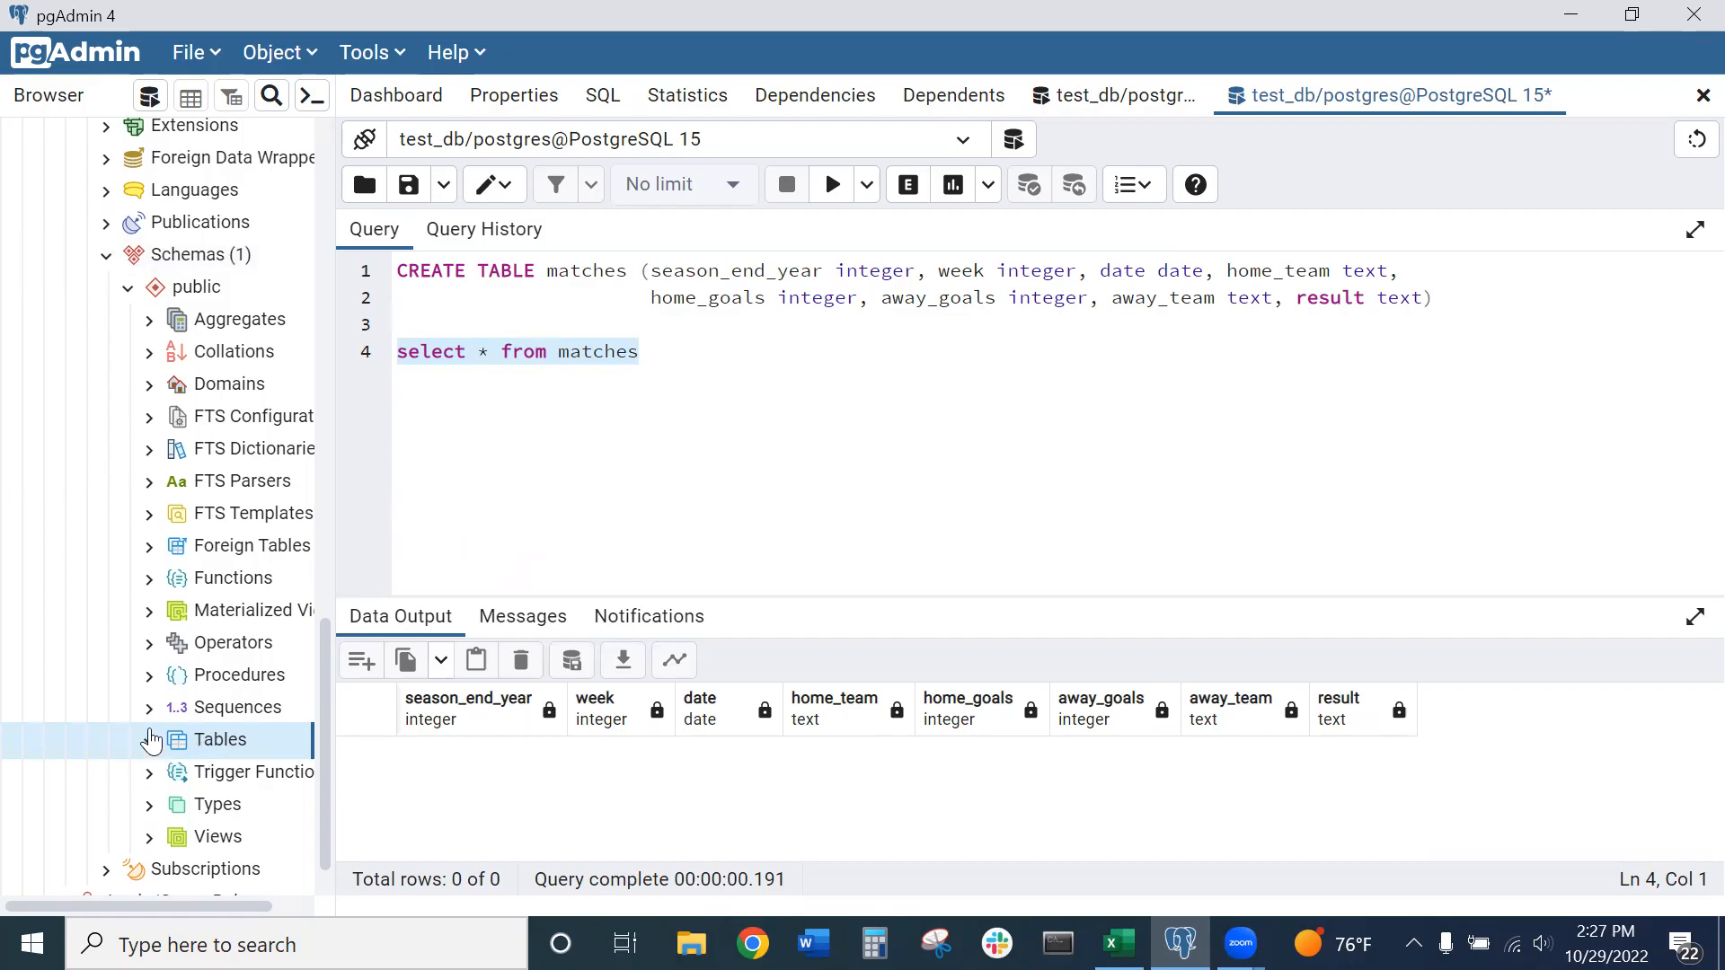
pyautogui.click(151, 738)
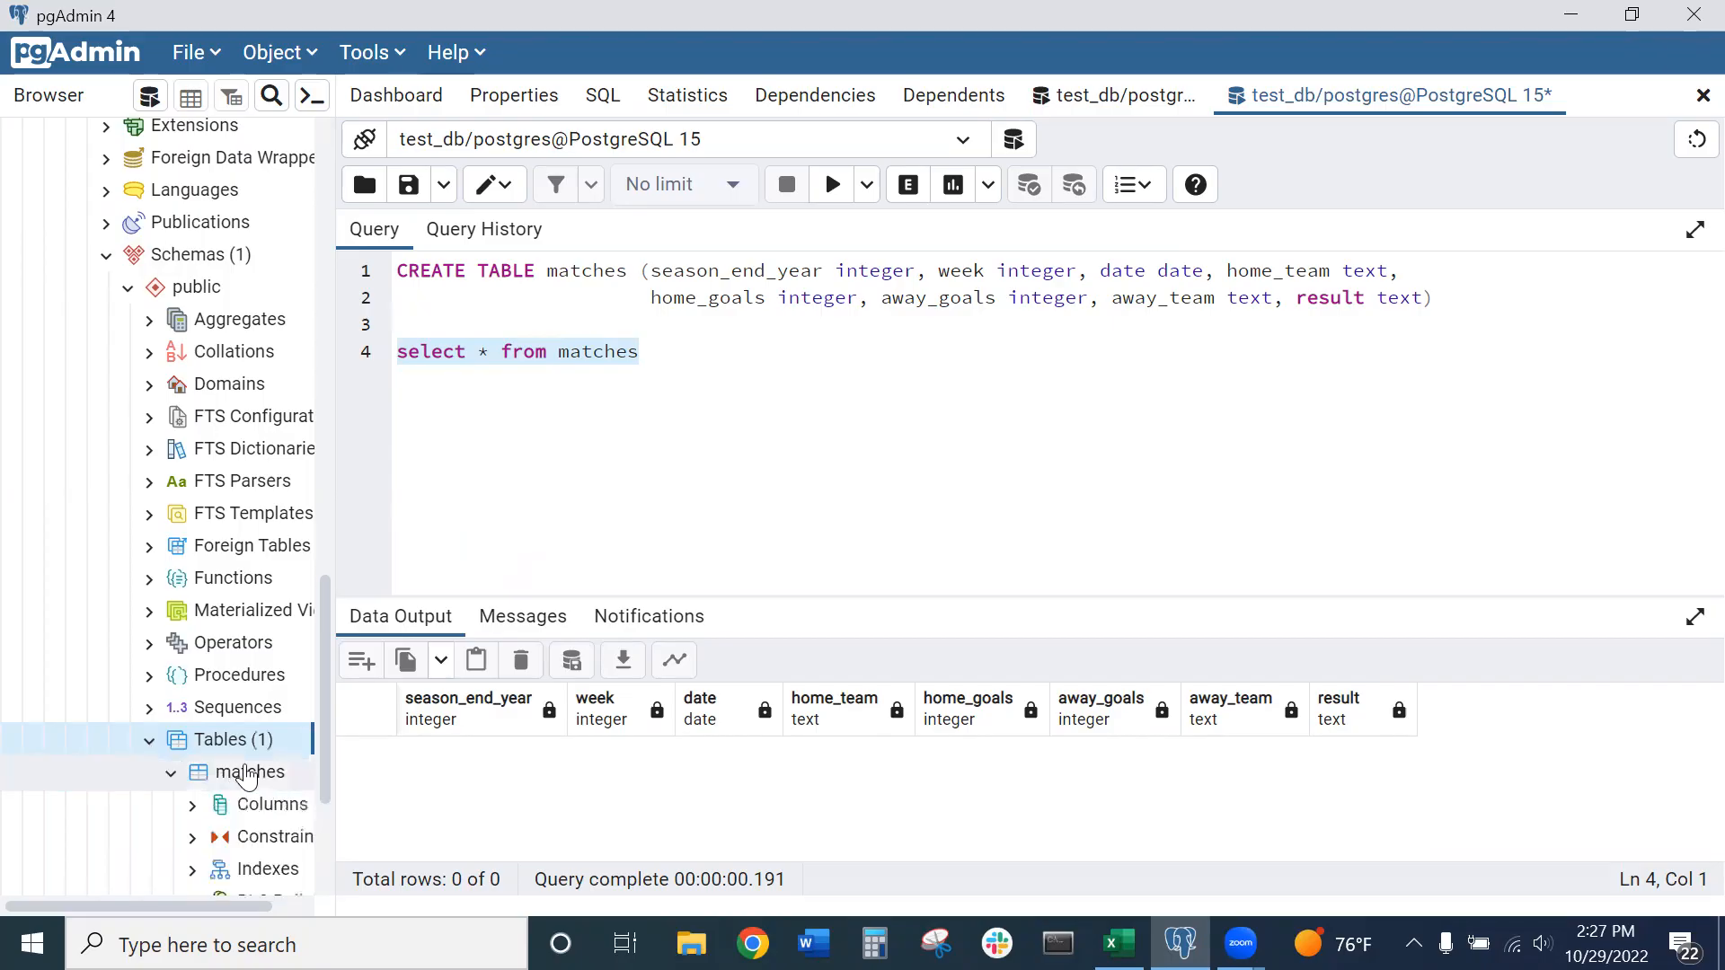
pyautogui.scroll(-3)
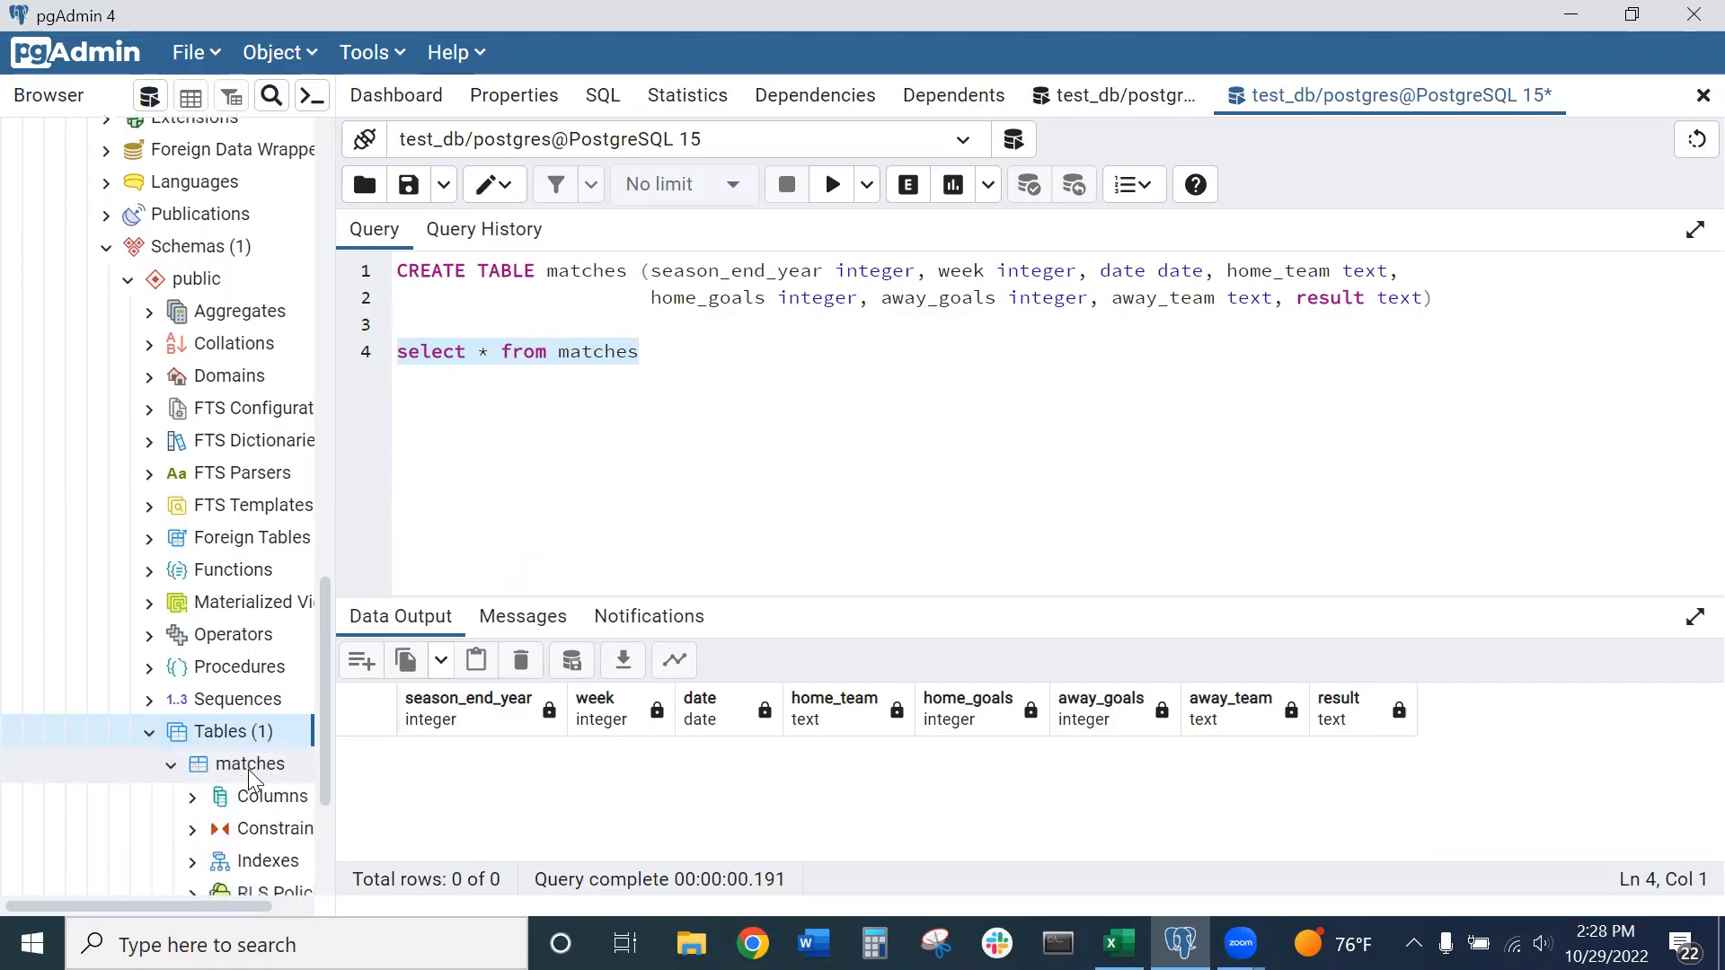
pyautogui.scroll(-3)
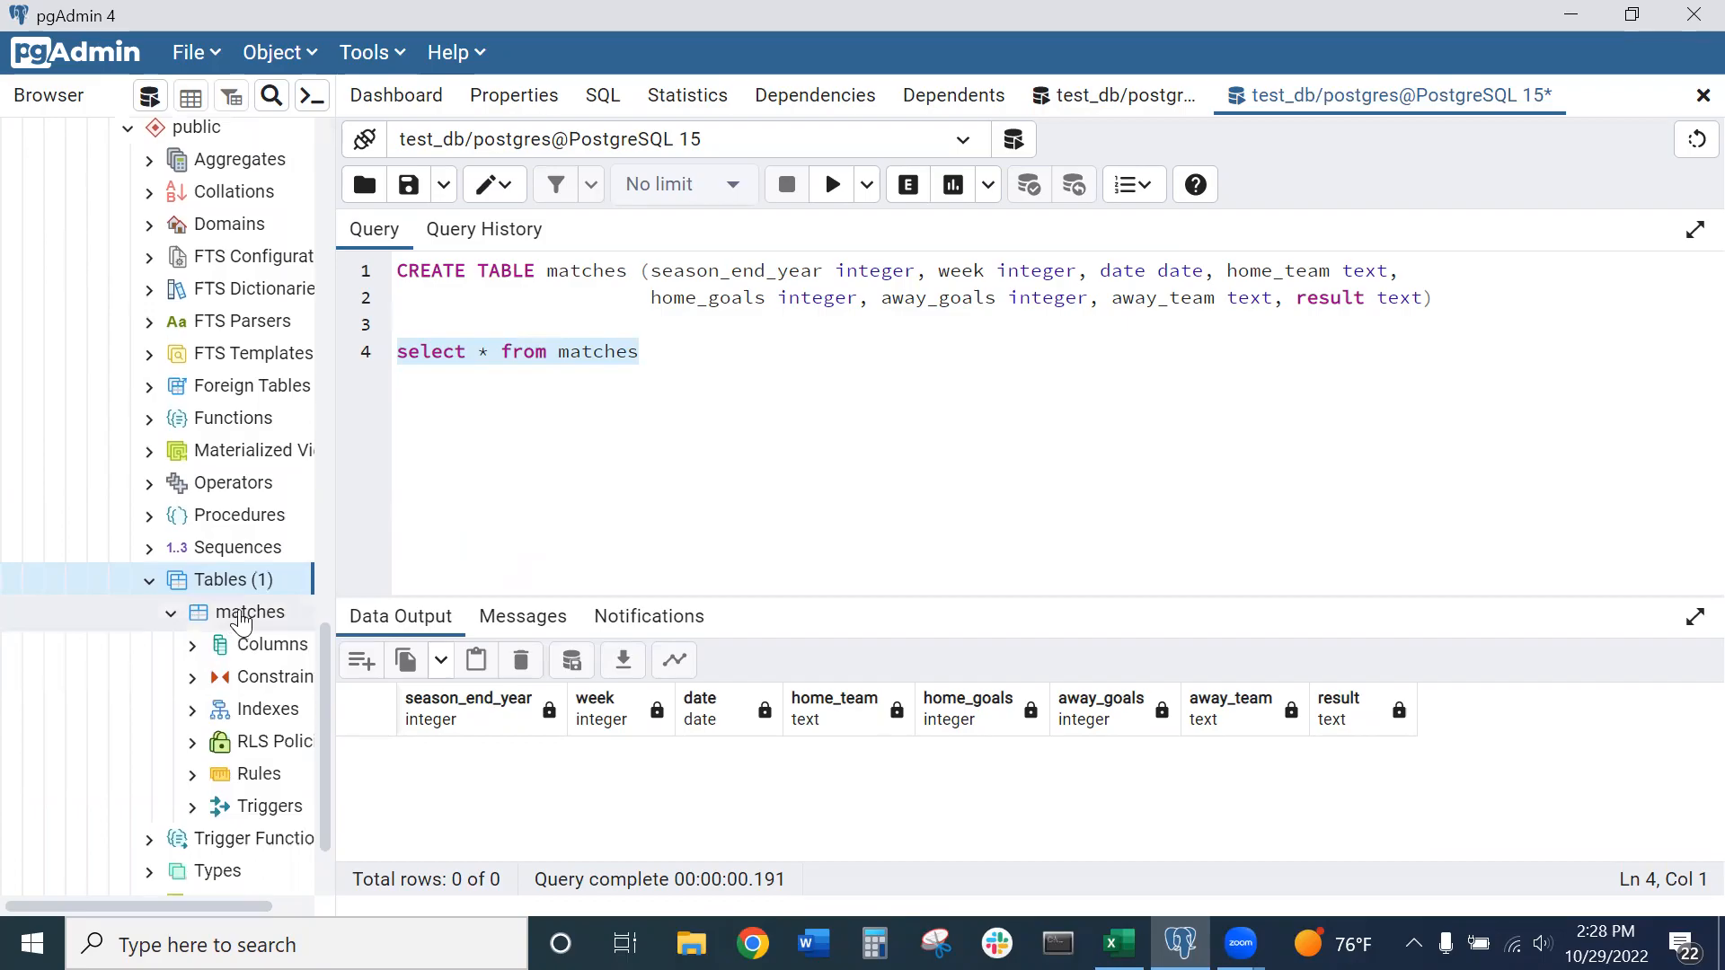
# Set the matches Import/Export file to C:\Users\Alex\Documents\eplmatches.csv in csv format
pyautogui.rightClick(253, 613)
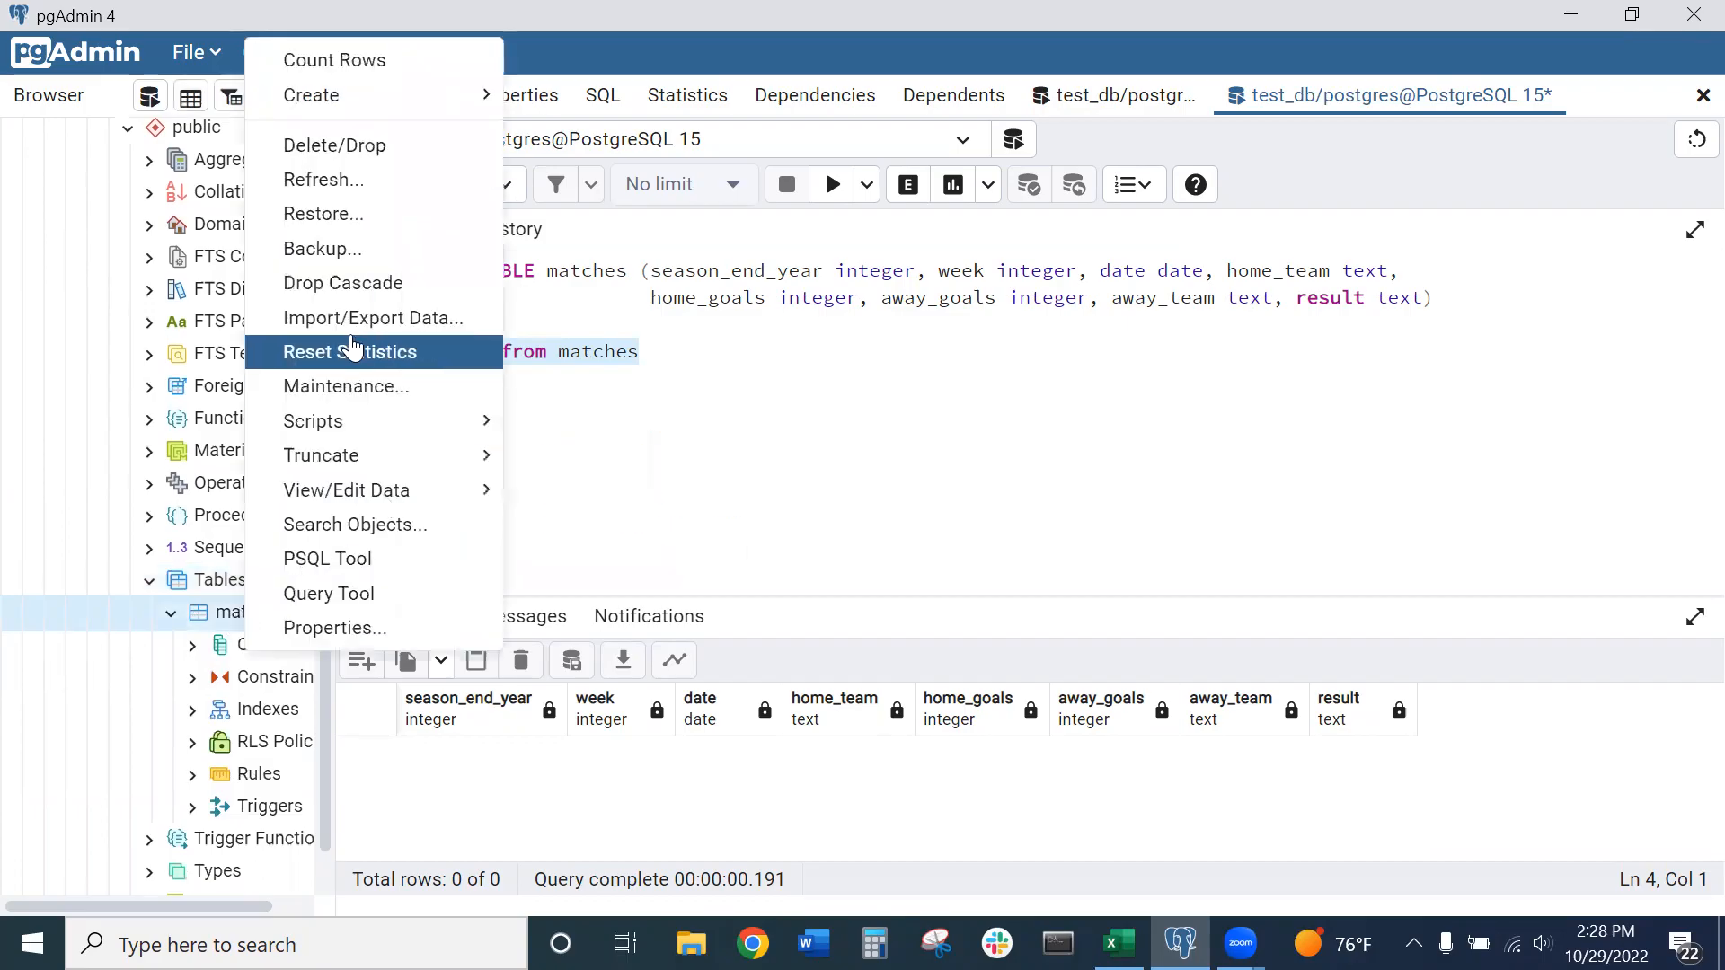
pyautogui.moveTo(382, 318)
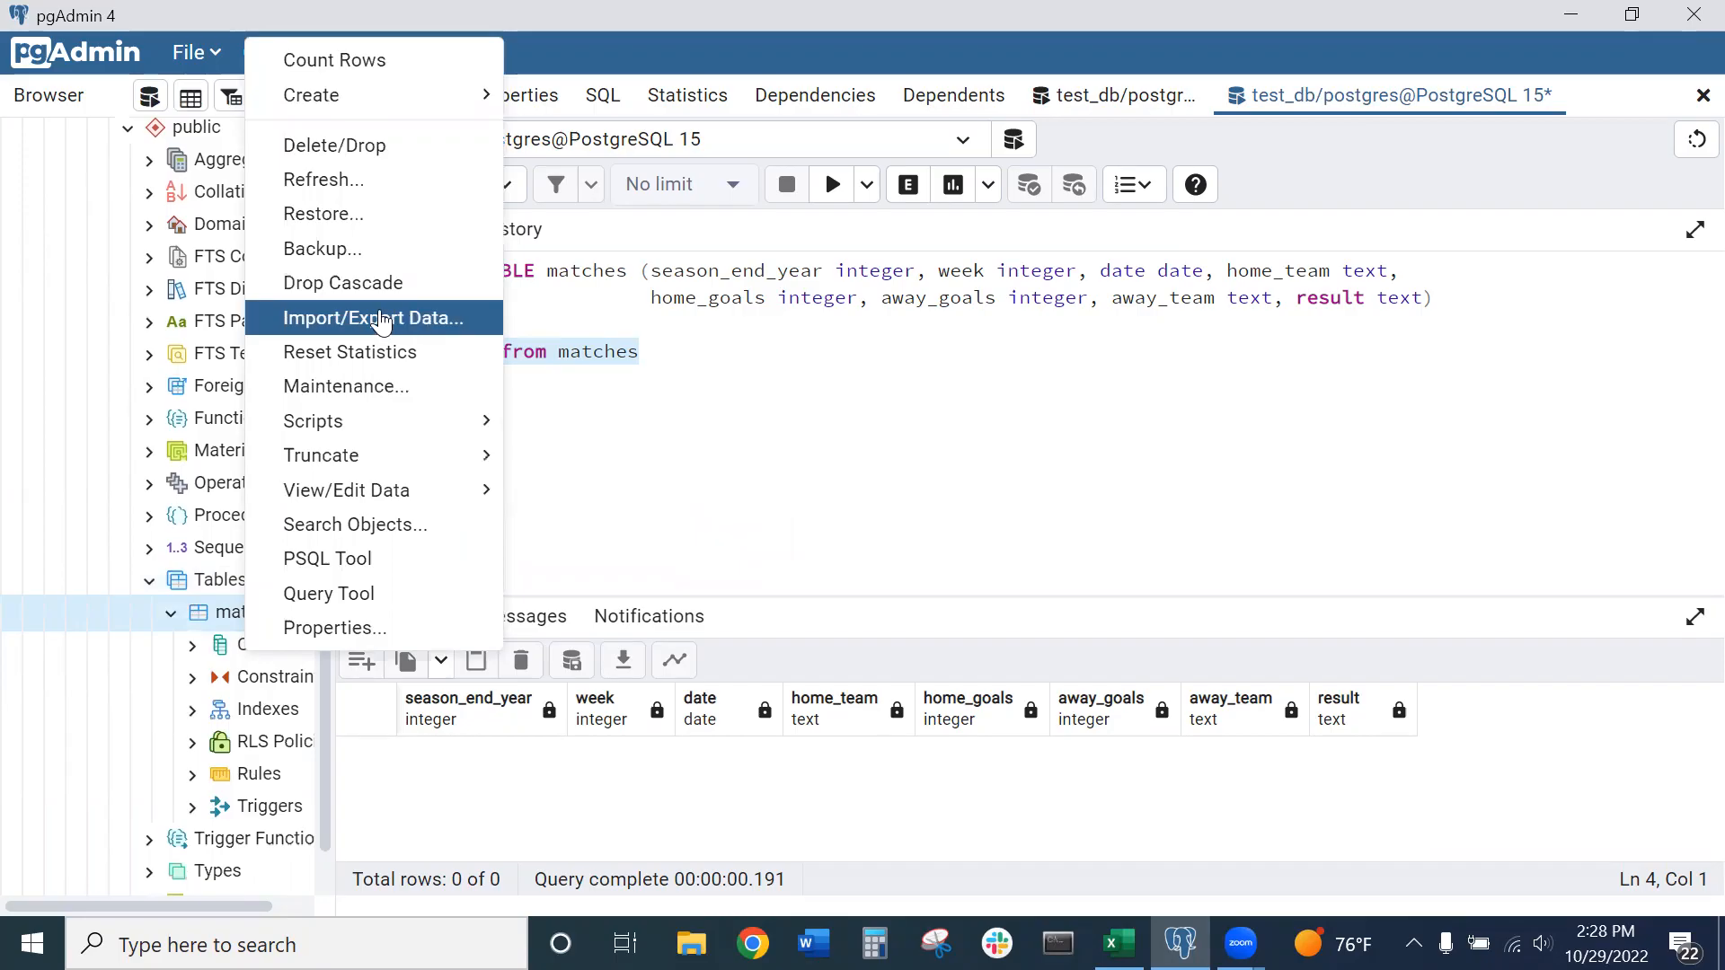
pyautogui.click(372, 318)
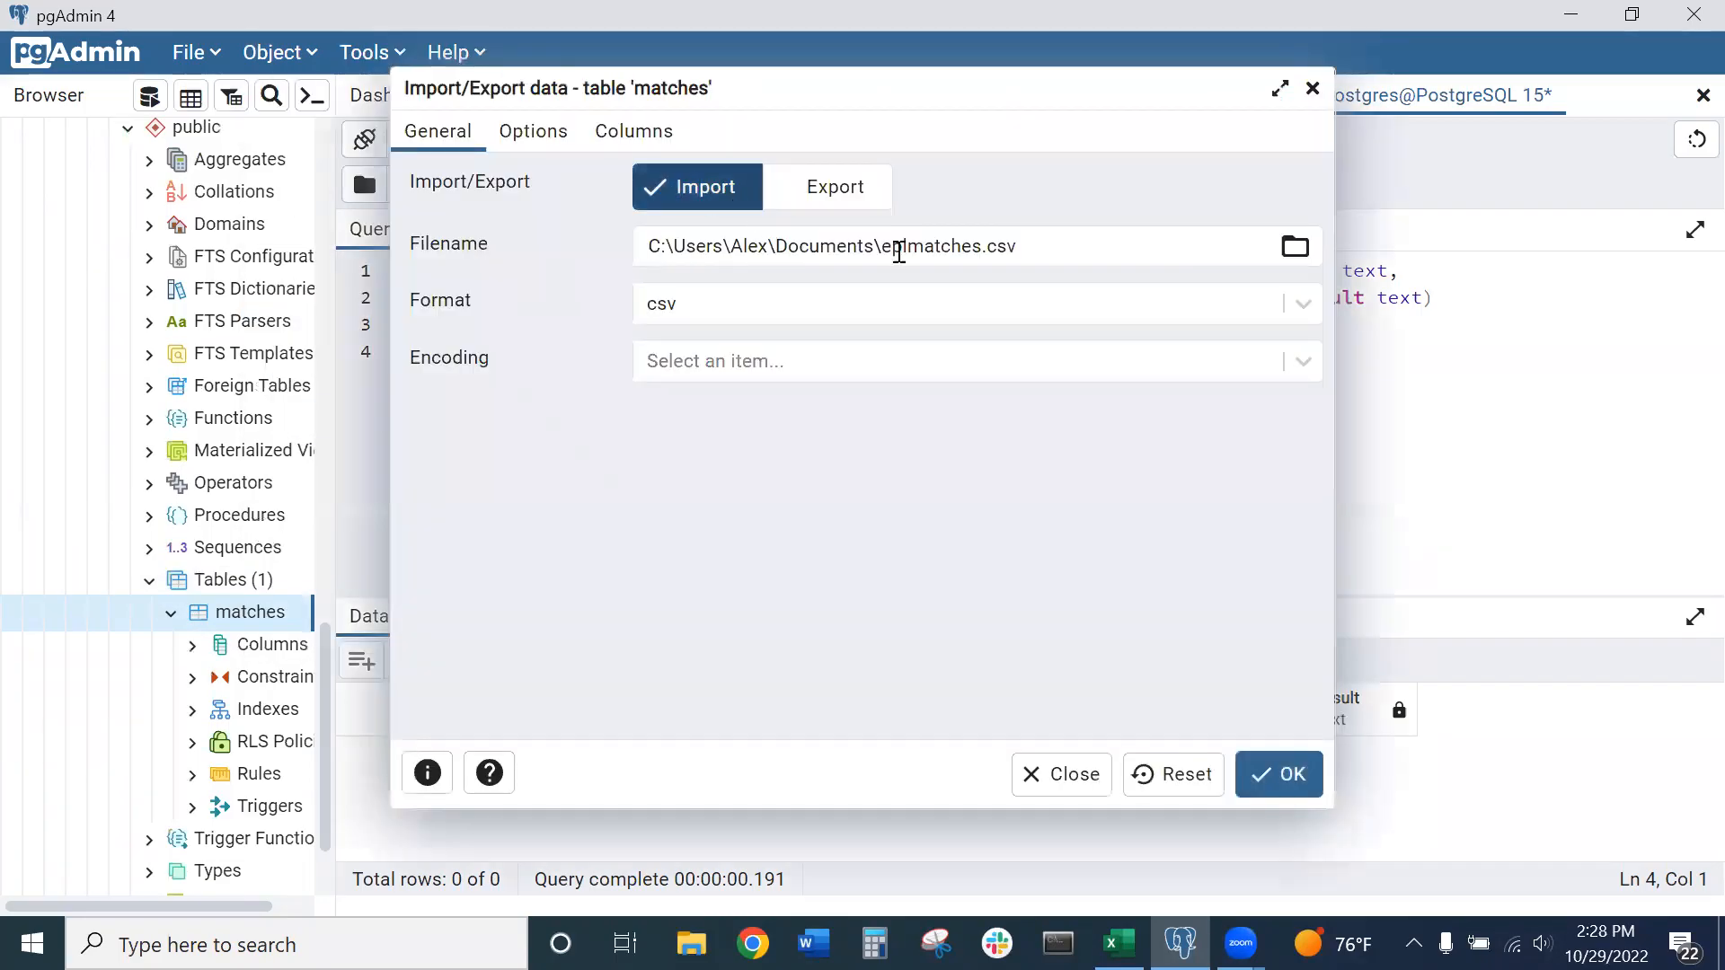
pyautogui.doubleClick(1005, 245)
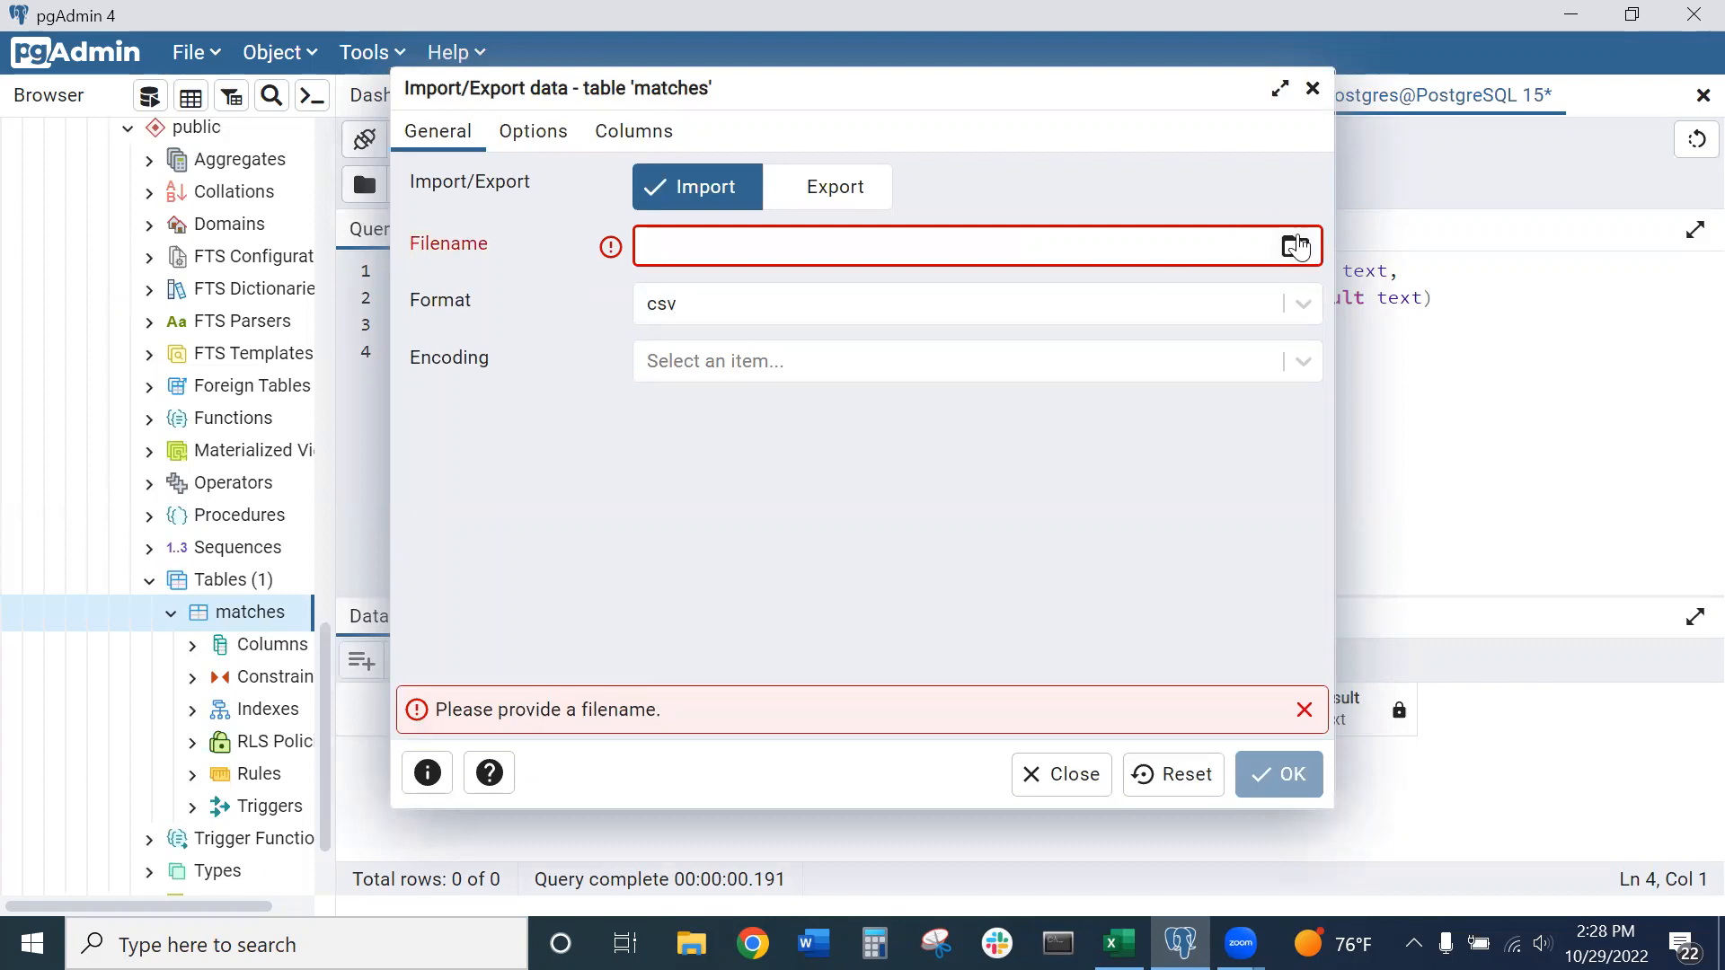
pyautogui.click(1299, 245)
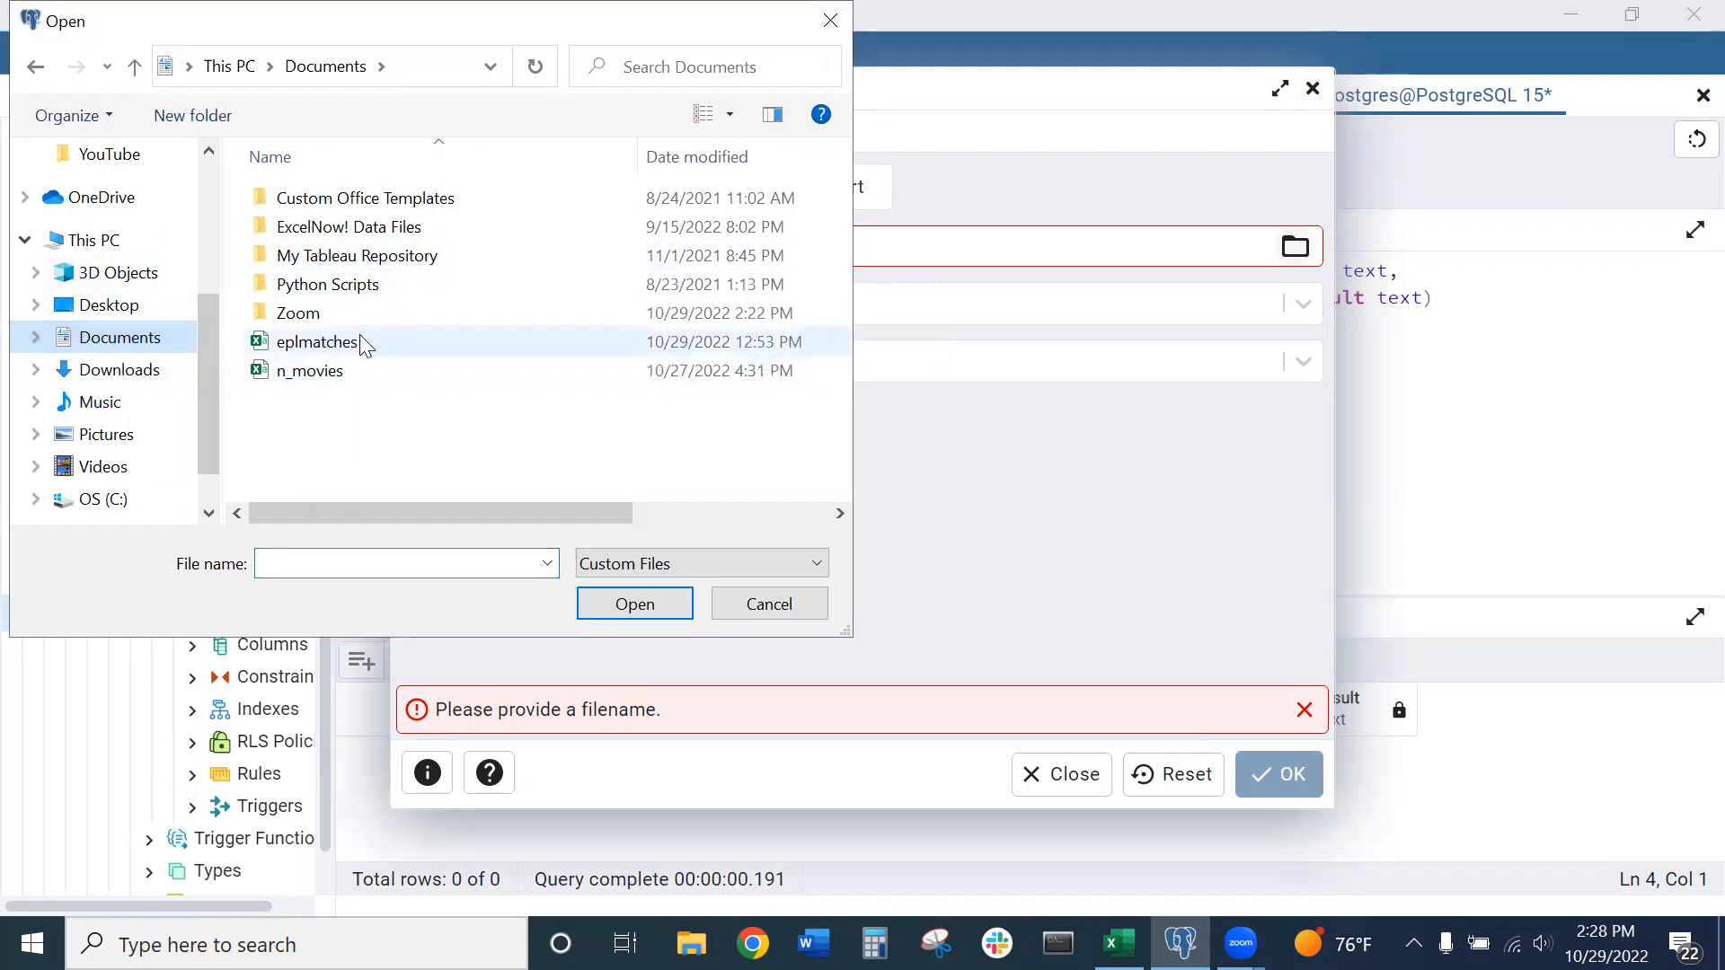
pyautogui.click(317, 342)
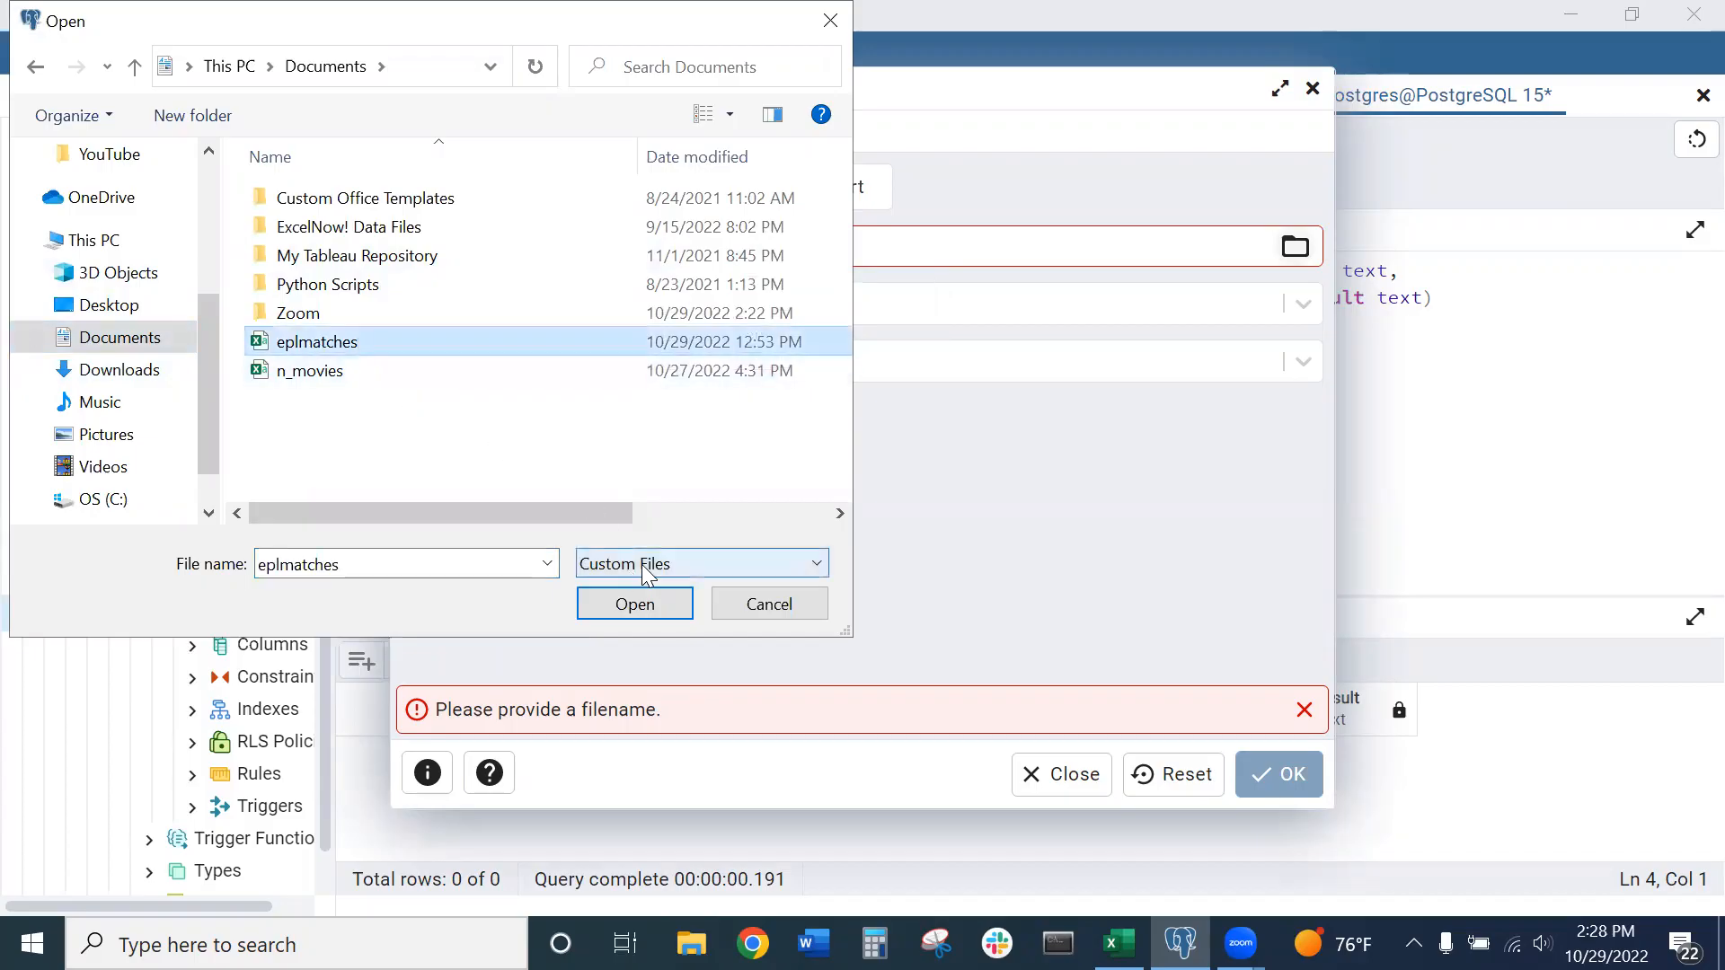
pyautogui.click(633, 603)
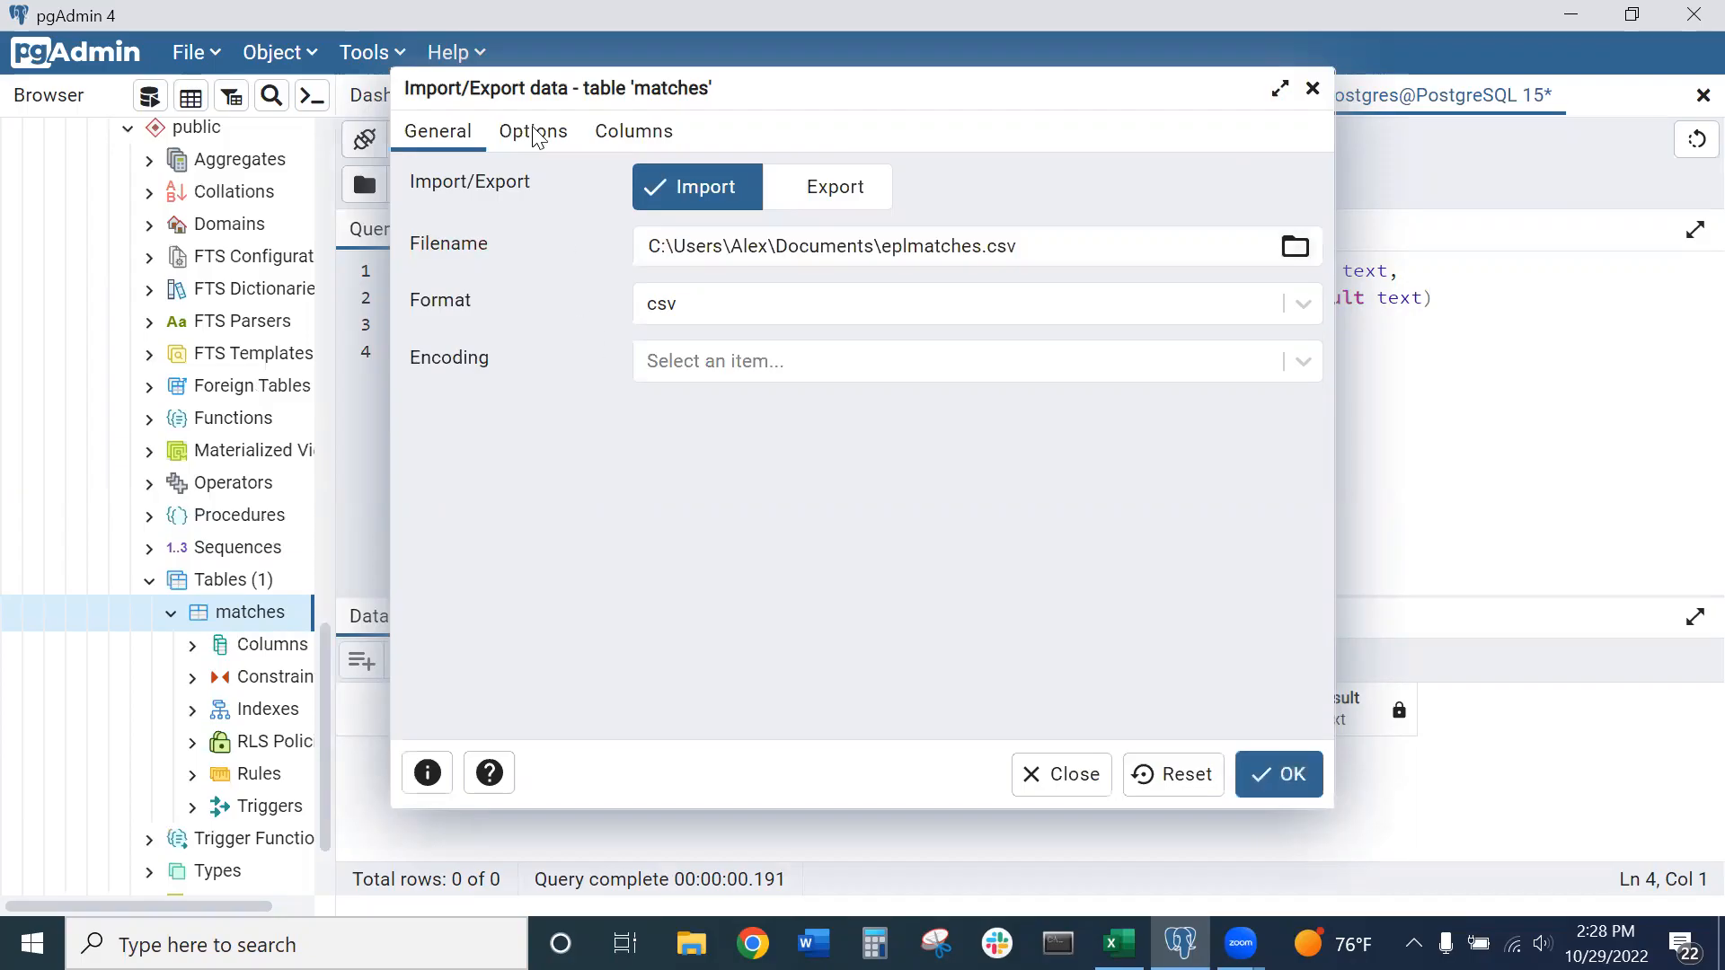
# Confirm Header is on with a comma delimiter, then run the import into public.matches
pyautogui.click(533, 131)
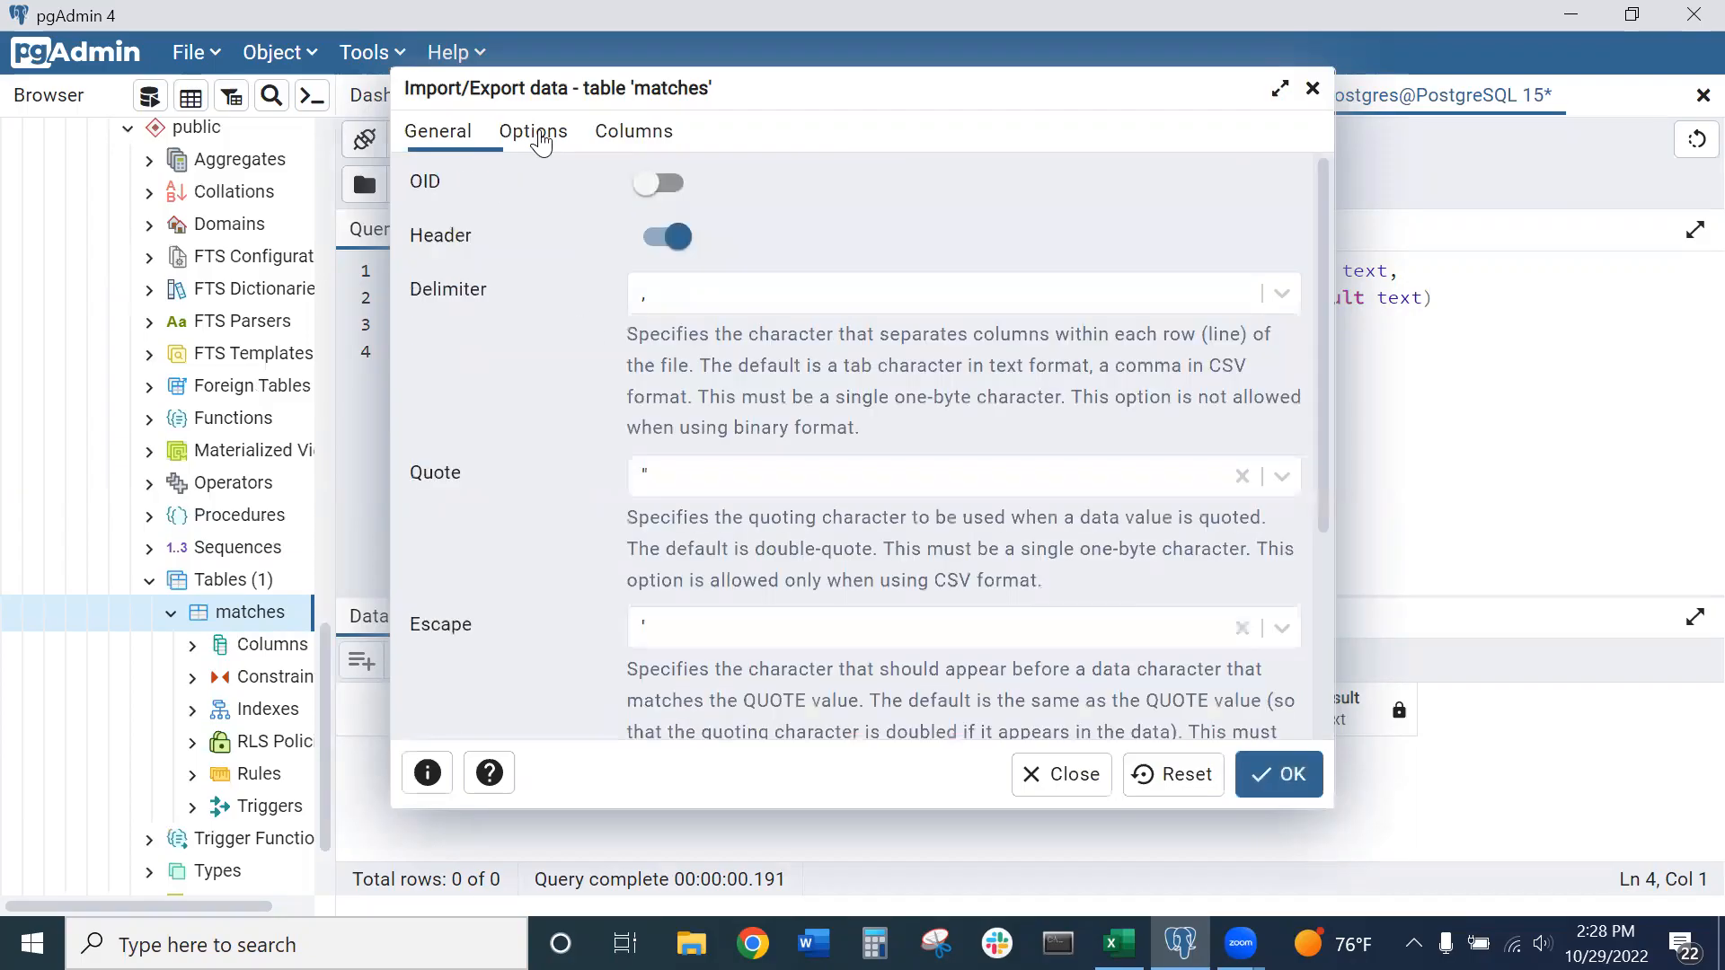
pyautogui.click(533, 131)
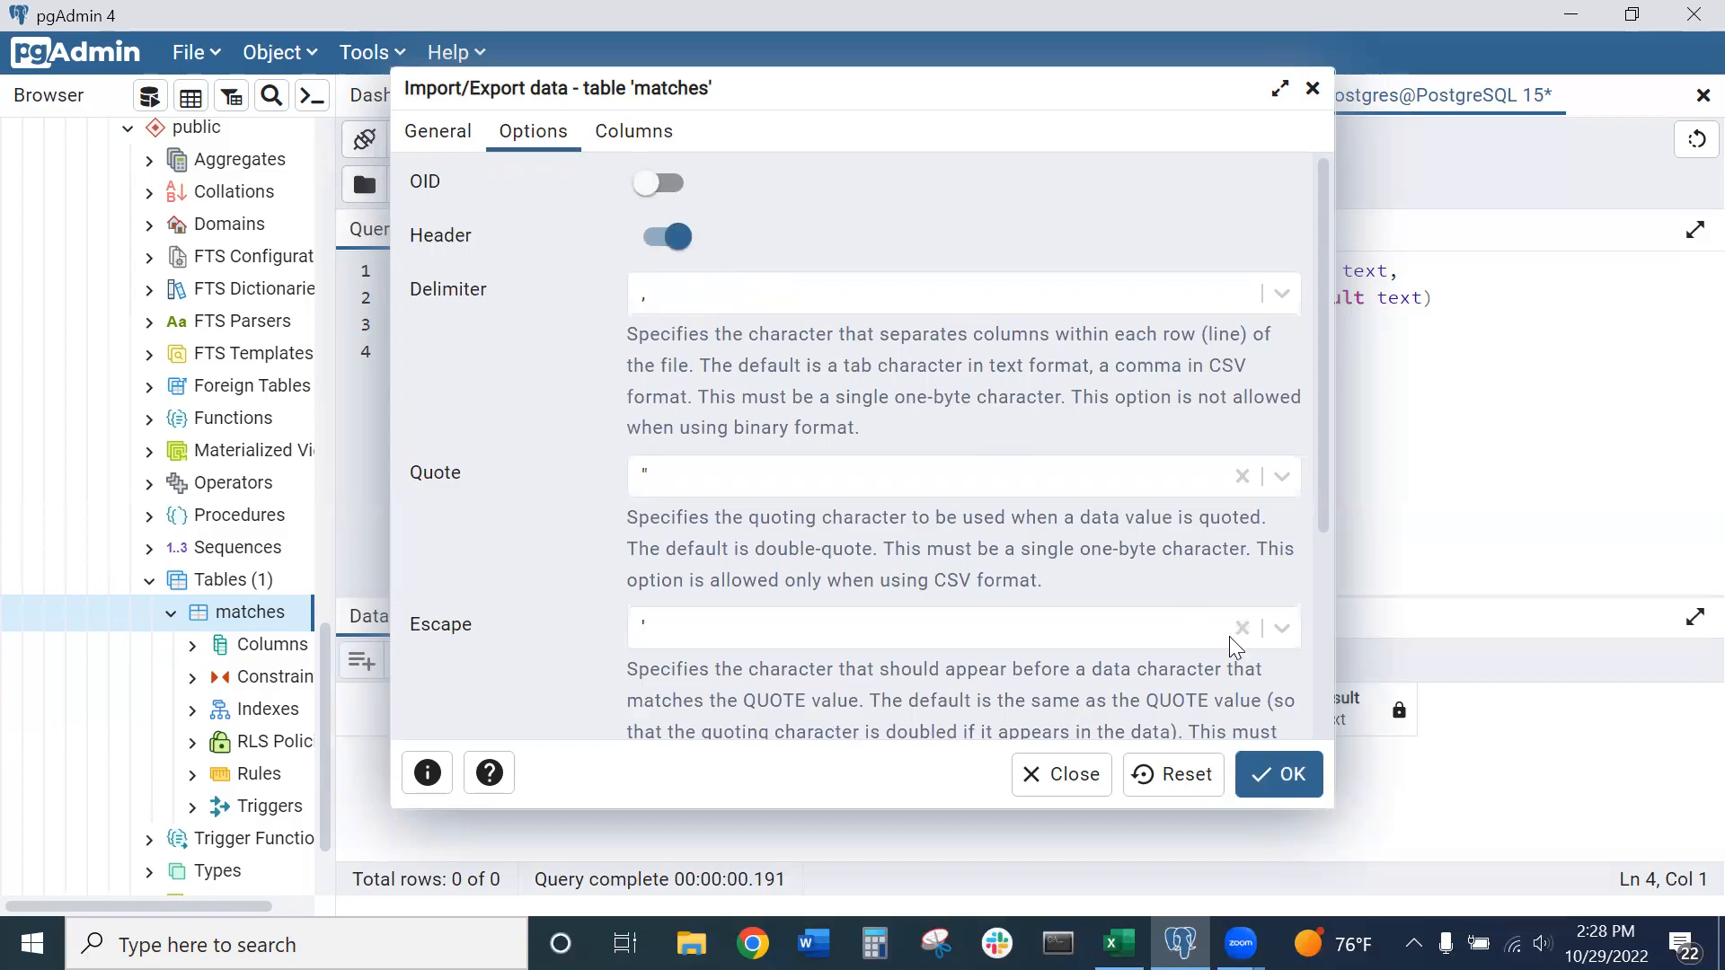
pyautogui.click(1277, 775)
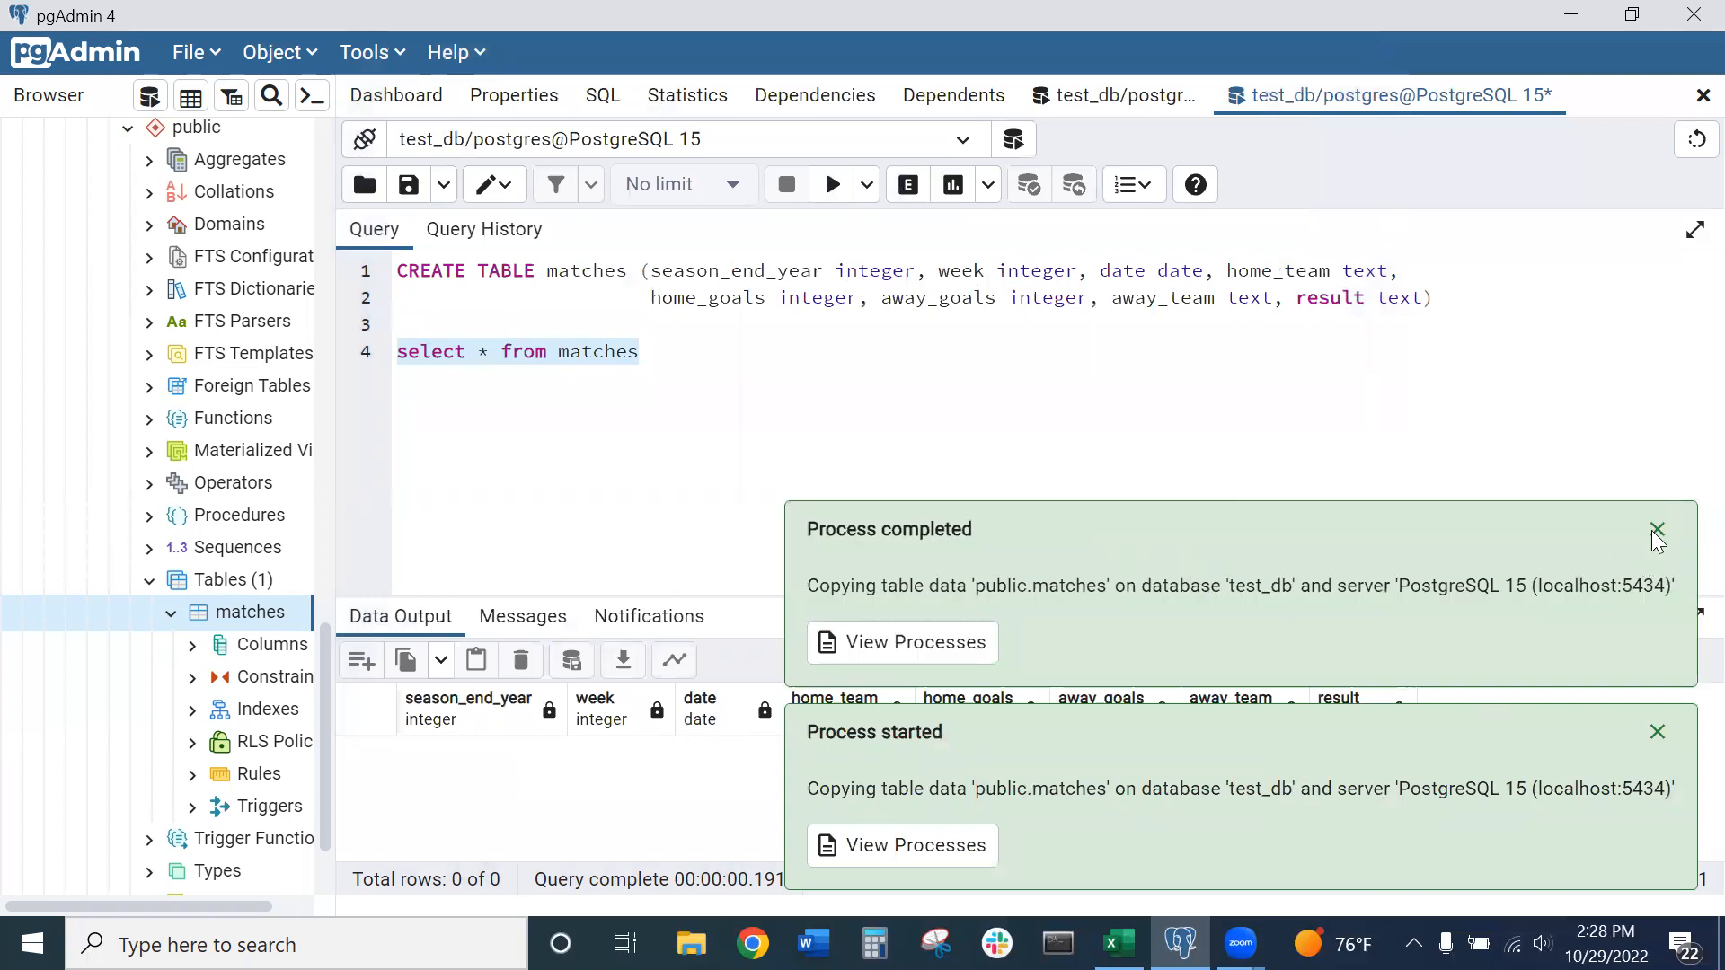
# Dismiss the completion notification and append 'limit 20' to the select query on line 4
pyautogui.click(1657, 529)
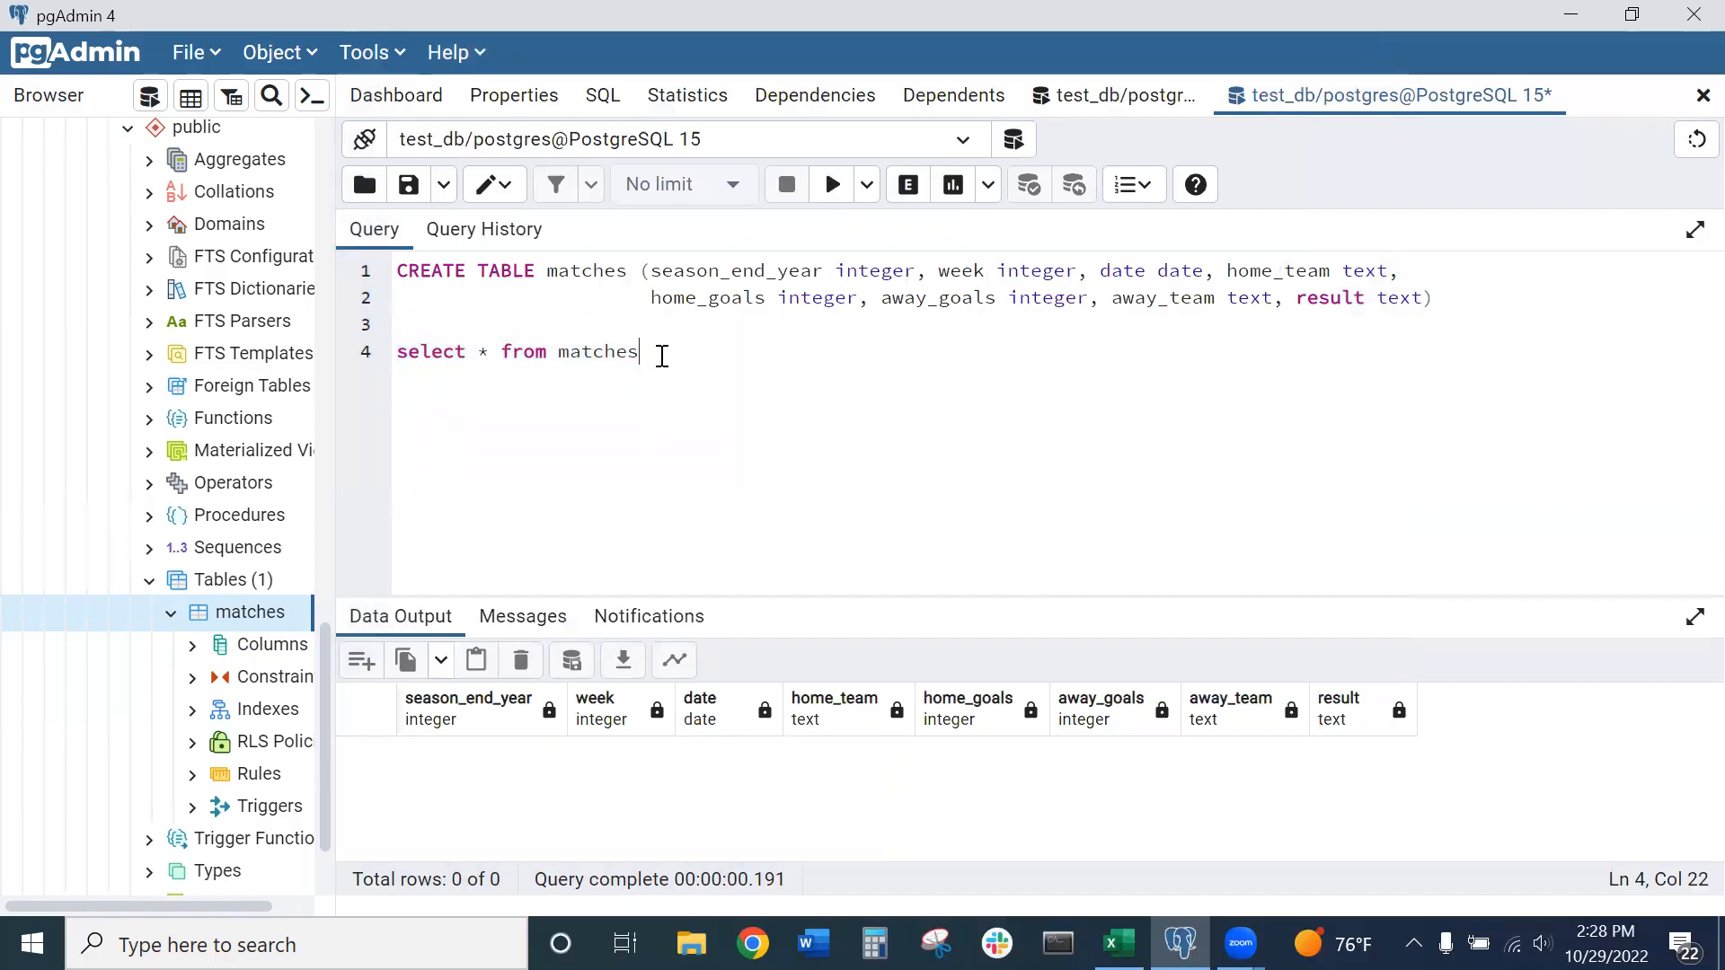
pyautogui.write('limit')
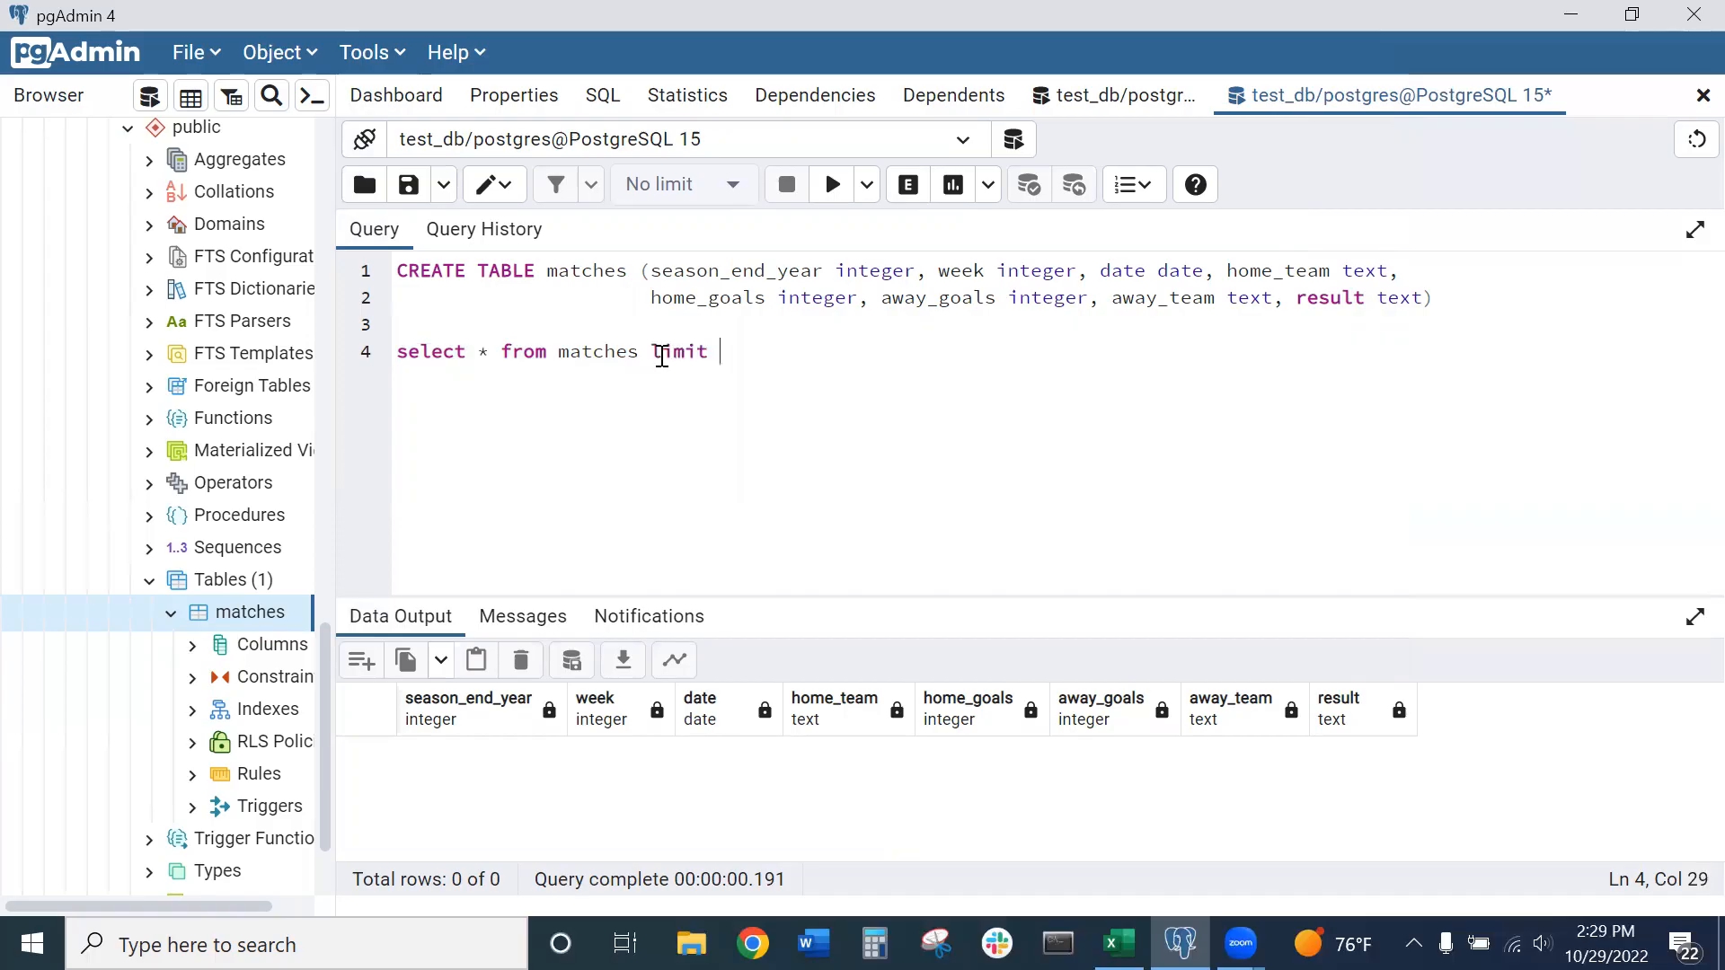
pyautogui.write('20')
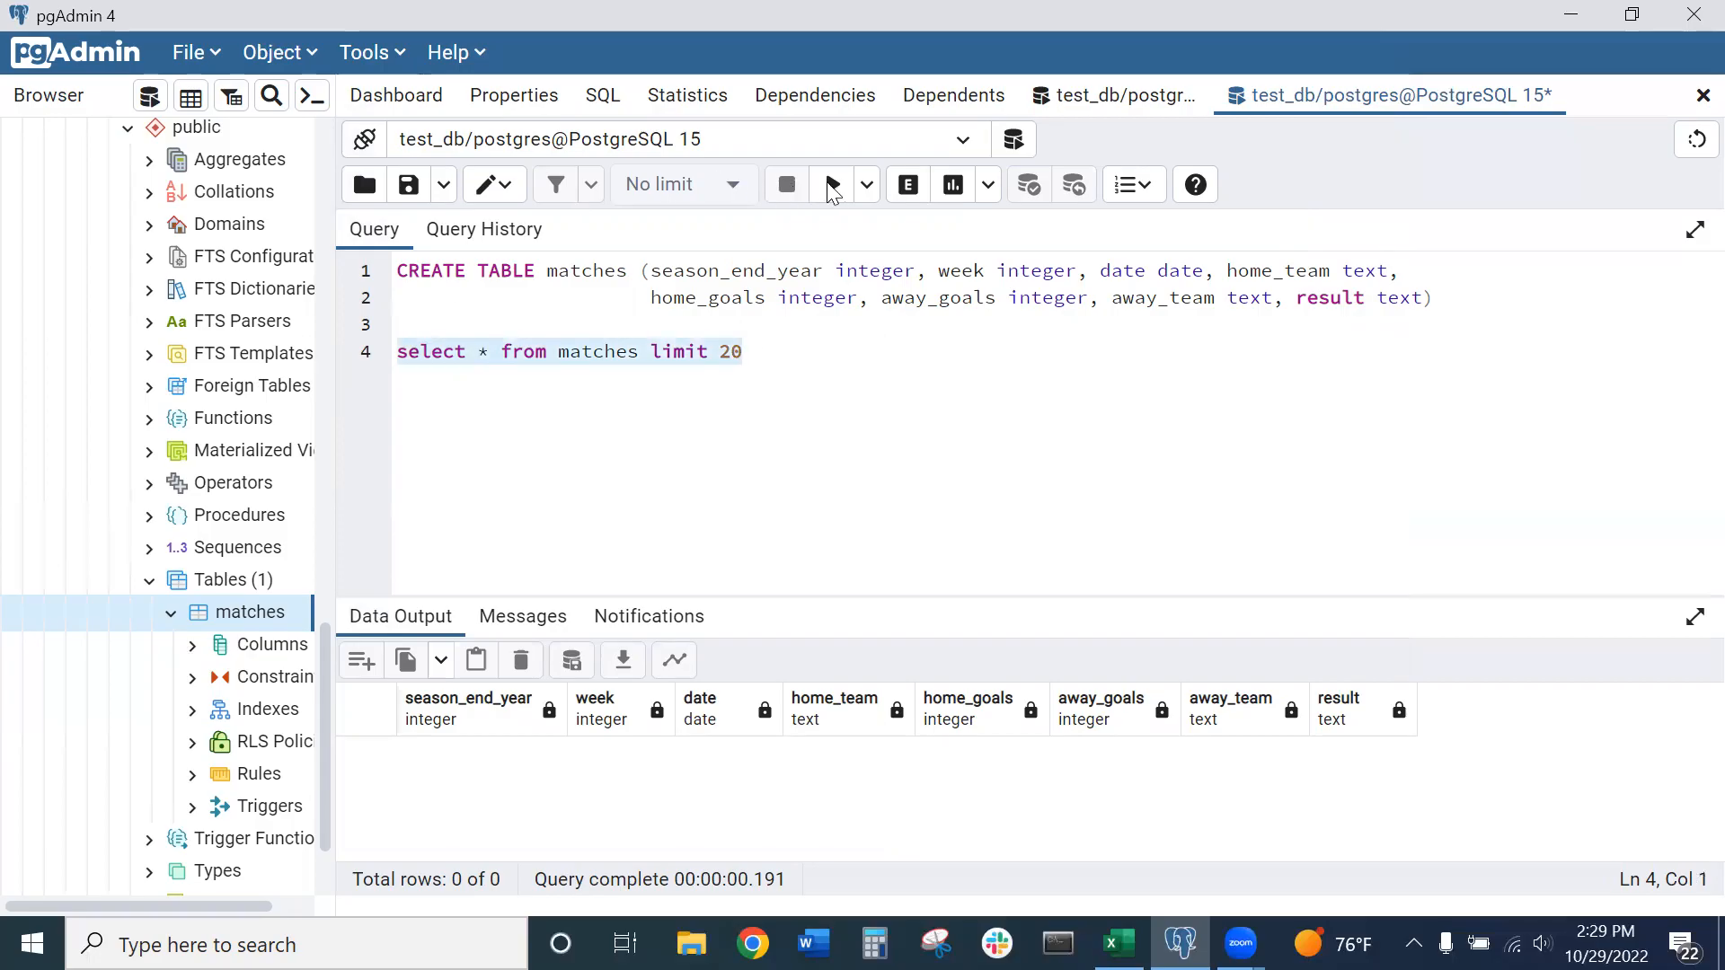
# Execute 'select * from matches limit 20' and scroll through the 20 returned match rows
pyautogui.click(831, 183)
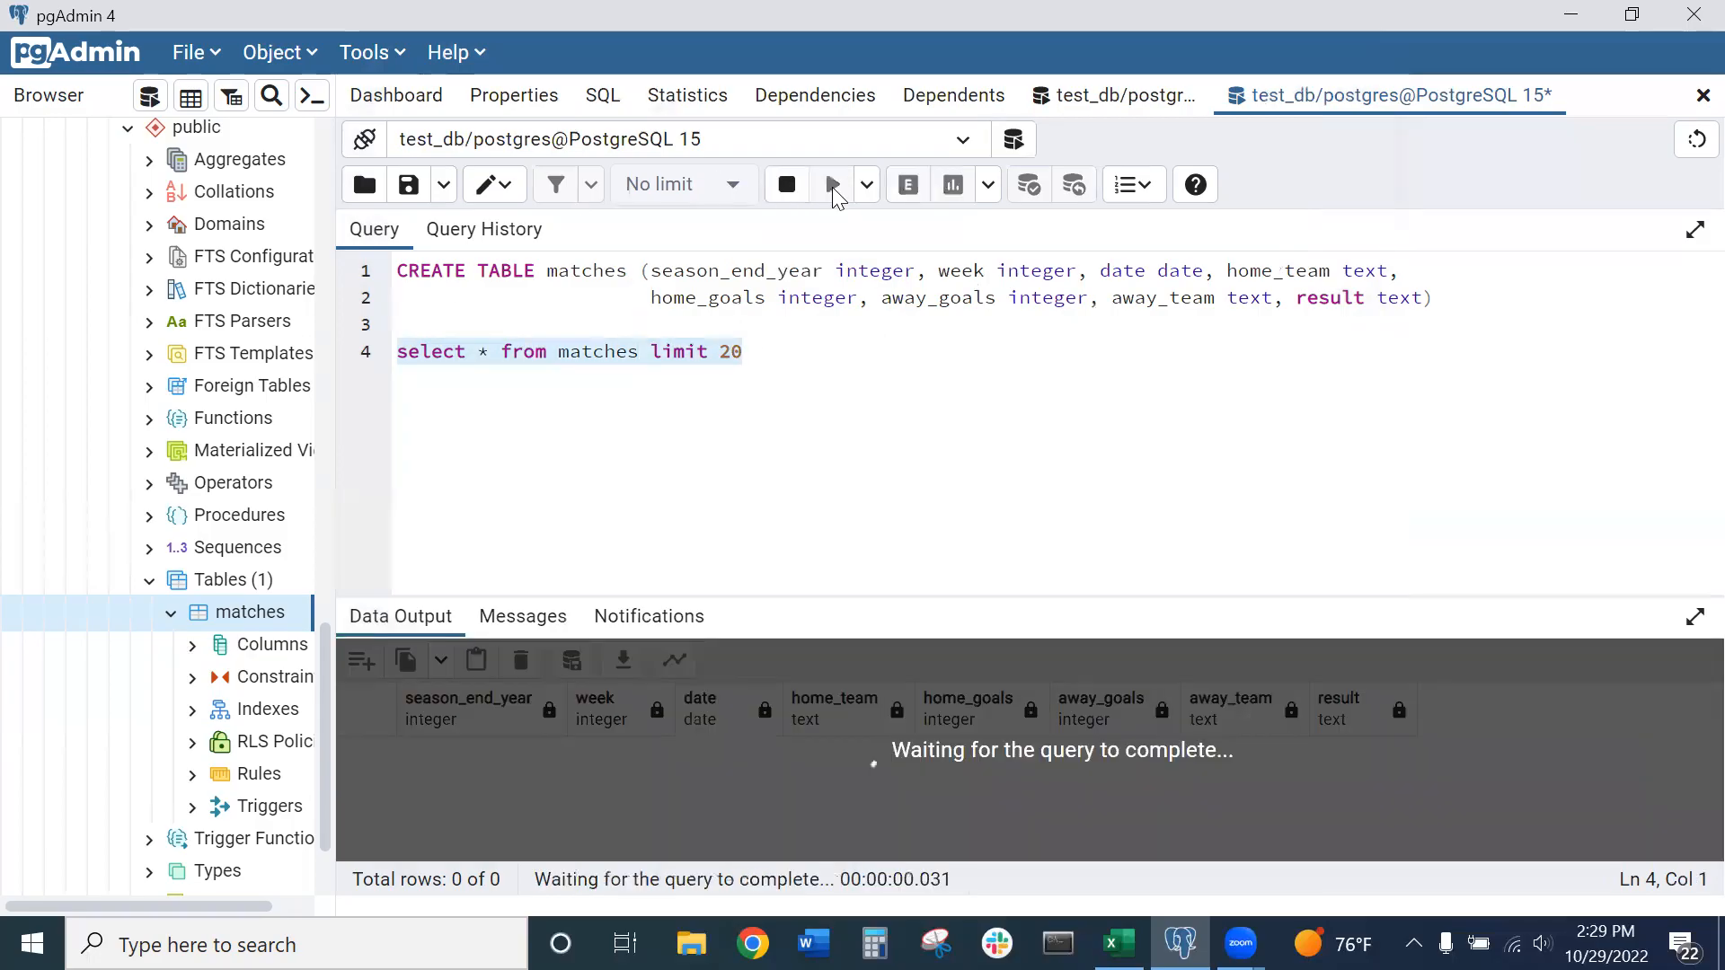
pyautogui.click(832, 184)
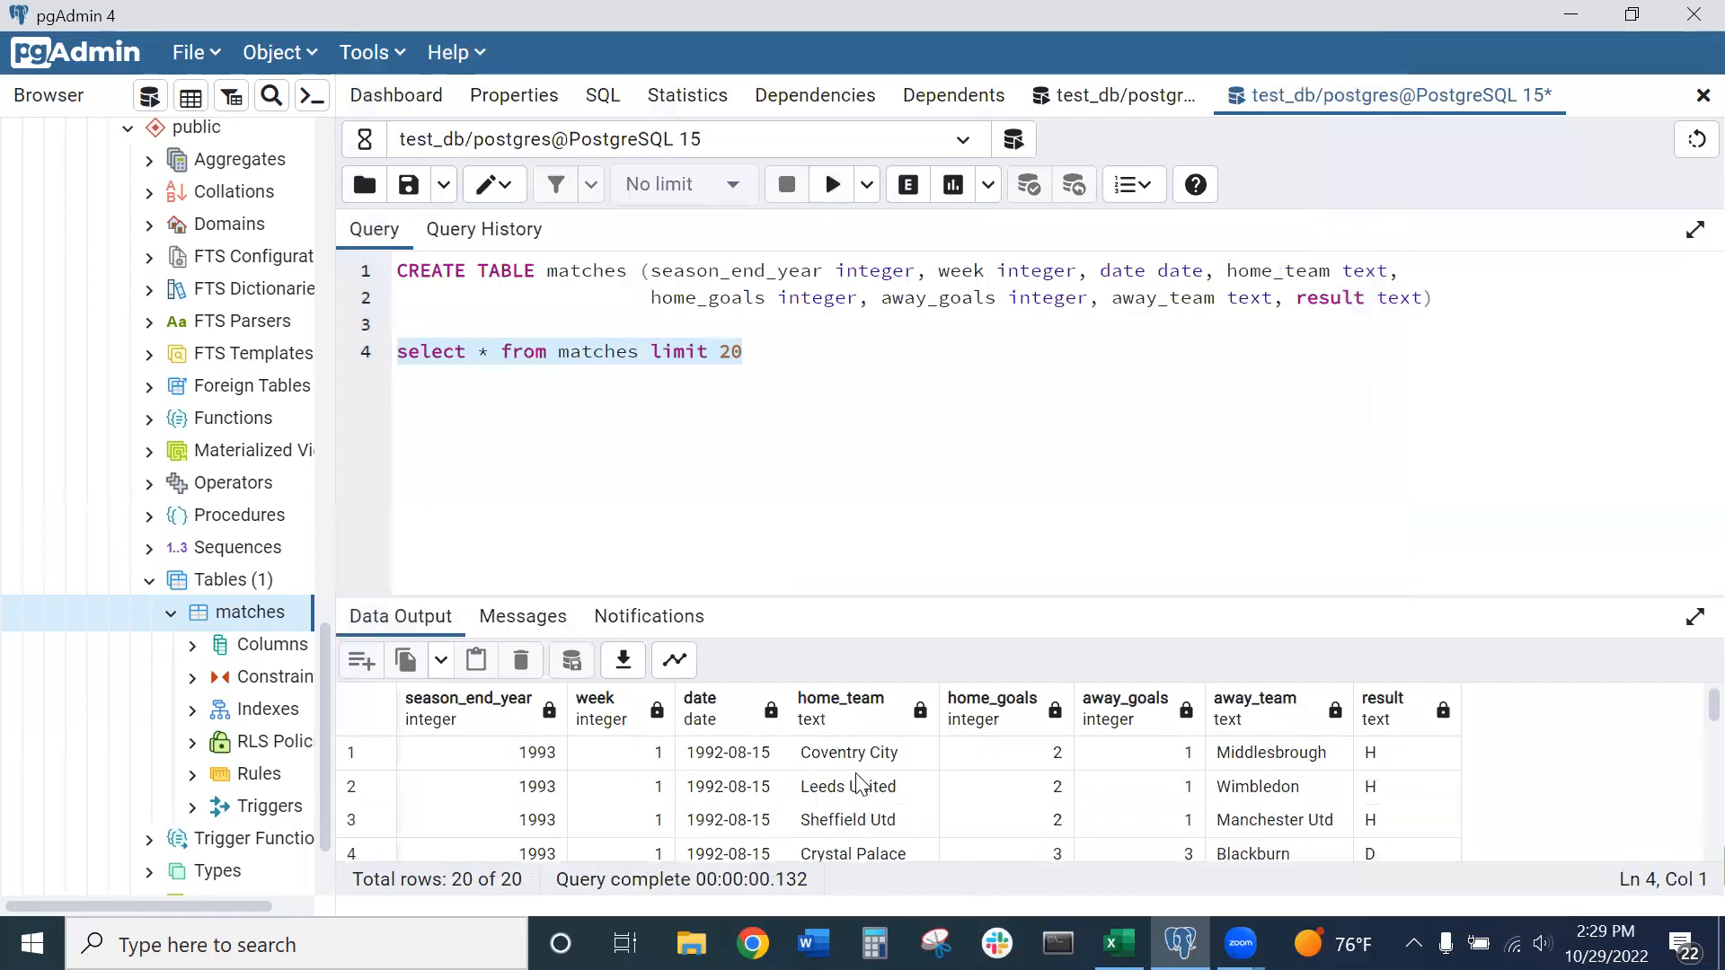
pyautogui.scroll(-3)
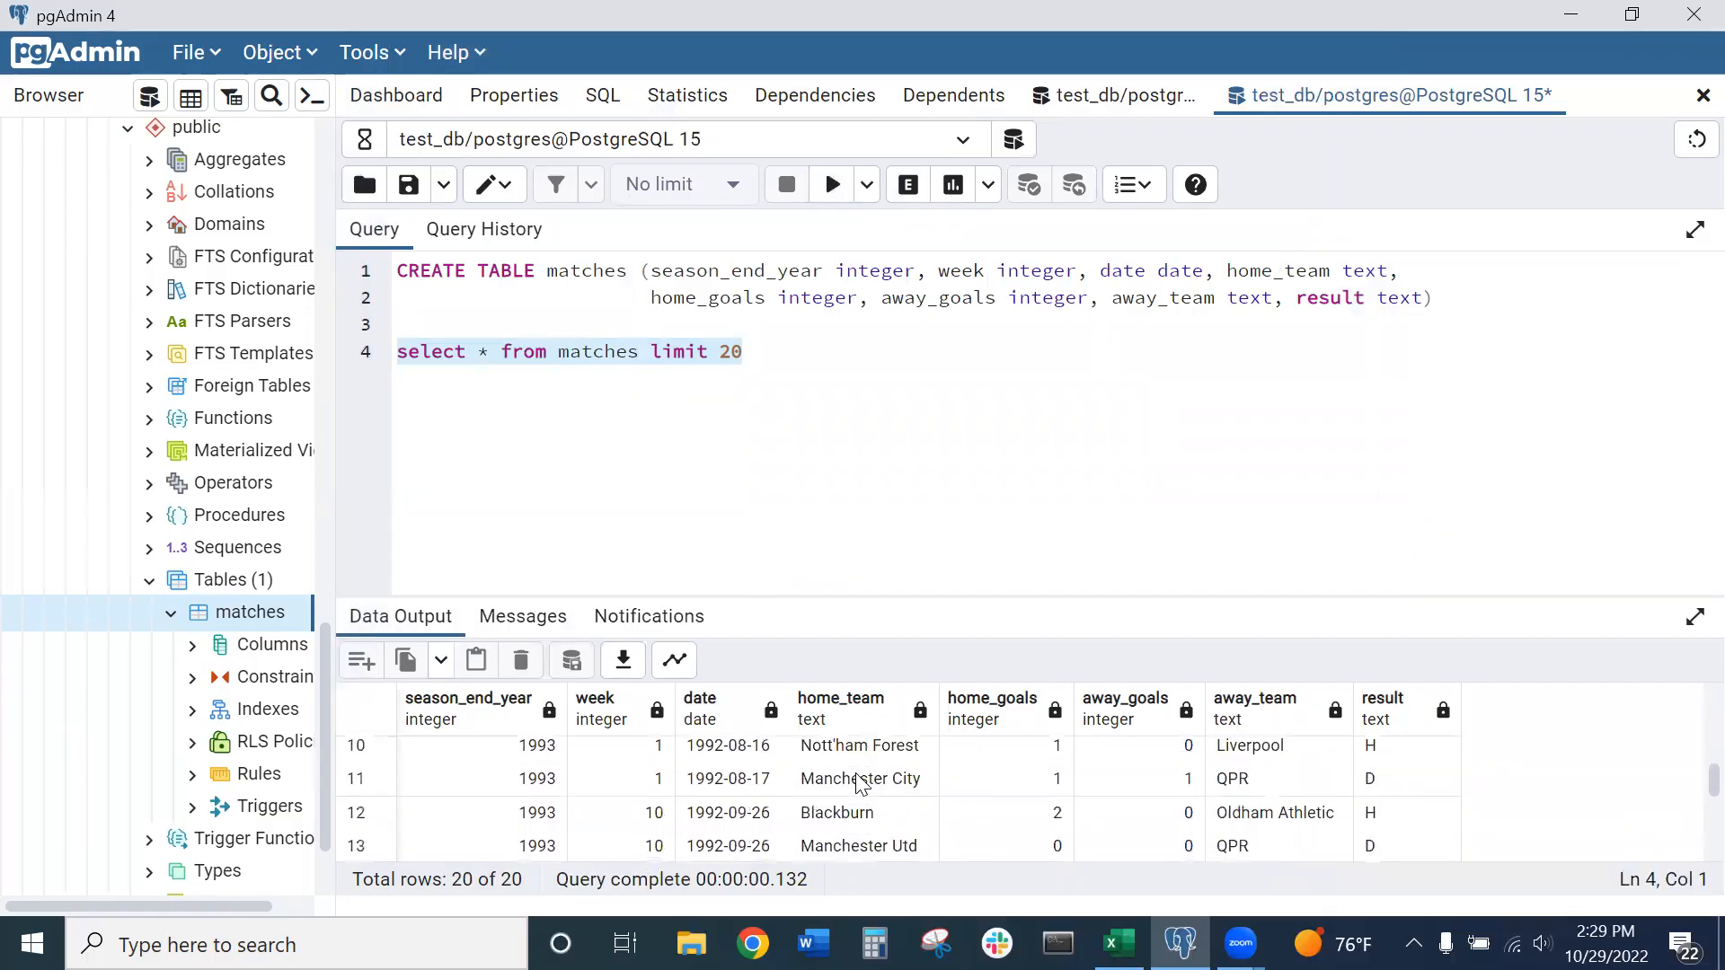